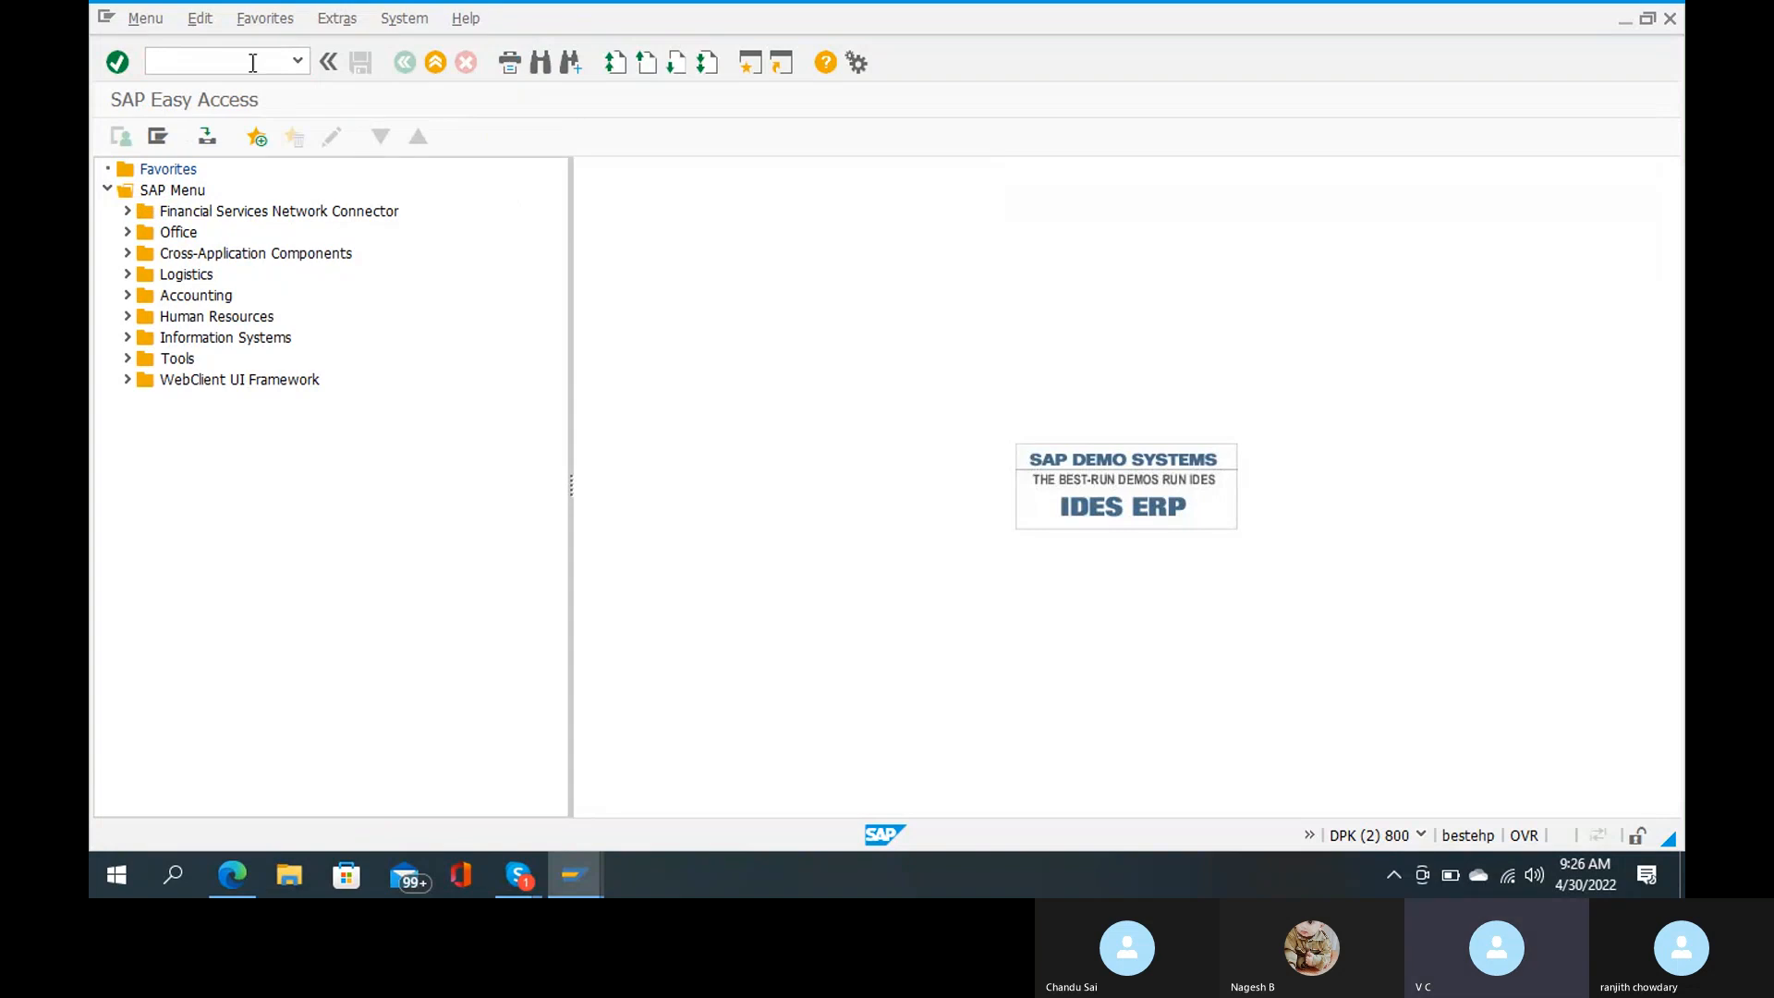
# Step: Review the cheque payment method's payment medium format and available formats in country settings
pyautogui.write('fb')
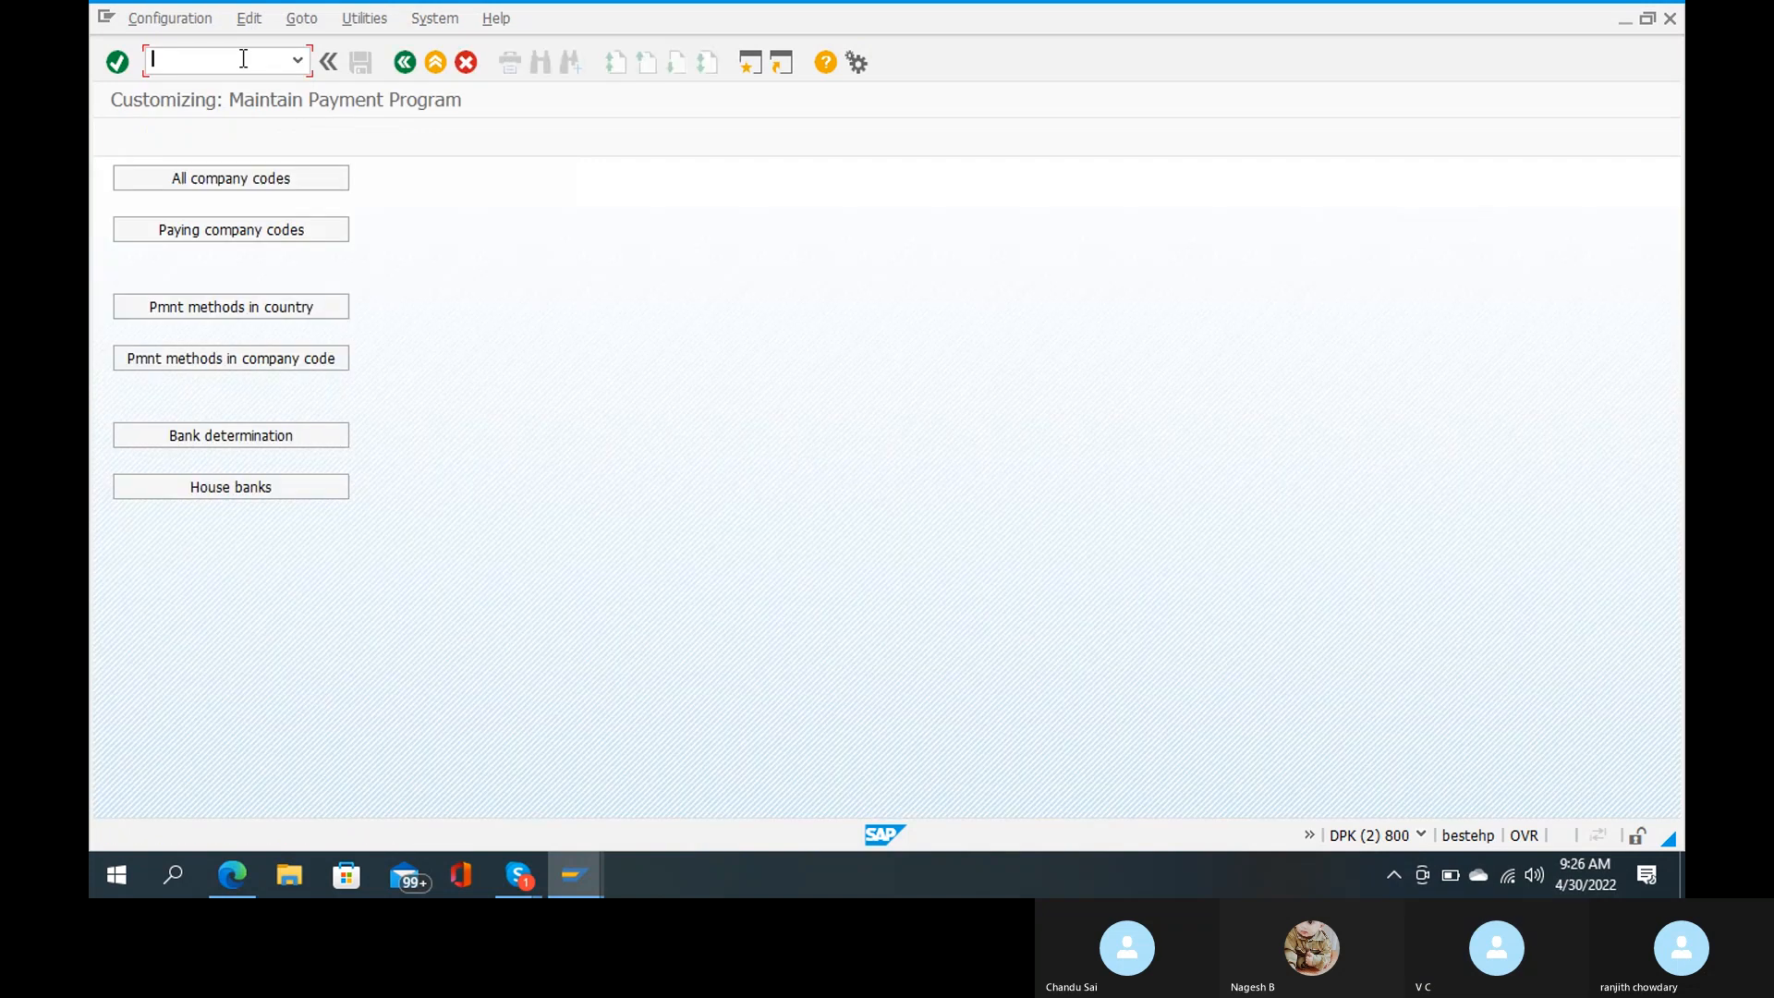
pyautogui.click(230, 307)
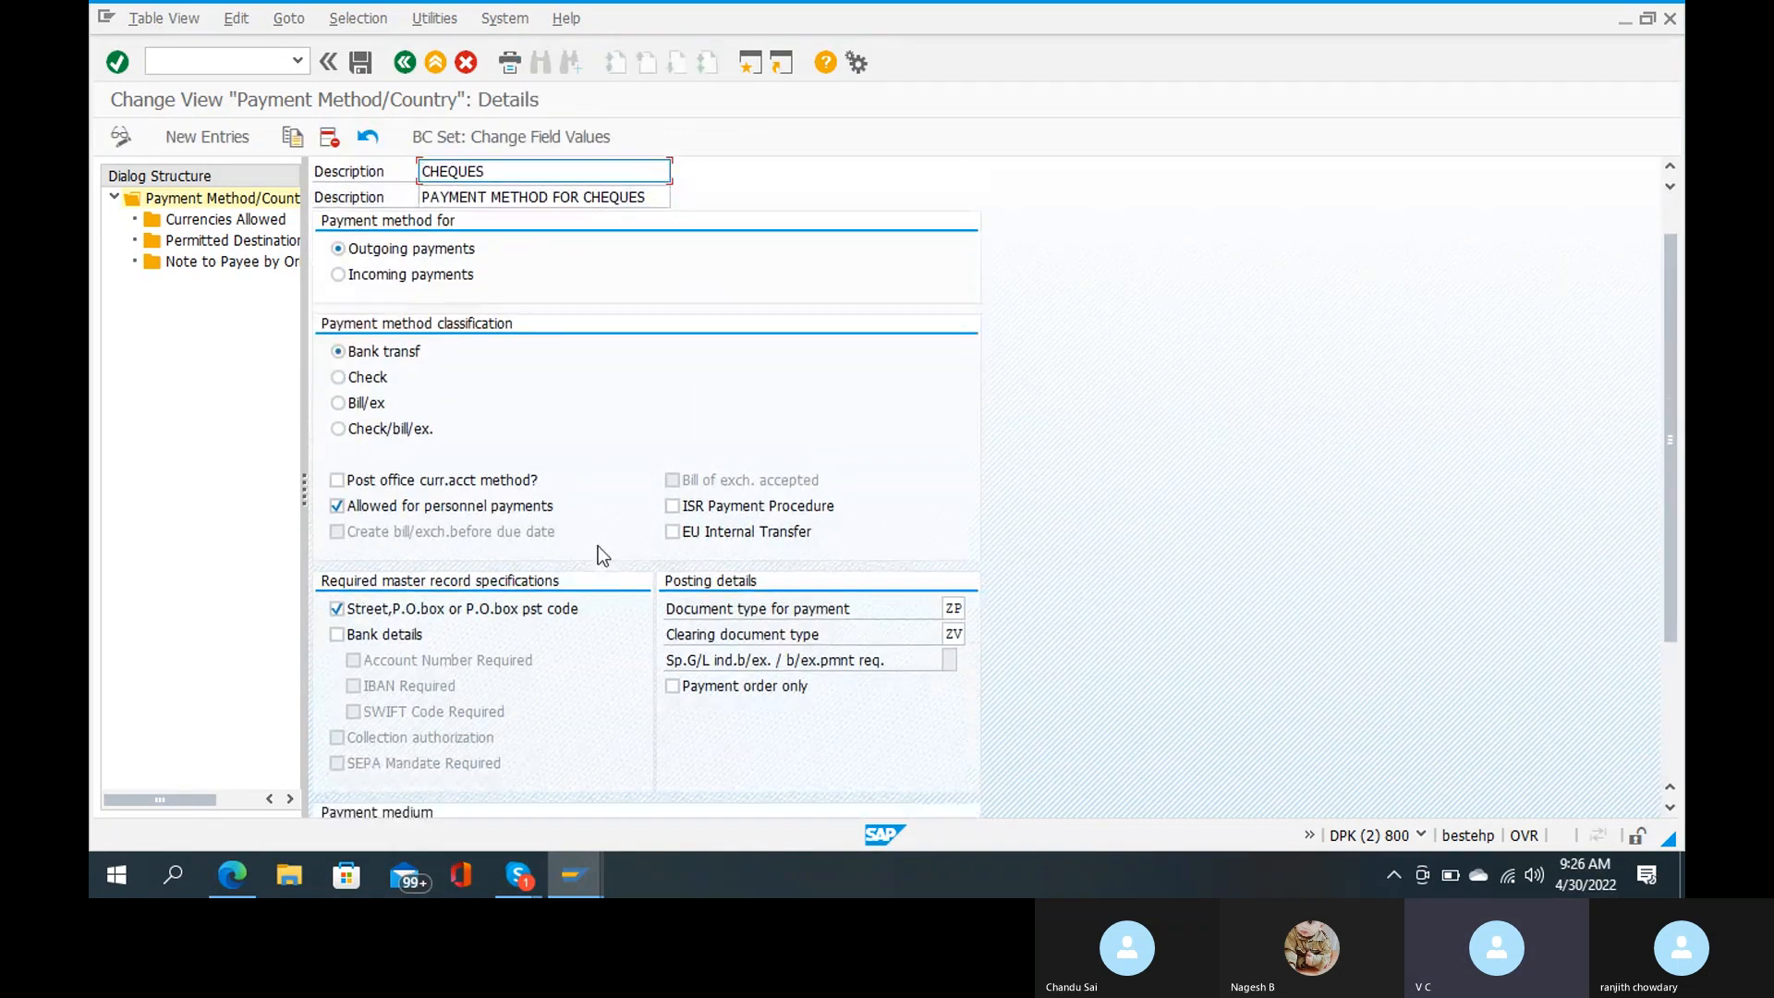
pyautogui.scroll(-3)
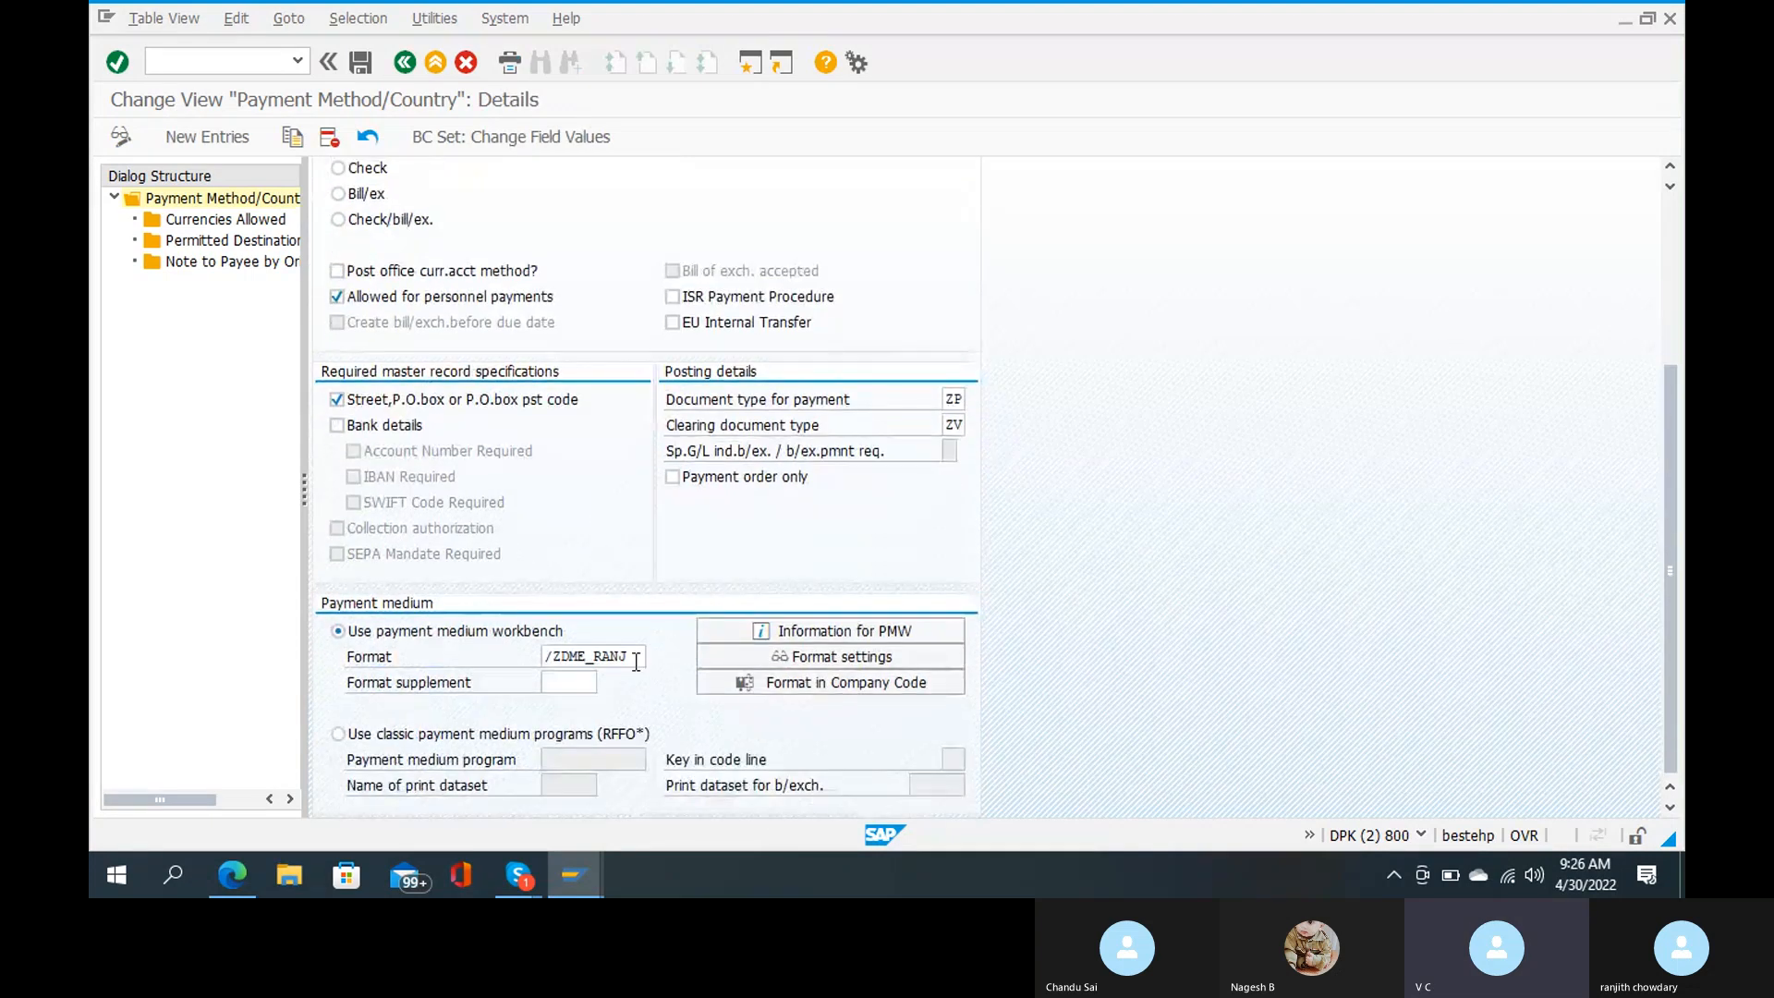
pyautogui.click(588, 656)
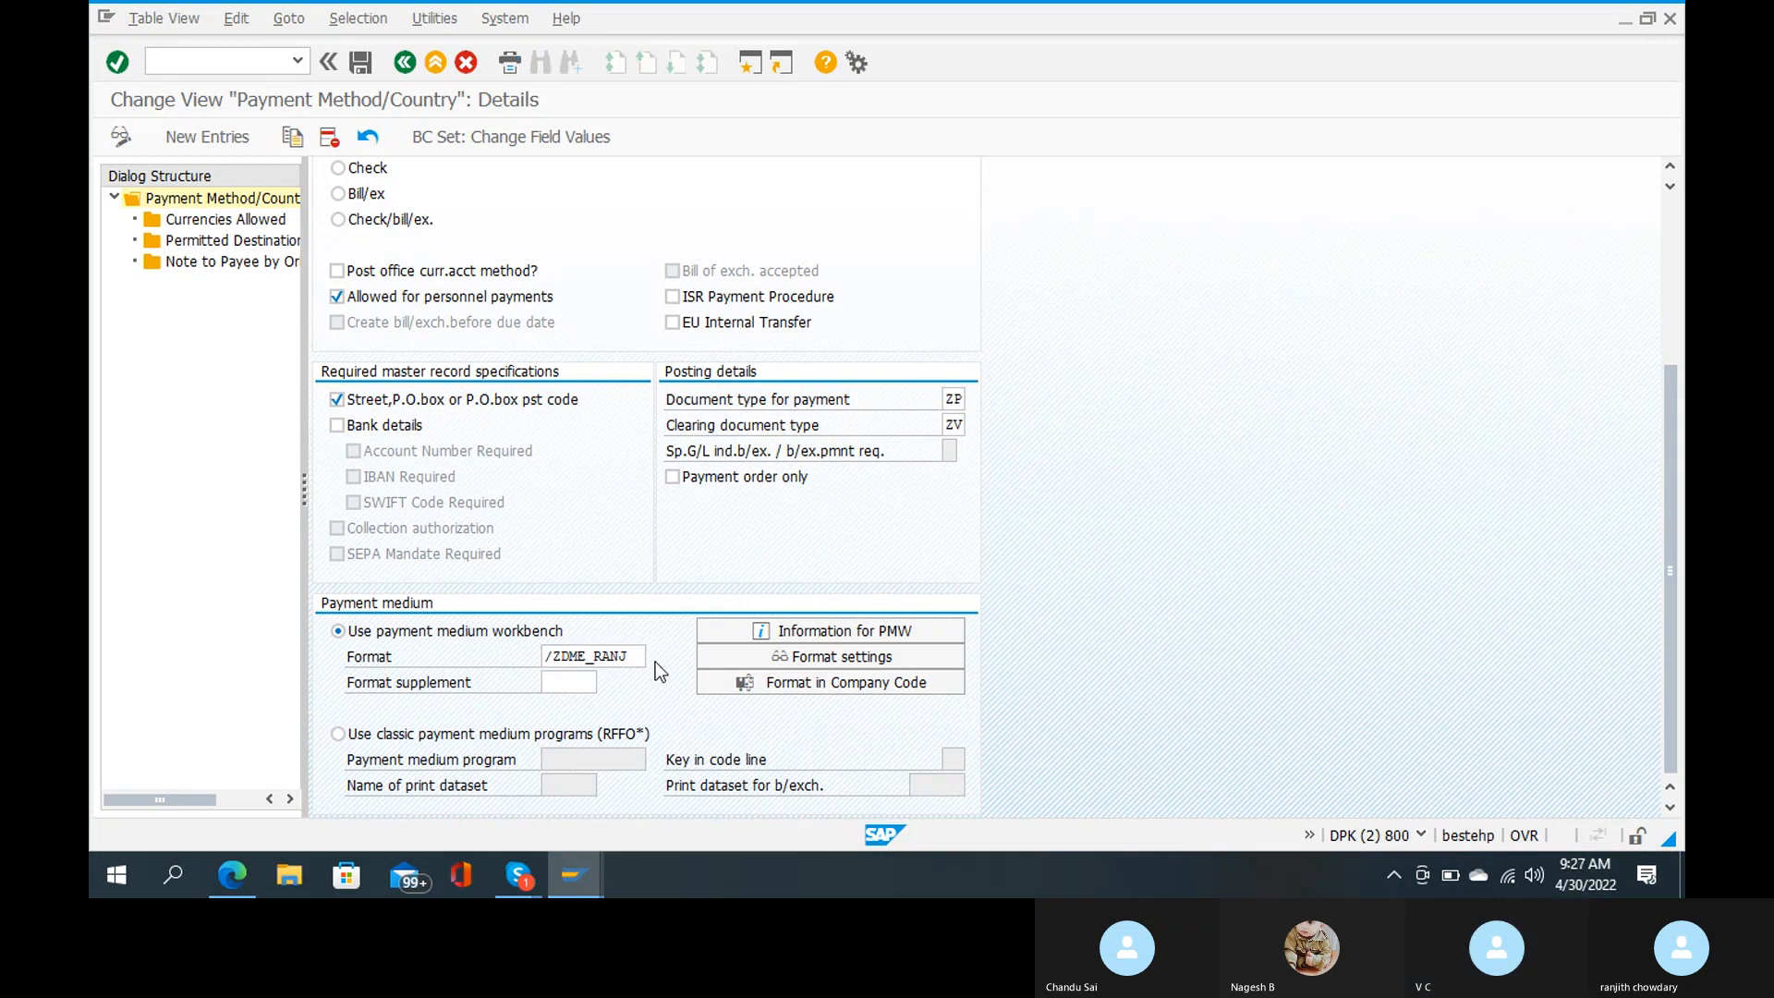
pyautogui.click(633, 656)
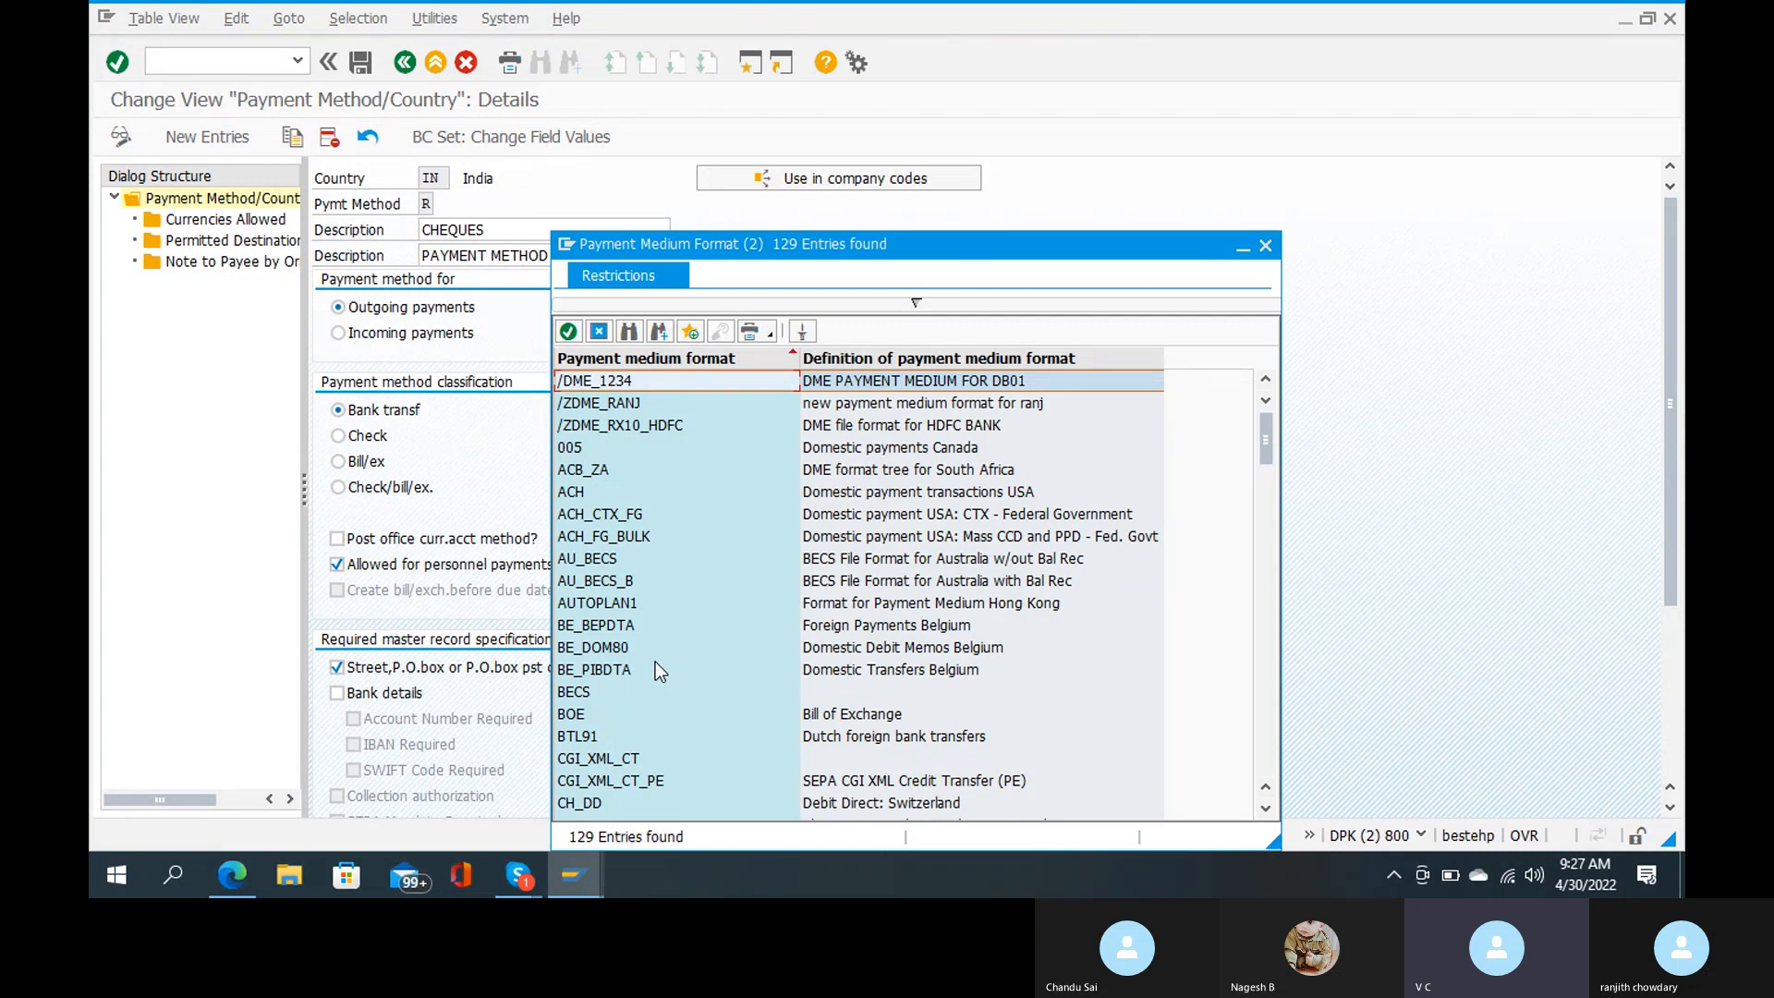
pyautogui.moveTo(724, 462)
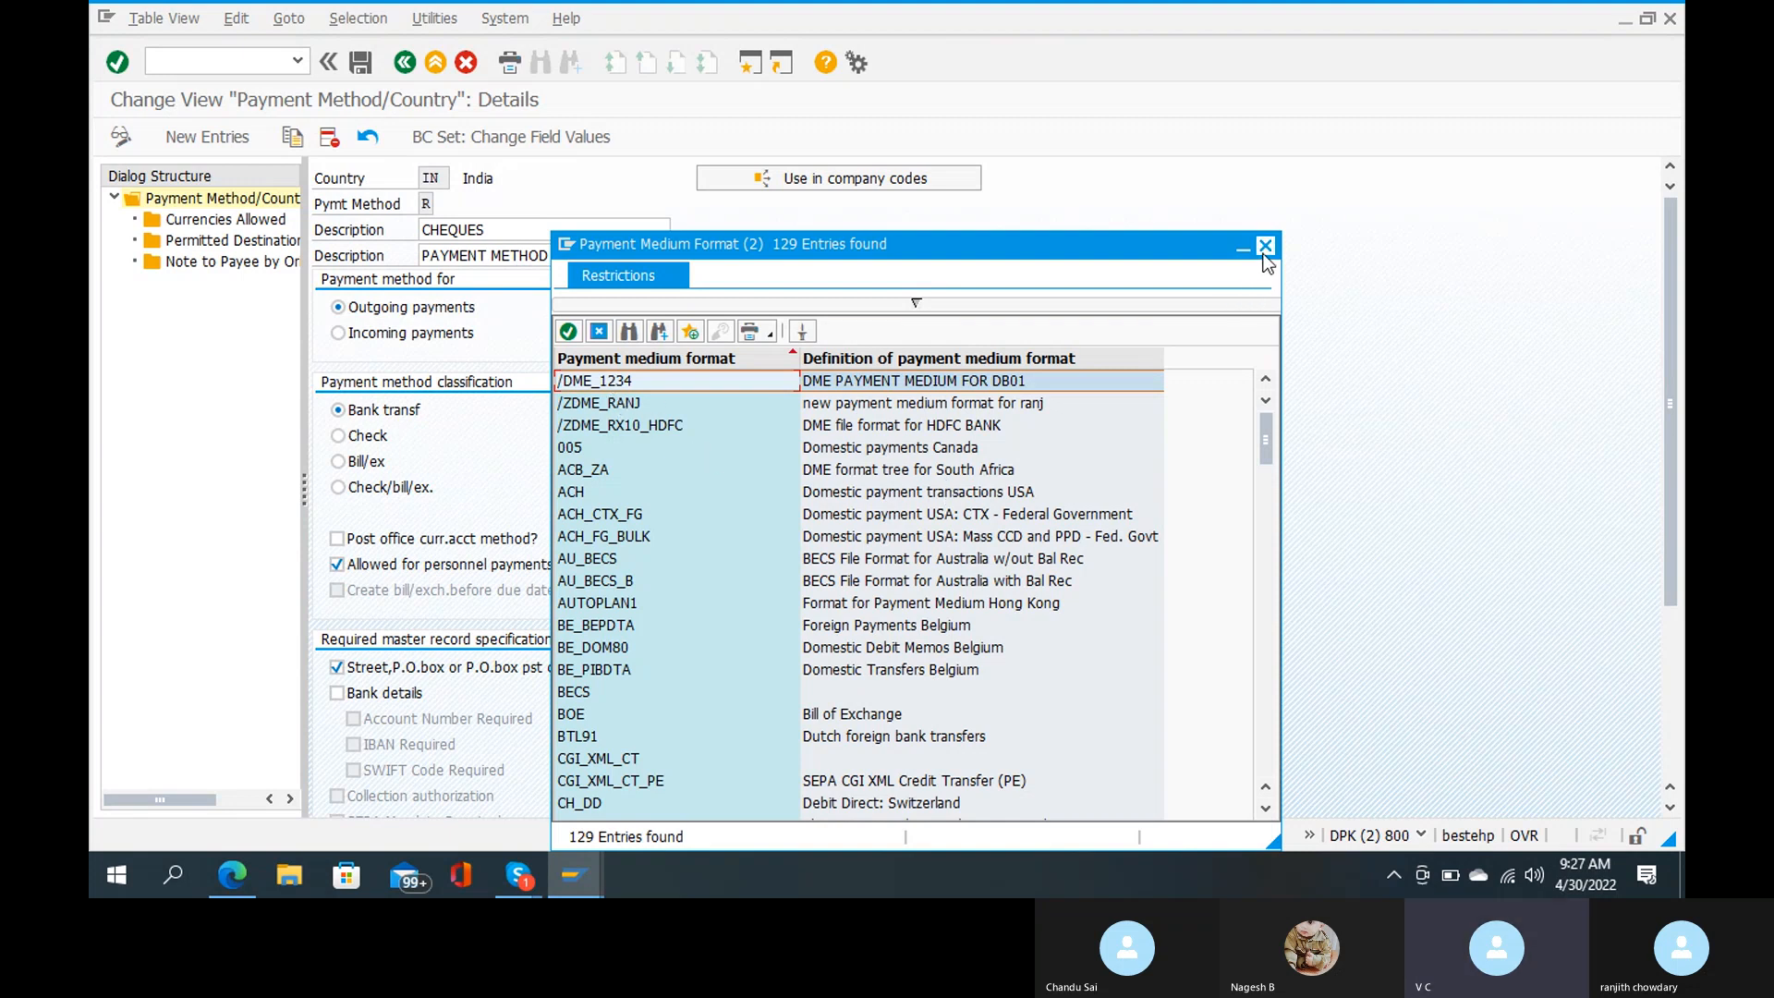
pyautogui.click(1264, 246)
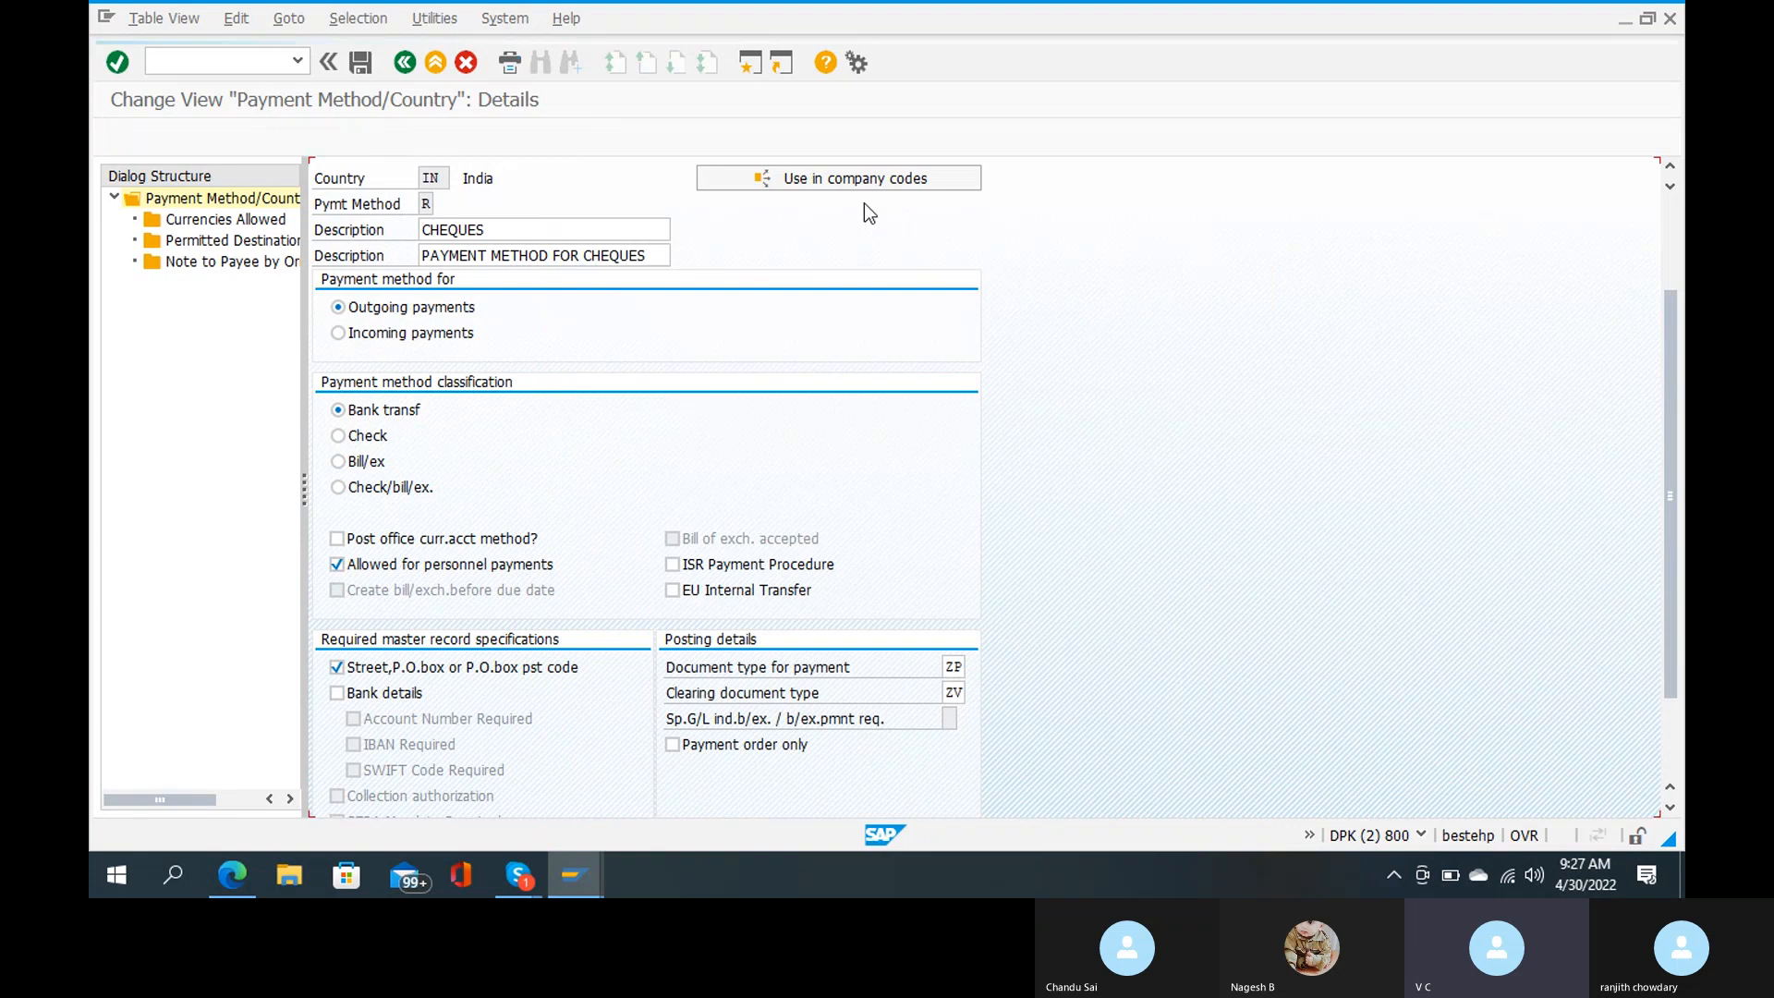
pyautogui.scroll(-3)
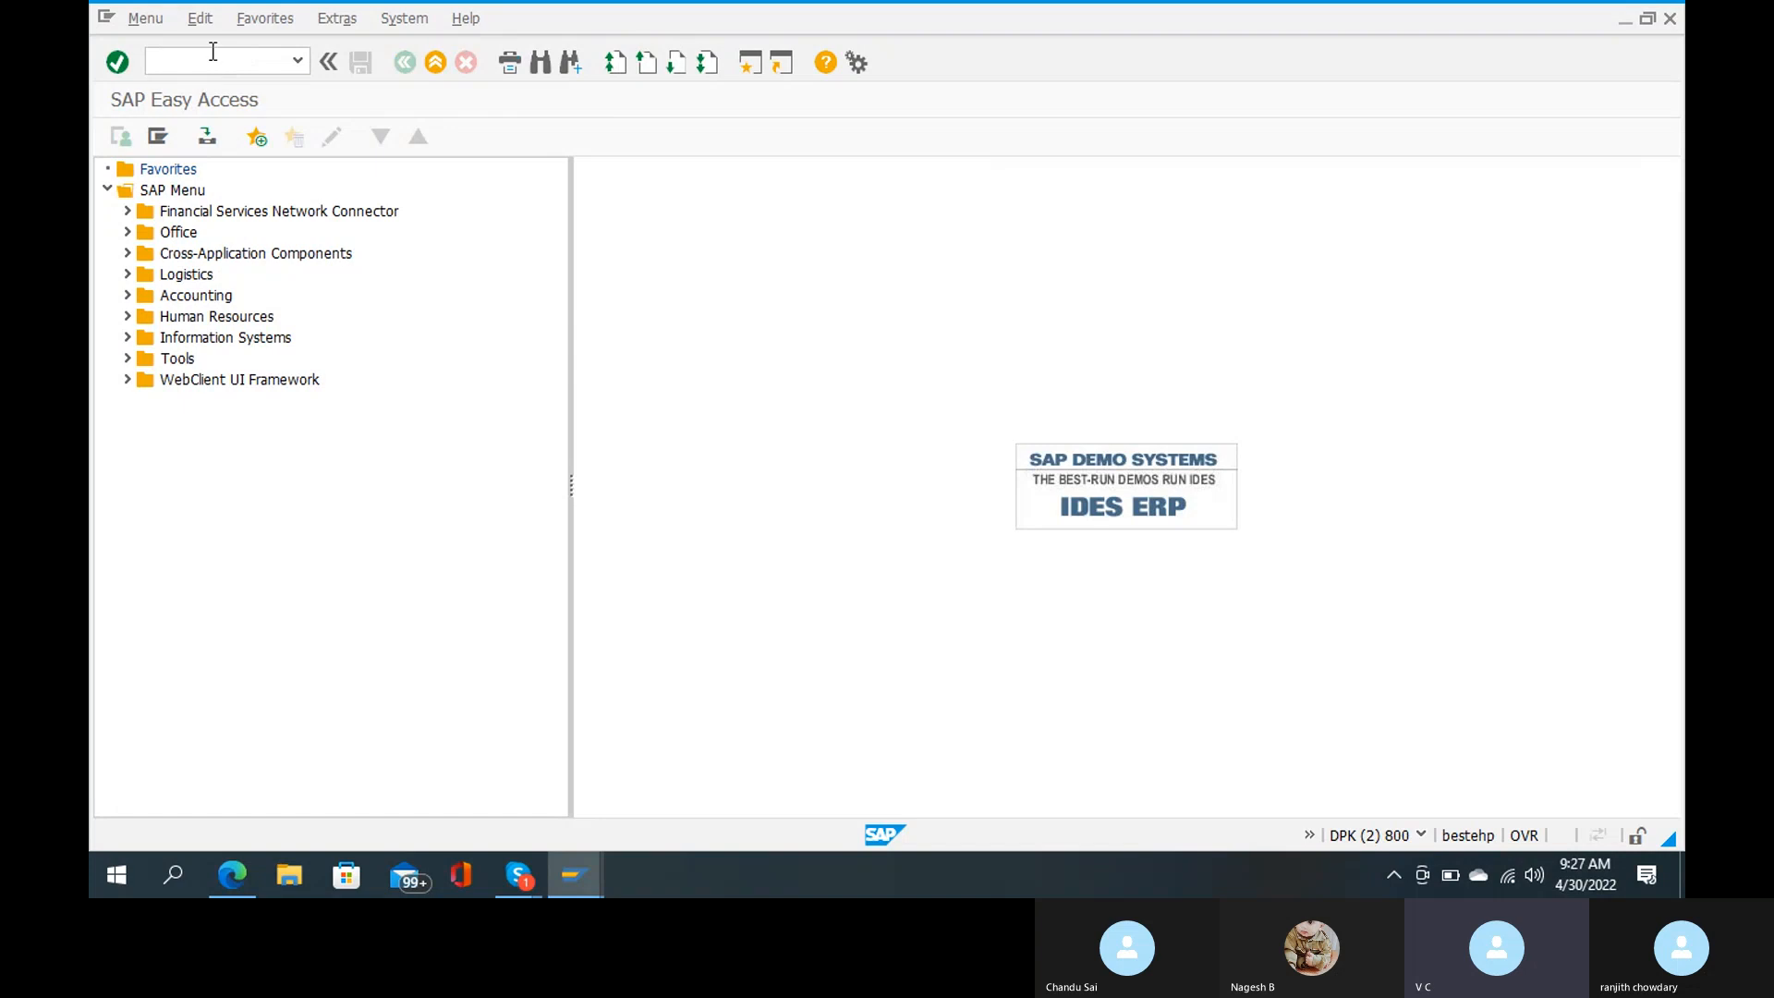
# Step: In DMEE, open format tree /ZDME_RANJ, then display its active version
pyautogui.write('dme')
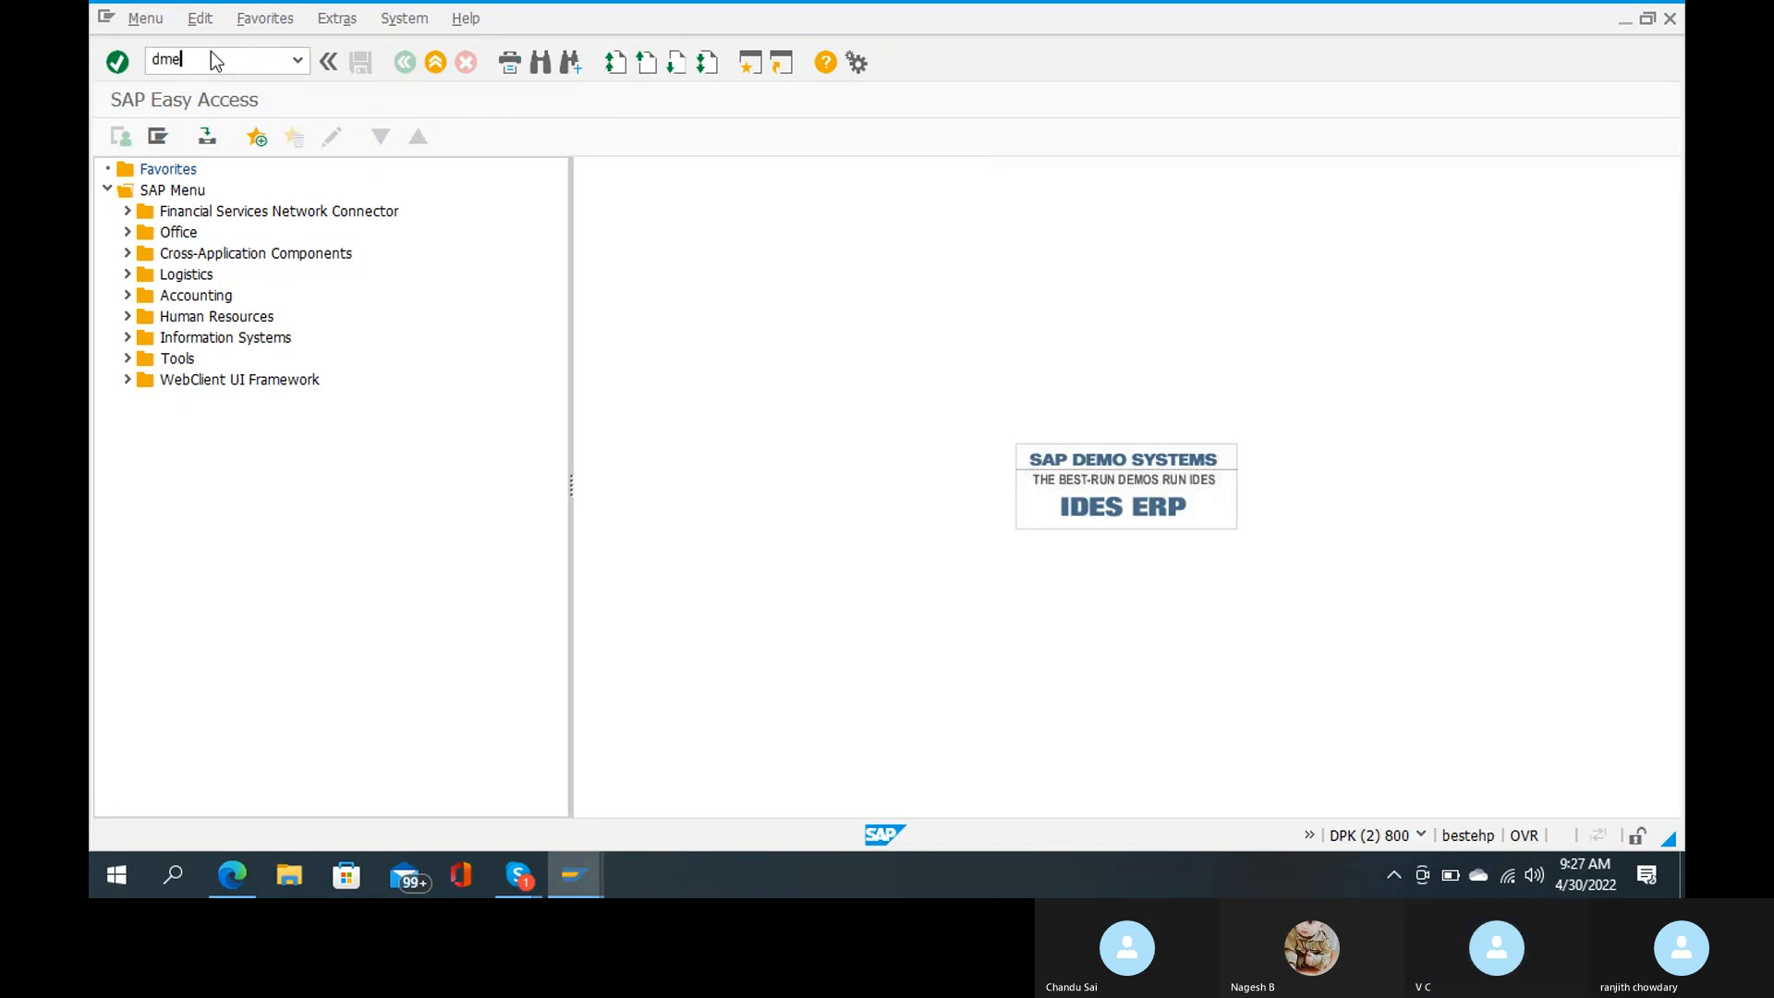
pyautogui.press('Enter')
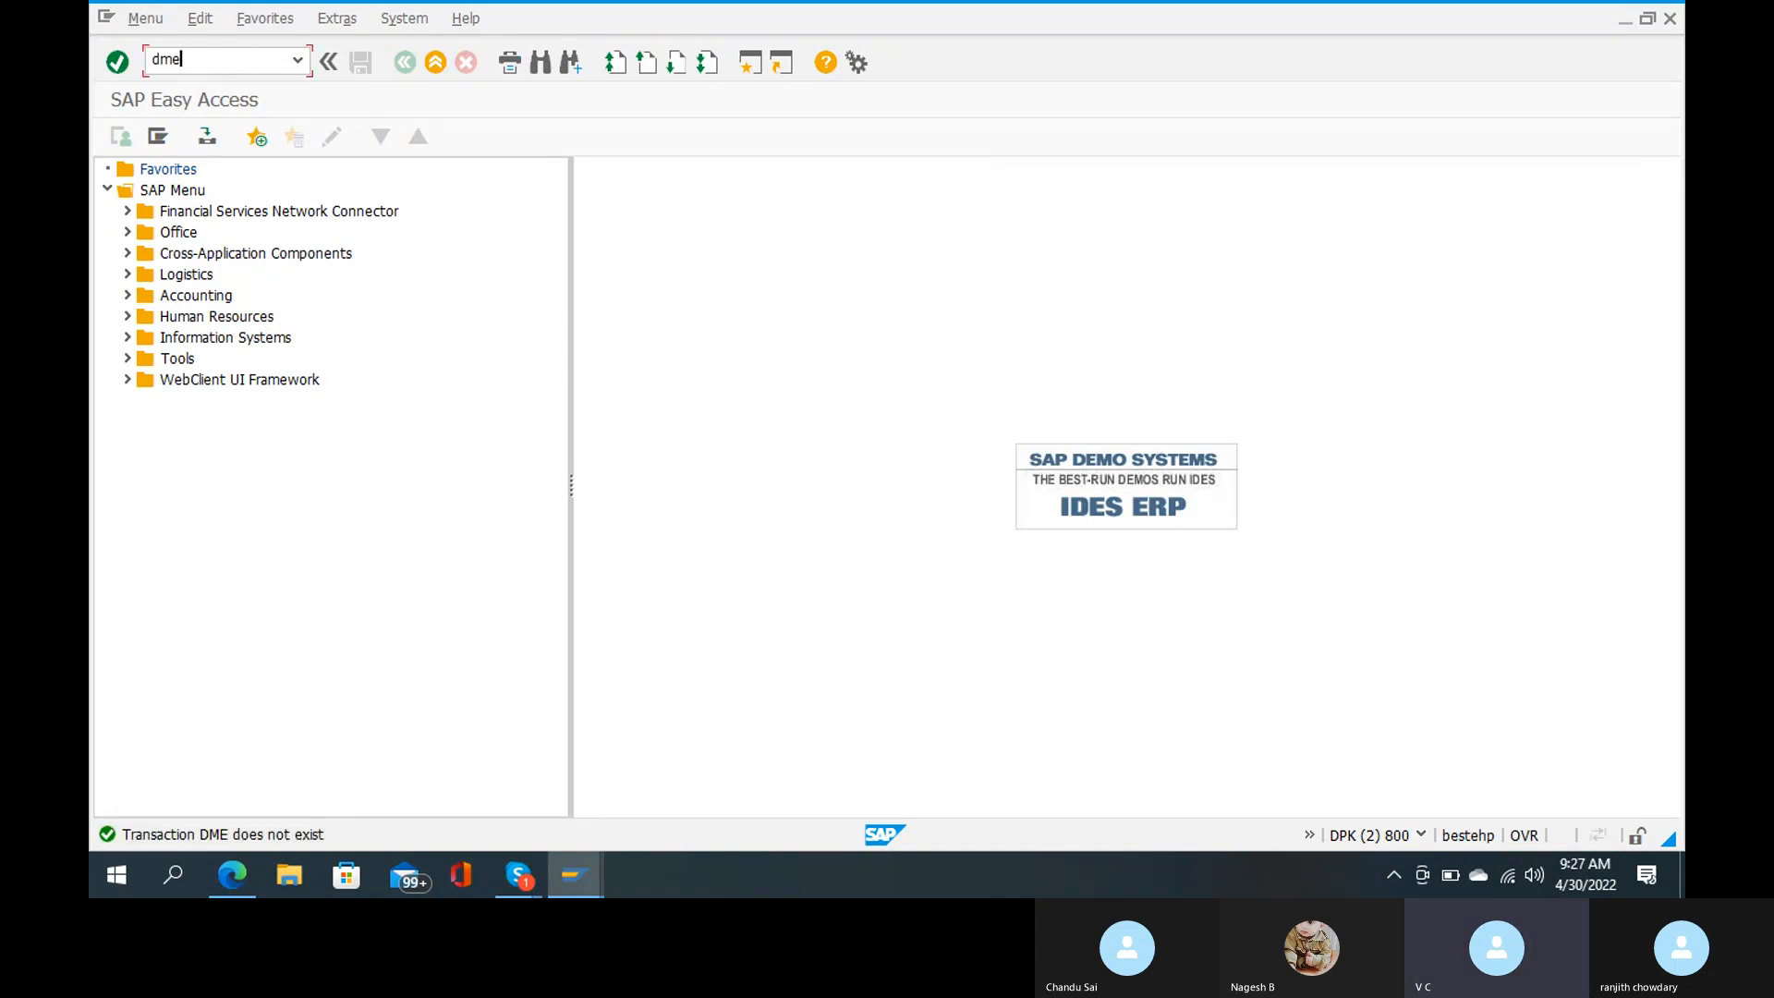
pyautogui.press('Enter')
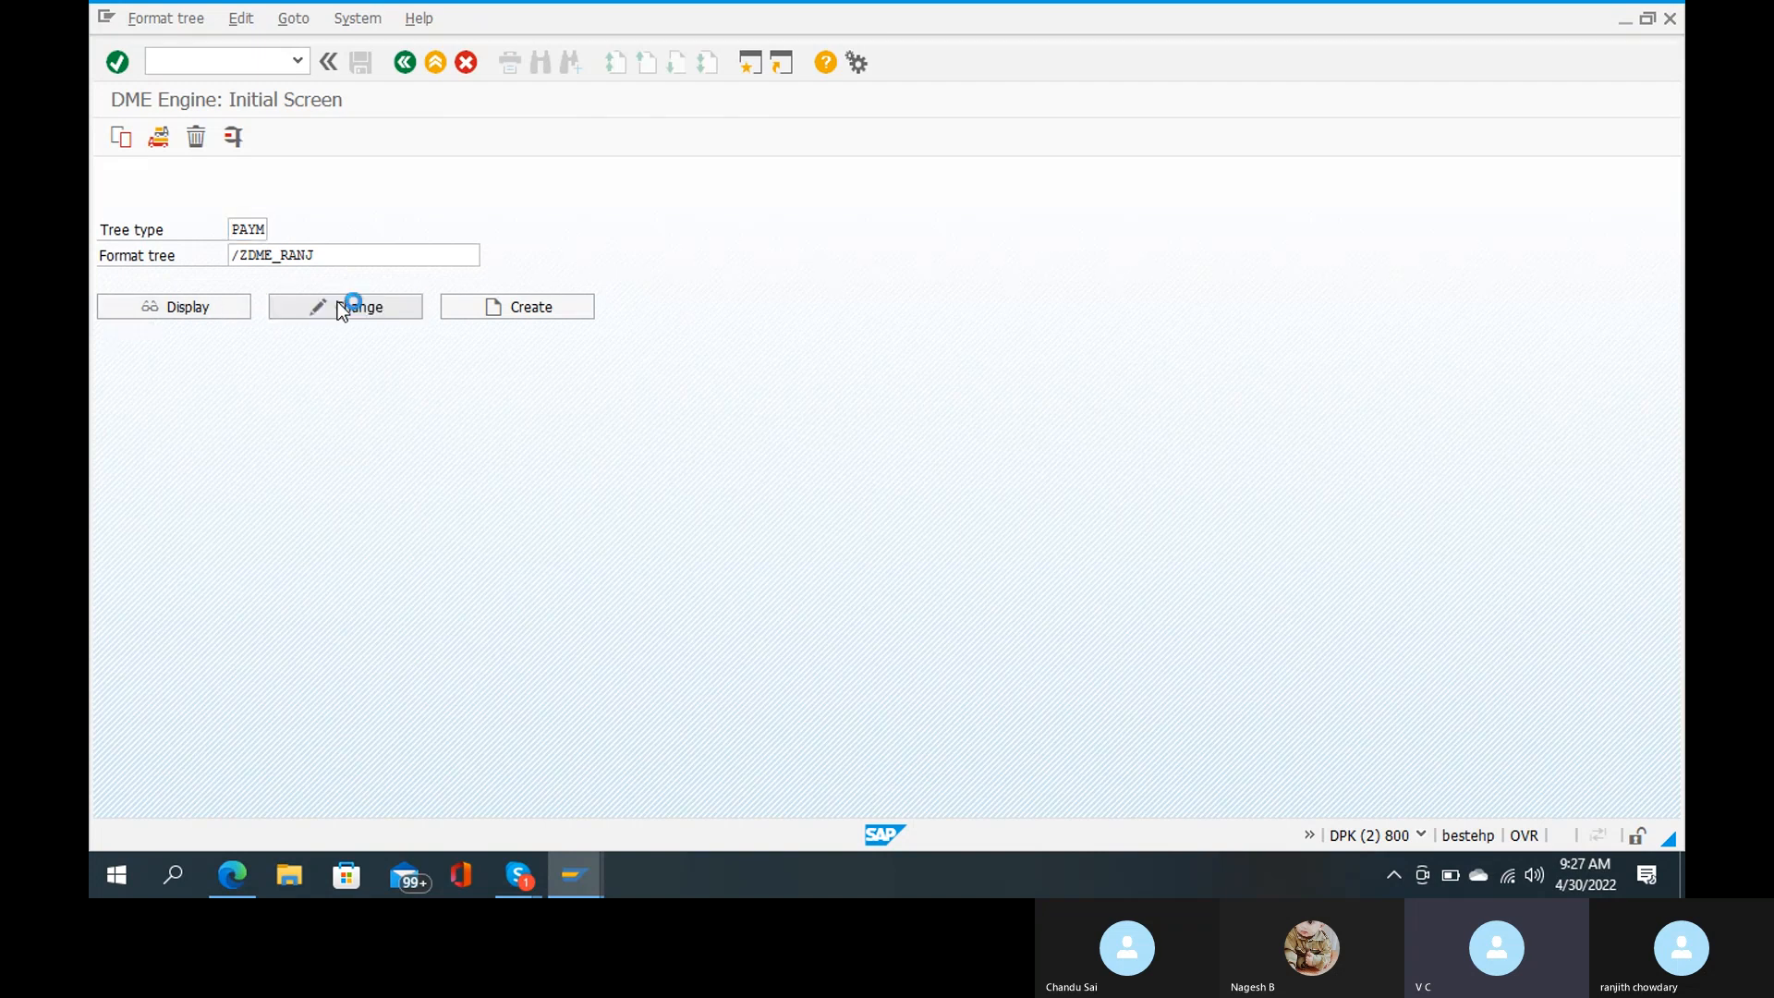
pyautogui.click(344, 307)
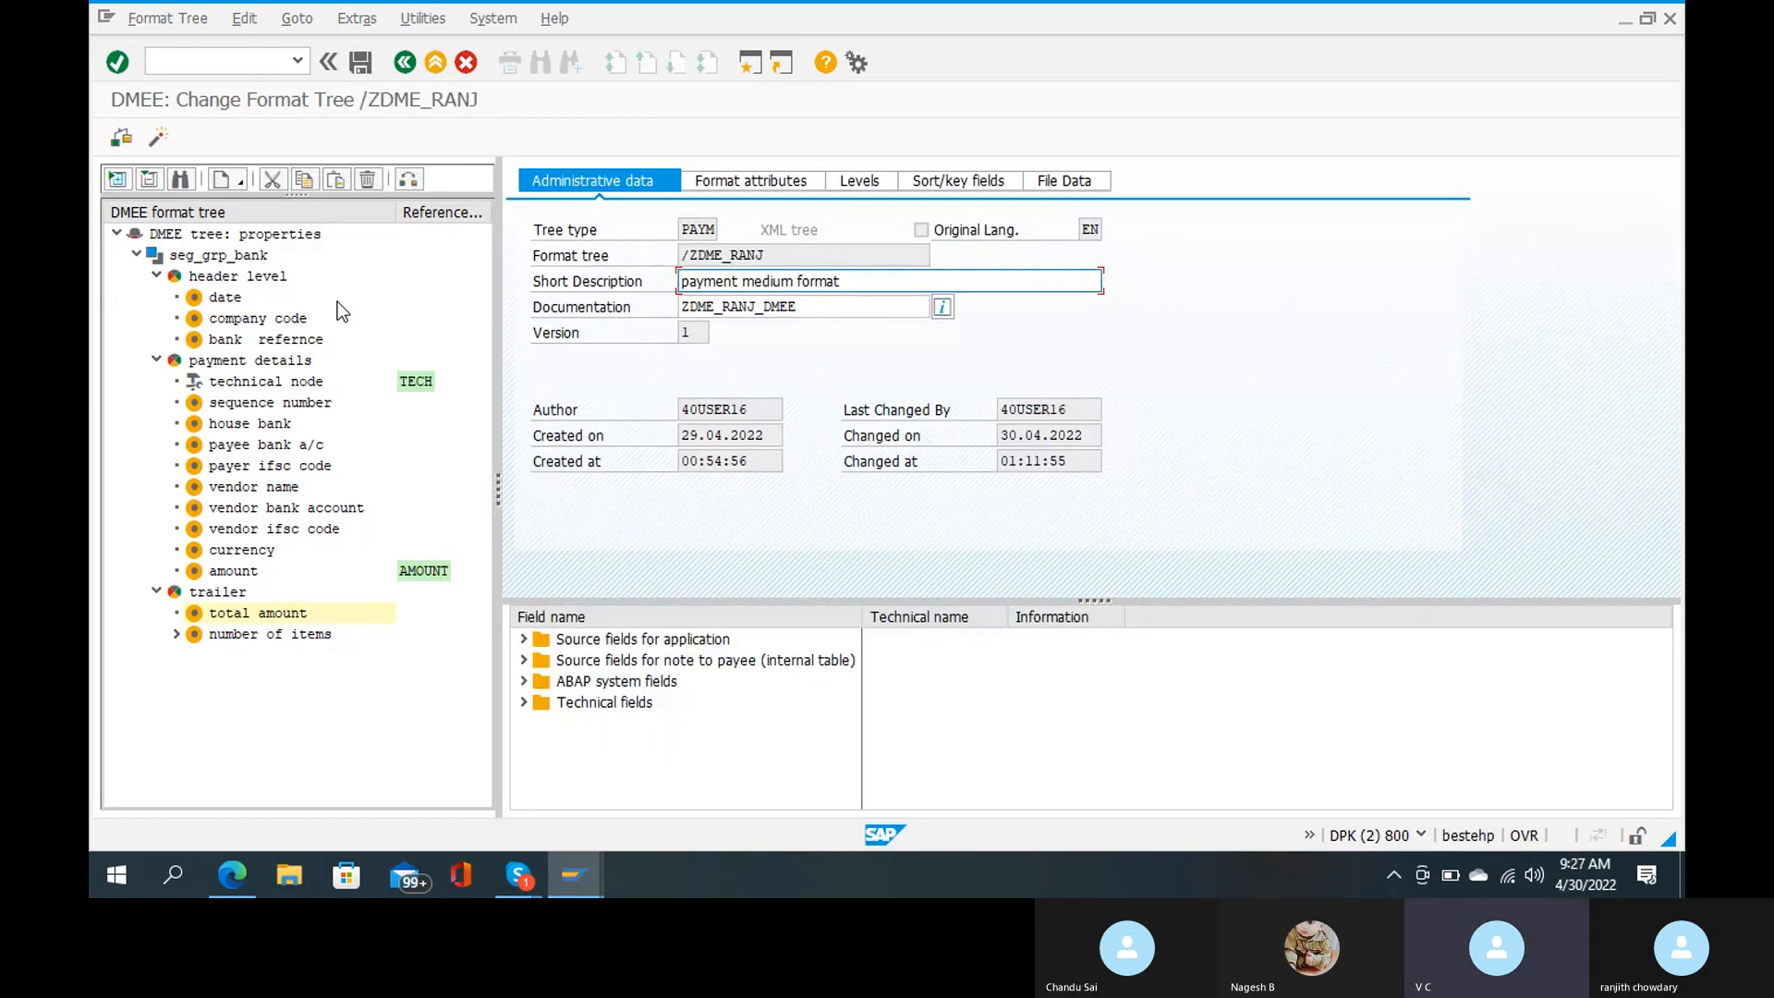
pyautogui.moveTo(424, 100)
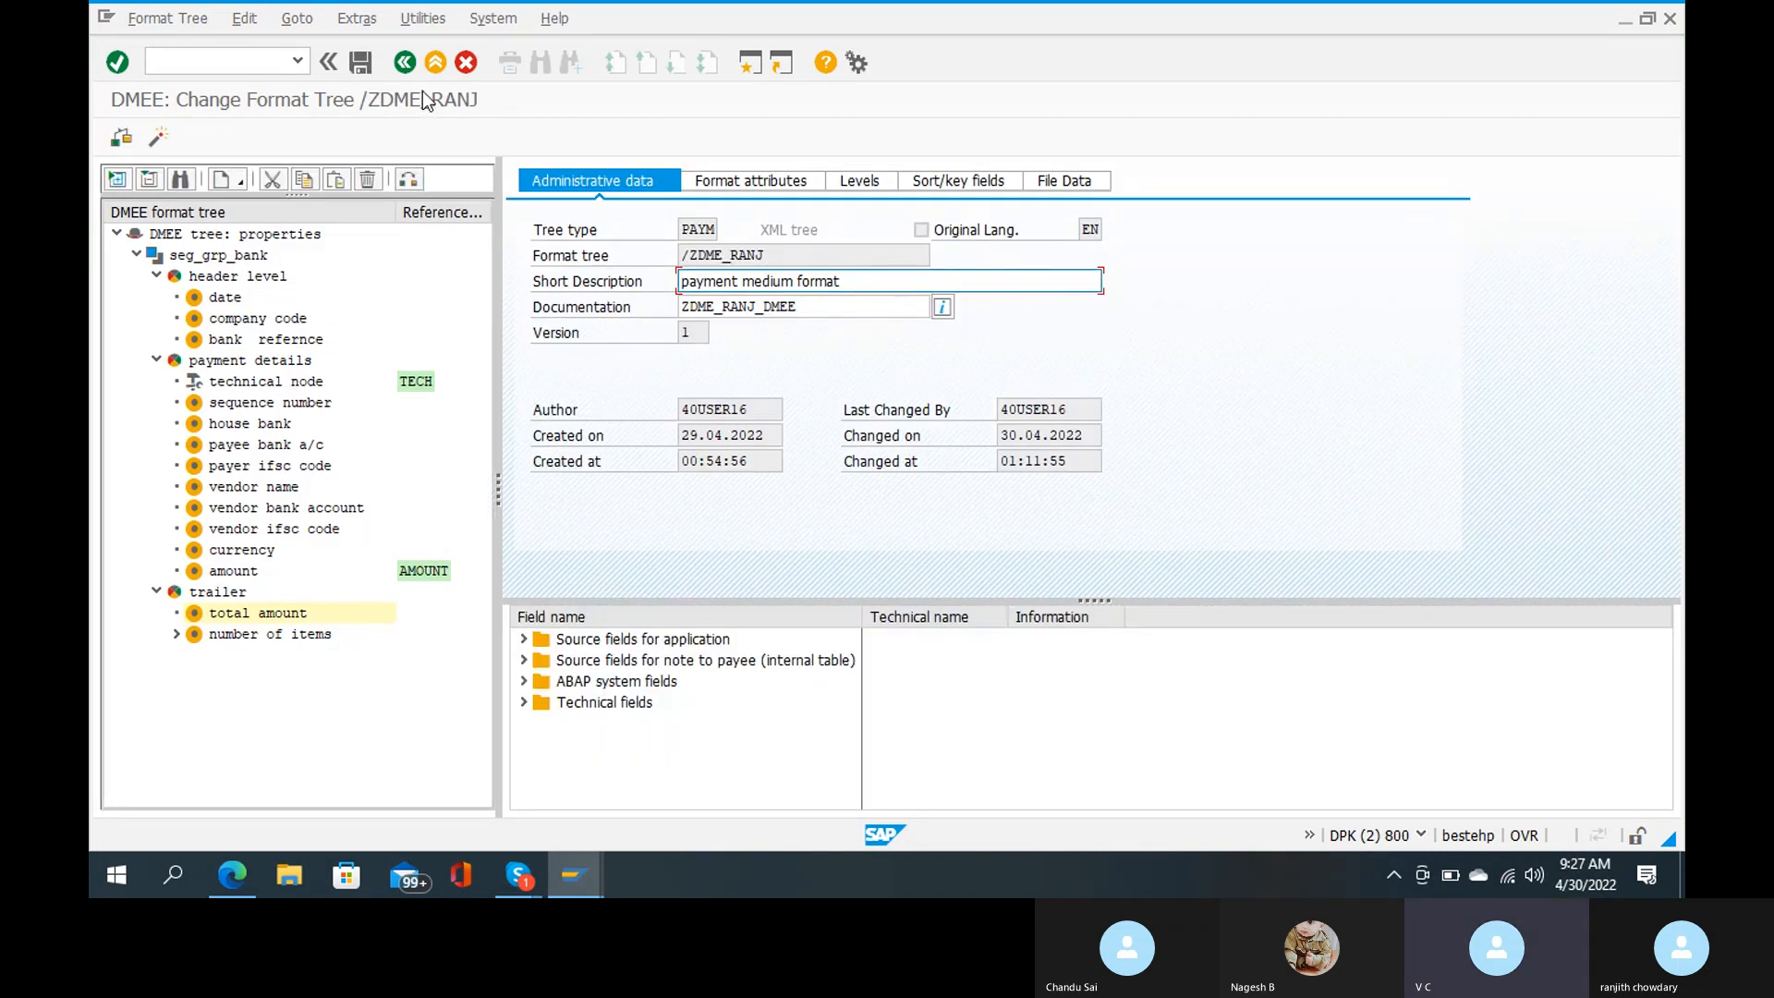
pyautogui.click(403, 62)
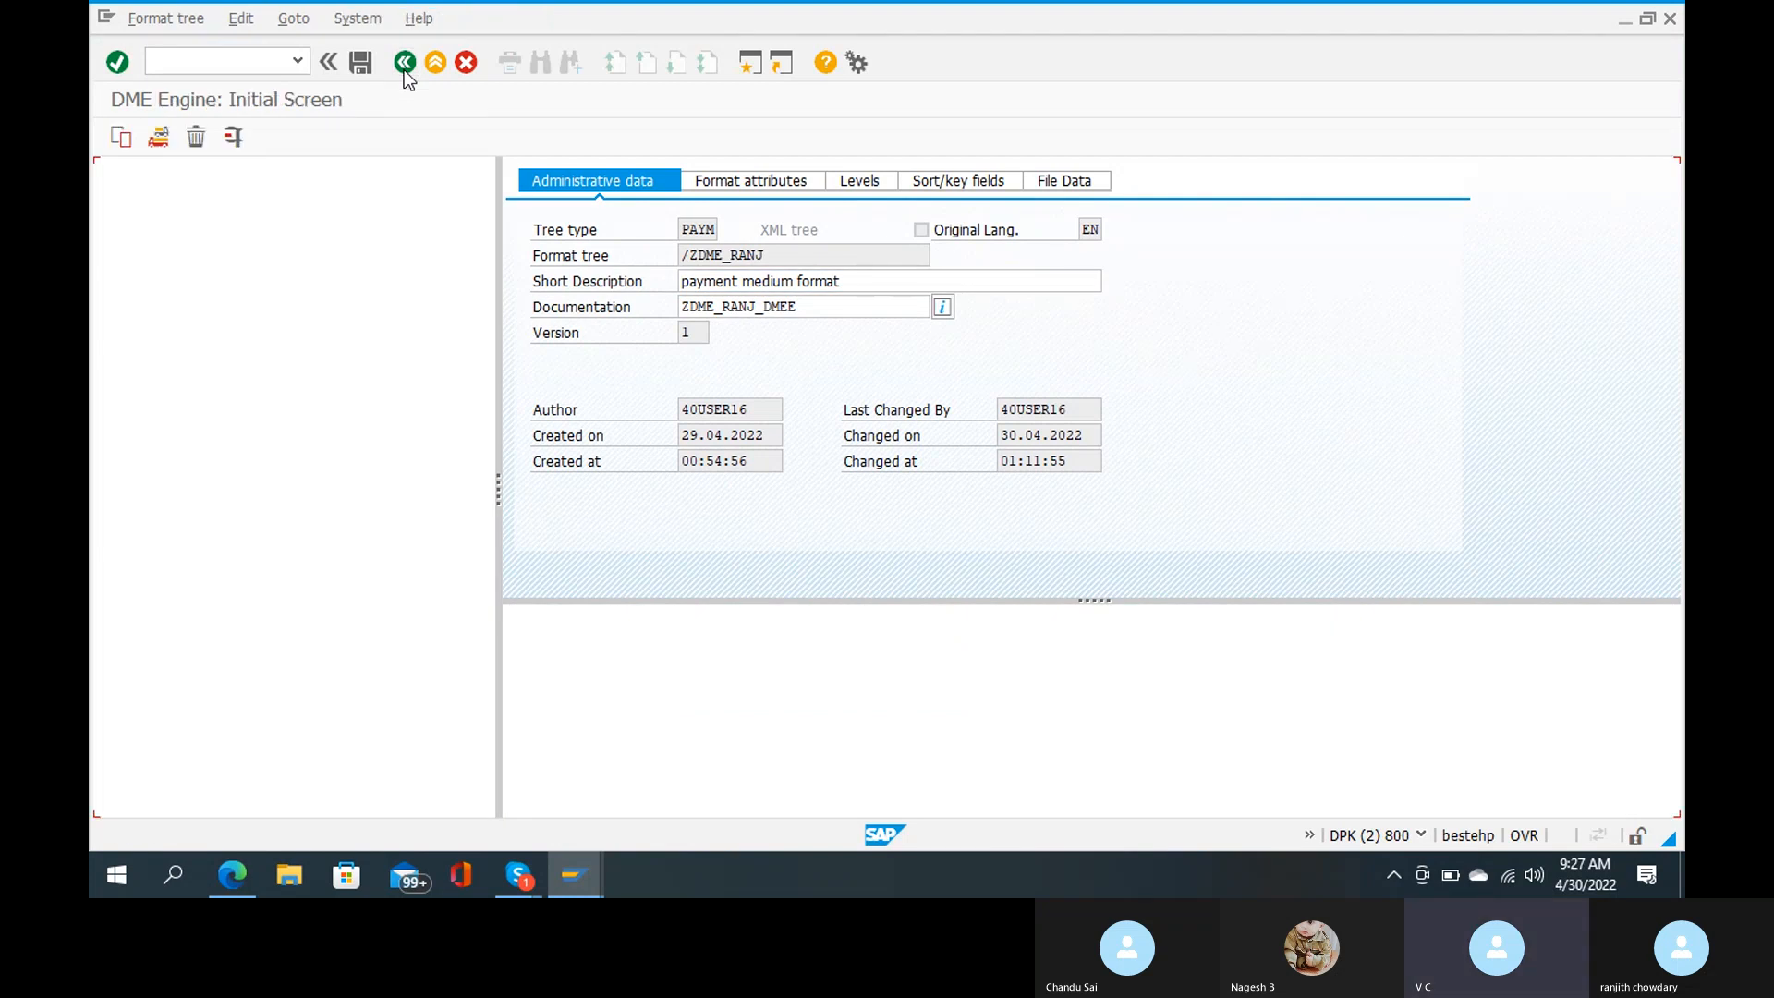
pyautogui.click(404, 62)
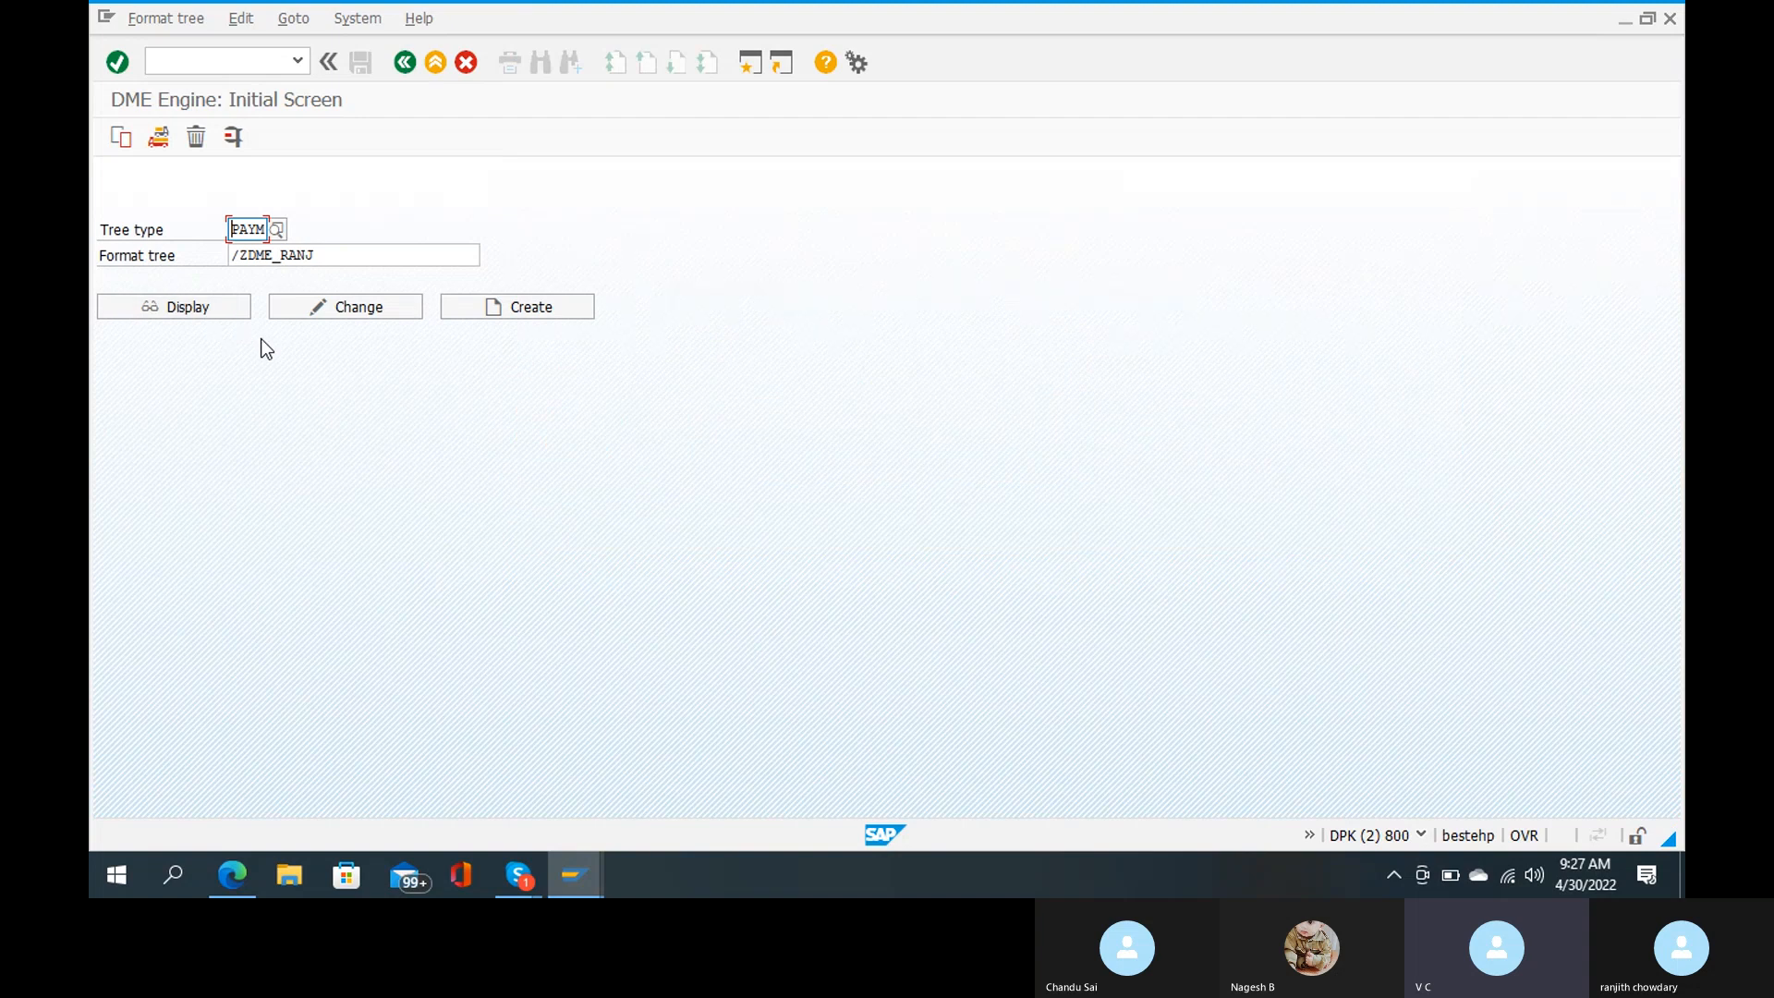
pyautogui.click(173, 306)
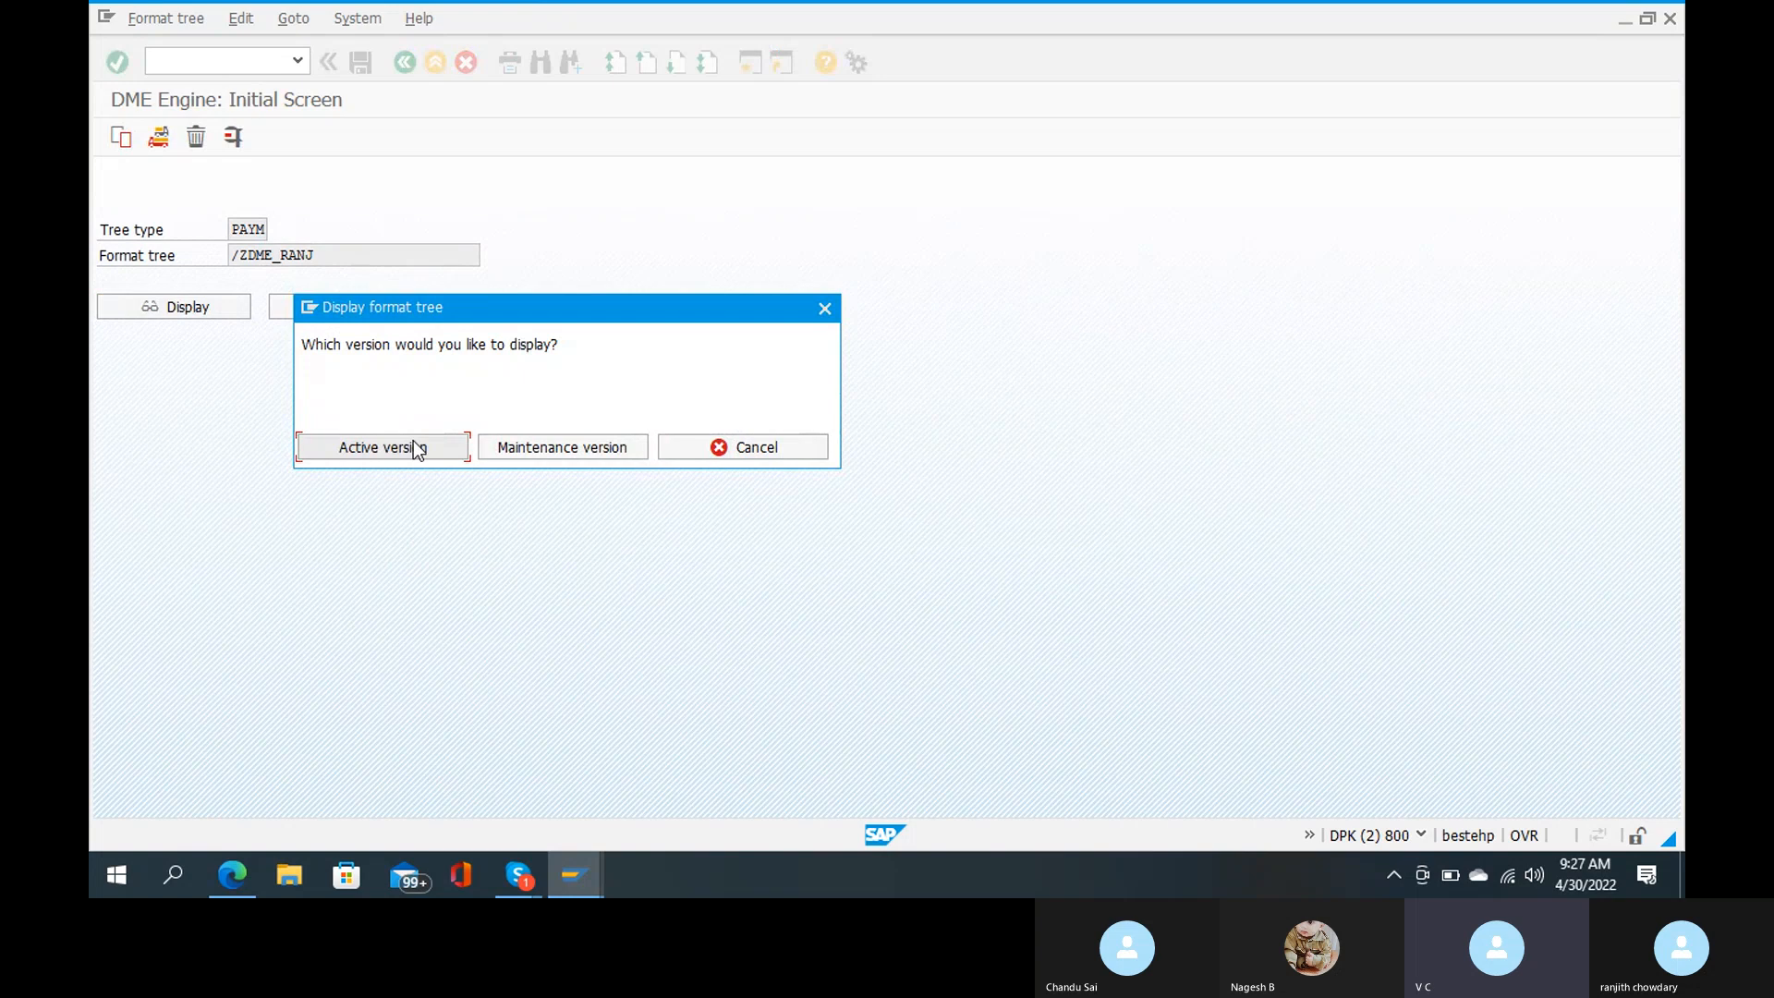
pyautogui.click(381, 445)
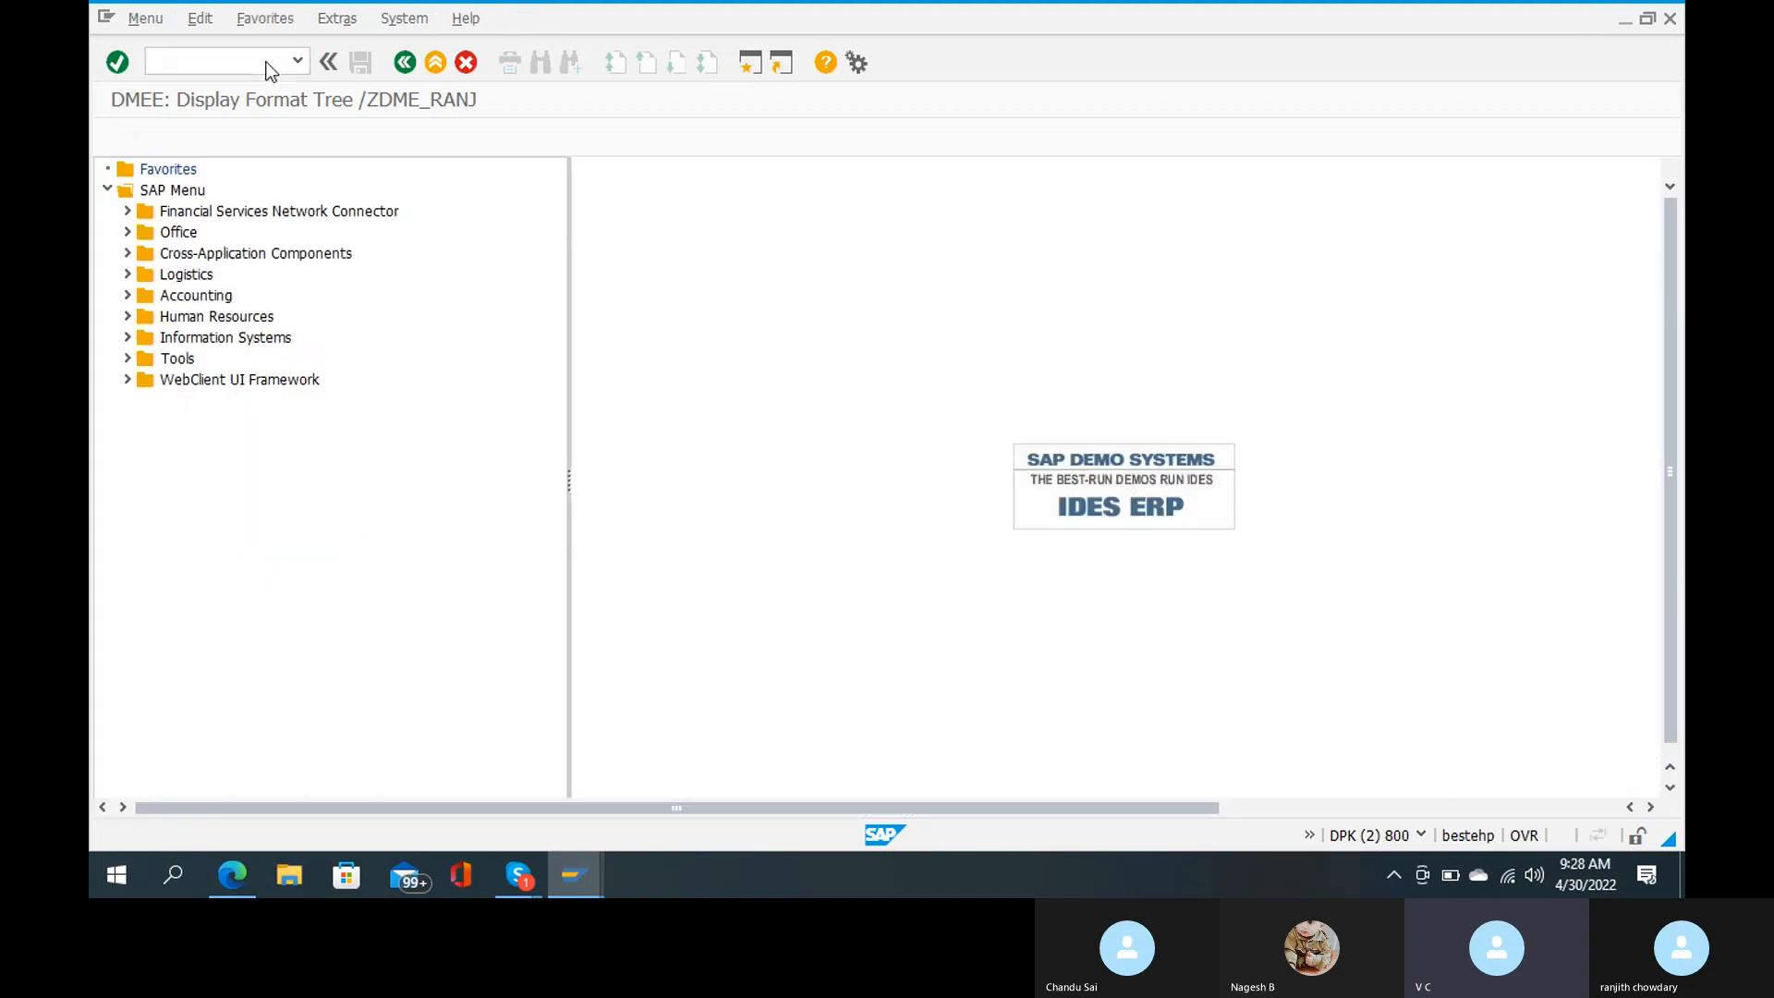
# Step: Schedule payment run RAN13 in F110 to start immediately and create a payment medium
pyautogui.click(328, 62)
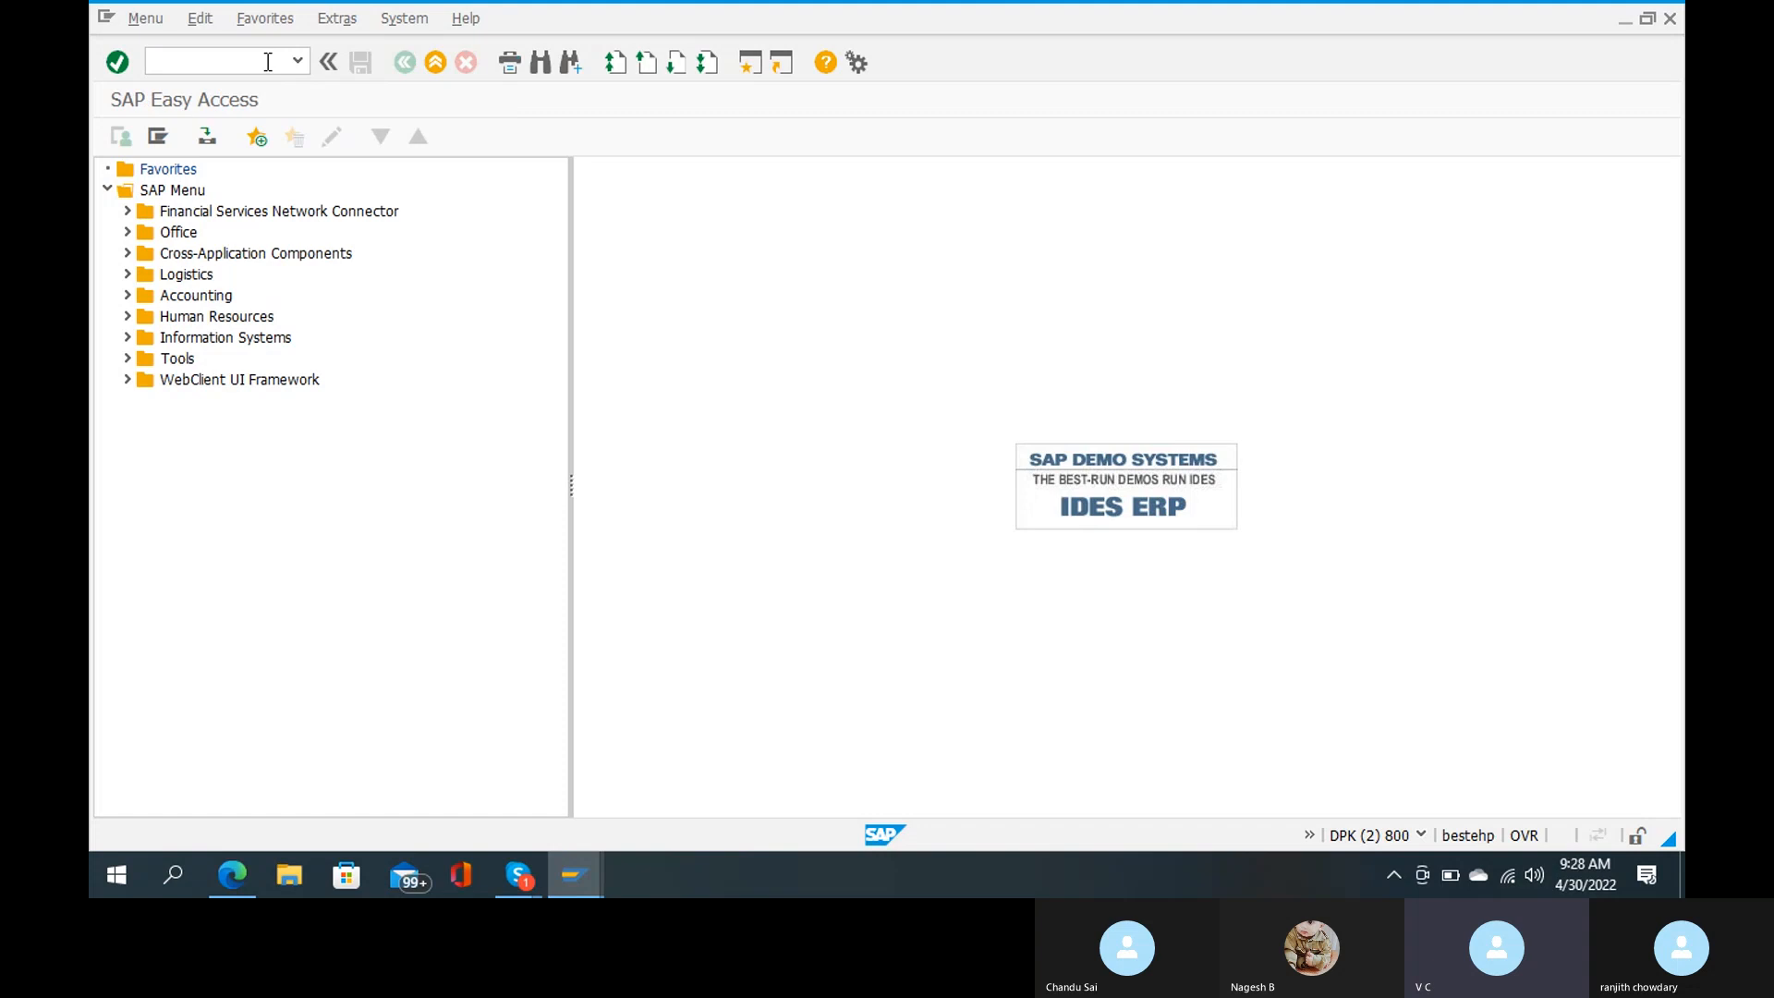
pyautogui.write('f110')
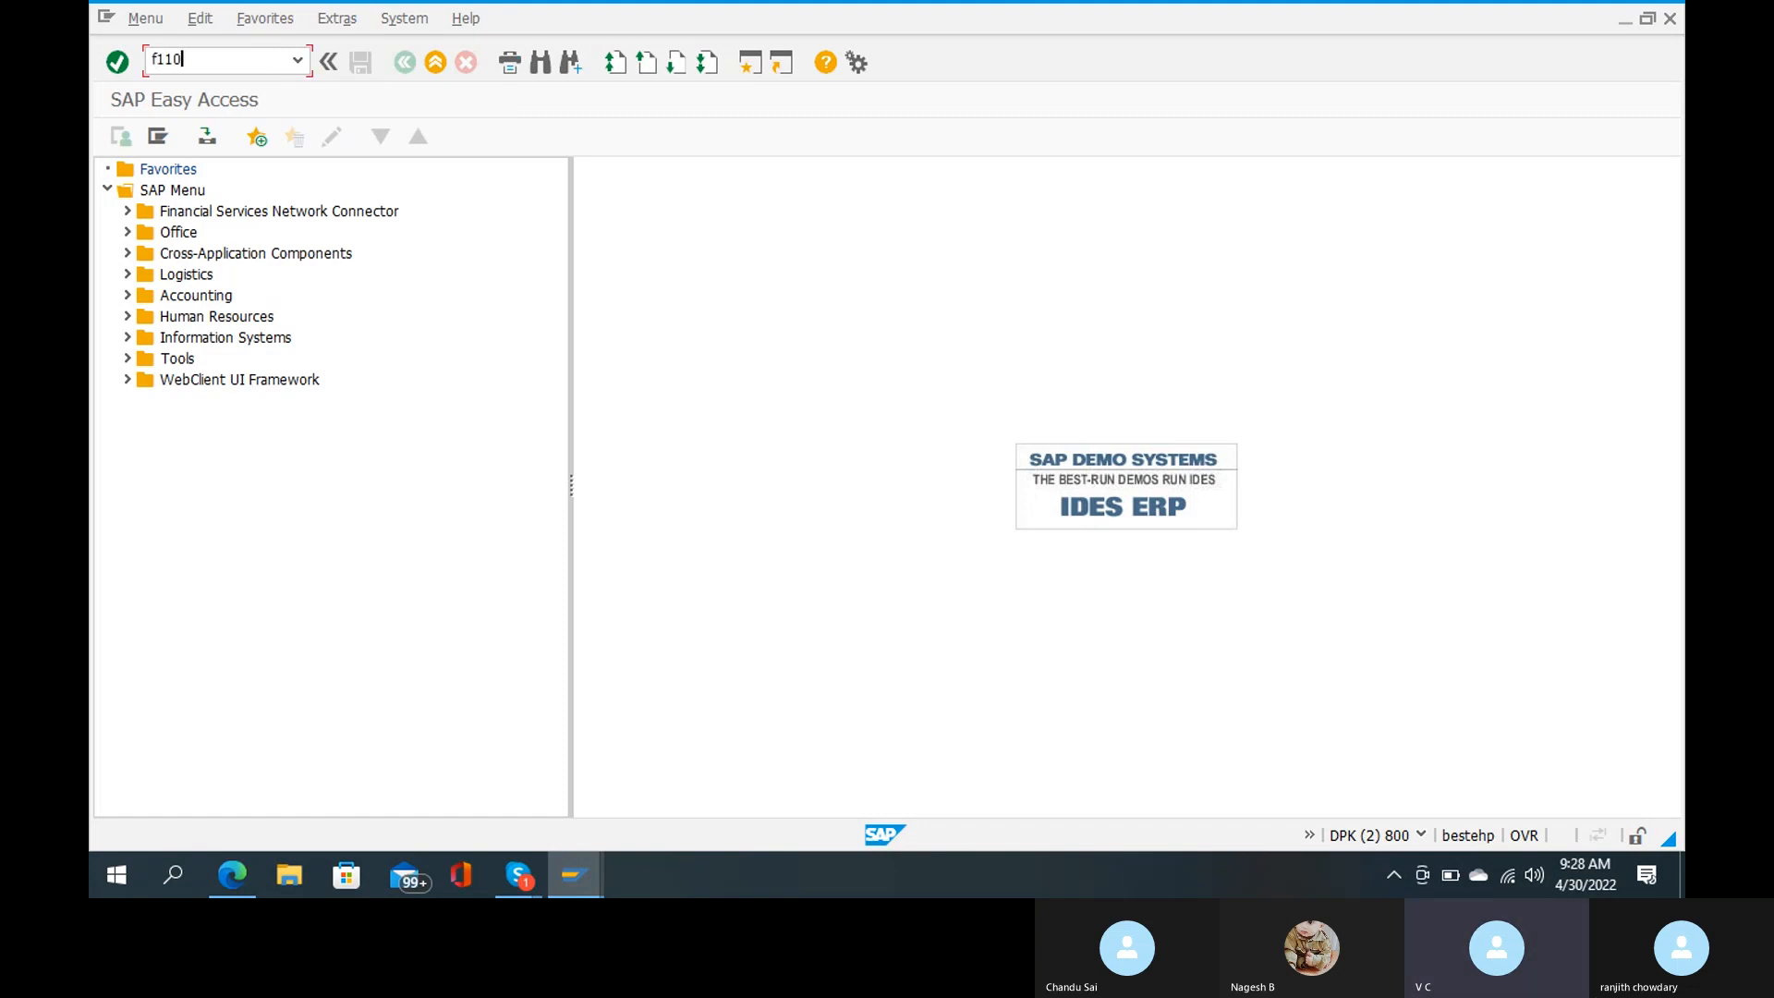
pyautogui.press('Enter')
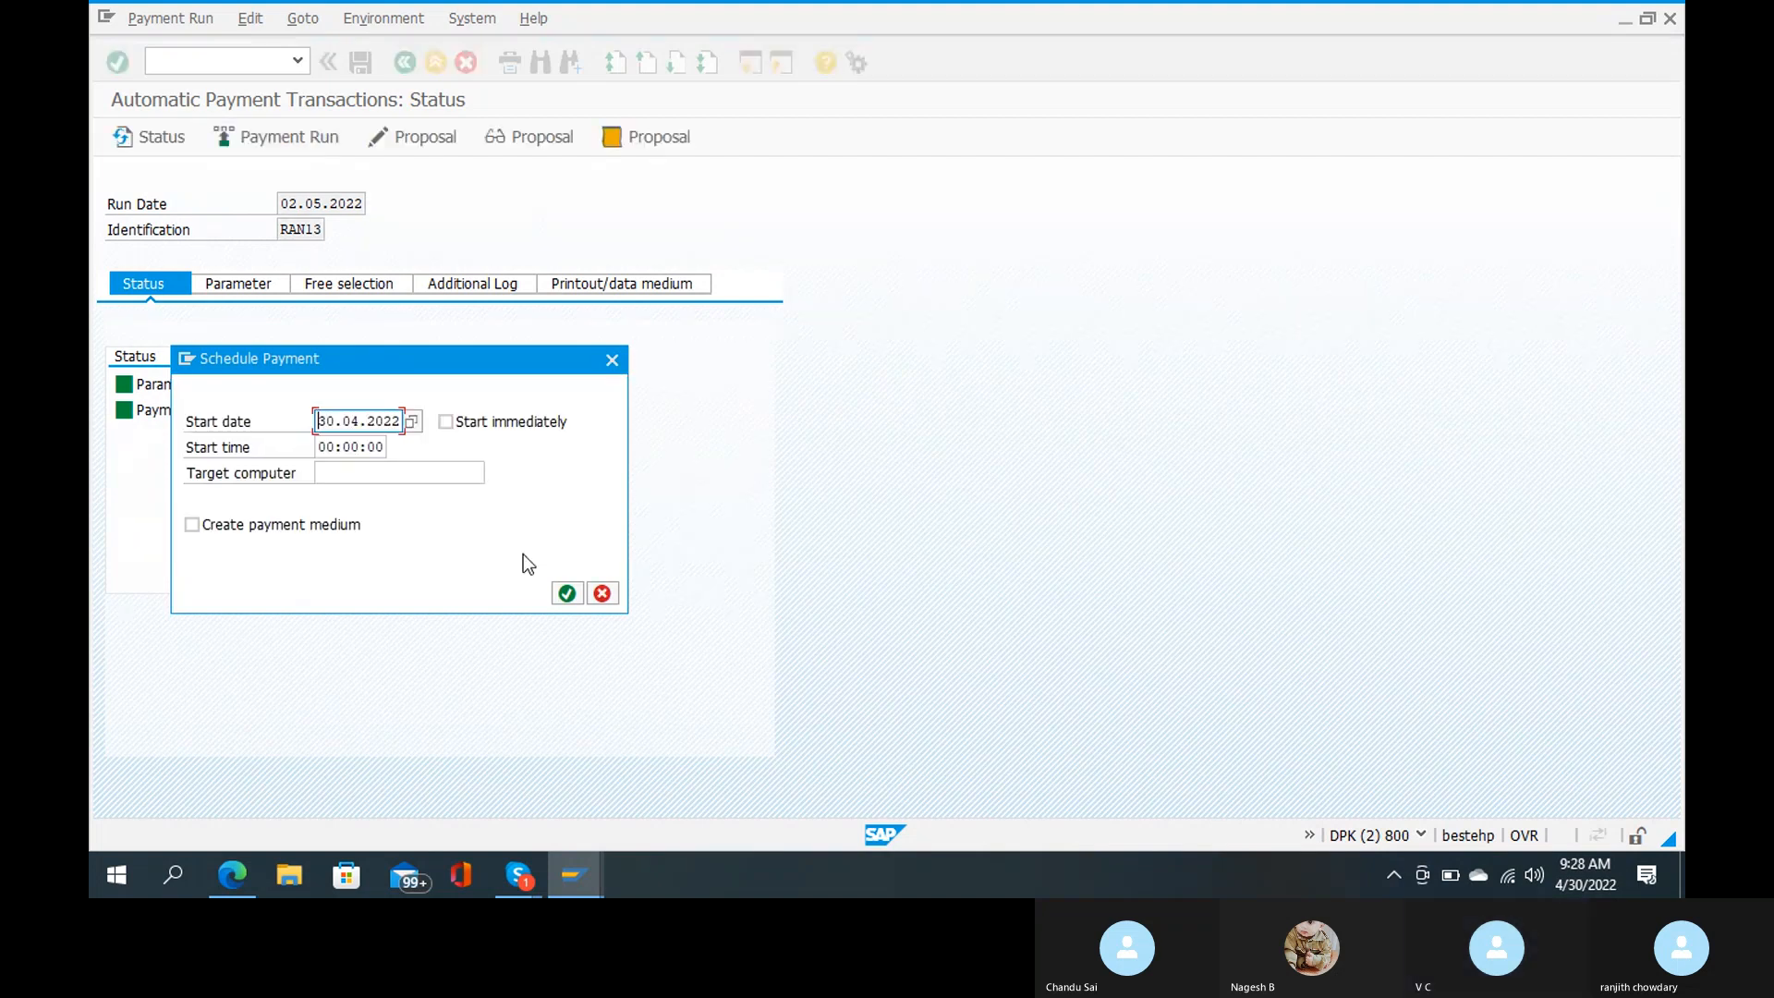
pyautogui.click(444, 422)
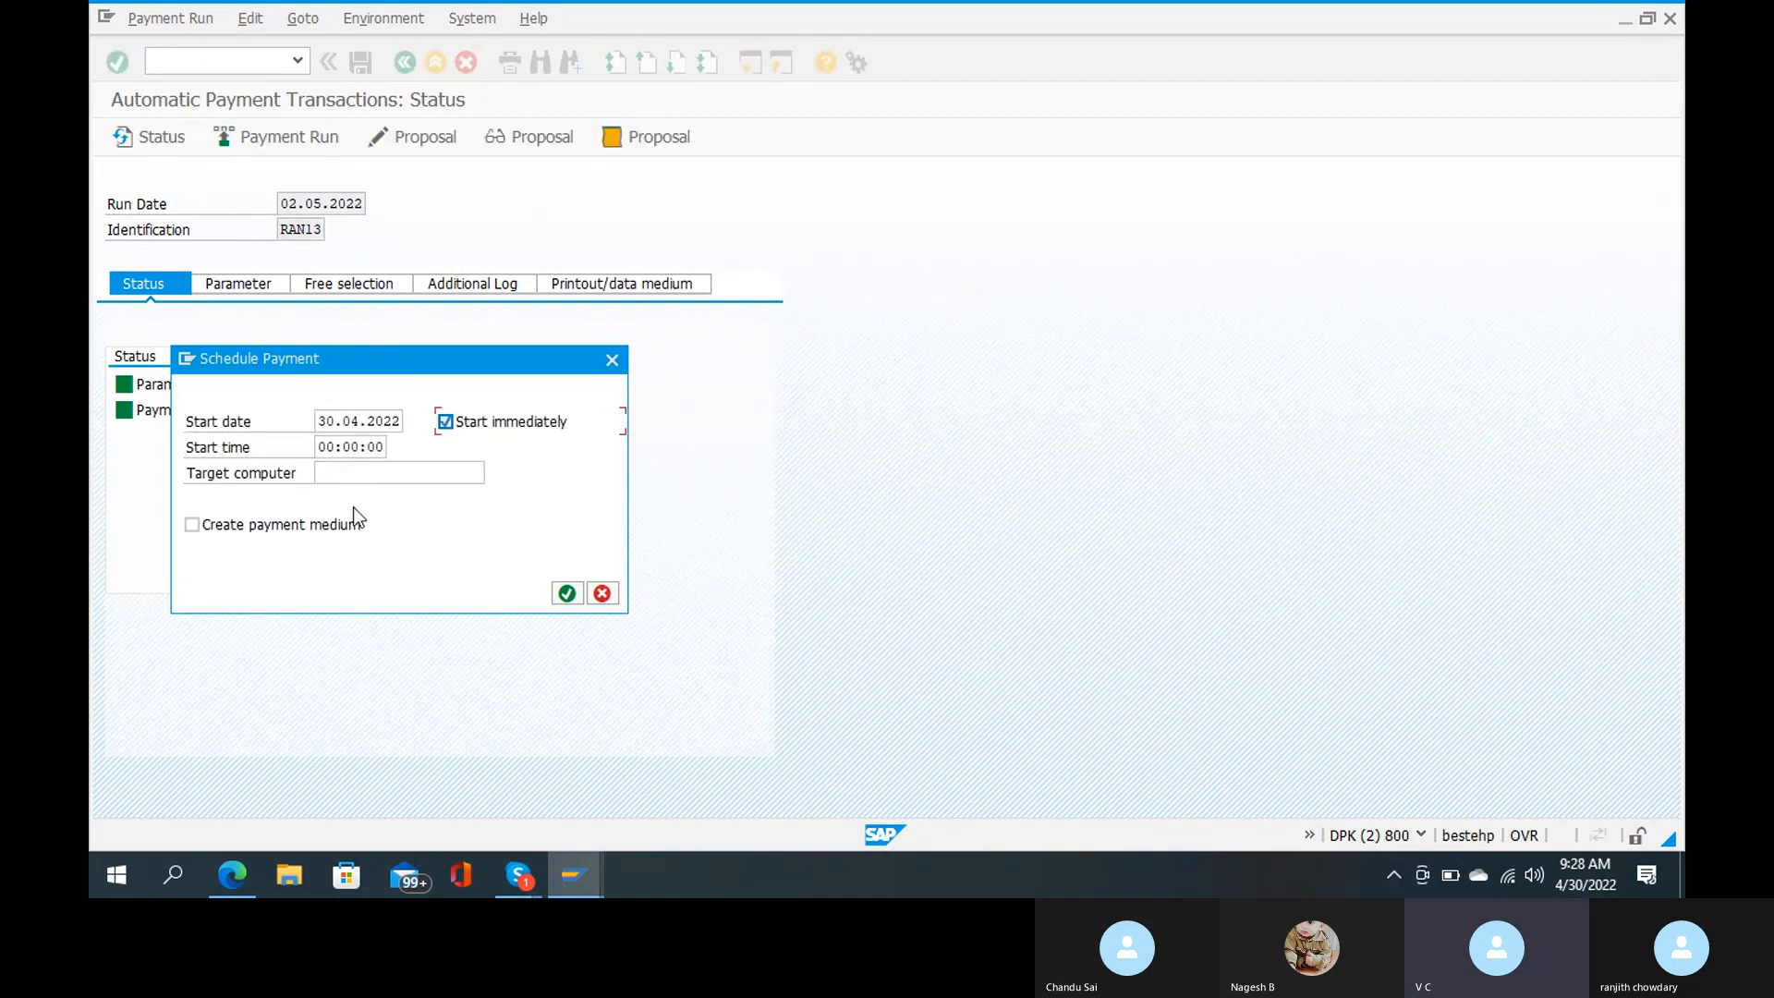
pyautogui.click(193, 524)
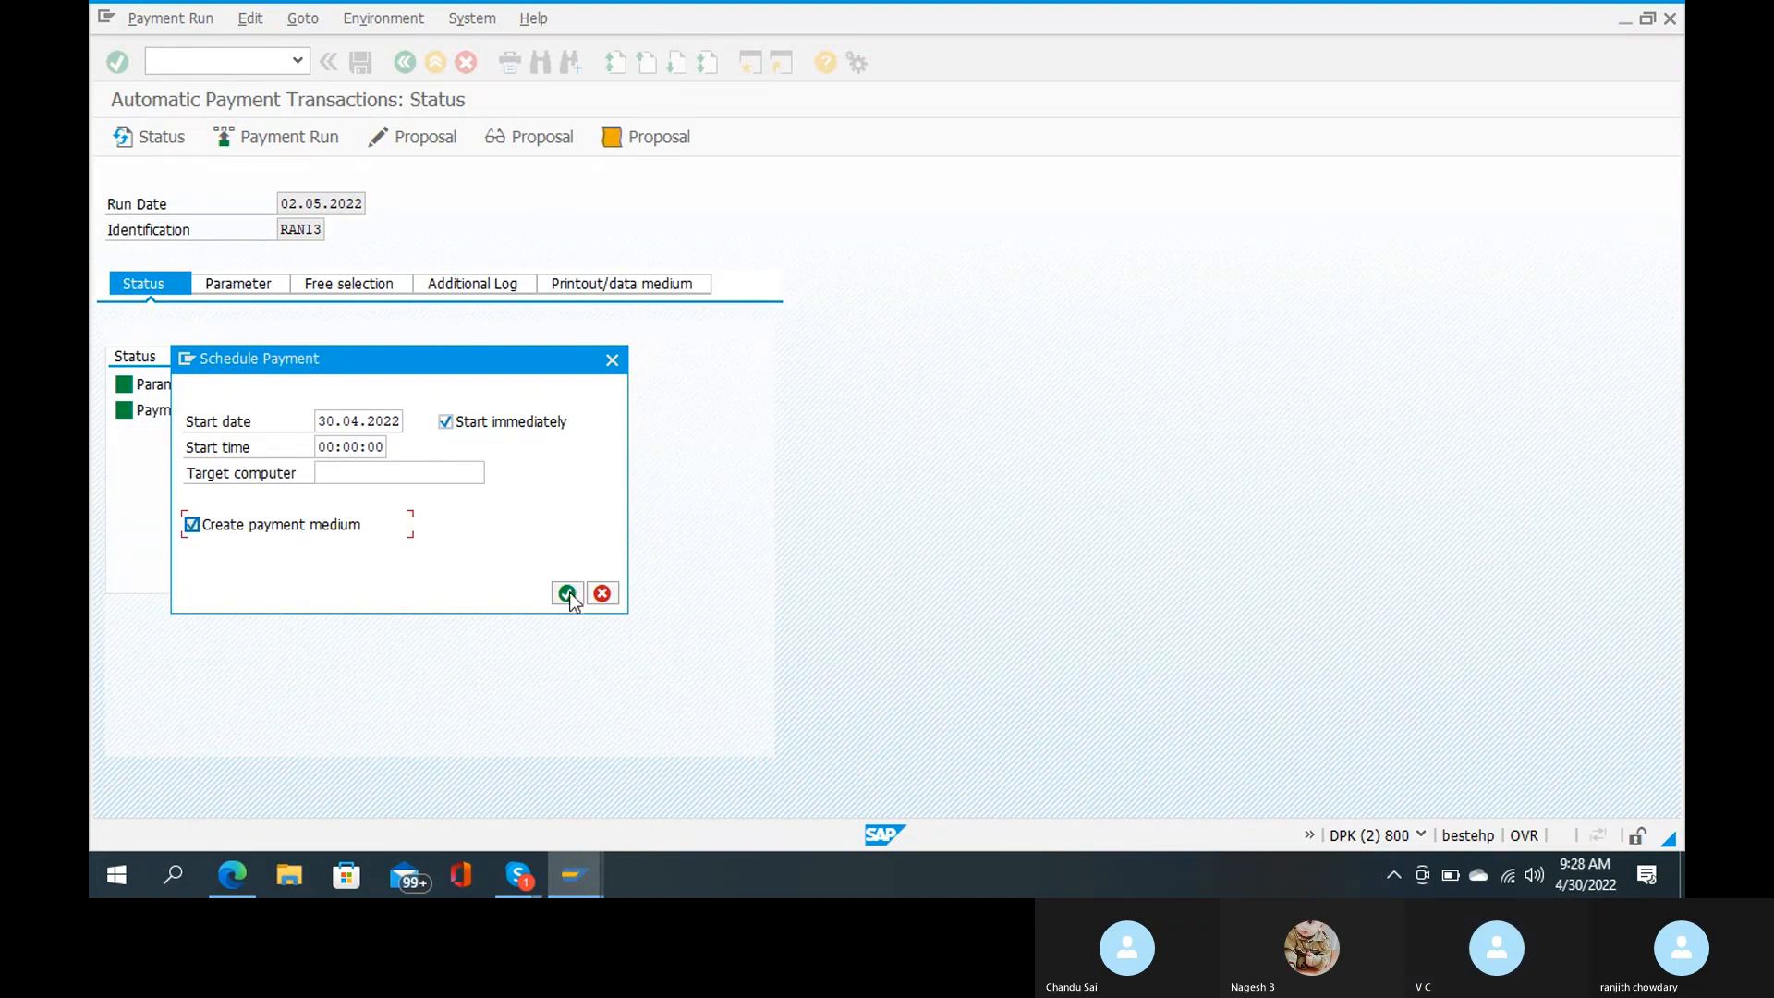
pyautogui.moveTo(567, 594)
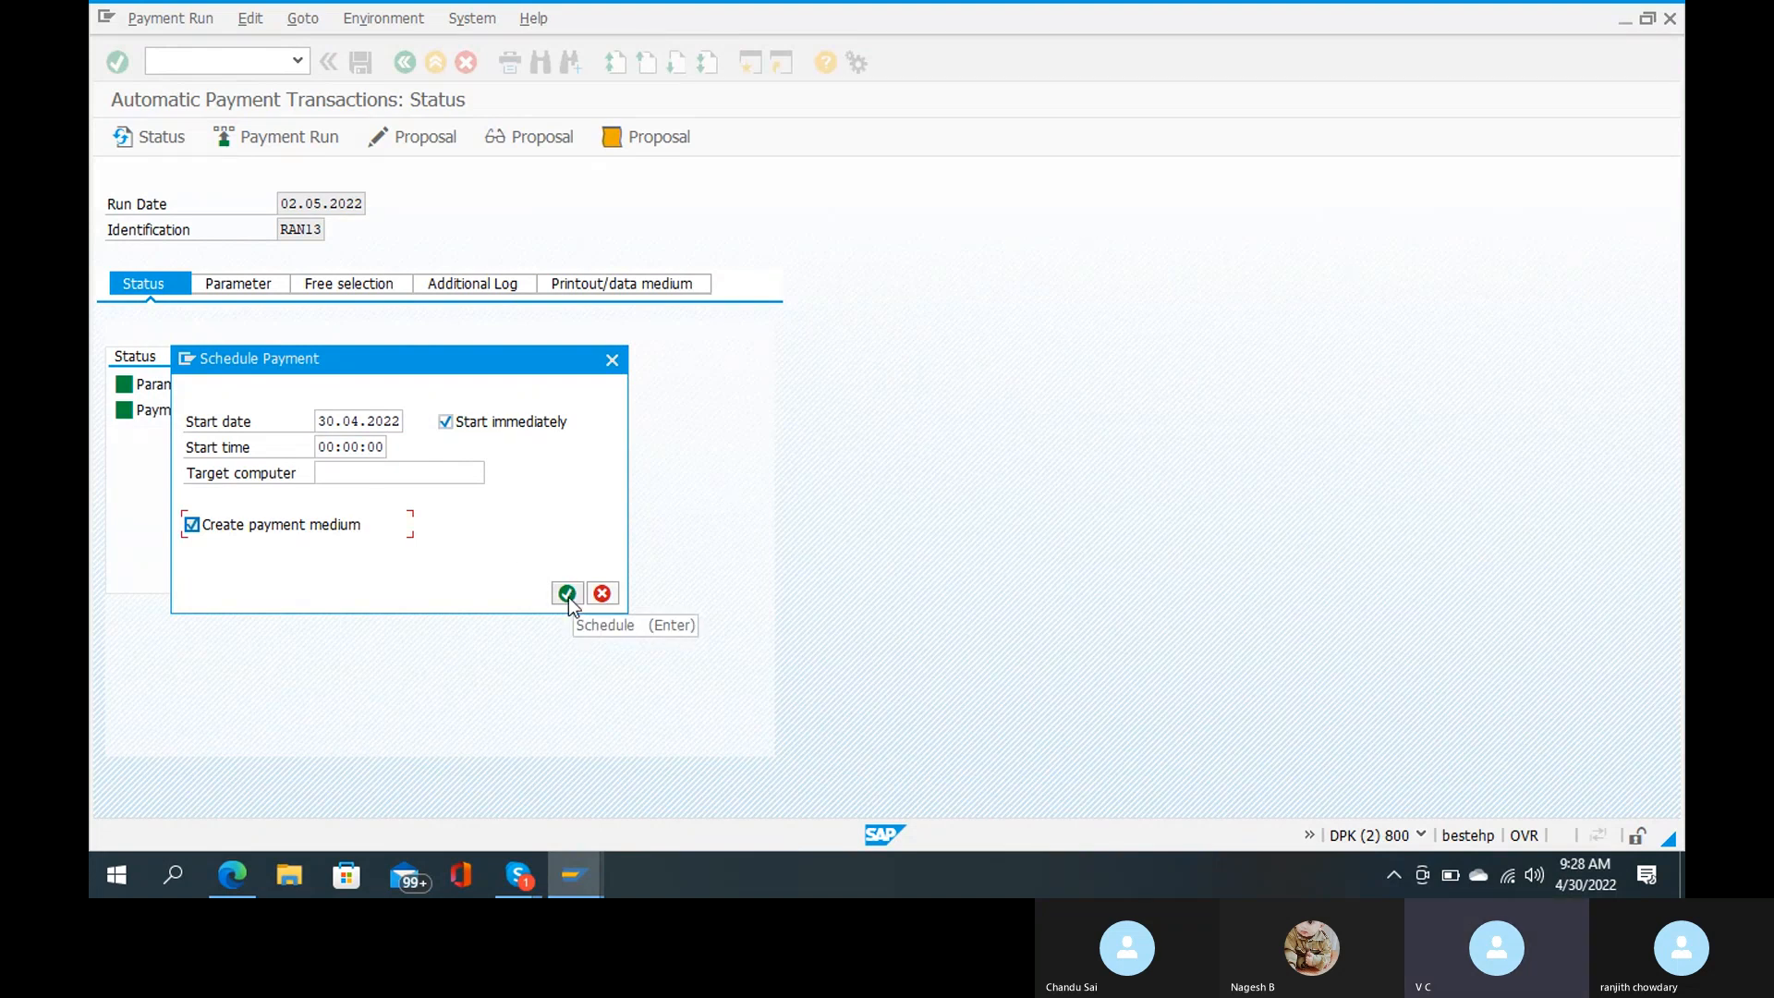
pyautogui.click(566, 593)
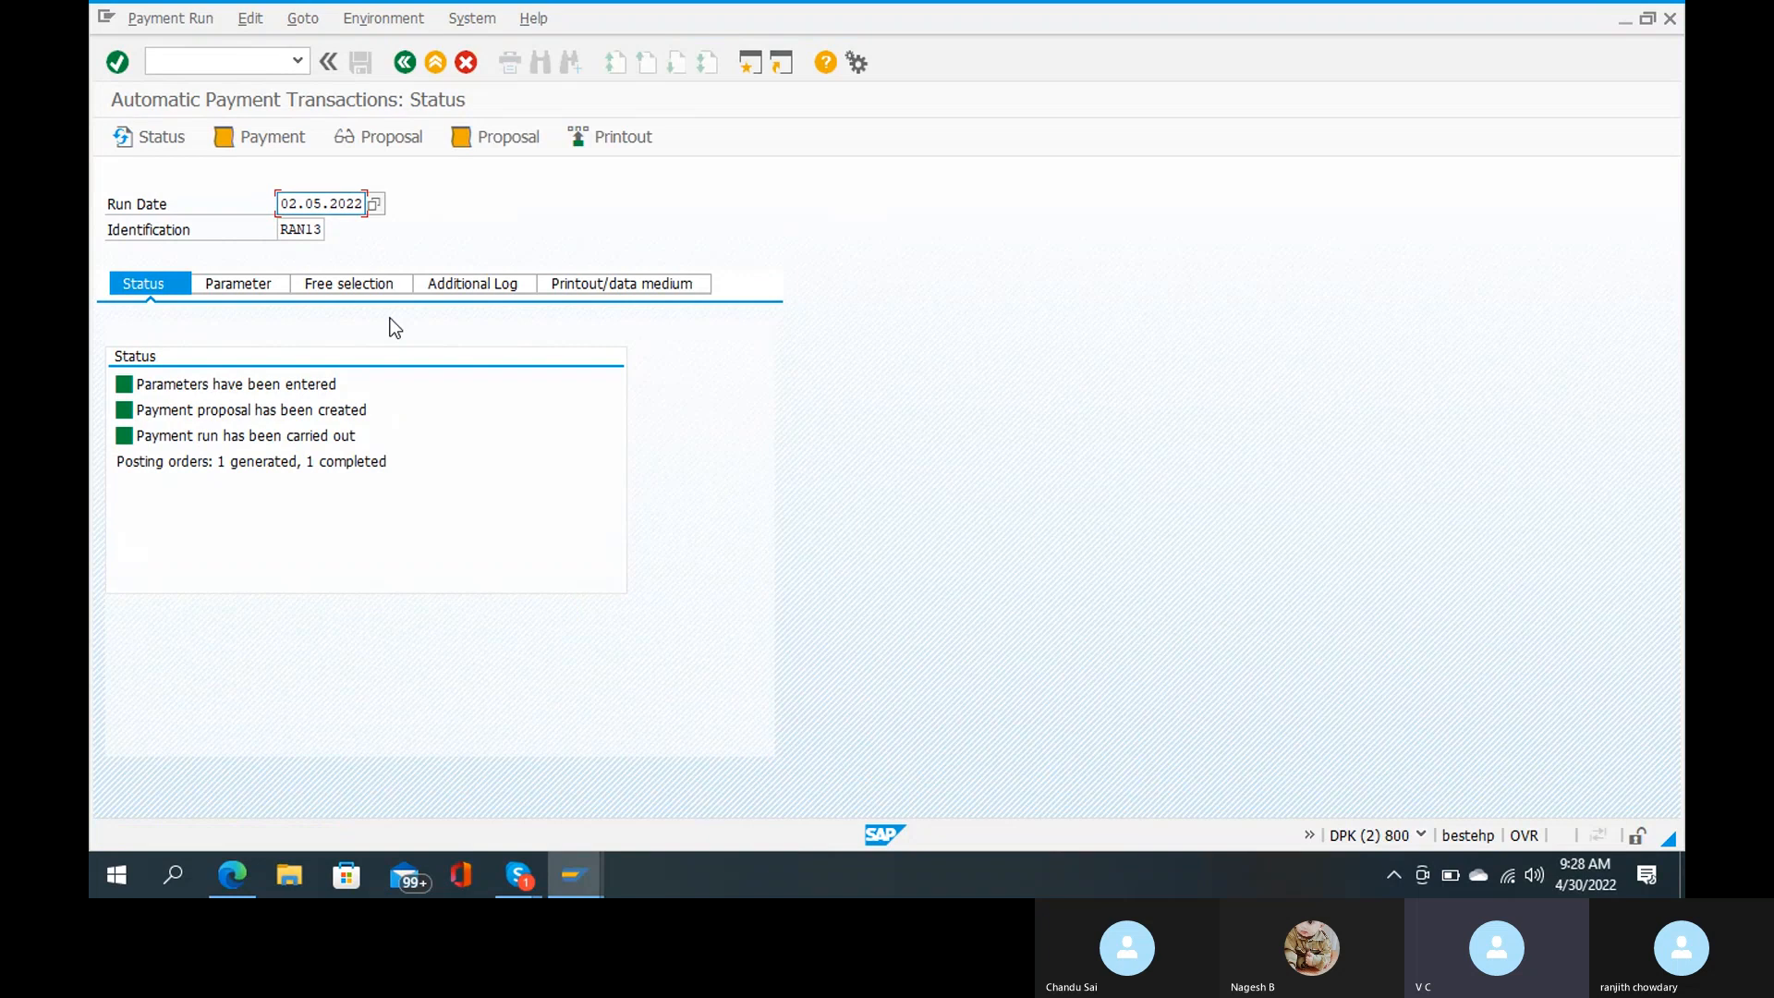
pyautogui.moveTo(480, 201)
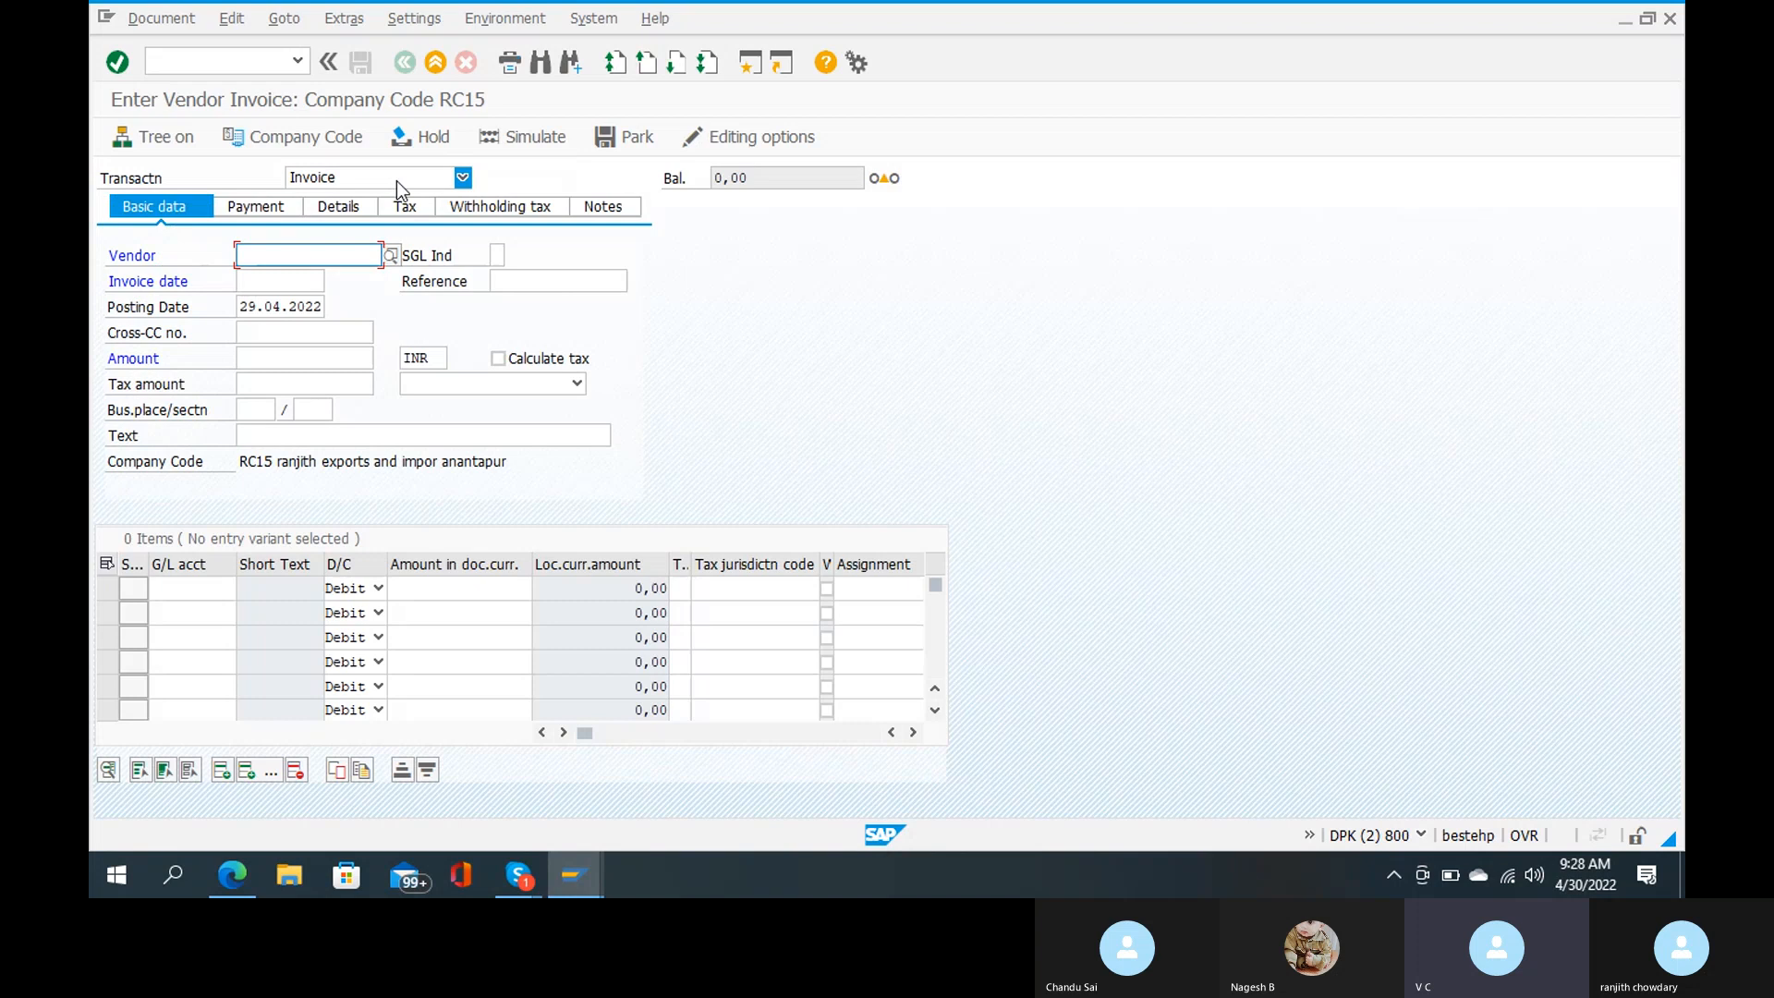
# Step: Enter the invoice header for vendor 500000005: date 30.04.2022, reference 1, raw-material text, 30000 INR
pyautogui.write('500000005')
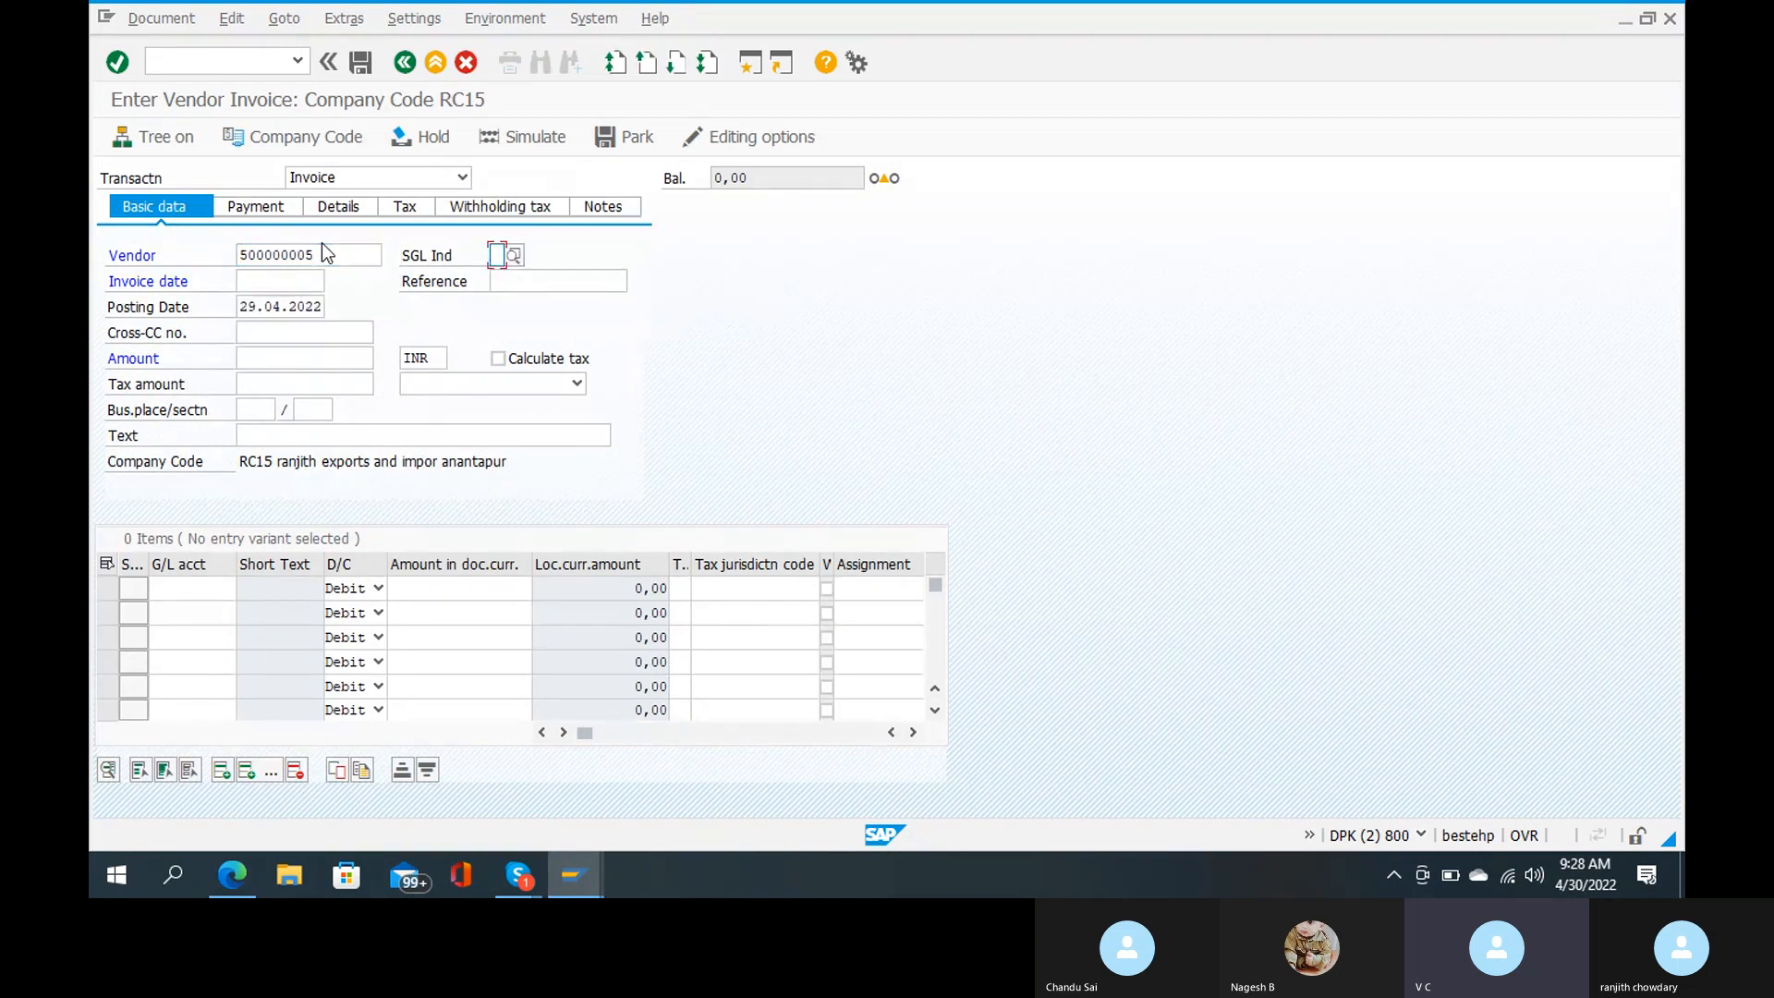
pyautogui.click(280, 281)
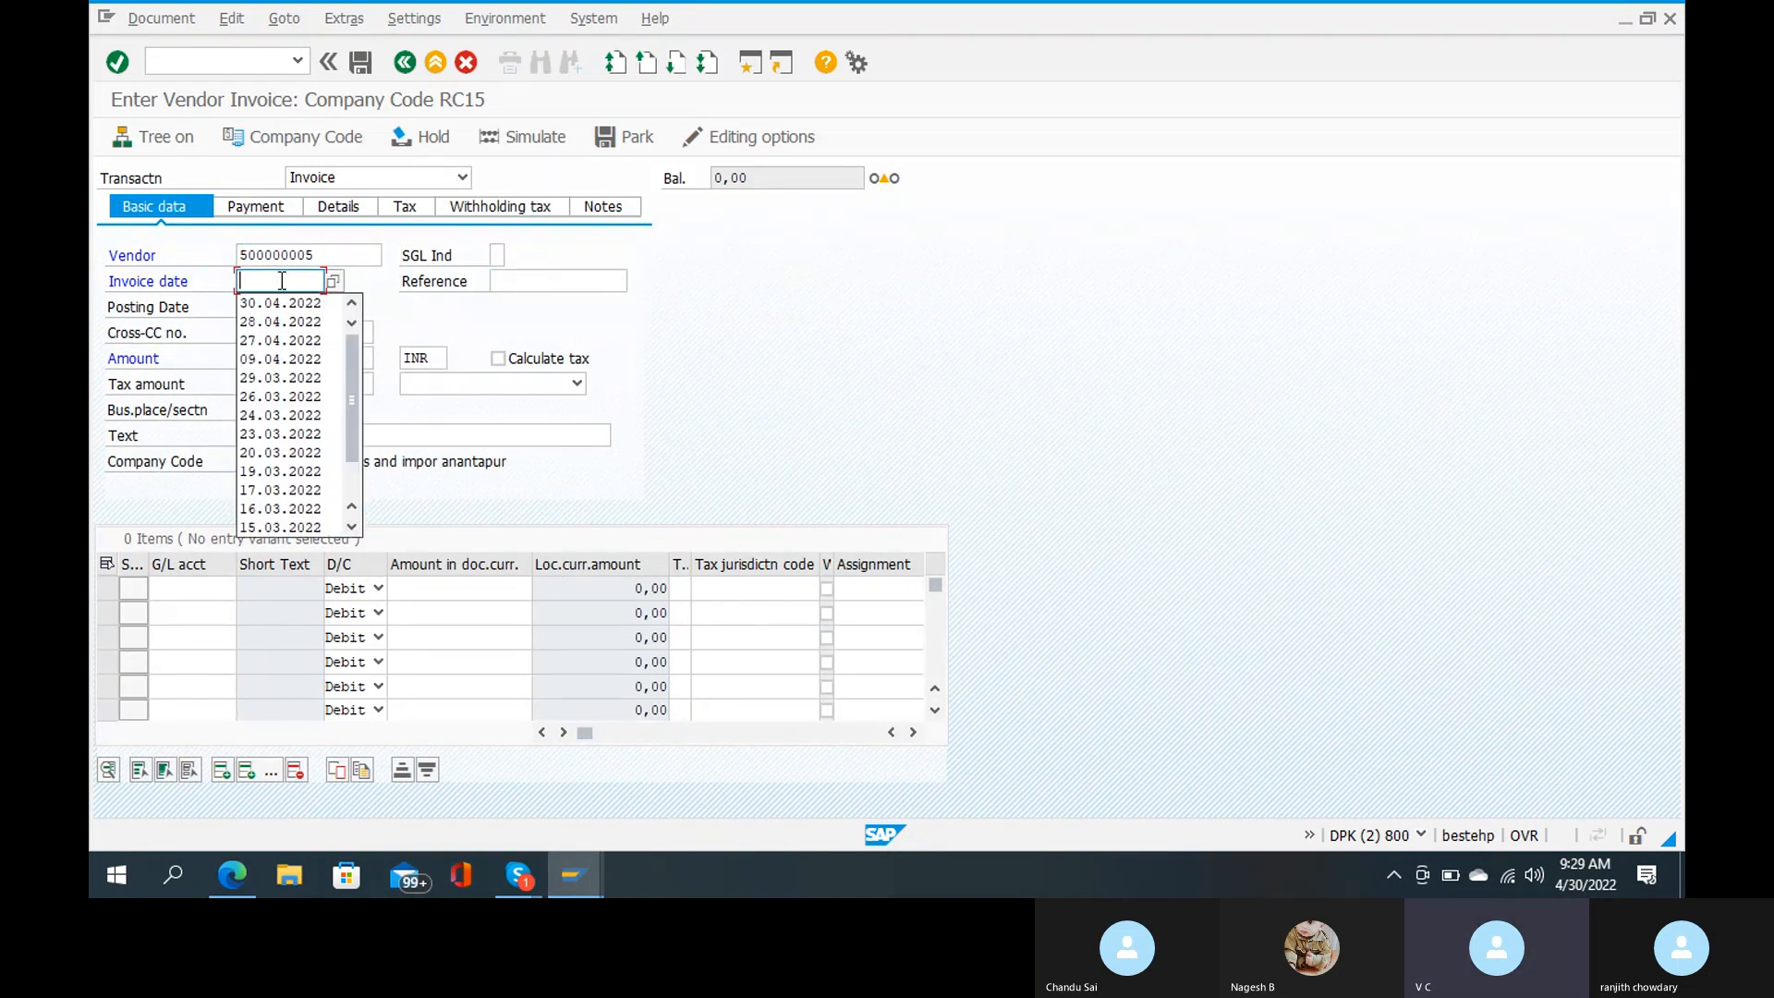
pyautogui.click(279, 302)
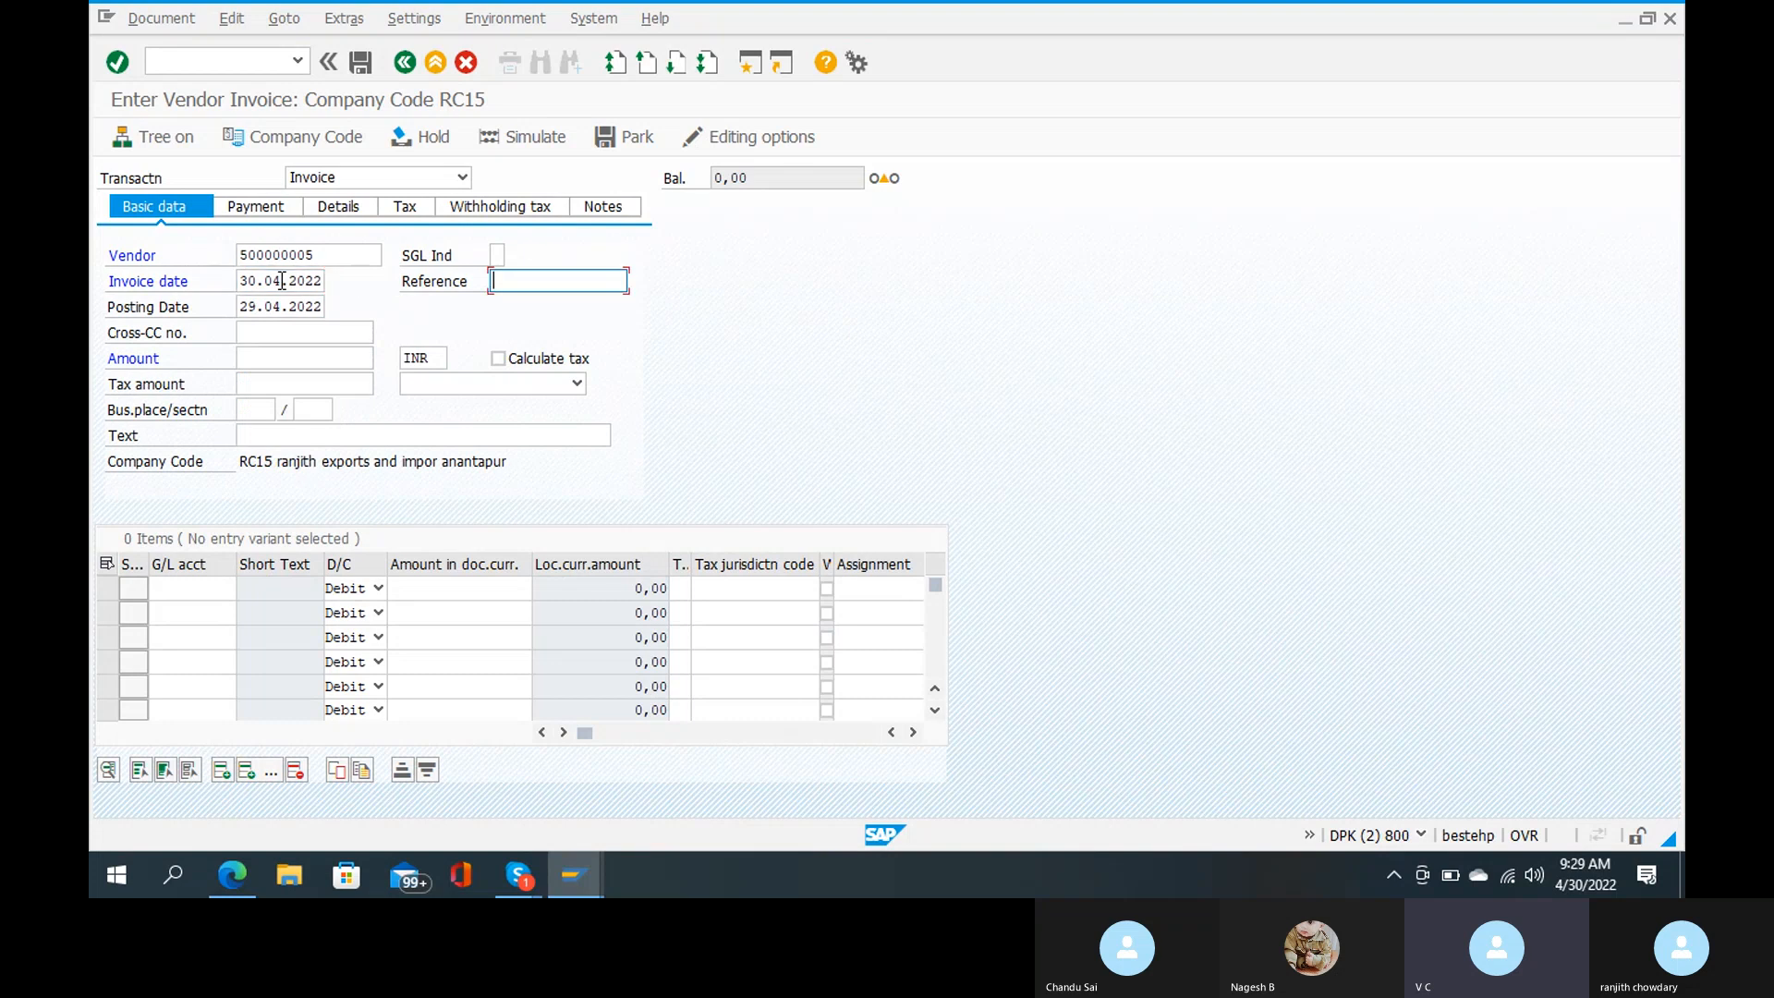
pyautogui.write('1')
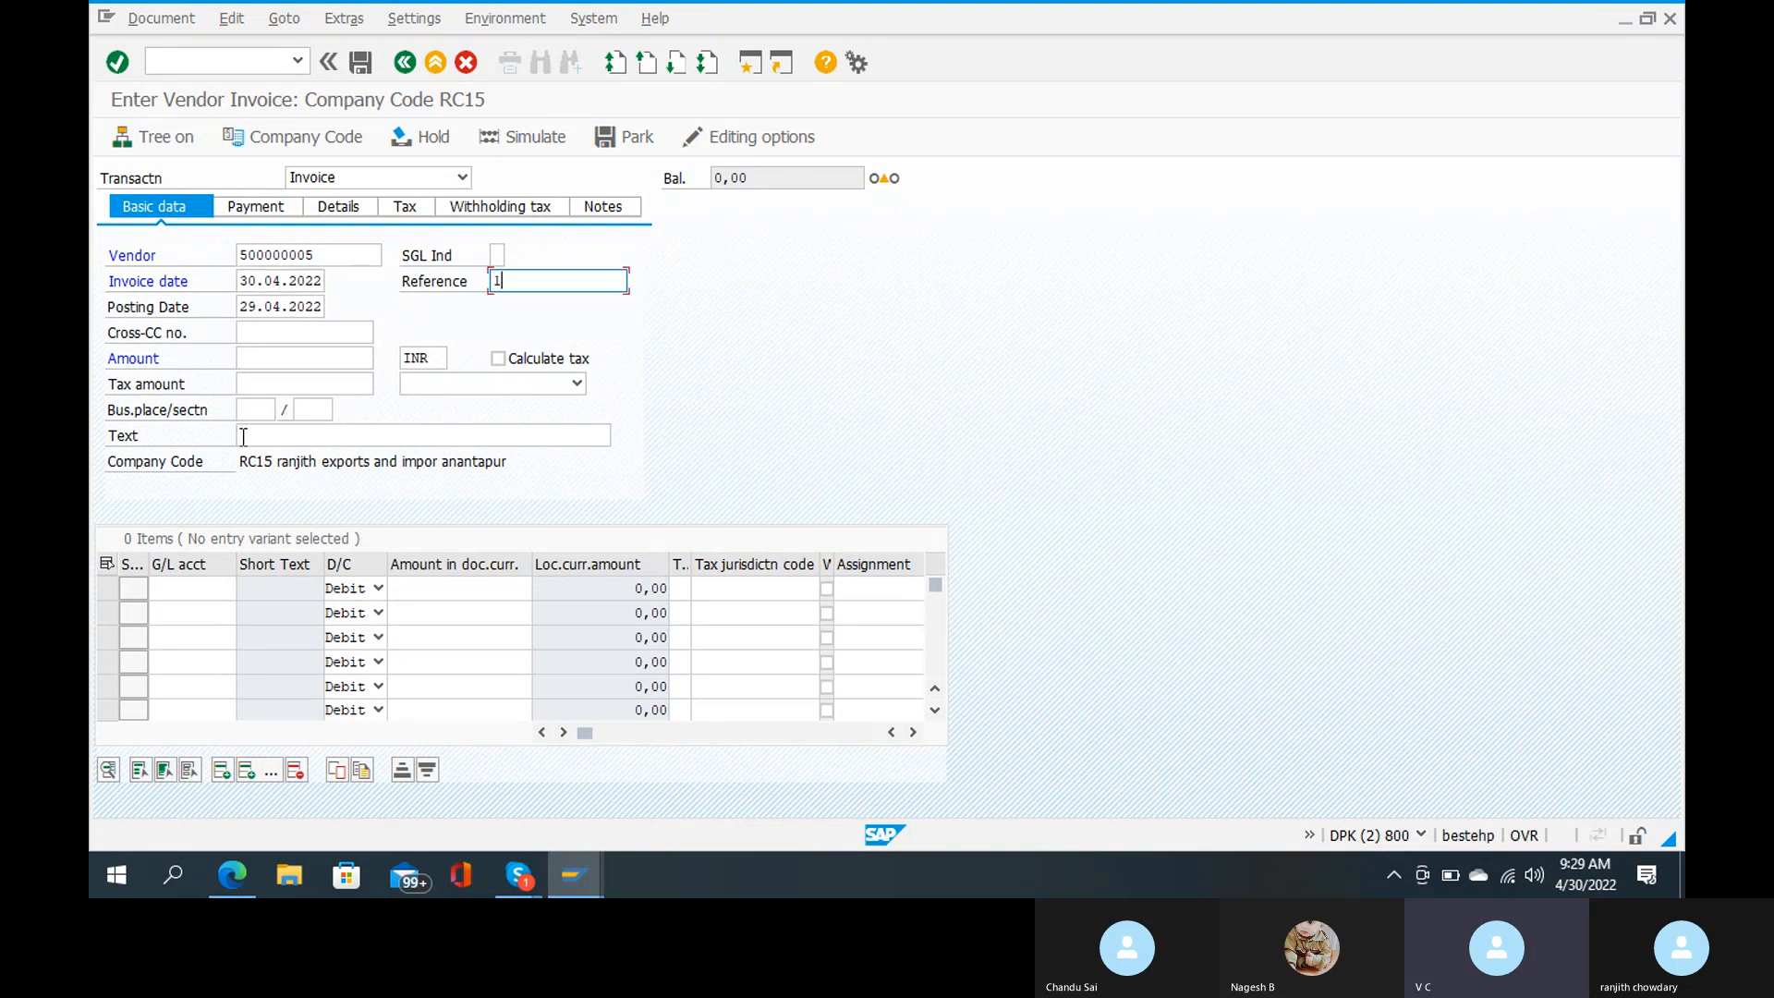
pyautogui.click(418, 435)
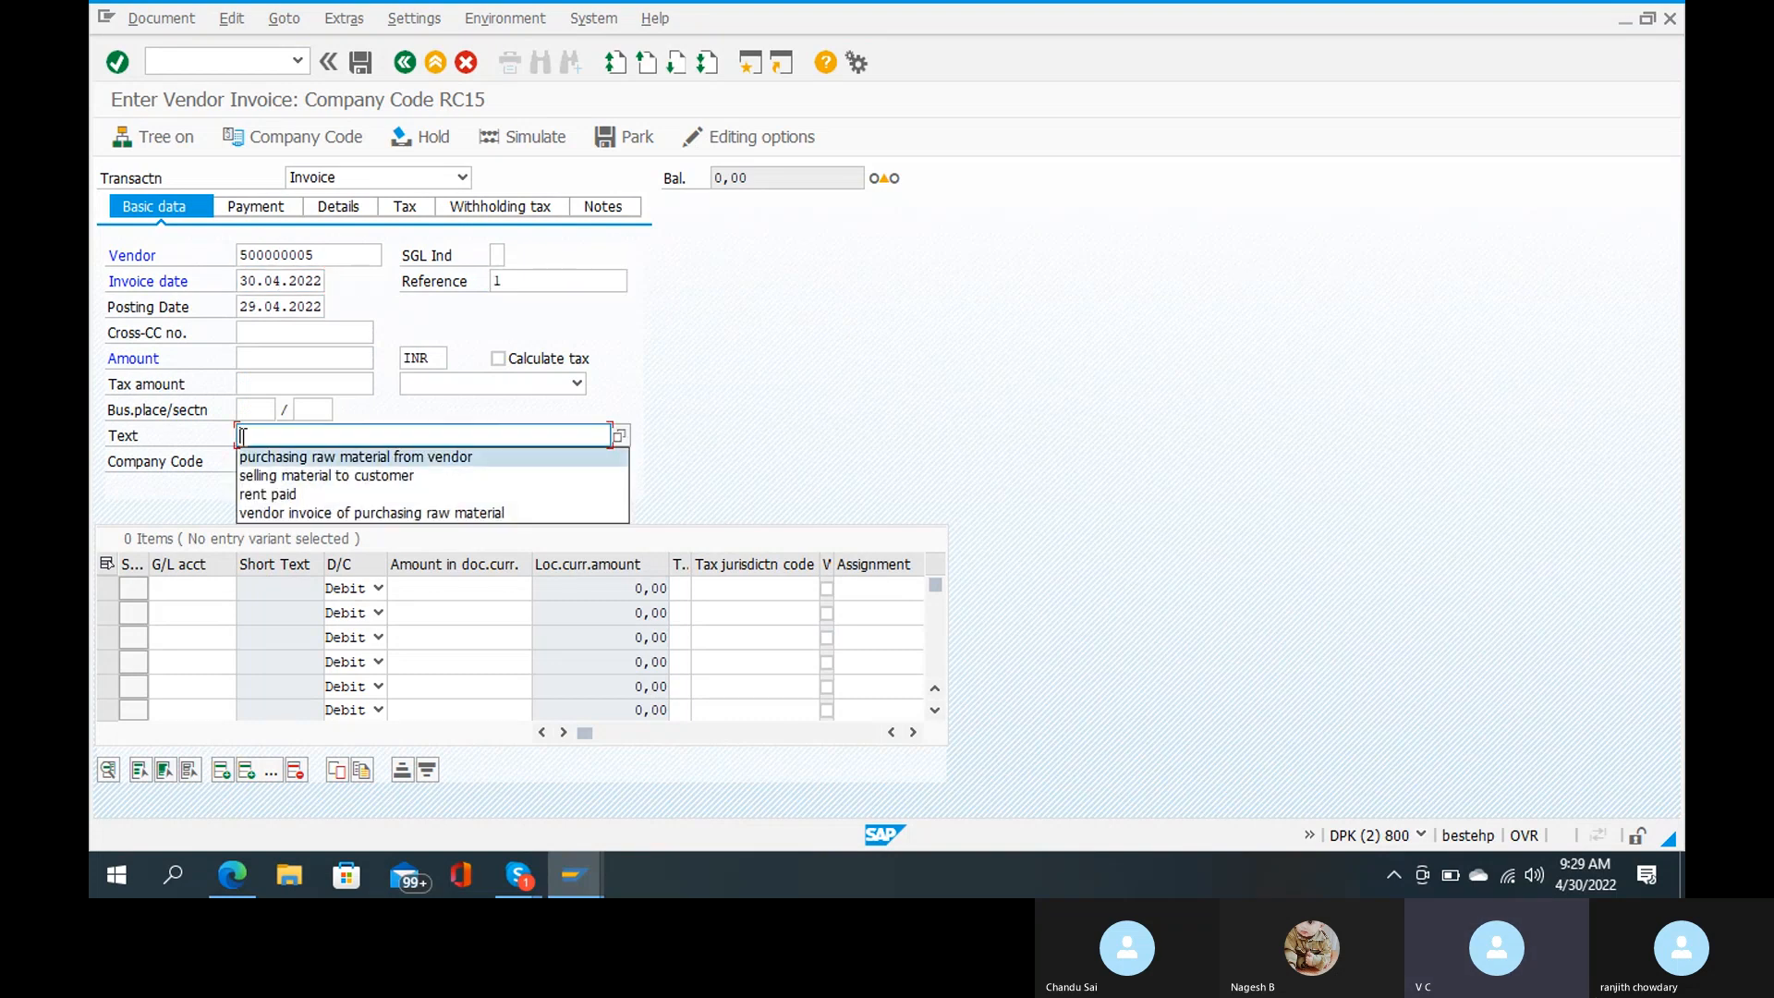
pyautogui.click(355, 455)
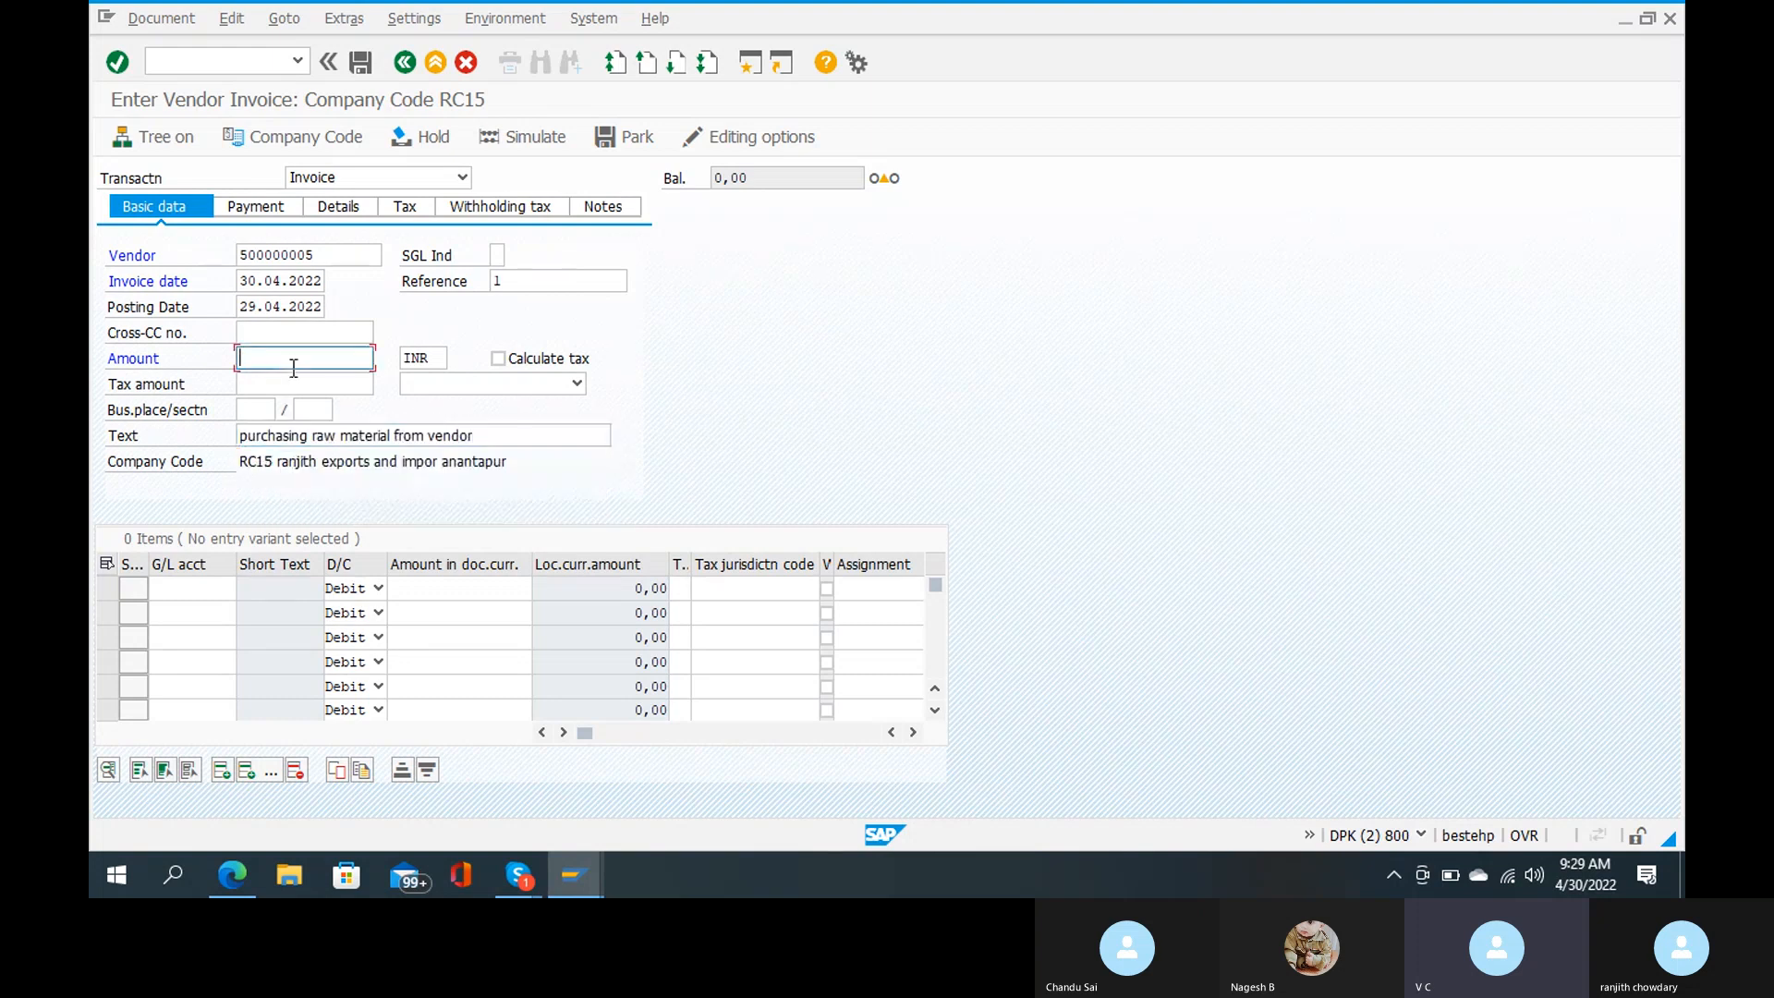
pyautogui.write('30000')
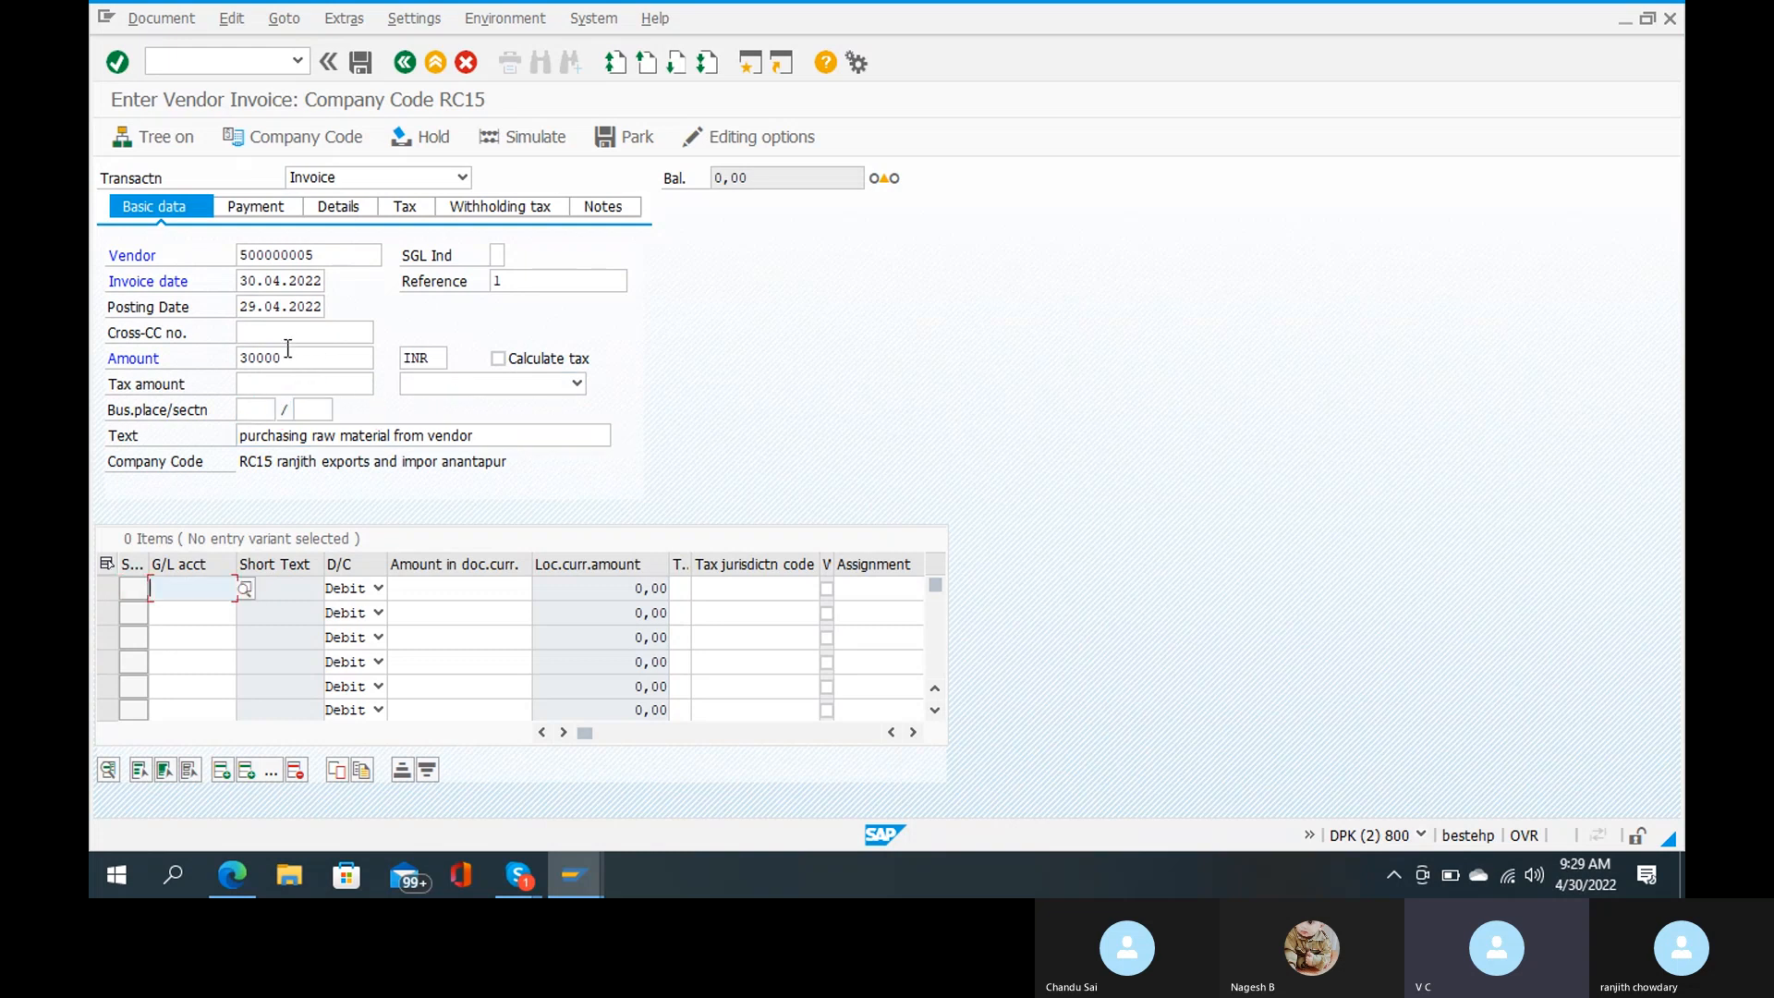
# Step: Add a G/L 200101 line with profit center RC2201 and business area RANJ, then post
pyautogui.write('200101')
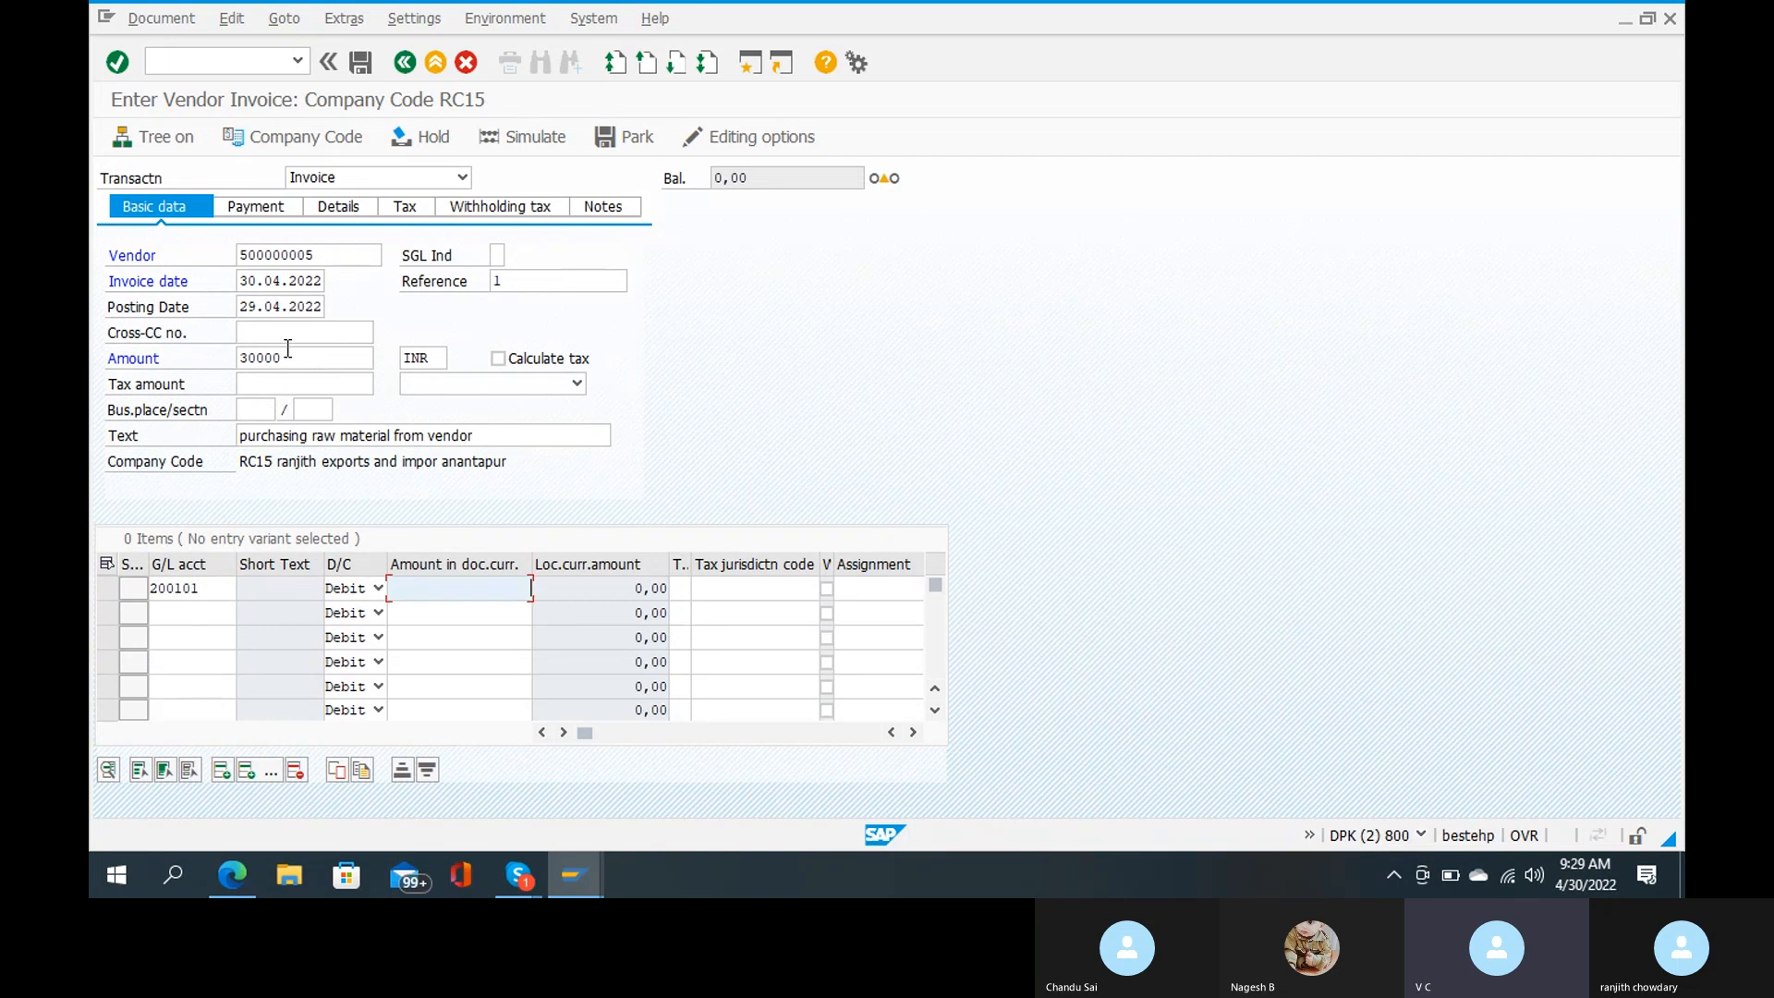
pyautogui.write('300000')
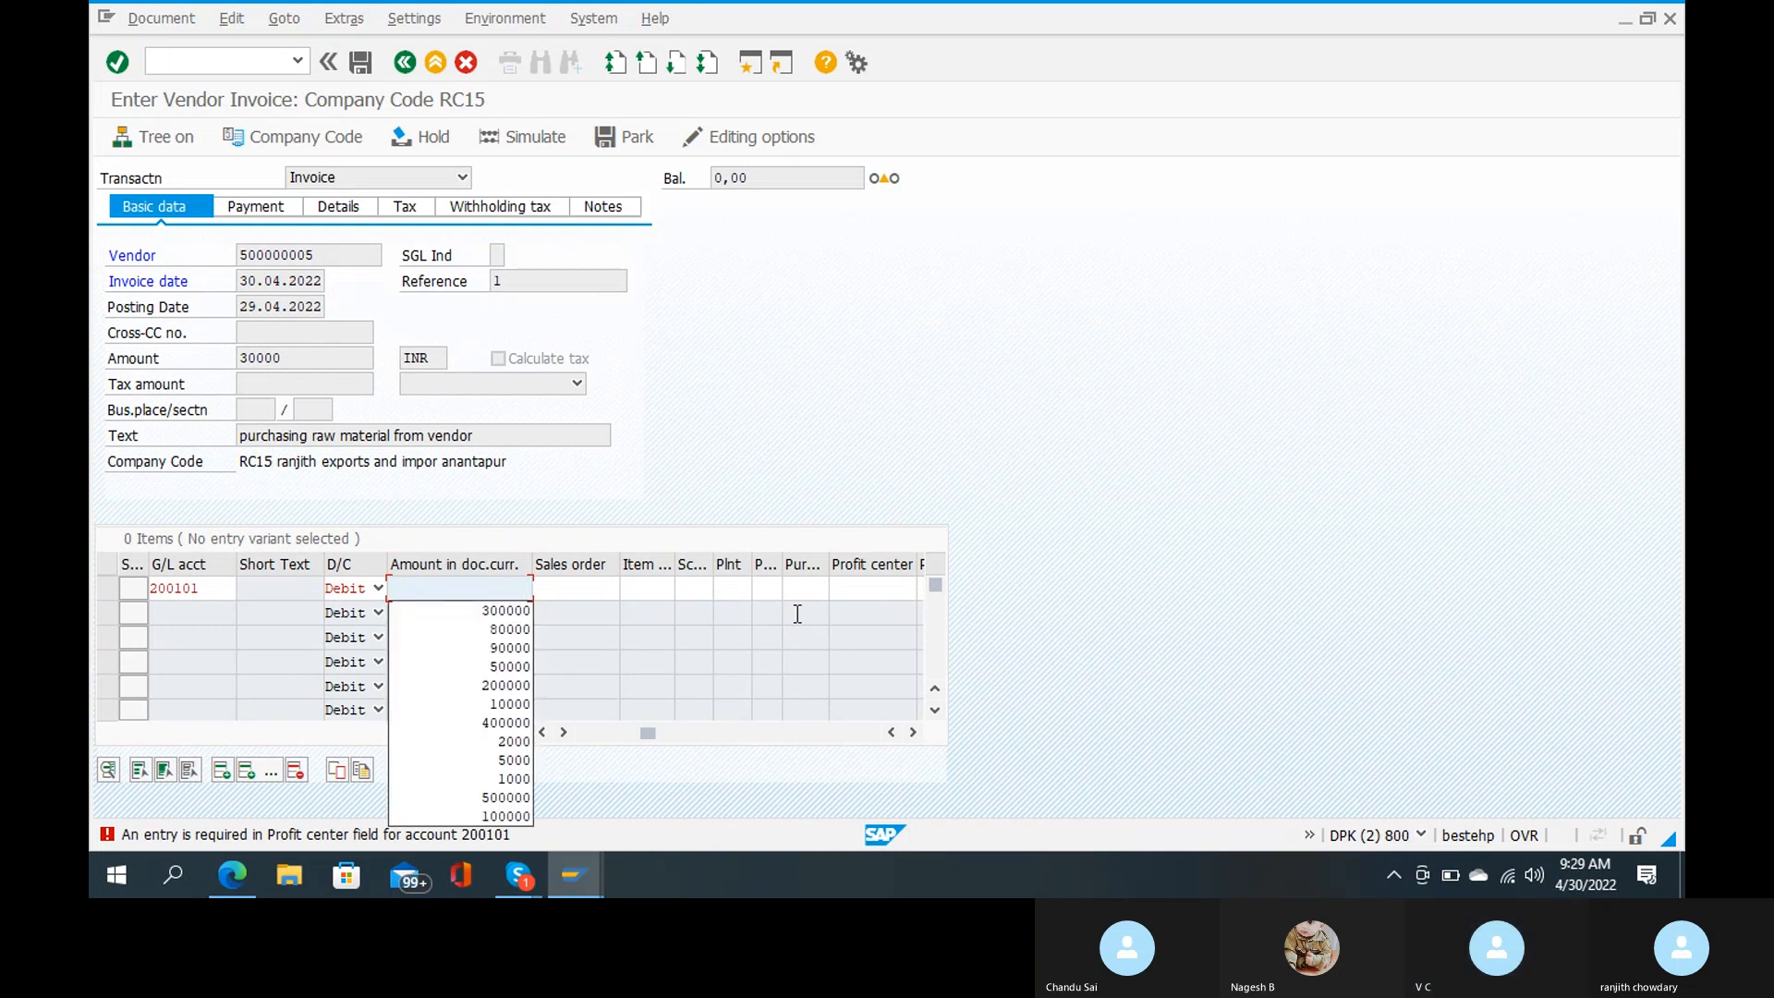
pyautogui.write('30000')
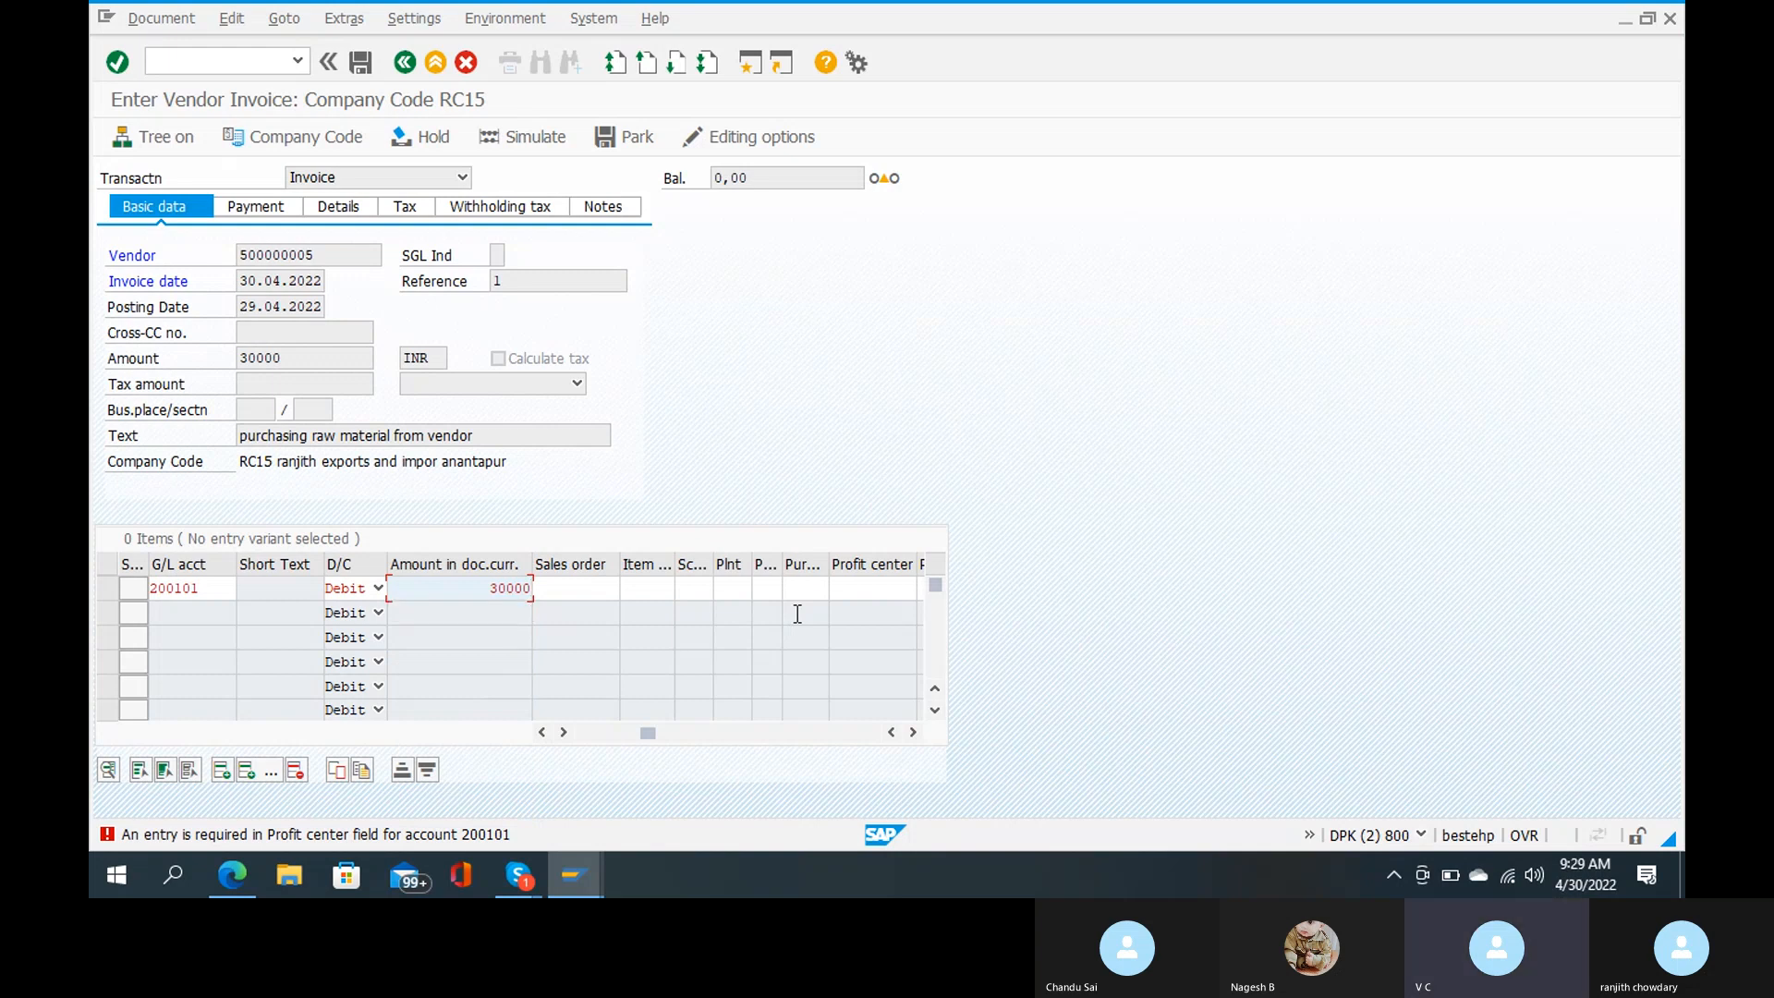
pyautogui.hscroll(3)
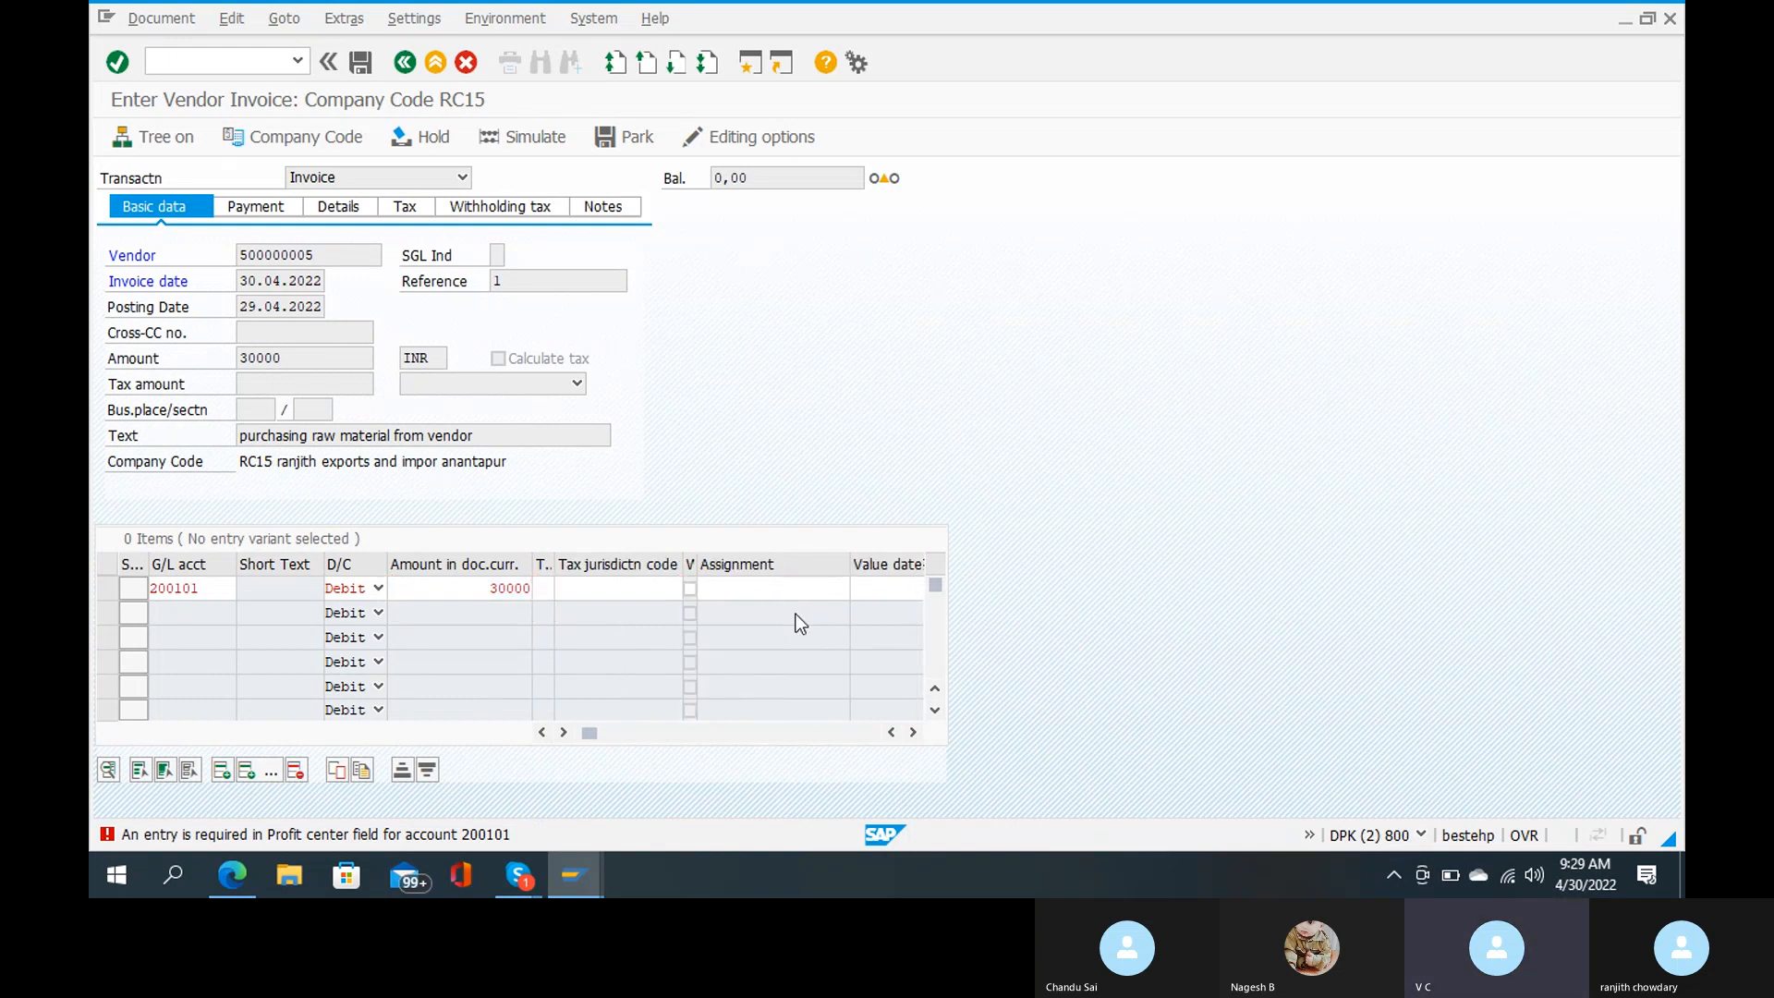
pyautogui.click(871, 588)
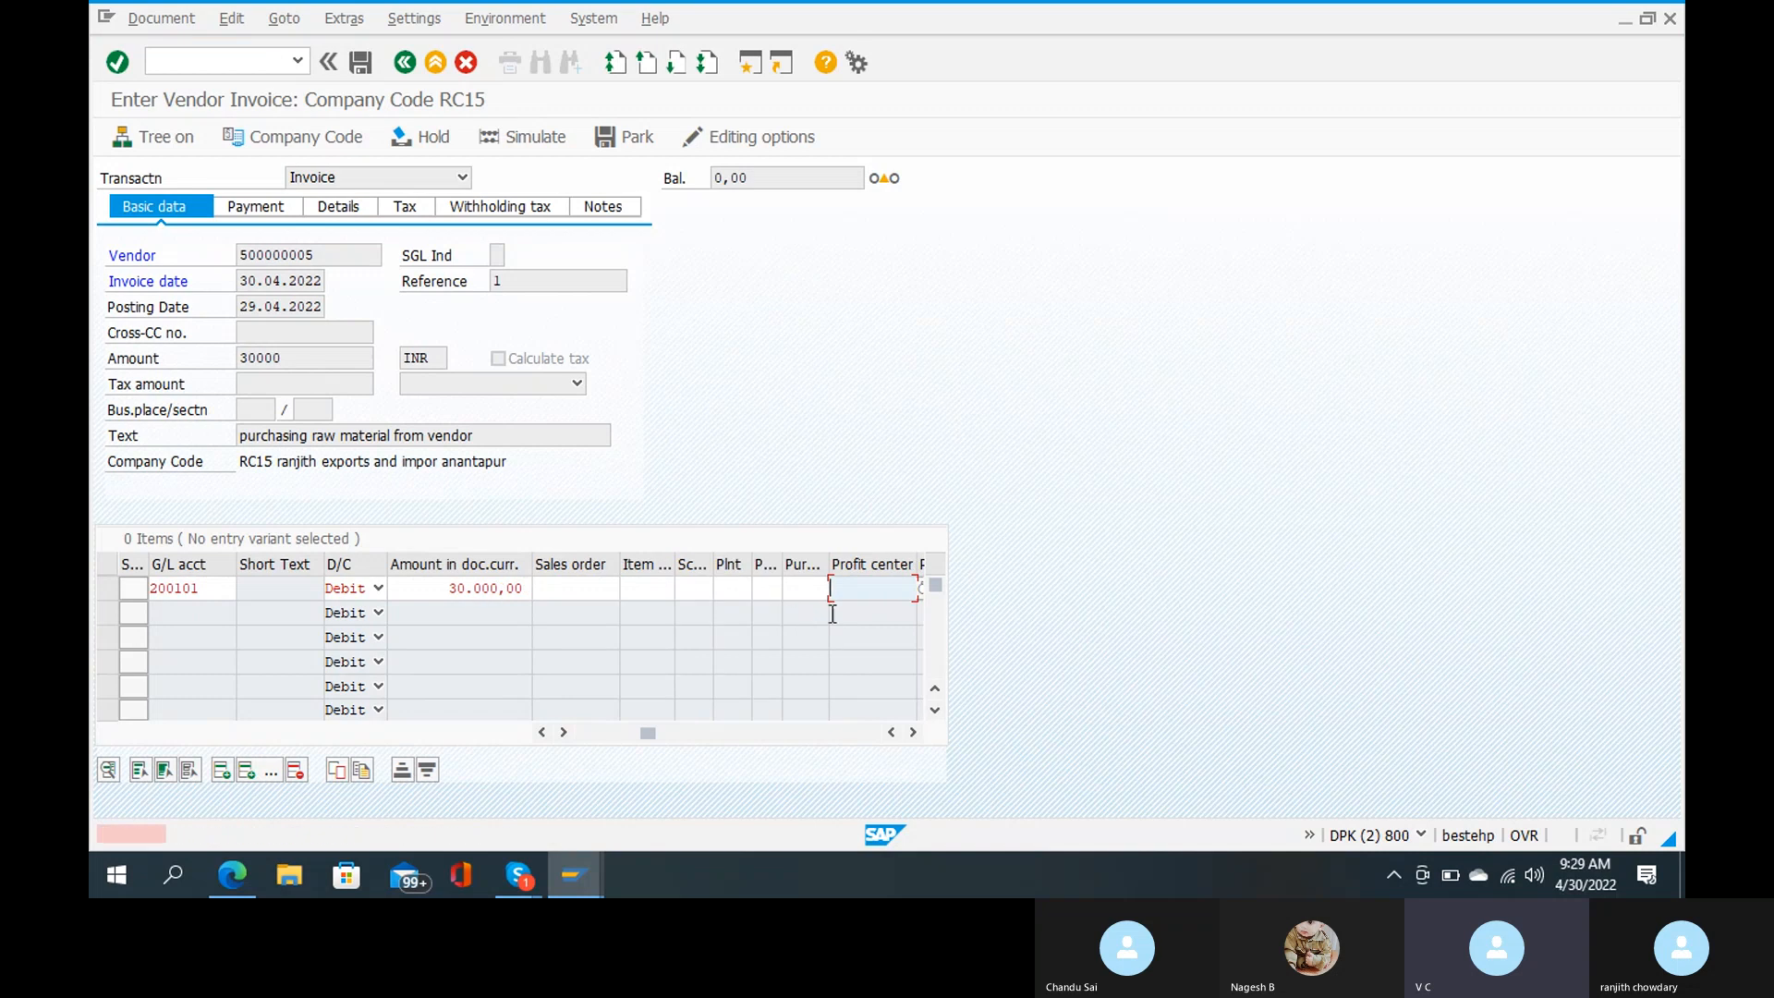
pyautogui.write('RC2201')
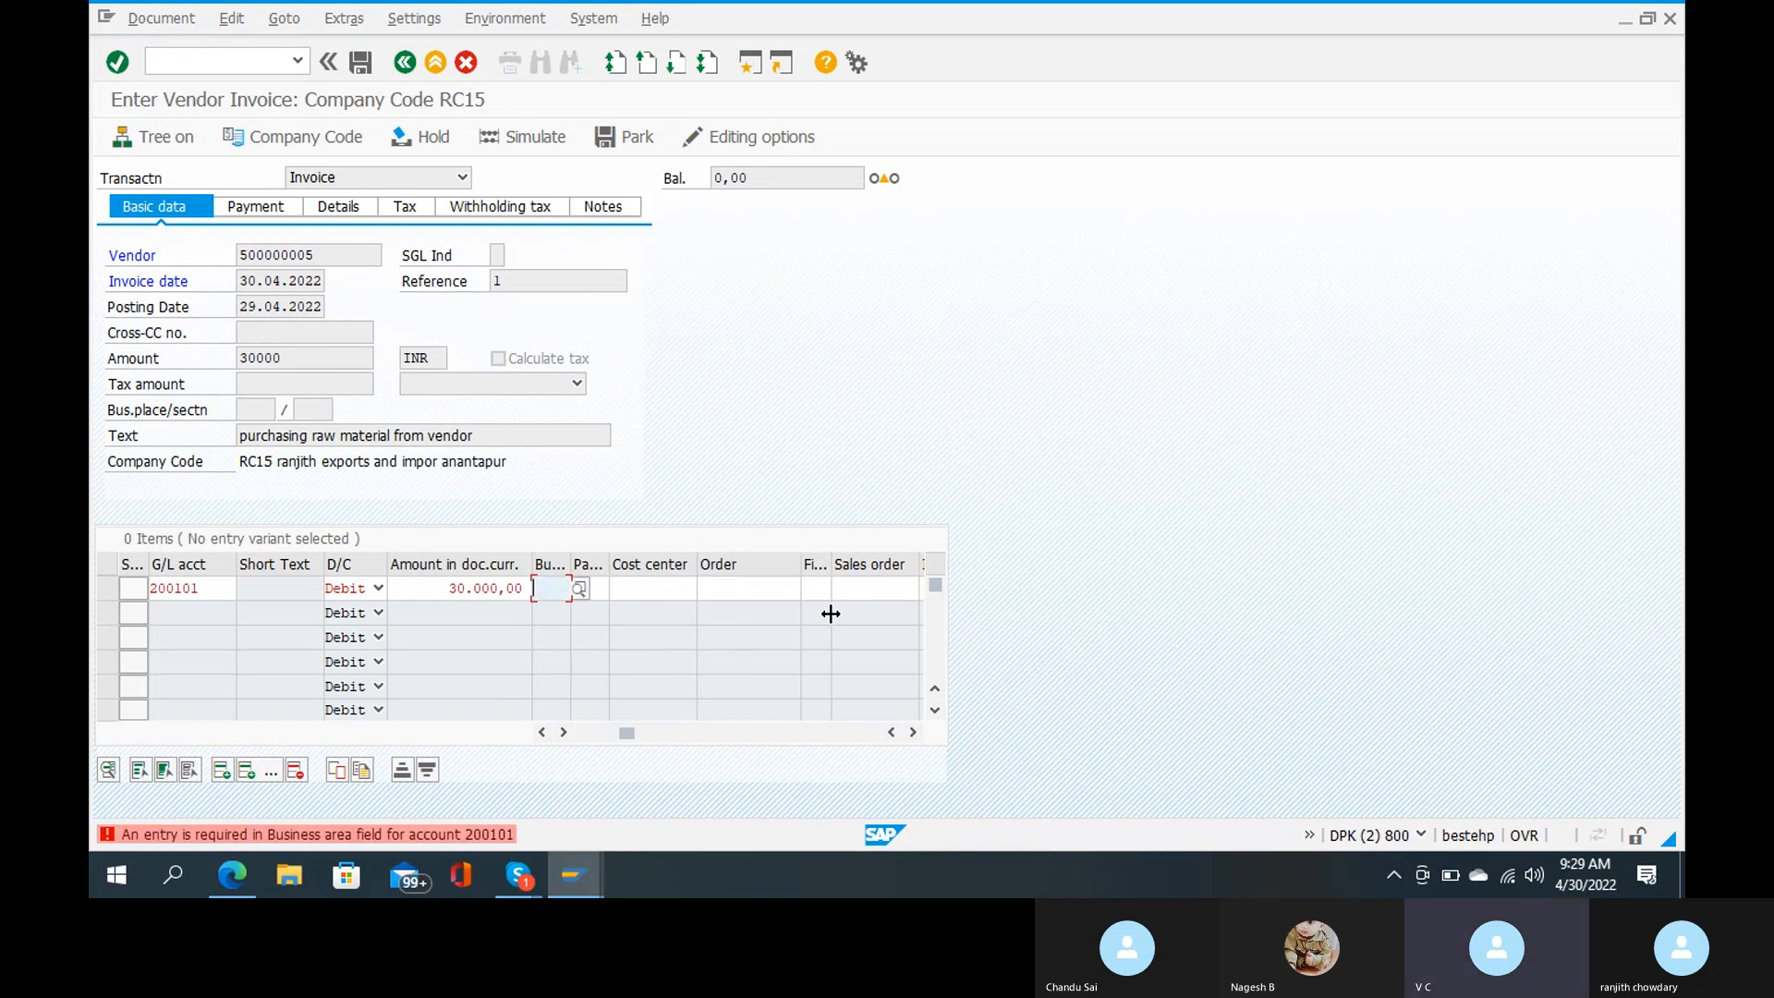
pyautogui.write('RANJ')
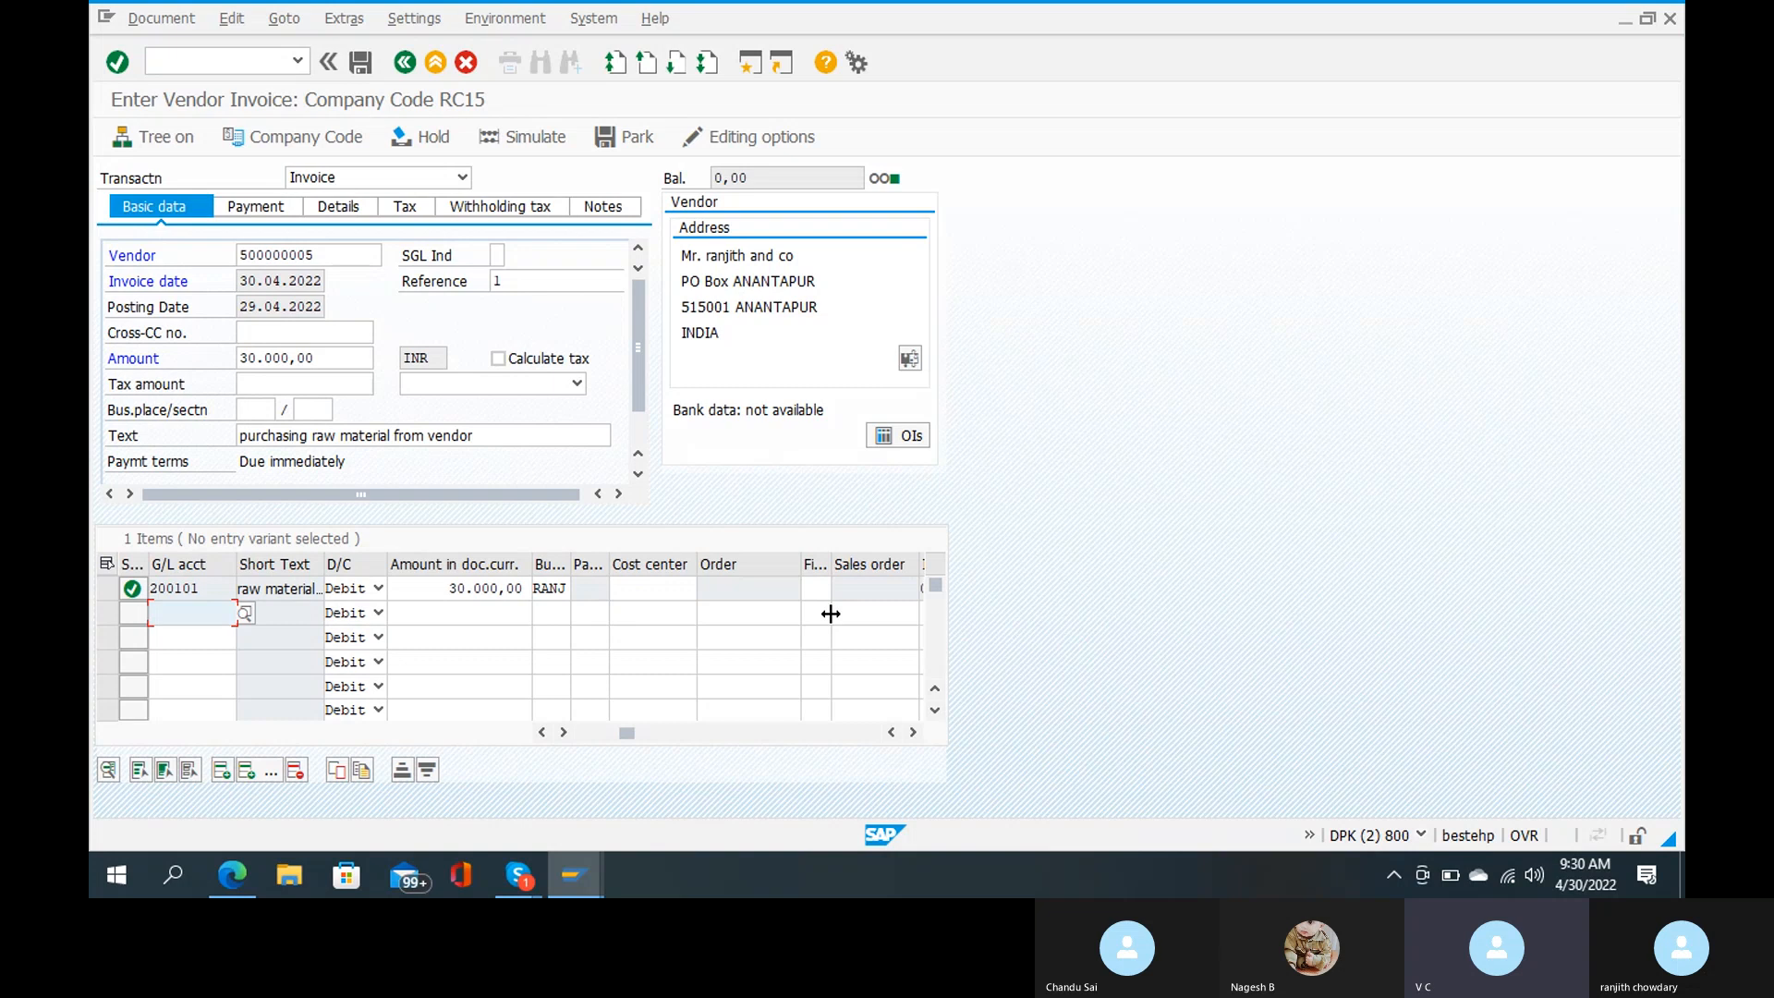
pyautogui.click(521, 136)
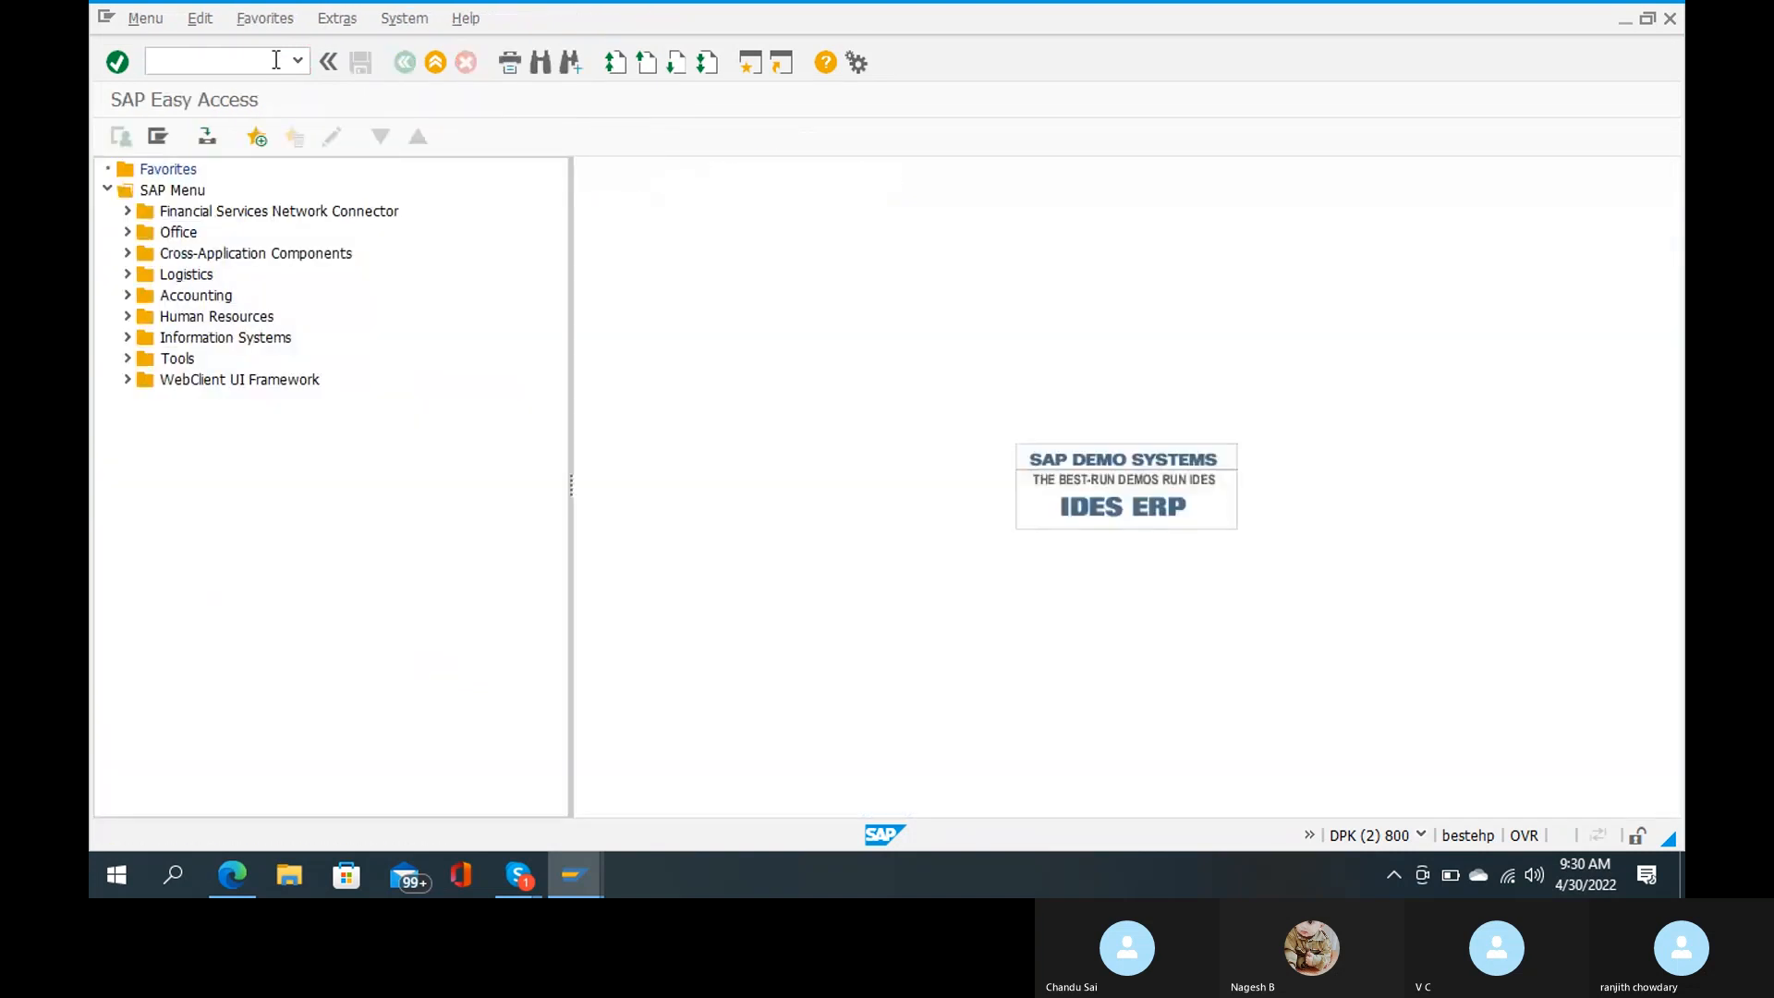
# Step: Open F110 and set up new run identification RAN14
pyautogui.write('f110')
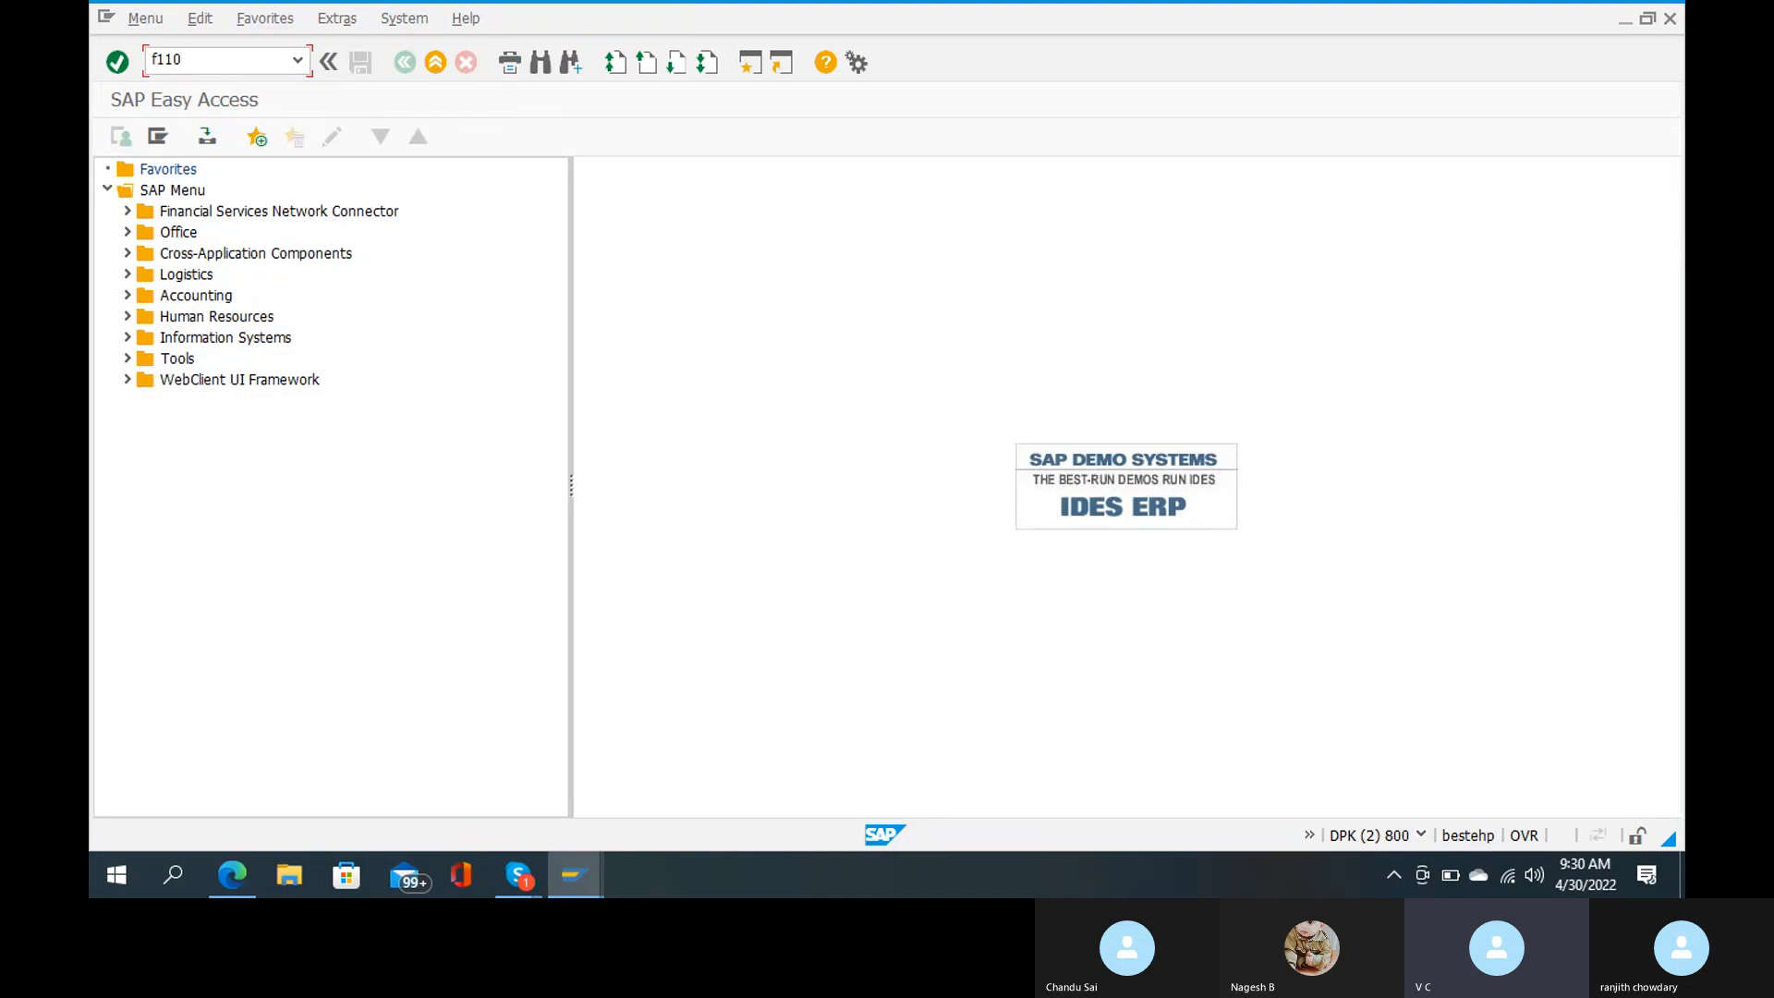
pyautogui.press('Enter')
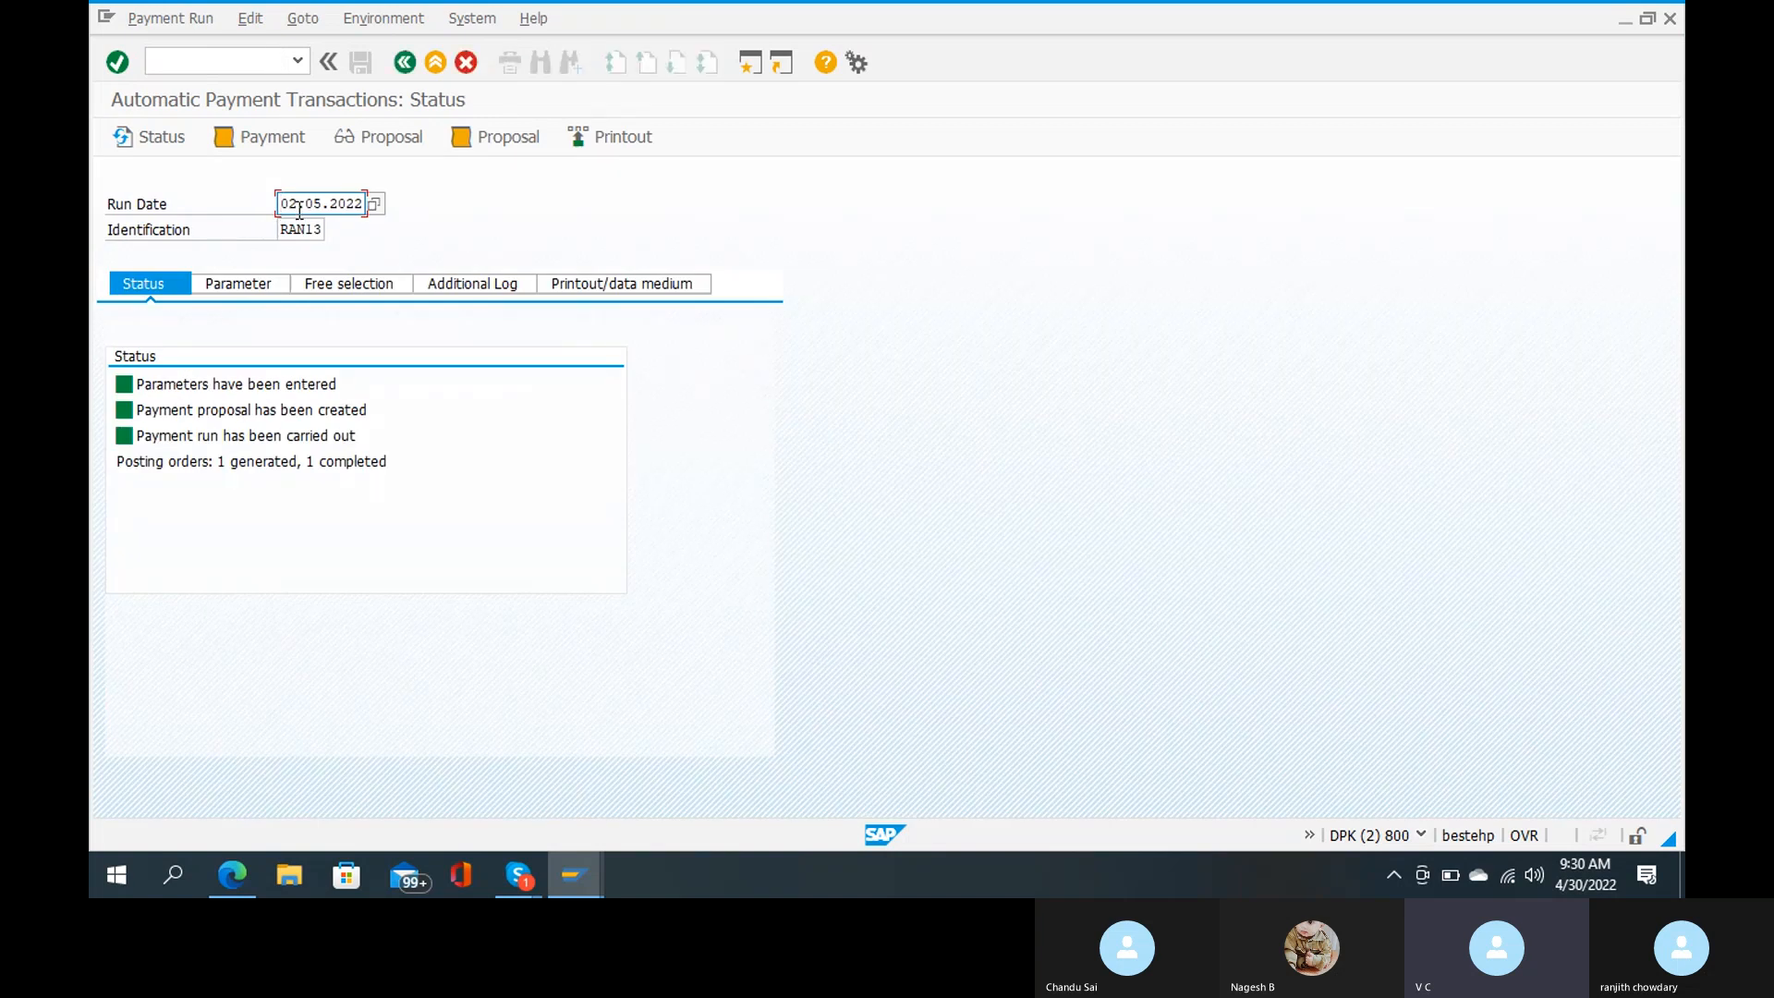
pyautogui.click(299, 228)
pyautogui.write('4')
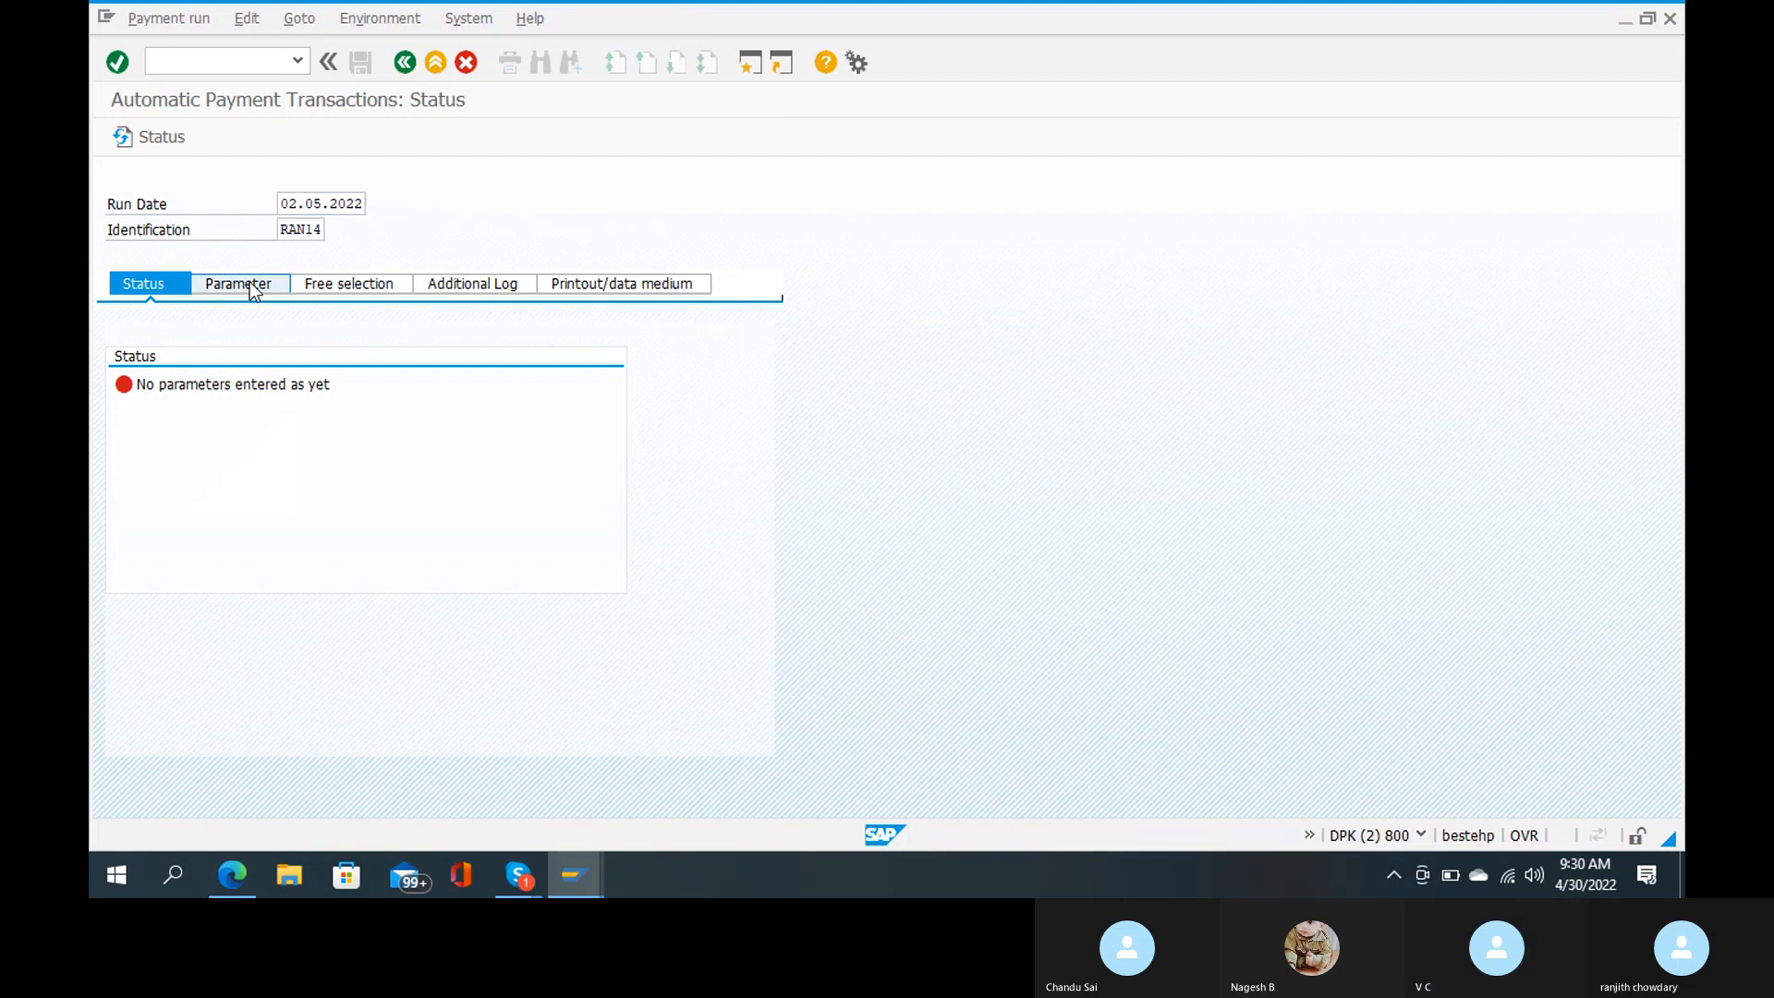
# Step: Enter vendor 500000005 in the parameters and additional log vendor range, then save
pyautogui.click(238, 283)
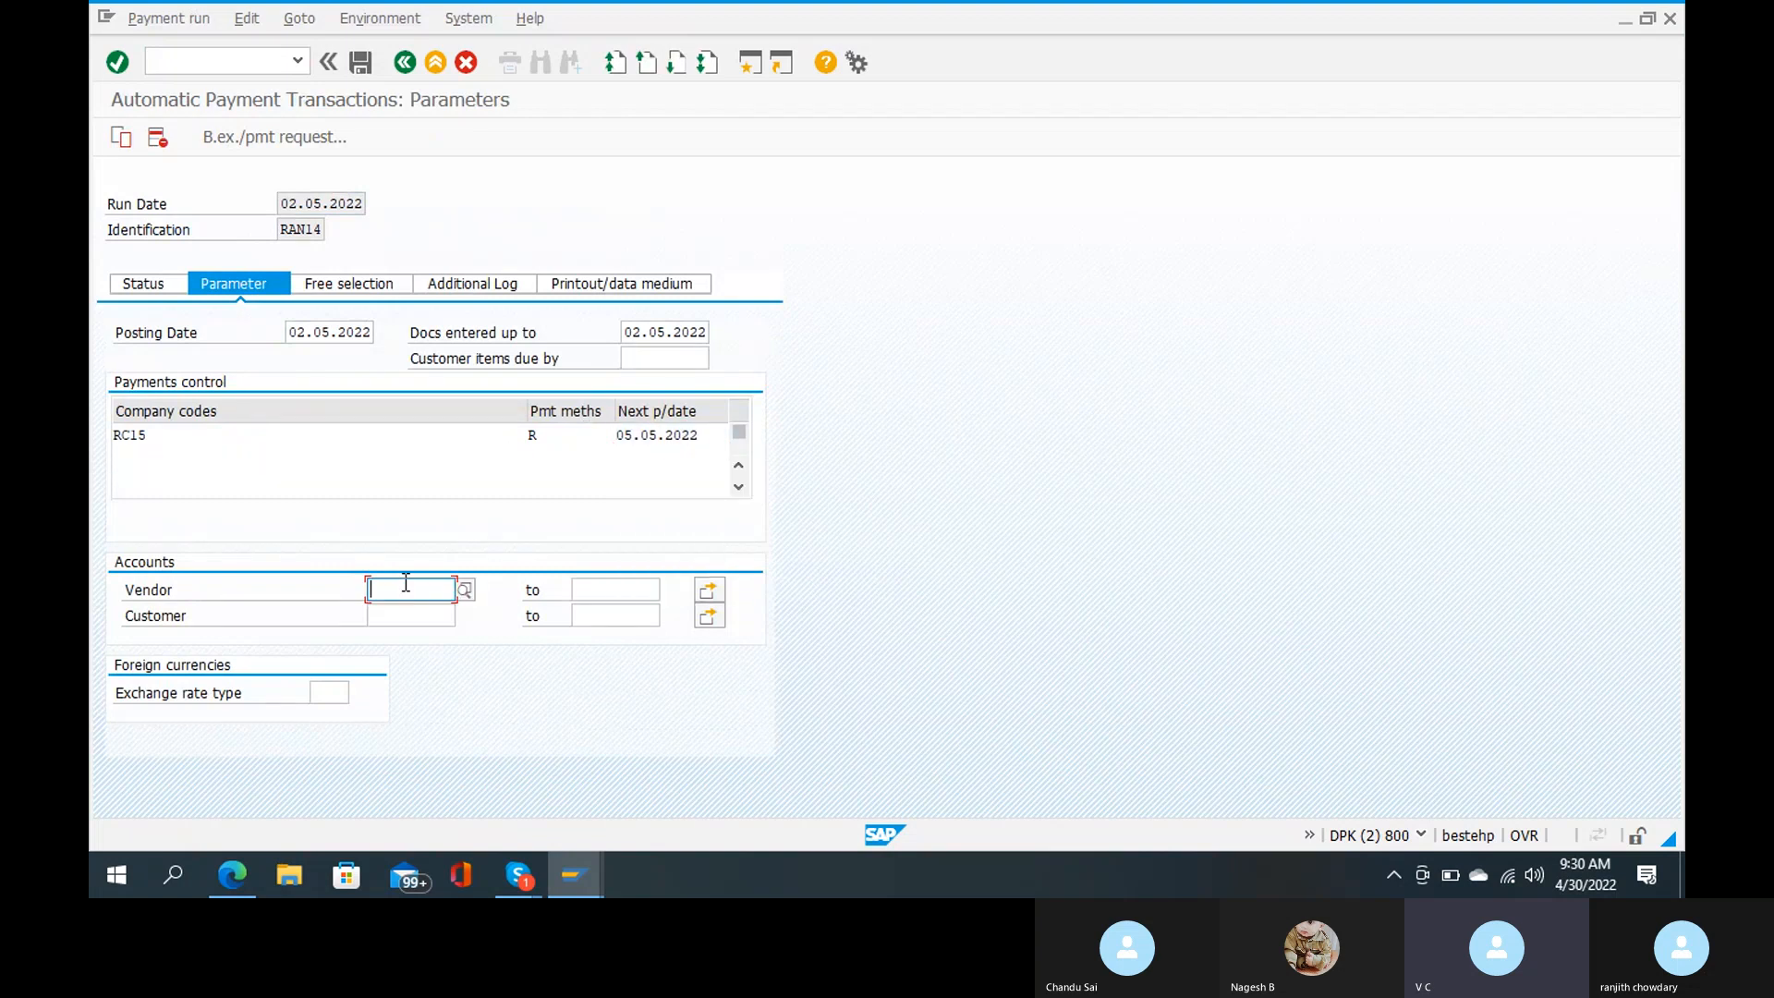
pyautogui.write('500000005')
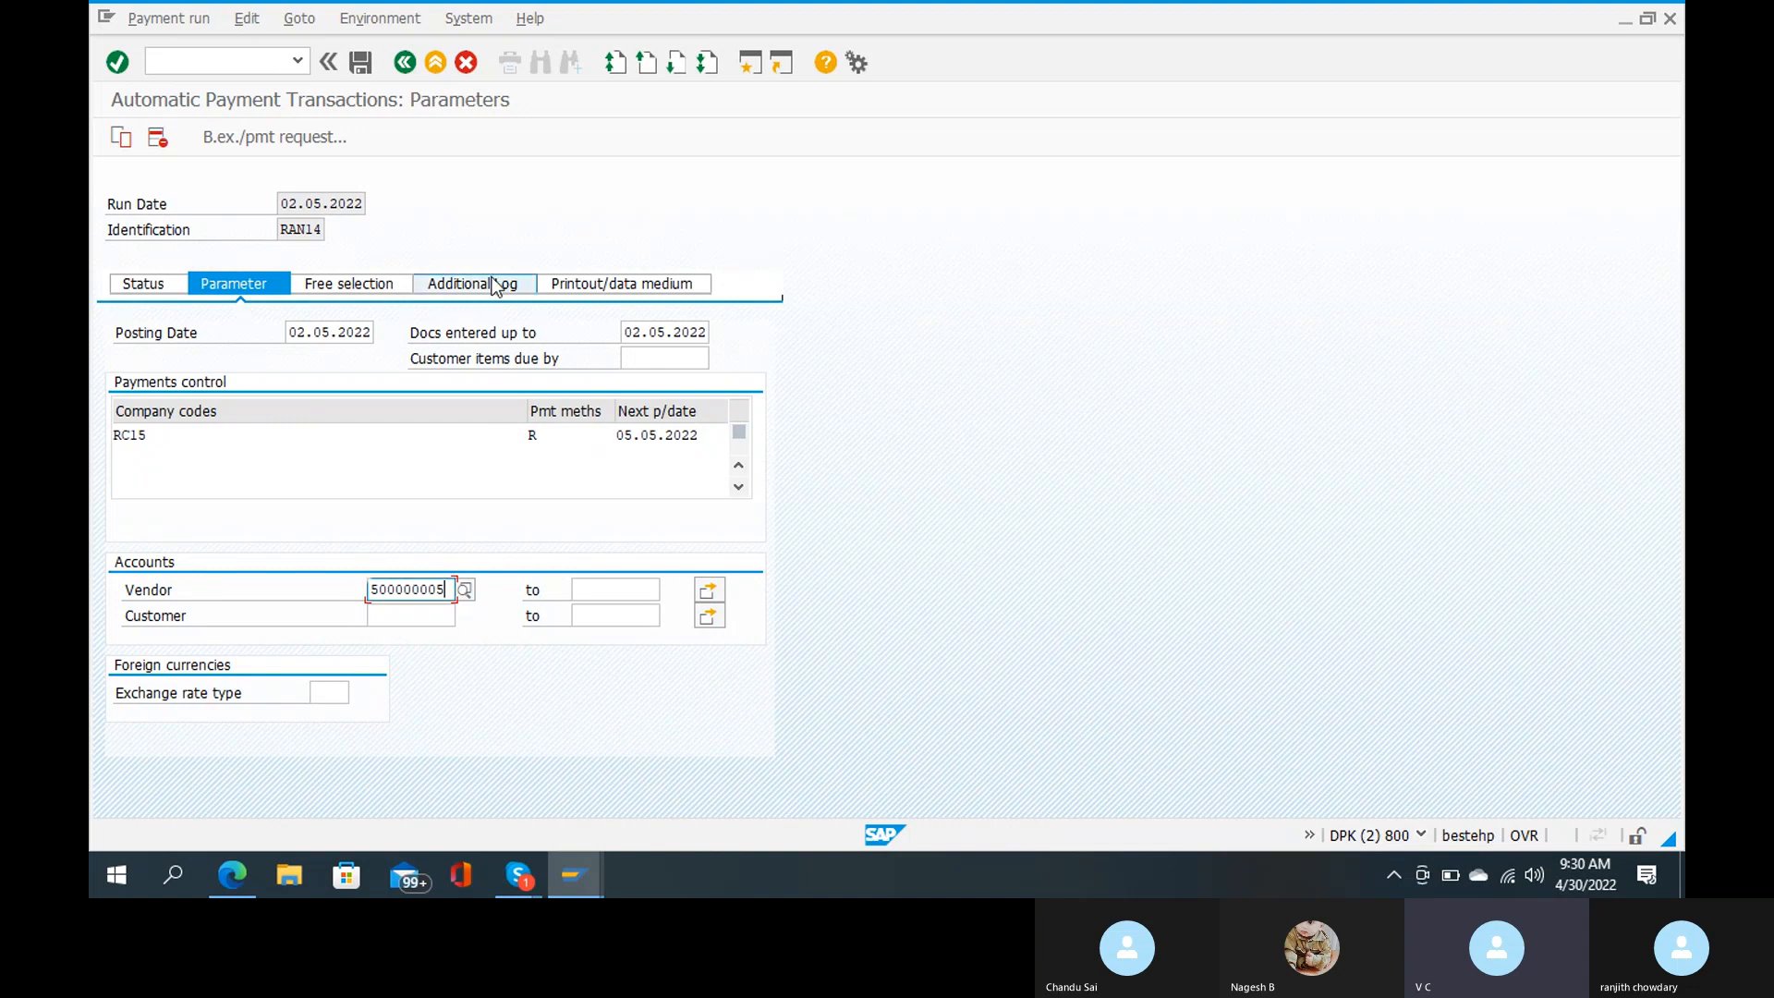
pyautogui.click(467, 283)
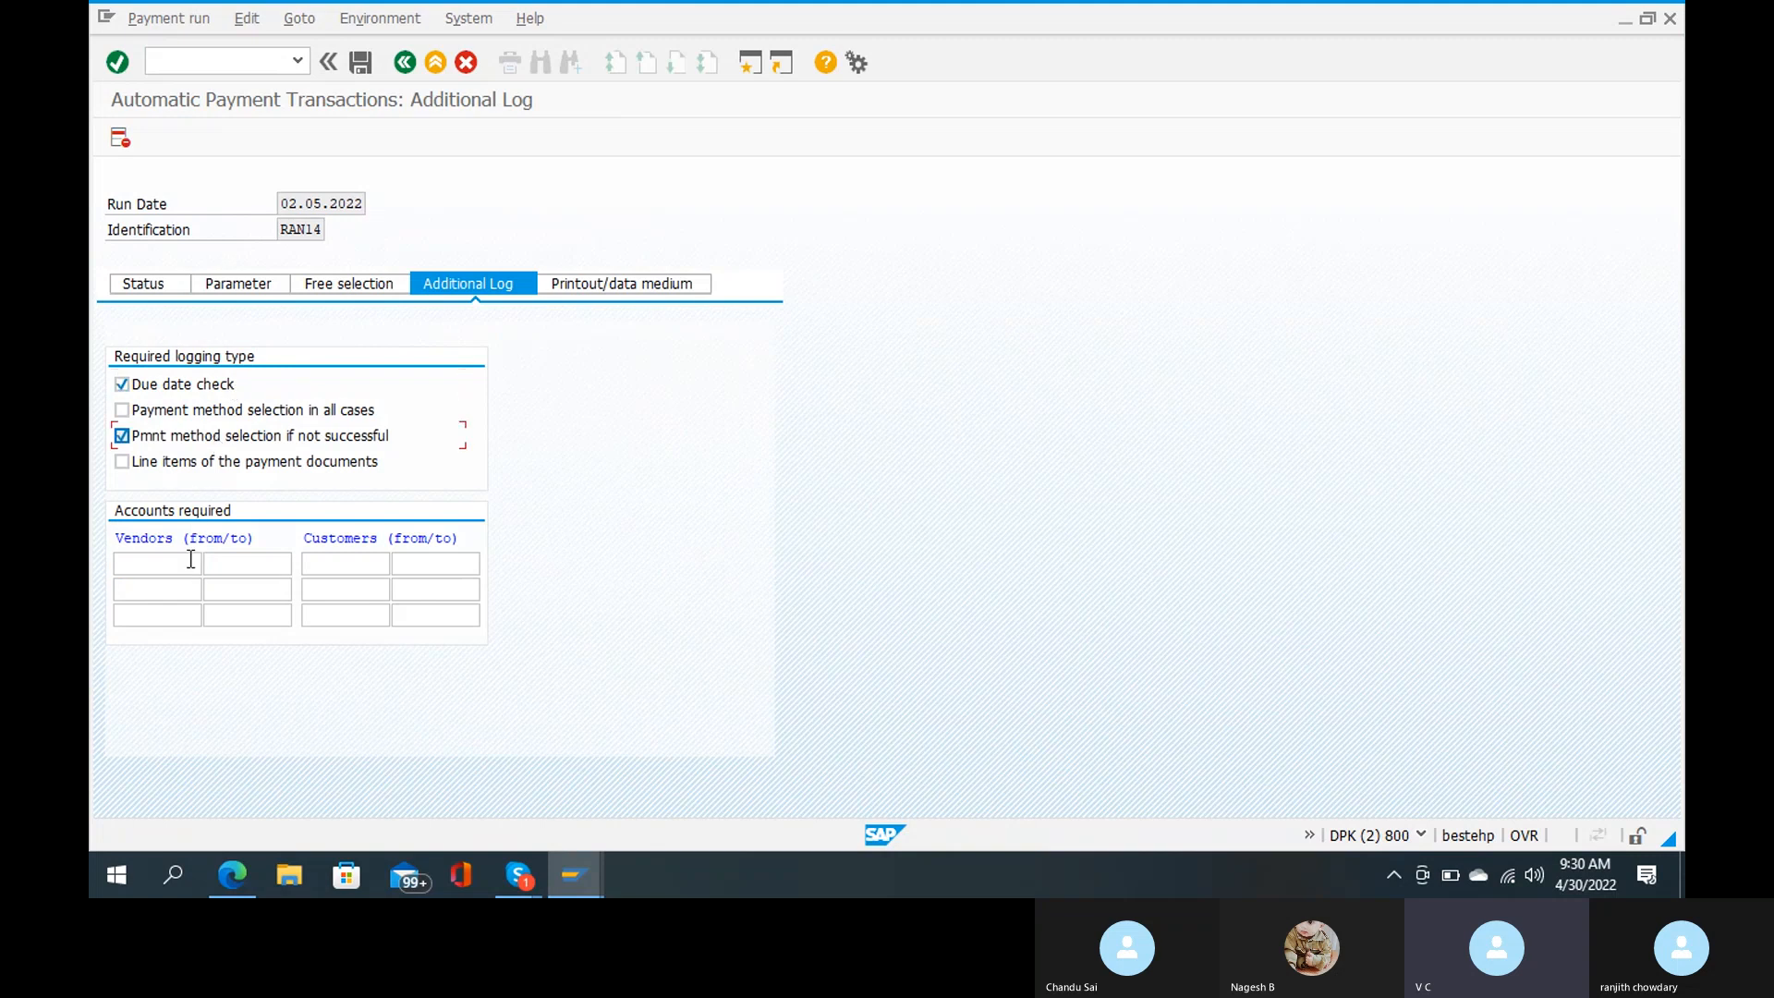
pyautogui.write('500000005')
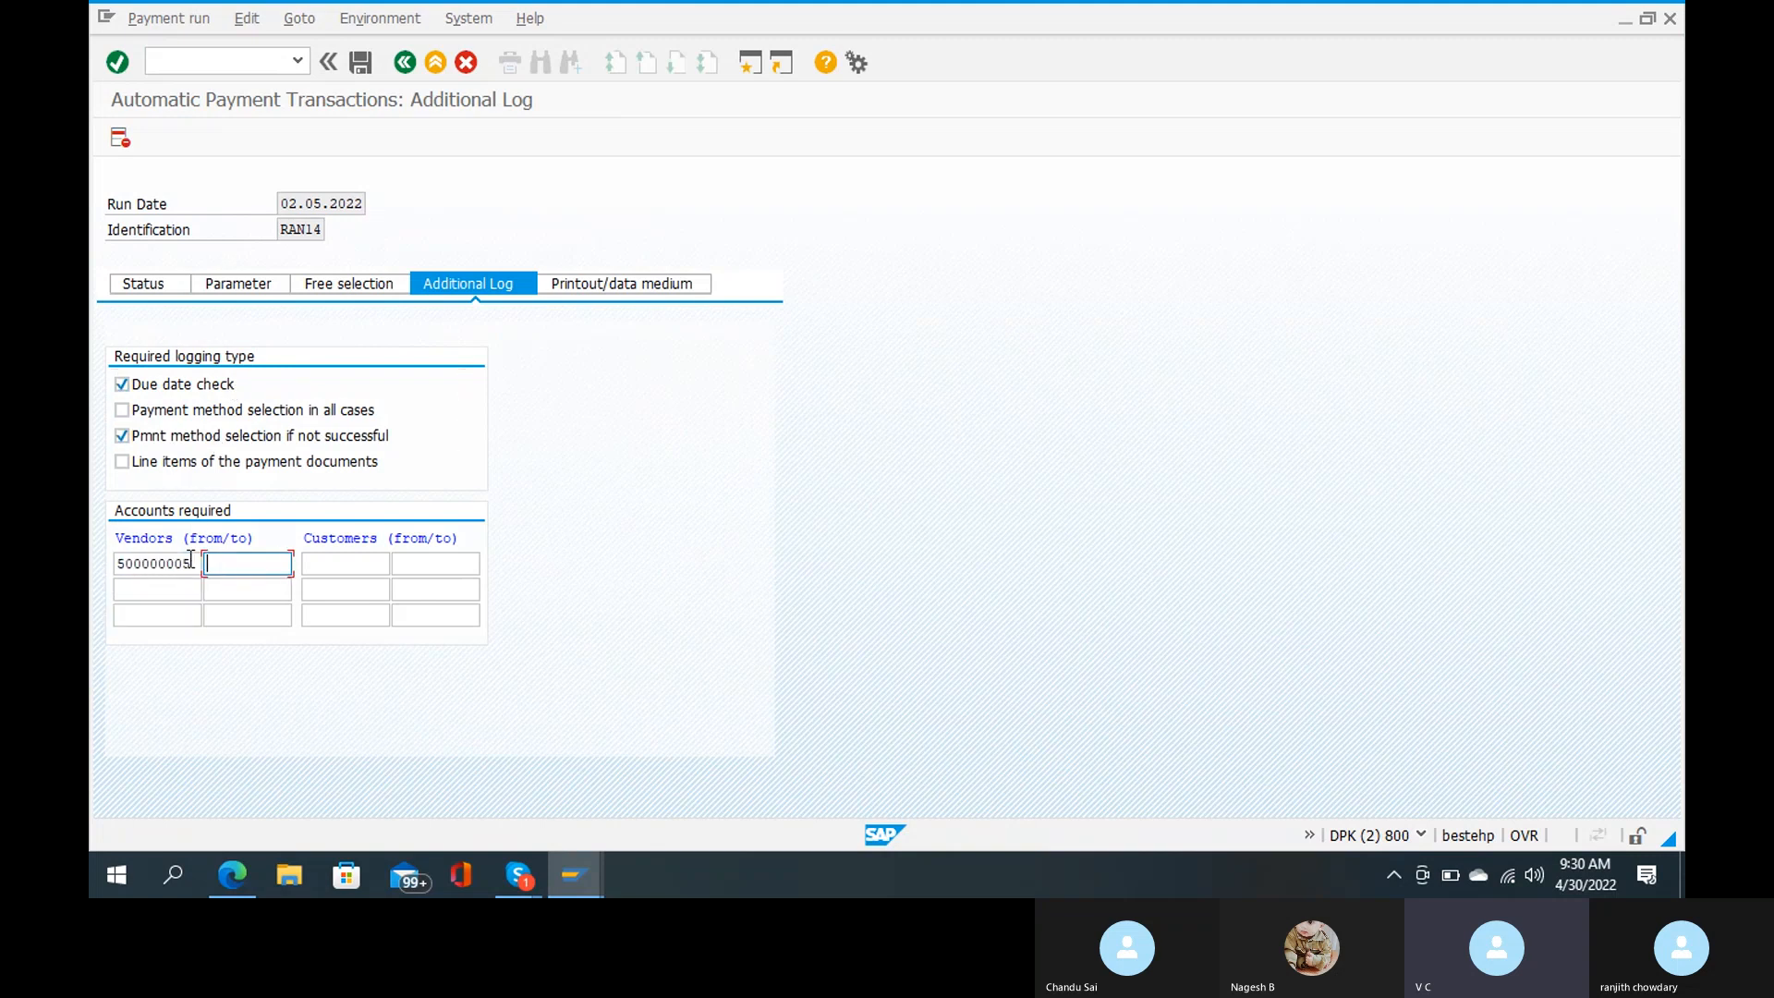
pyautogui.write('500000005')
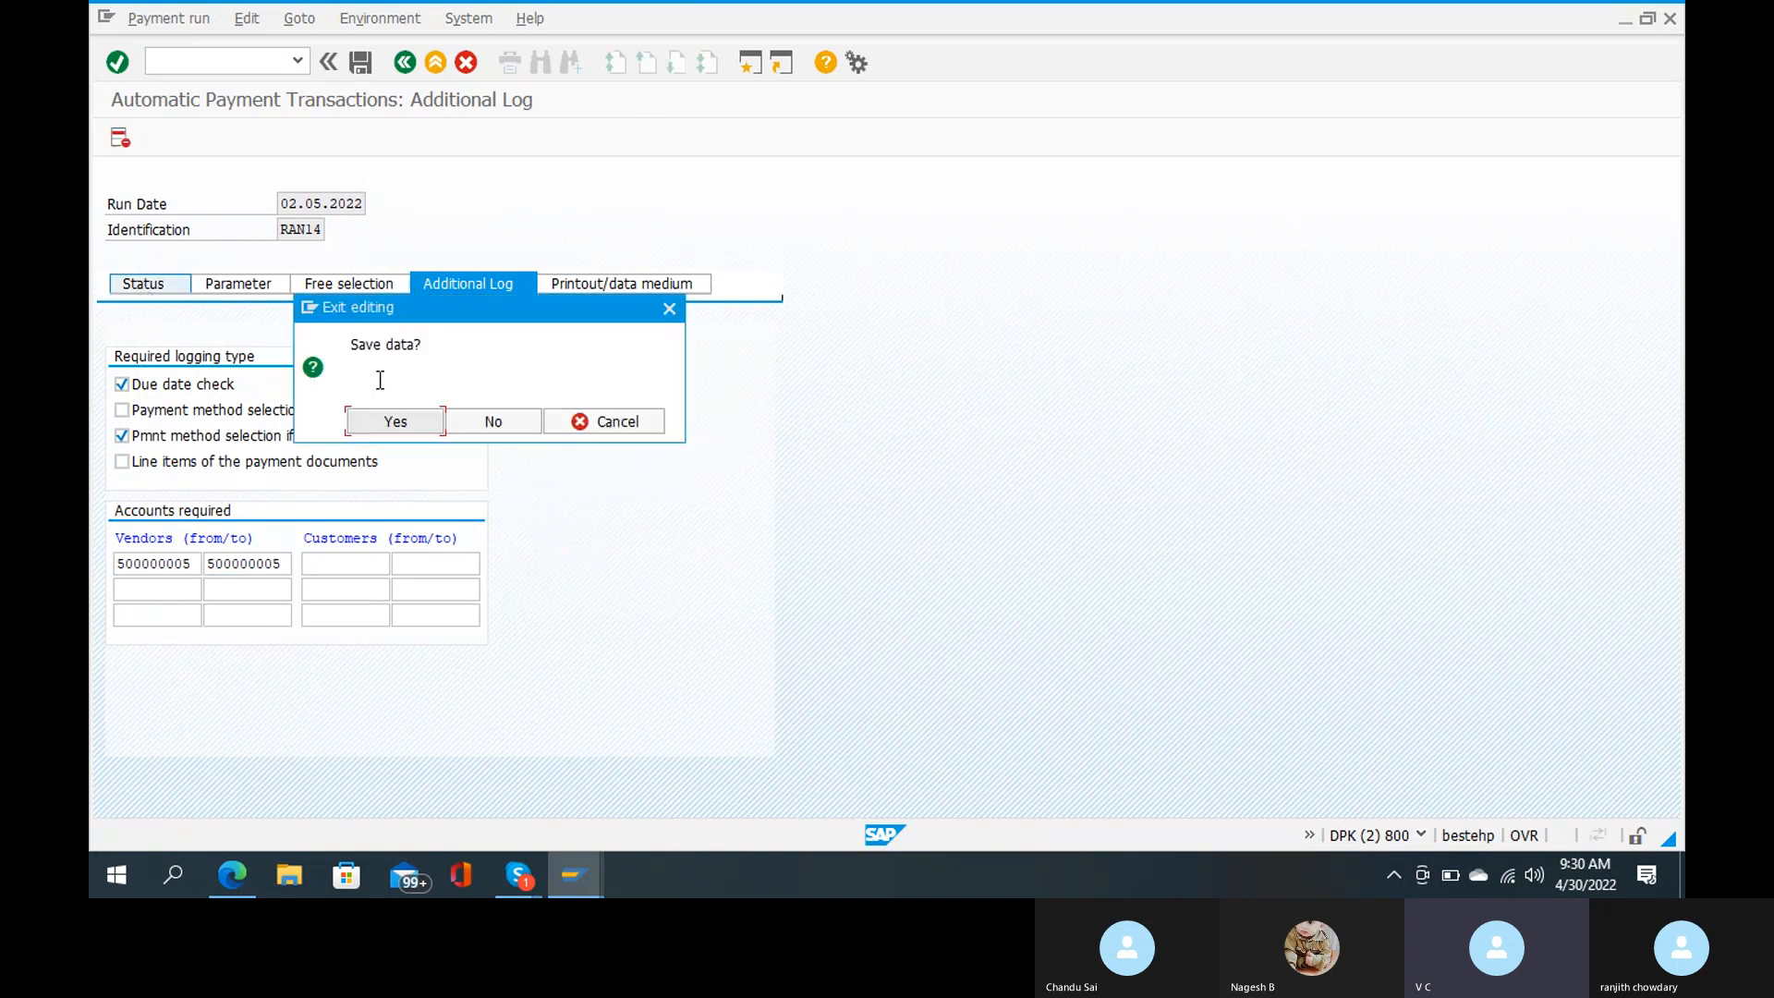
pyautogui.click(393, 421)
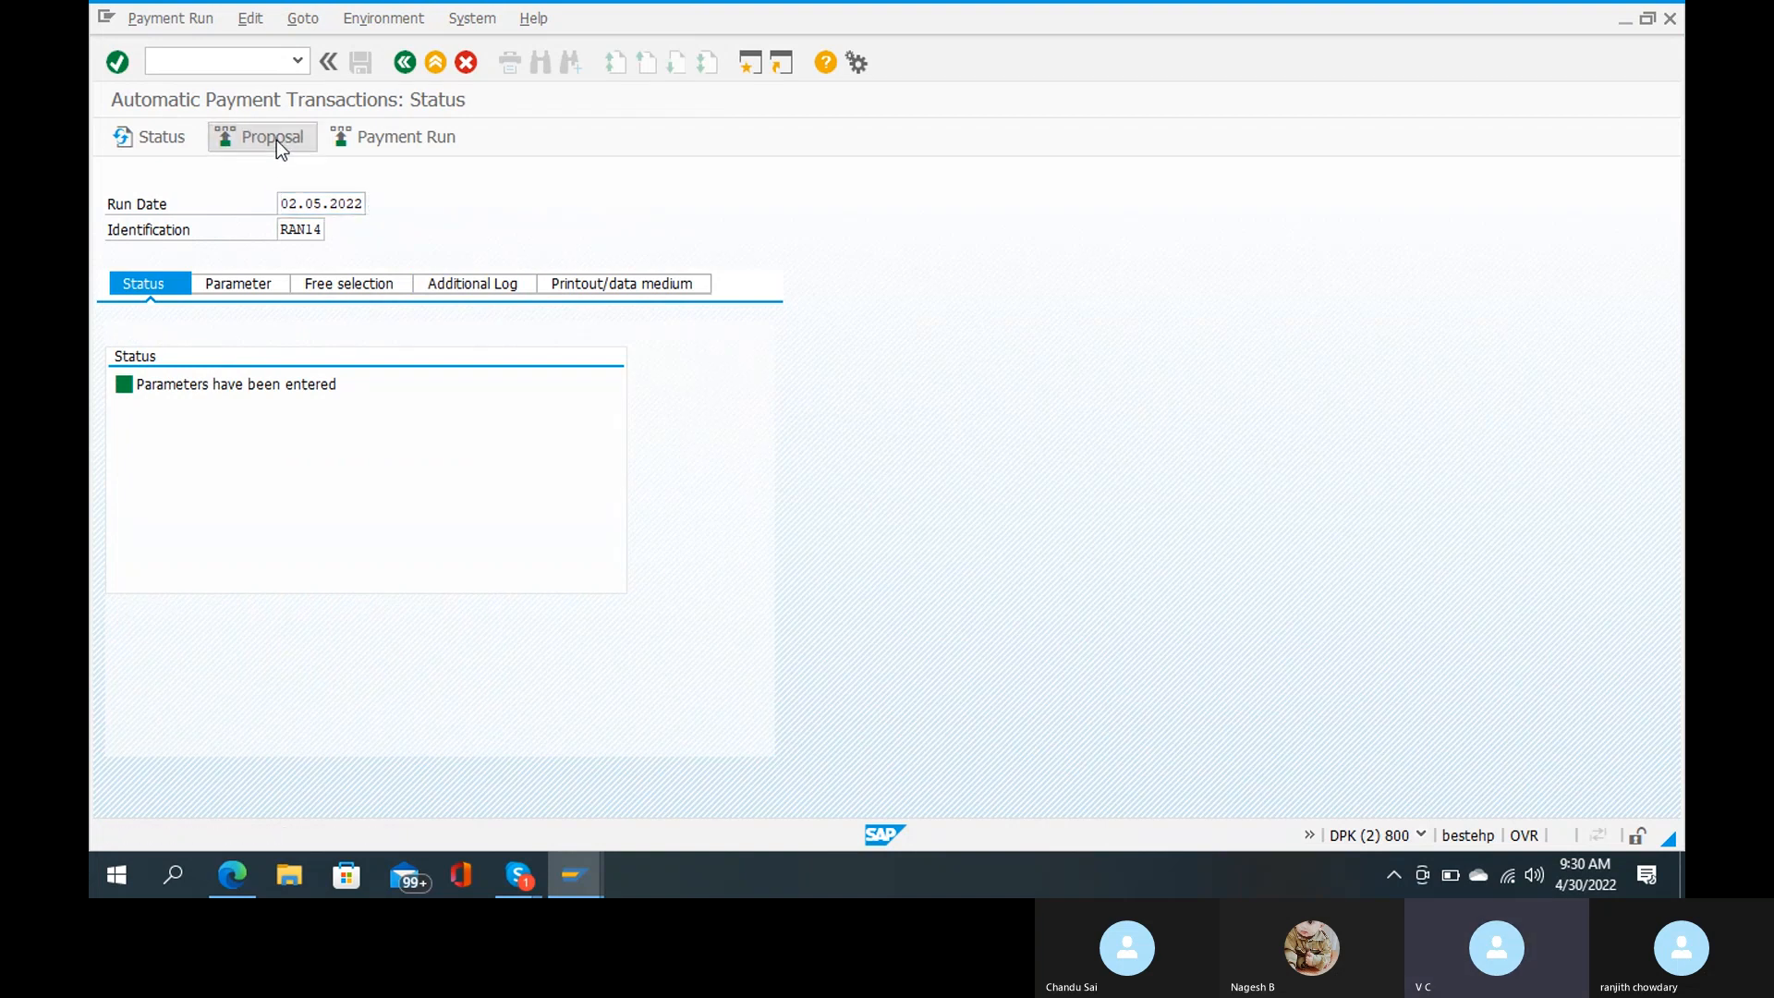
# Step: Schedule the RAN14 proposal to start immediately with payment medium creation
pyautogui.click(271, 136)
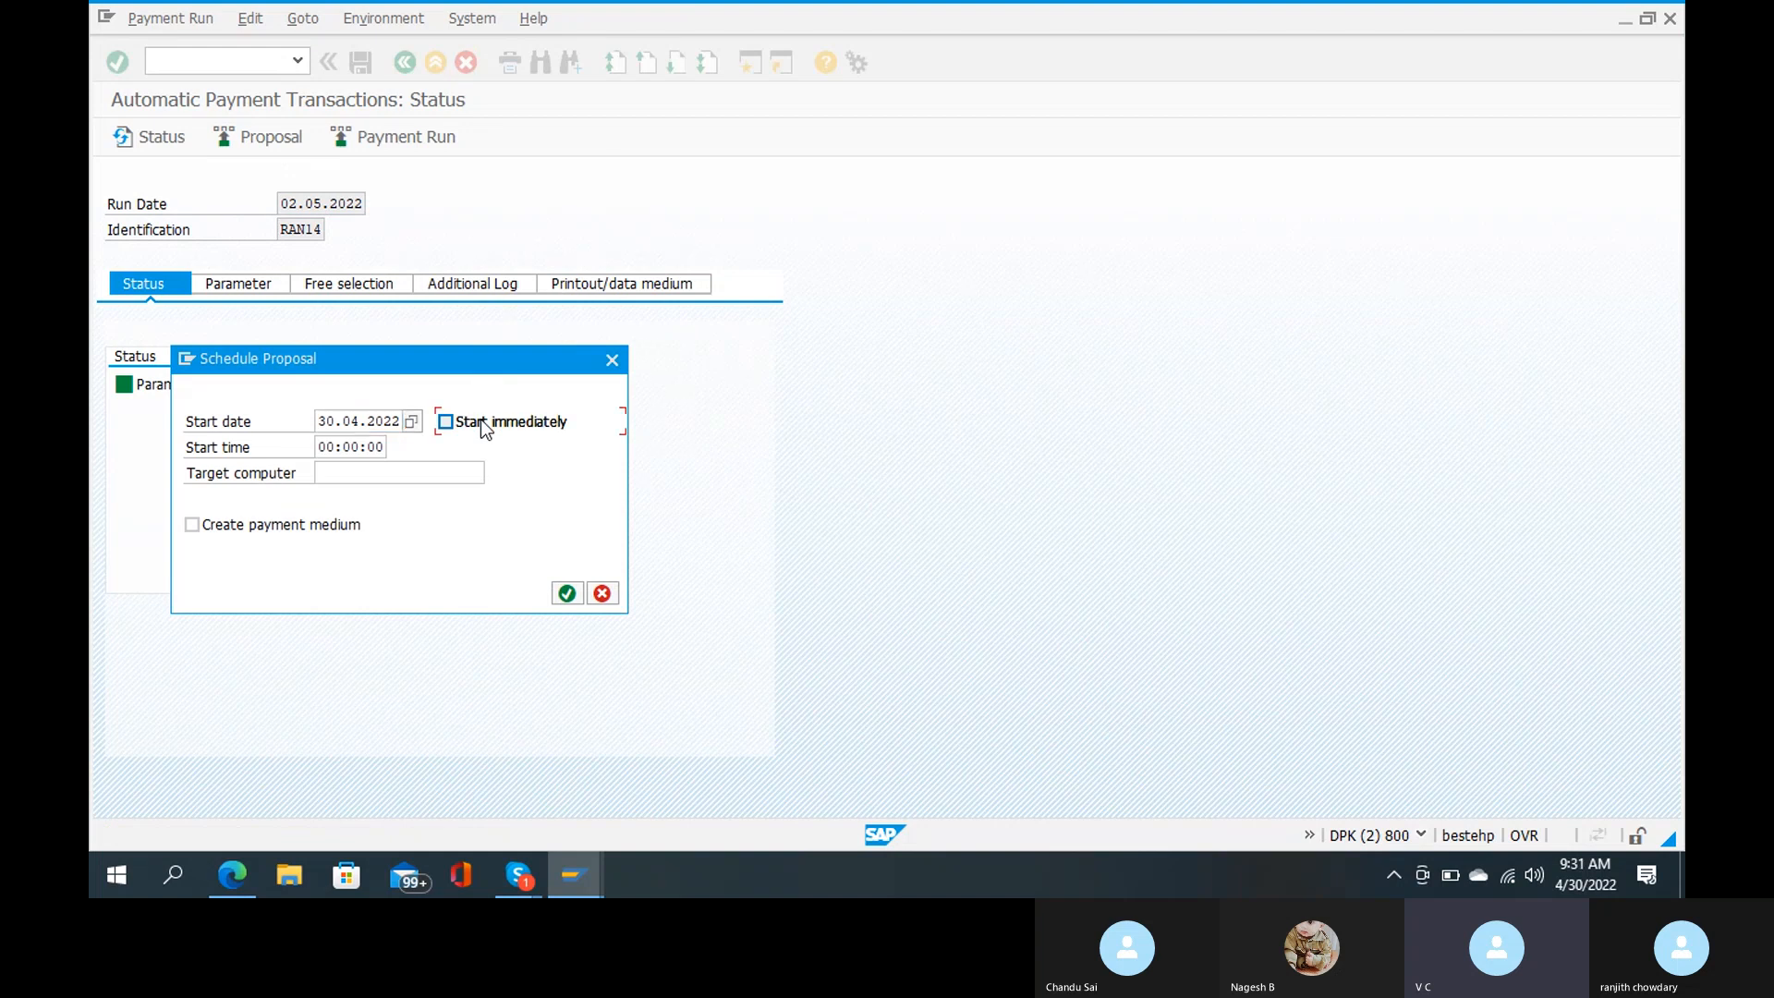
pyautogui.click(444, 421)
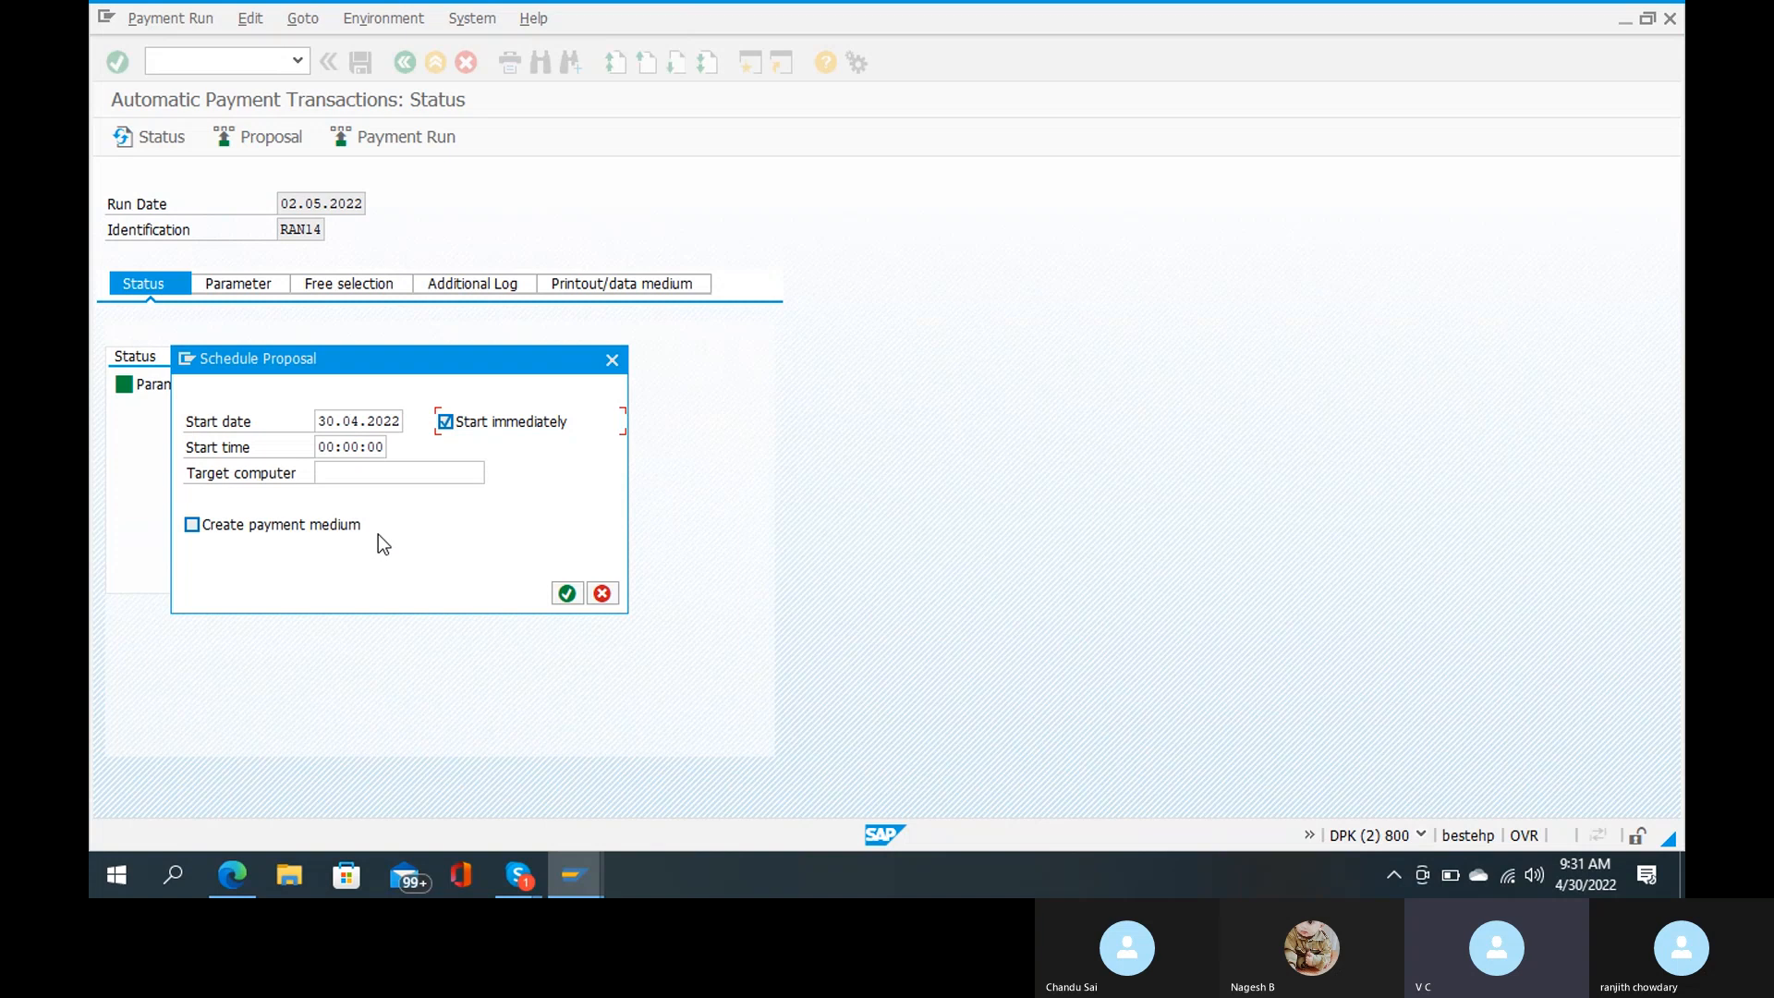
pyautogui.moveTo(376, 542)
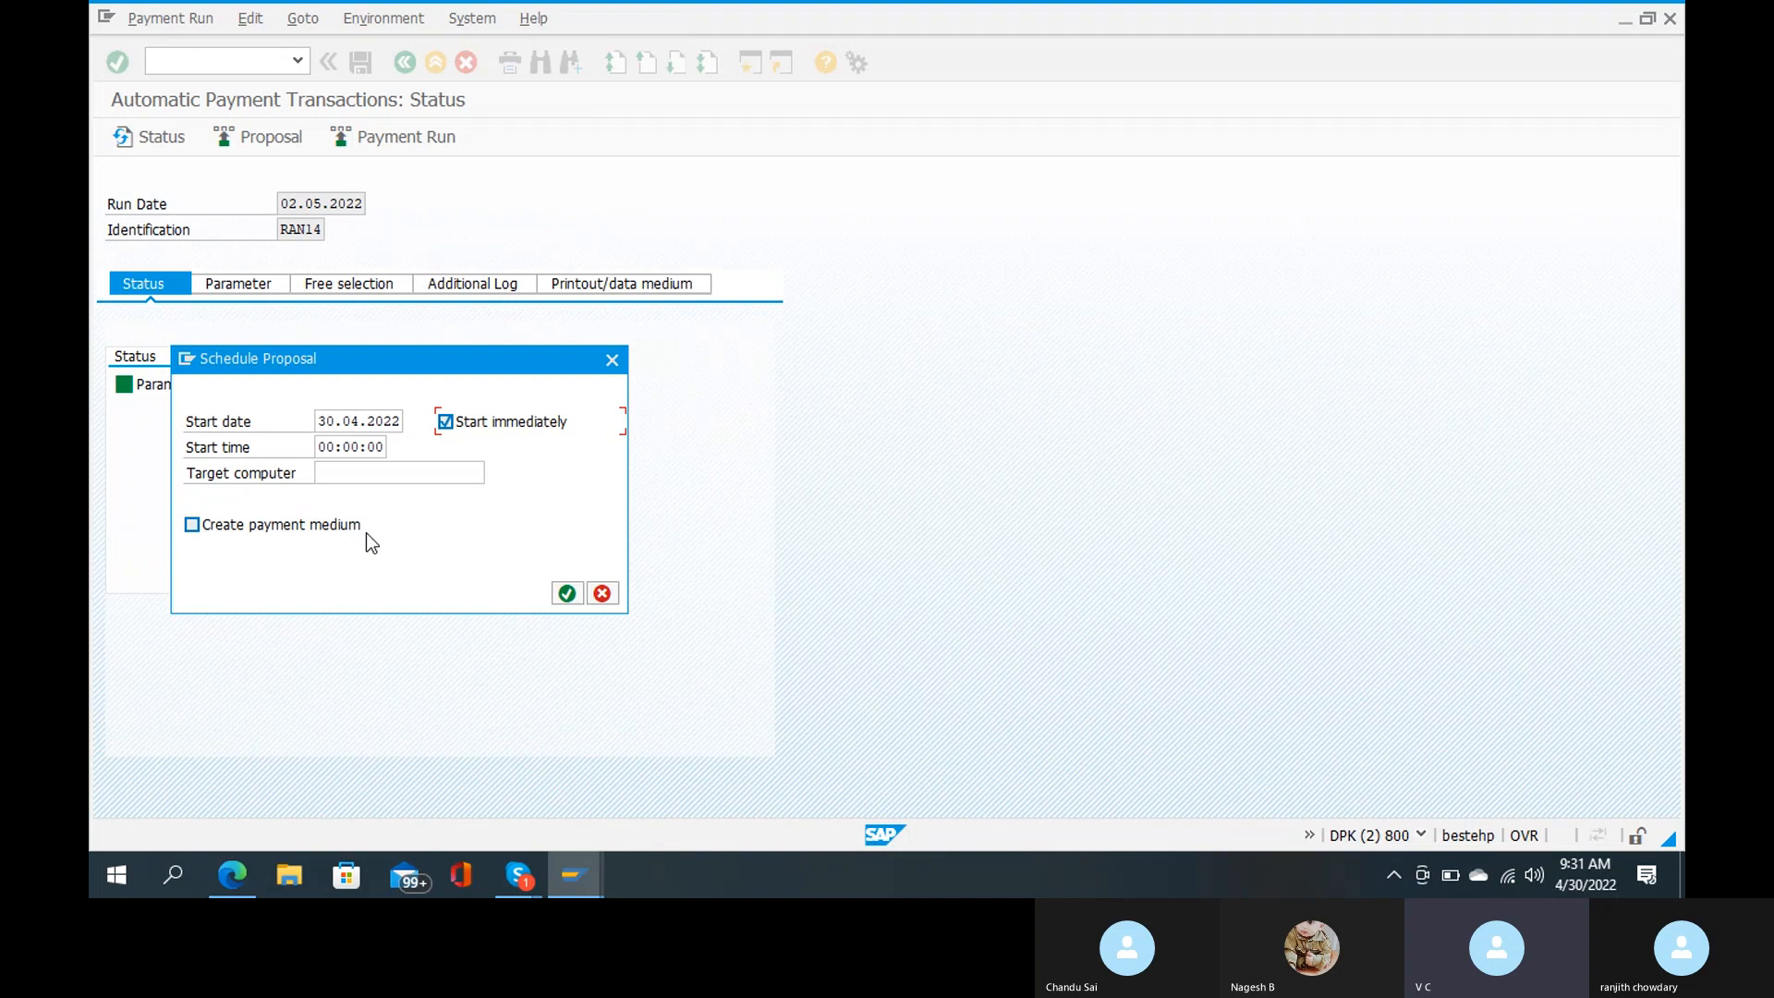
pyautogui.click(193, 524)
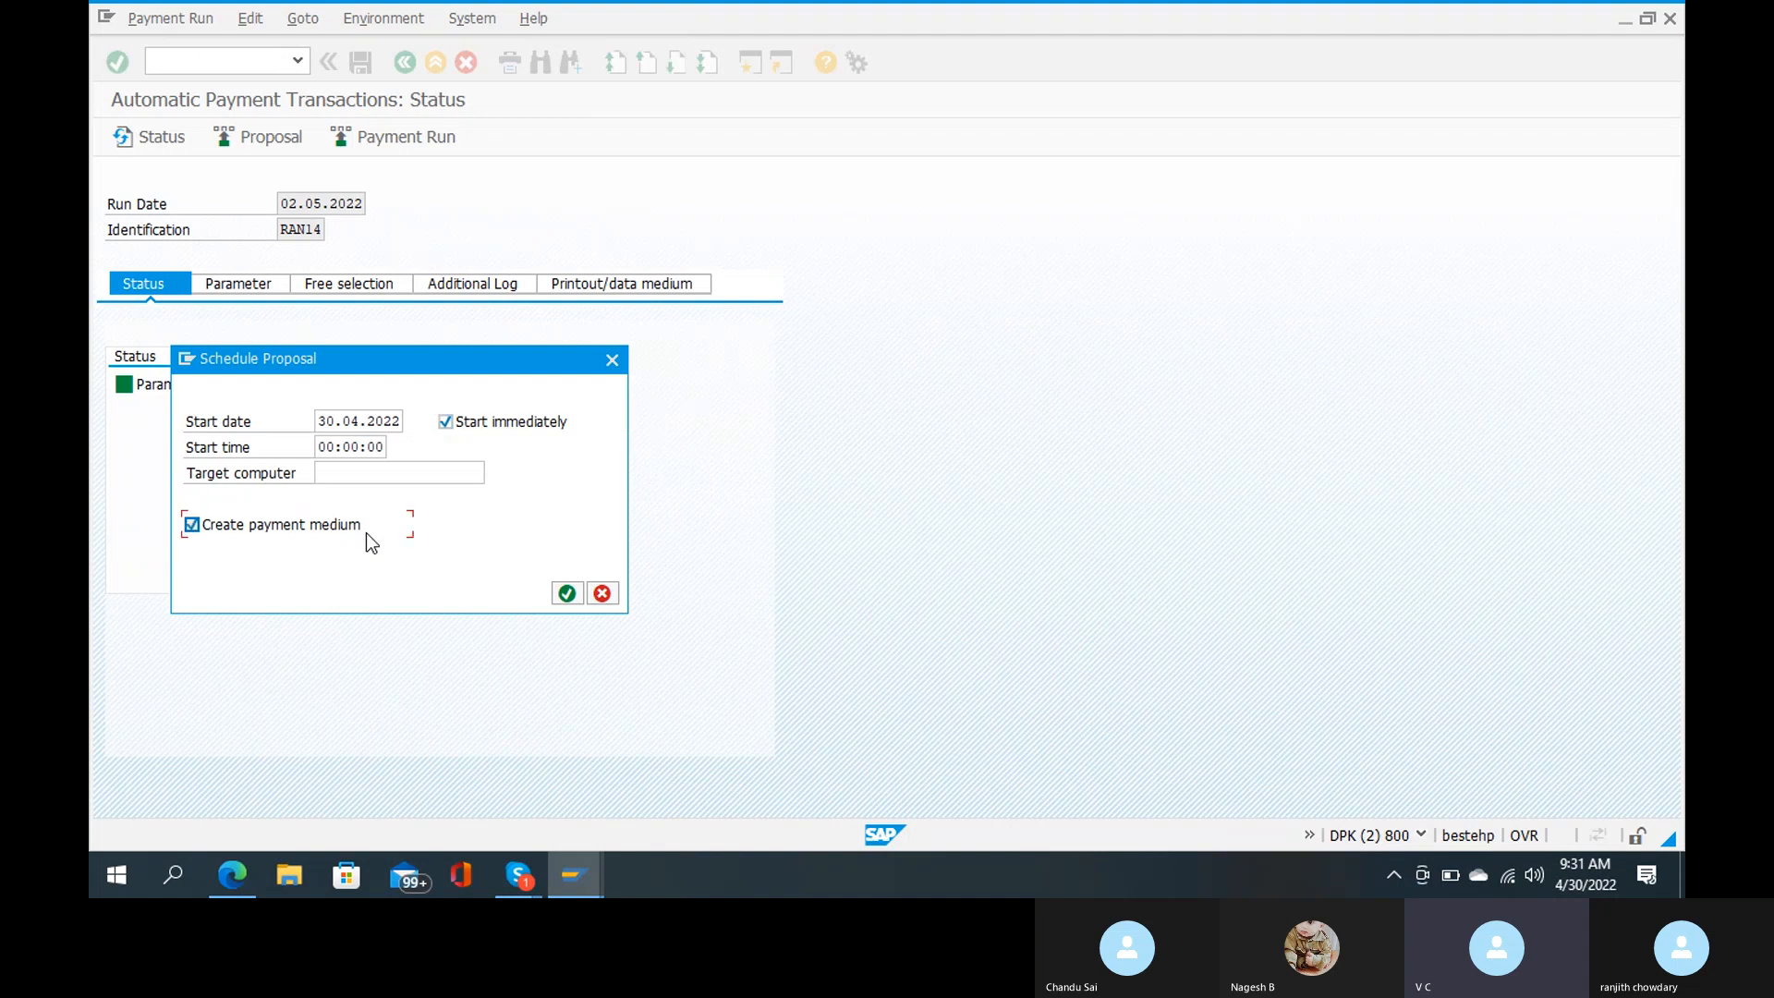
pyautogui.moveTo(566, 593)
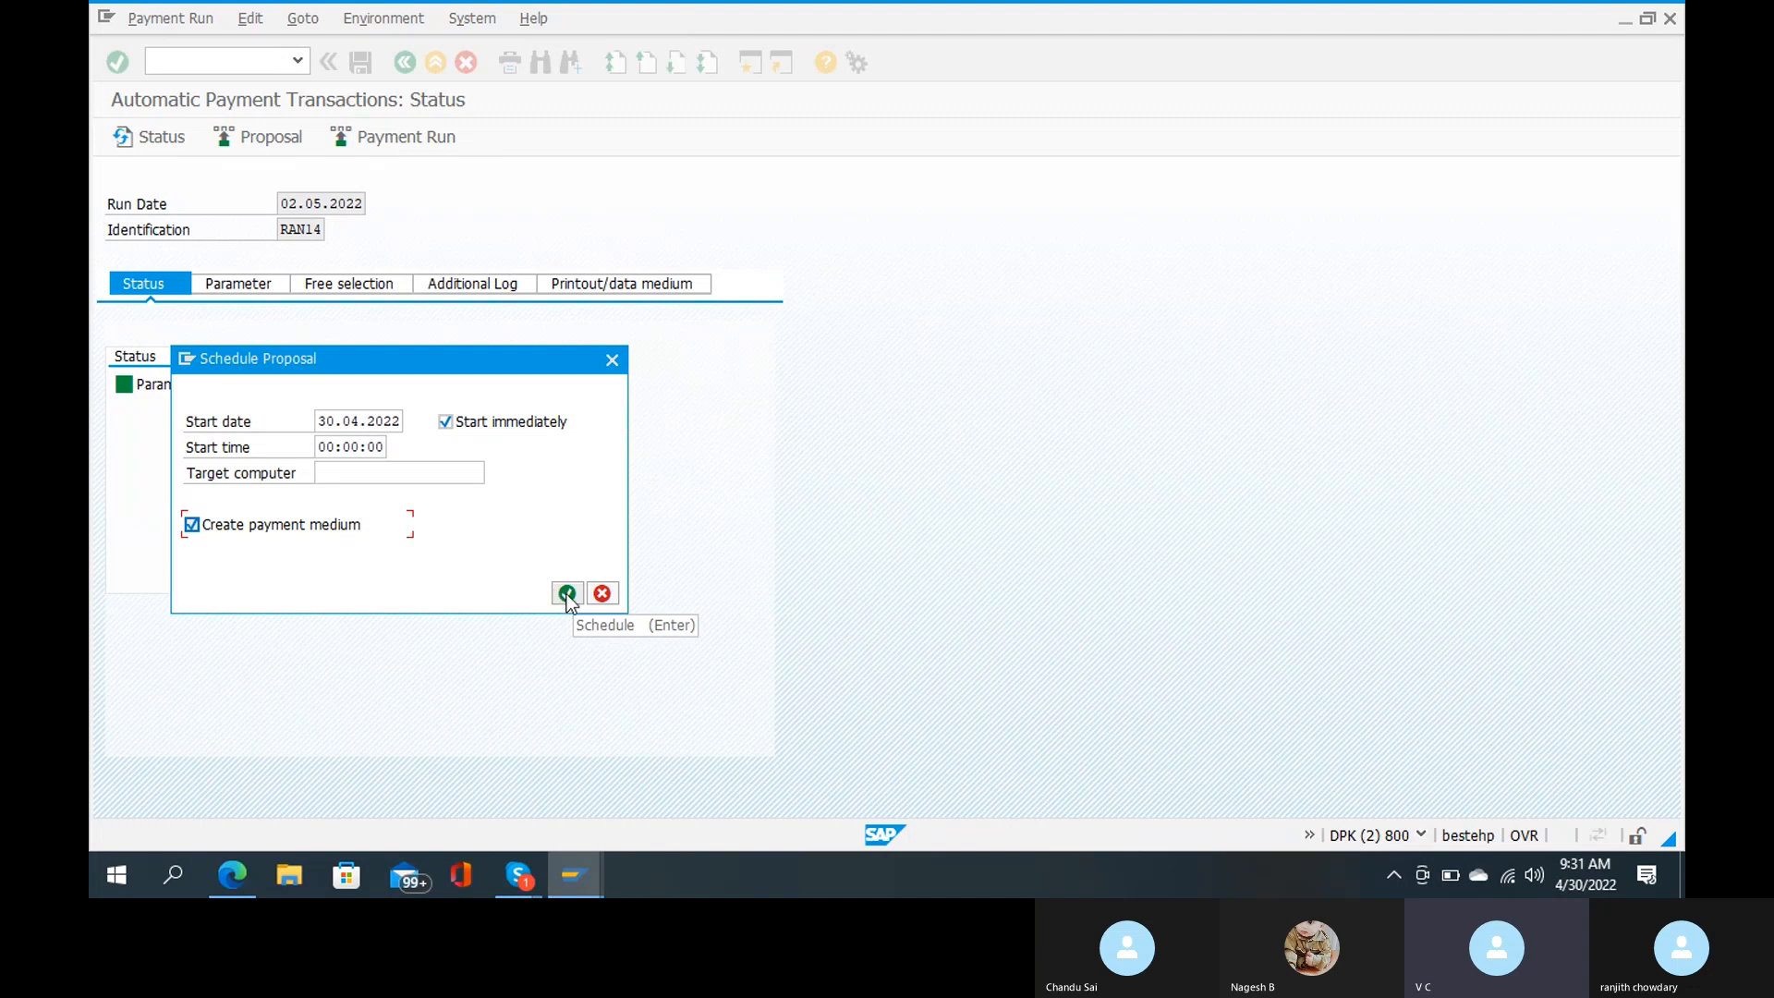
pyautogui.click(566, 593)
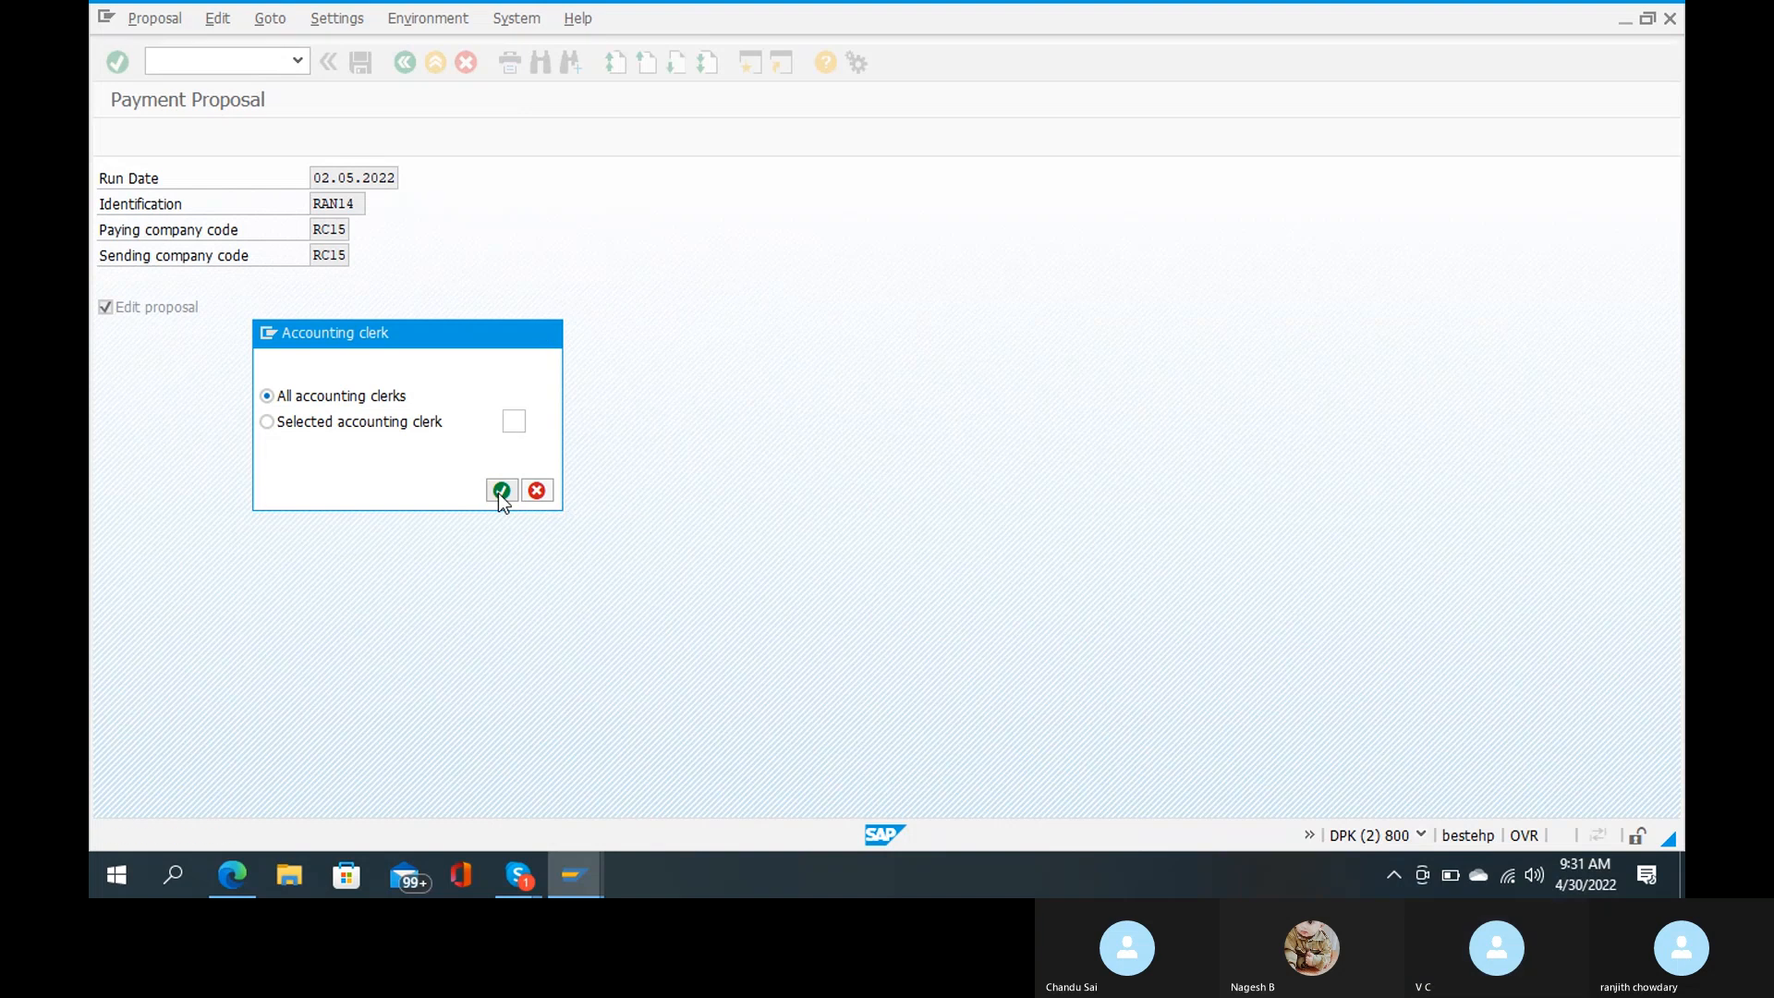
# Step: Review the proposal for all accounting clerks, then return to the RAN14 status screen
pyautogui.click(501, 489)
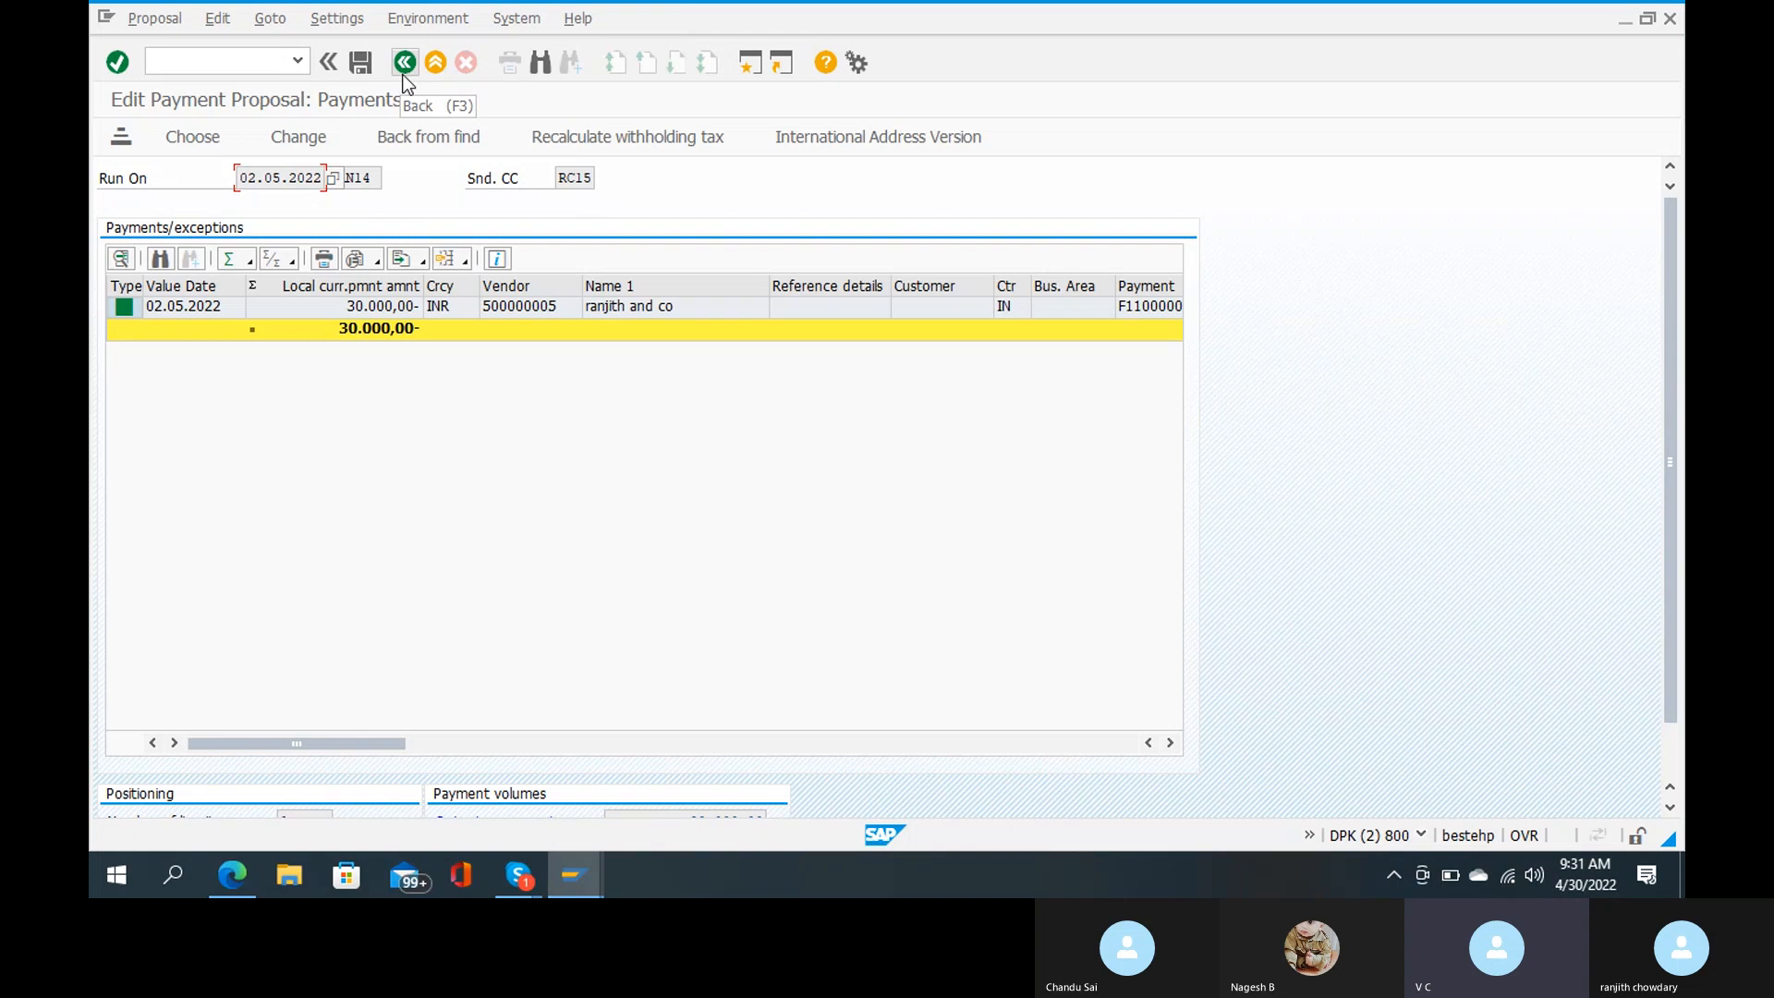
pyautogui.click(404, 62)
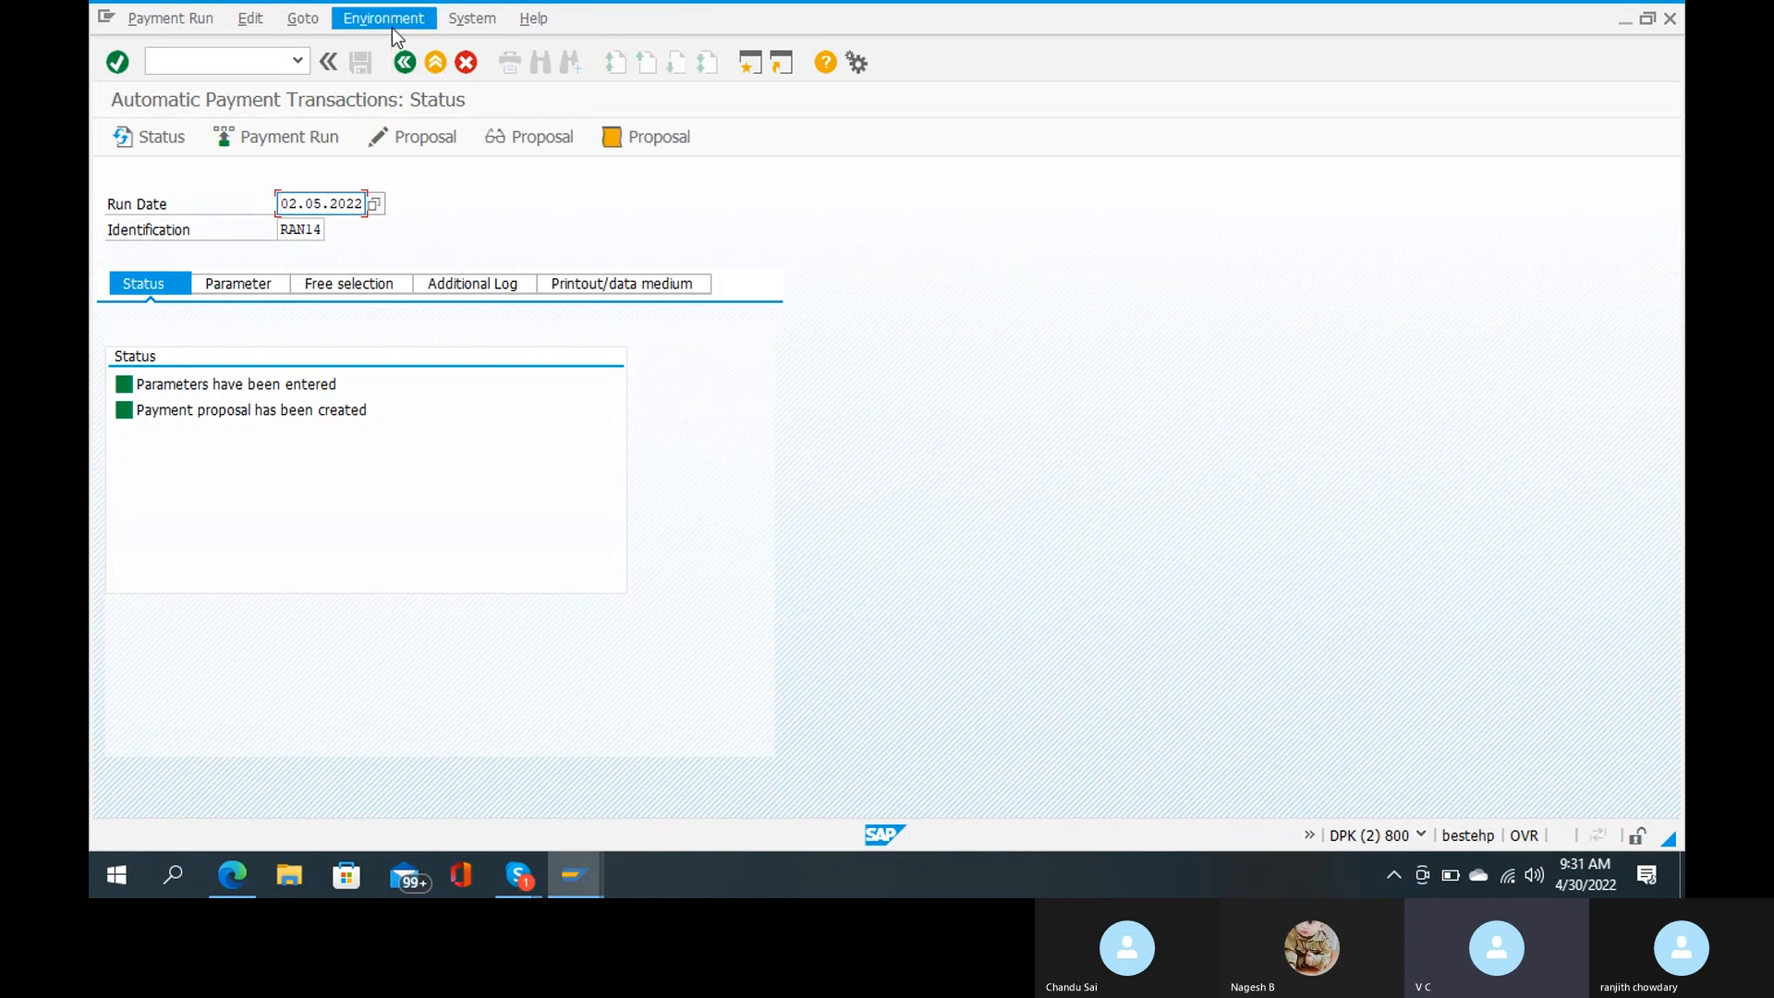
# Step: Open DME Administration from the Environment > Payment Medium menu
pyautogui.click(384, 19)
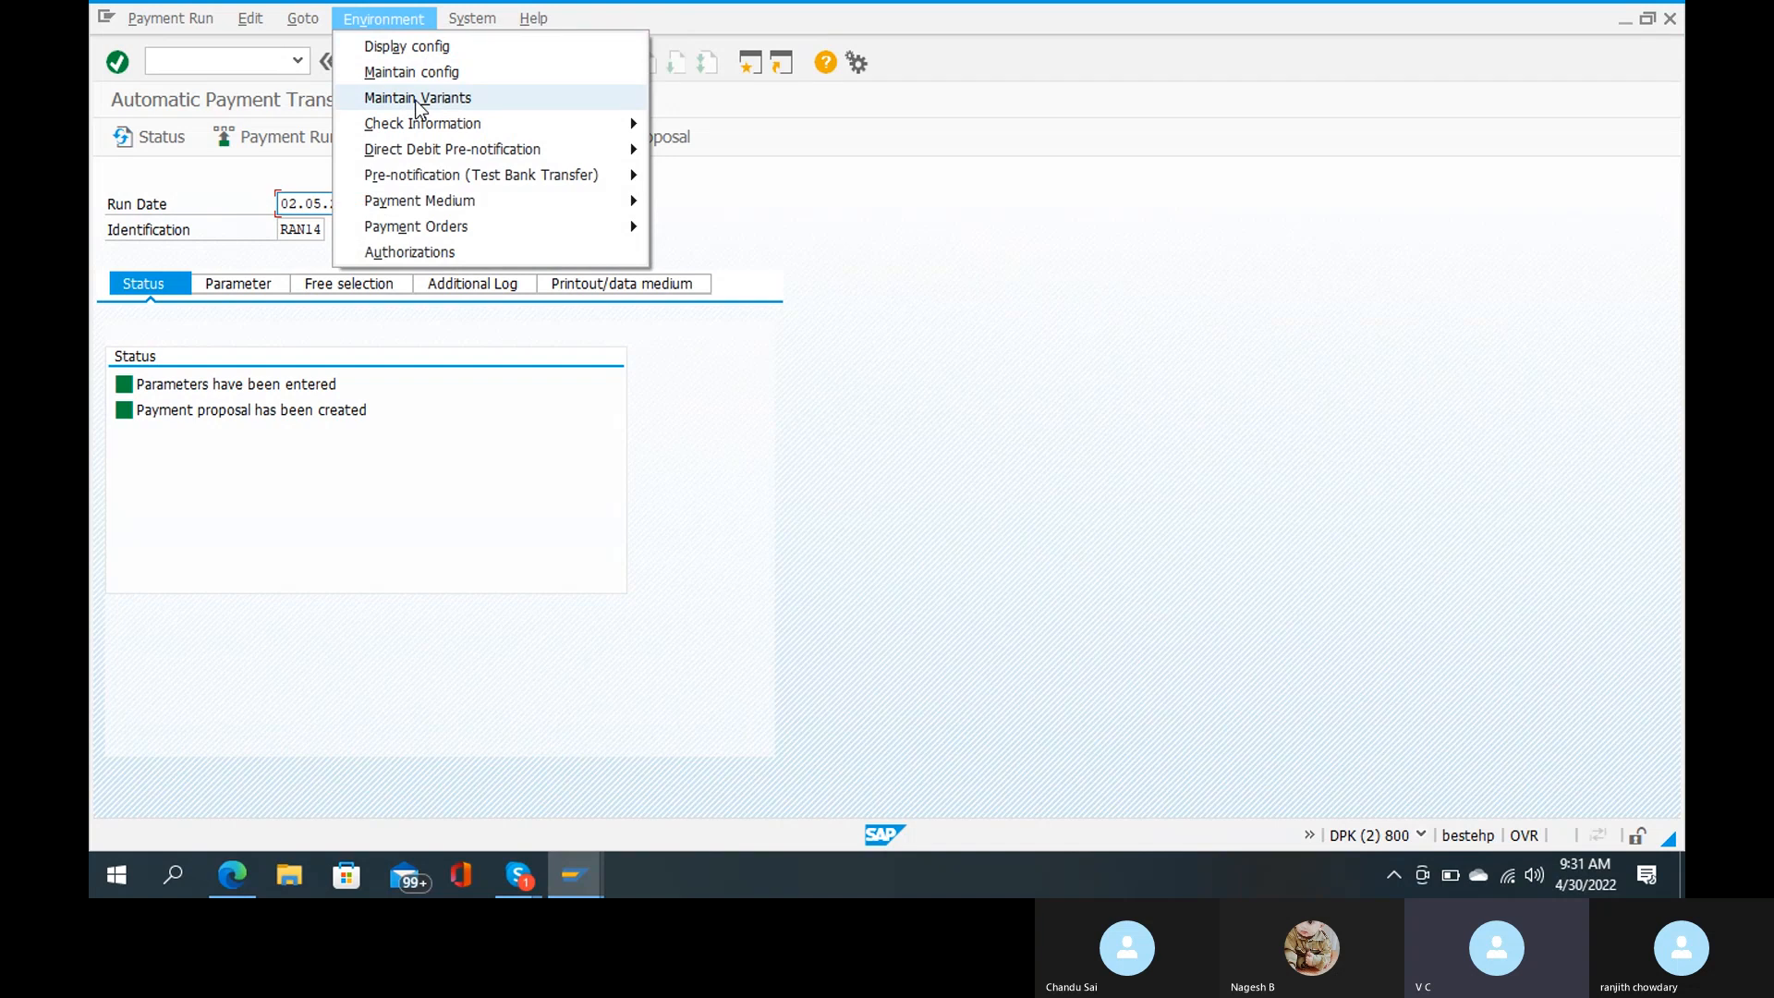
pyautogui.moveTo(419, 200)
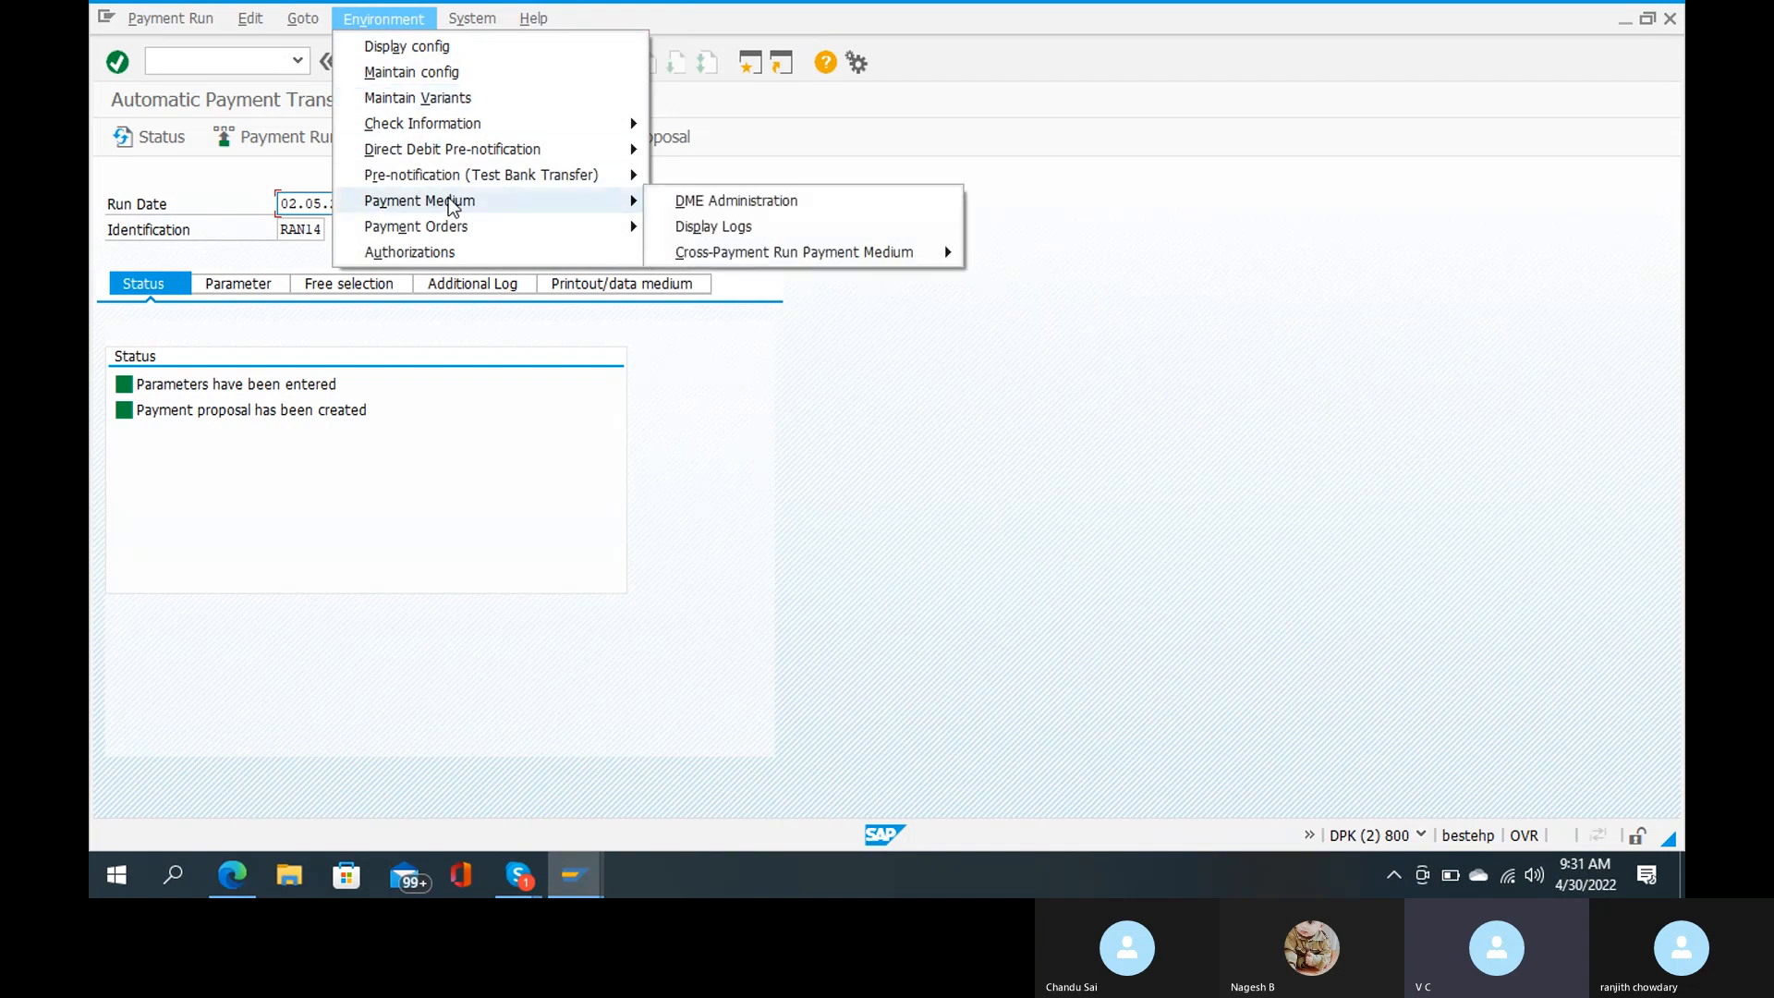
pyautogui.moveTo(525, 190)
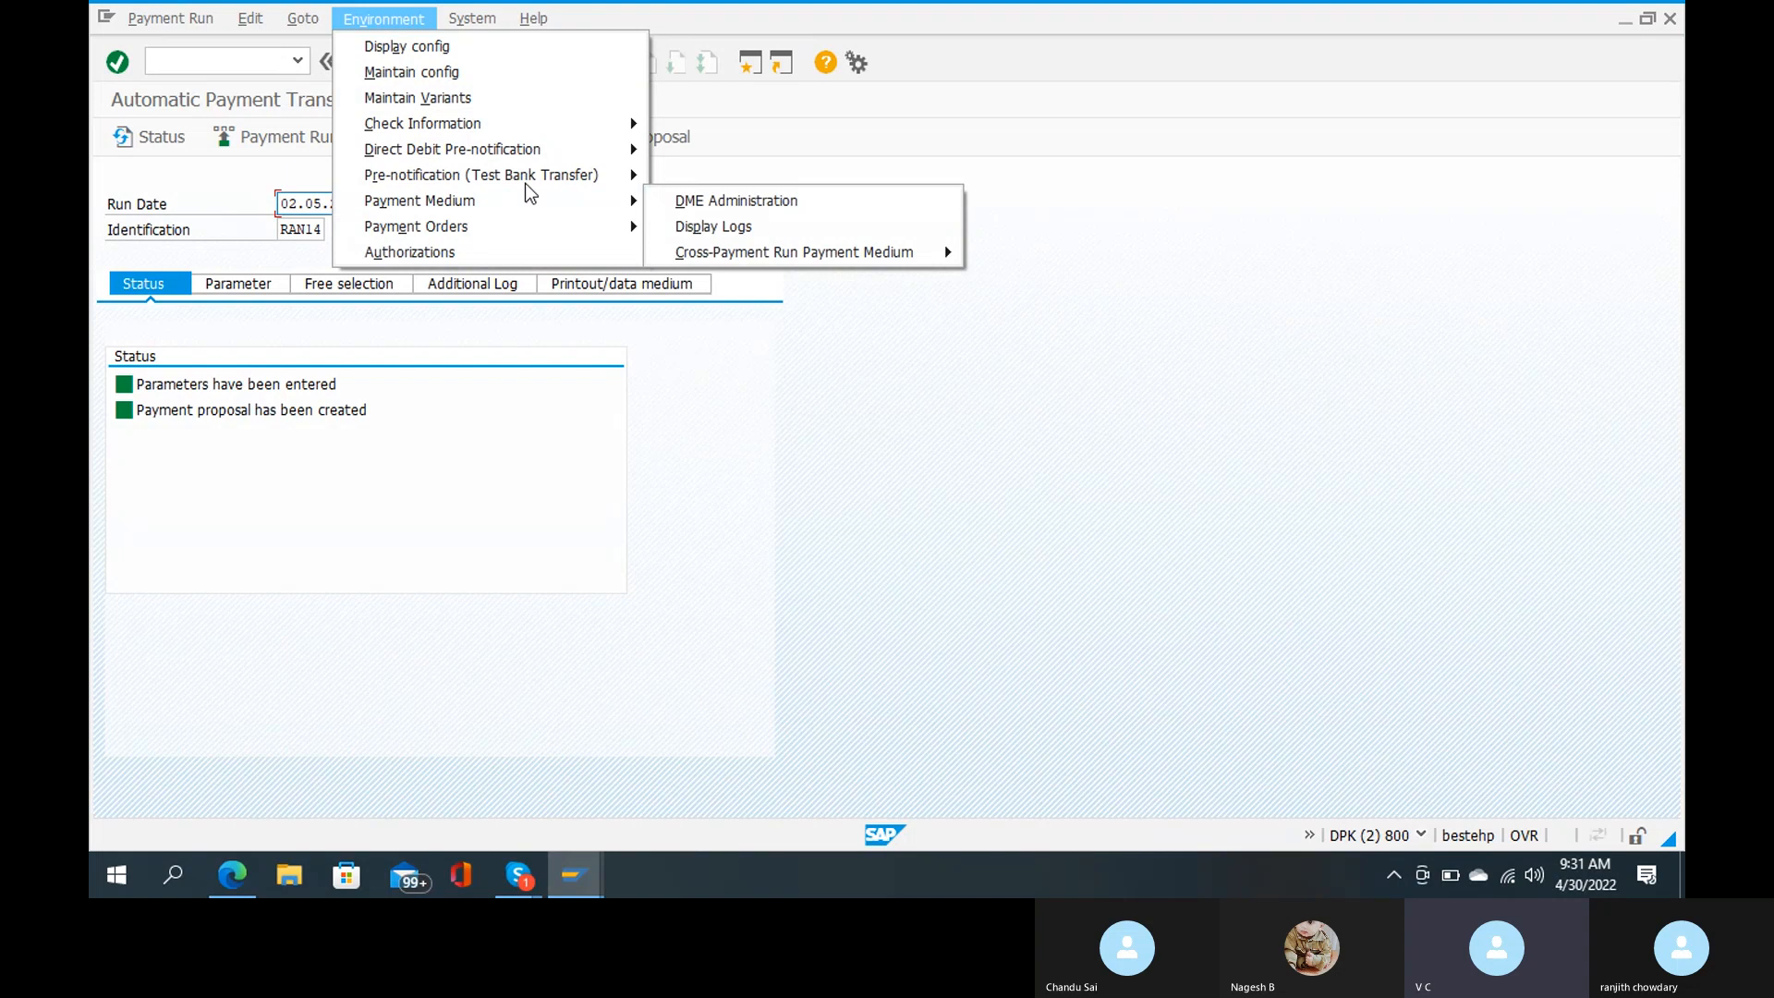
pyautogui.moveTo(736, 200)
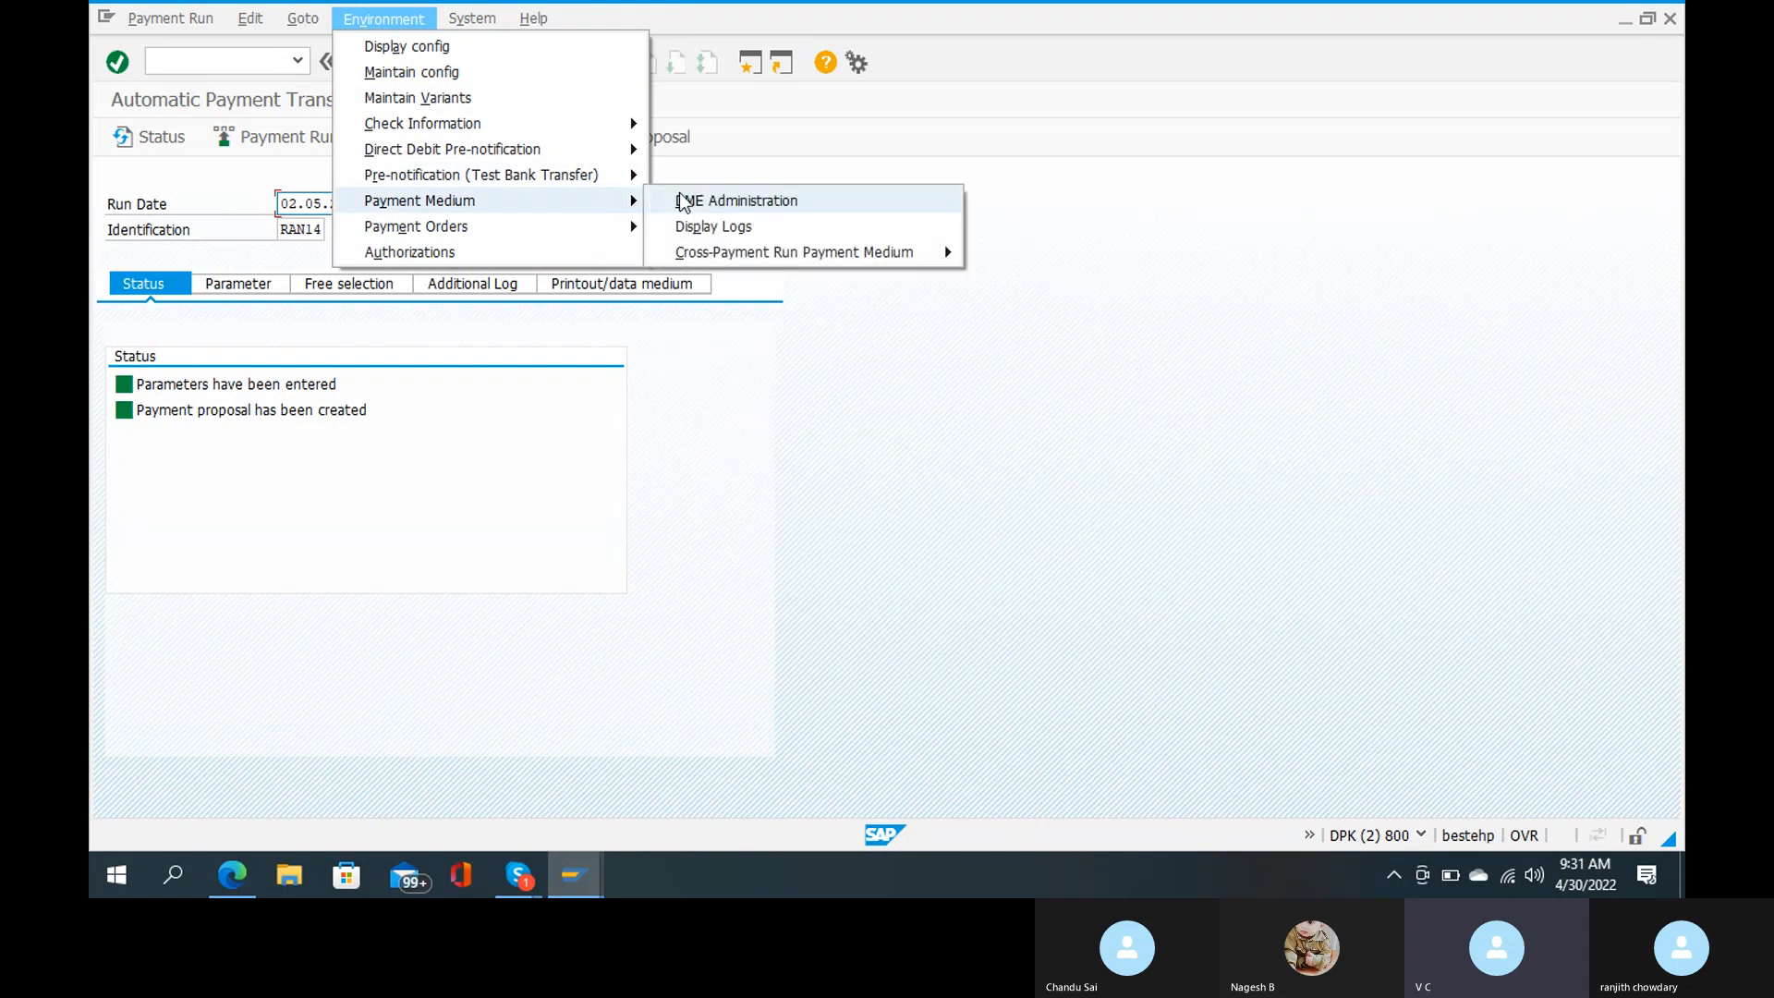
pyautogui.click(735, 201)
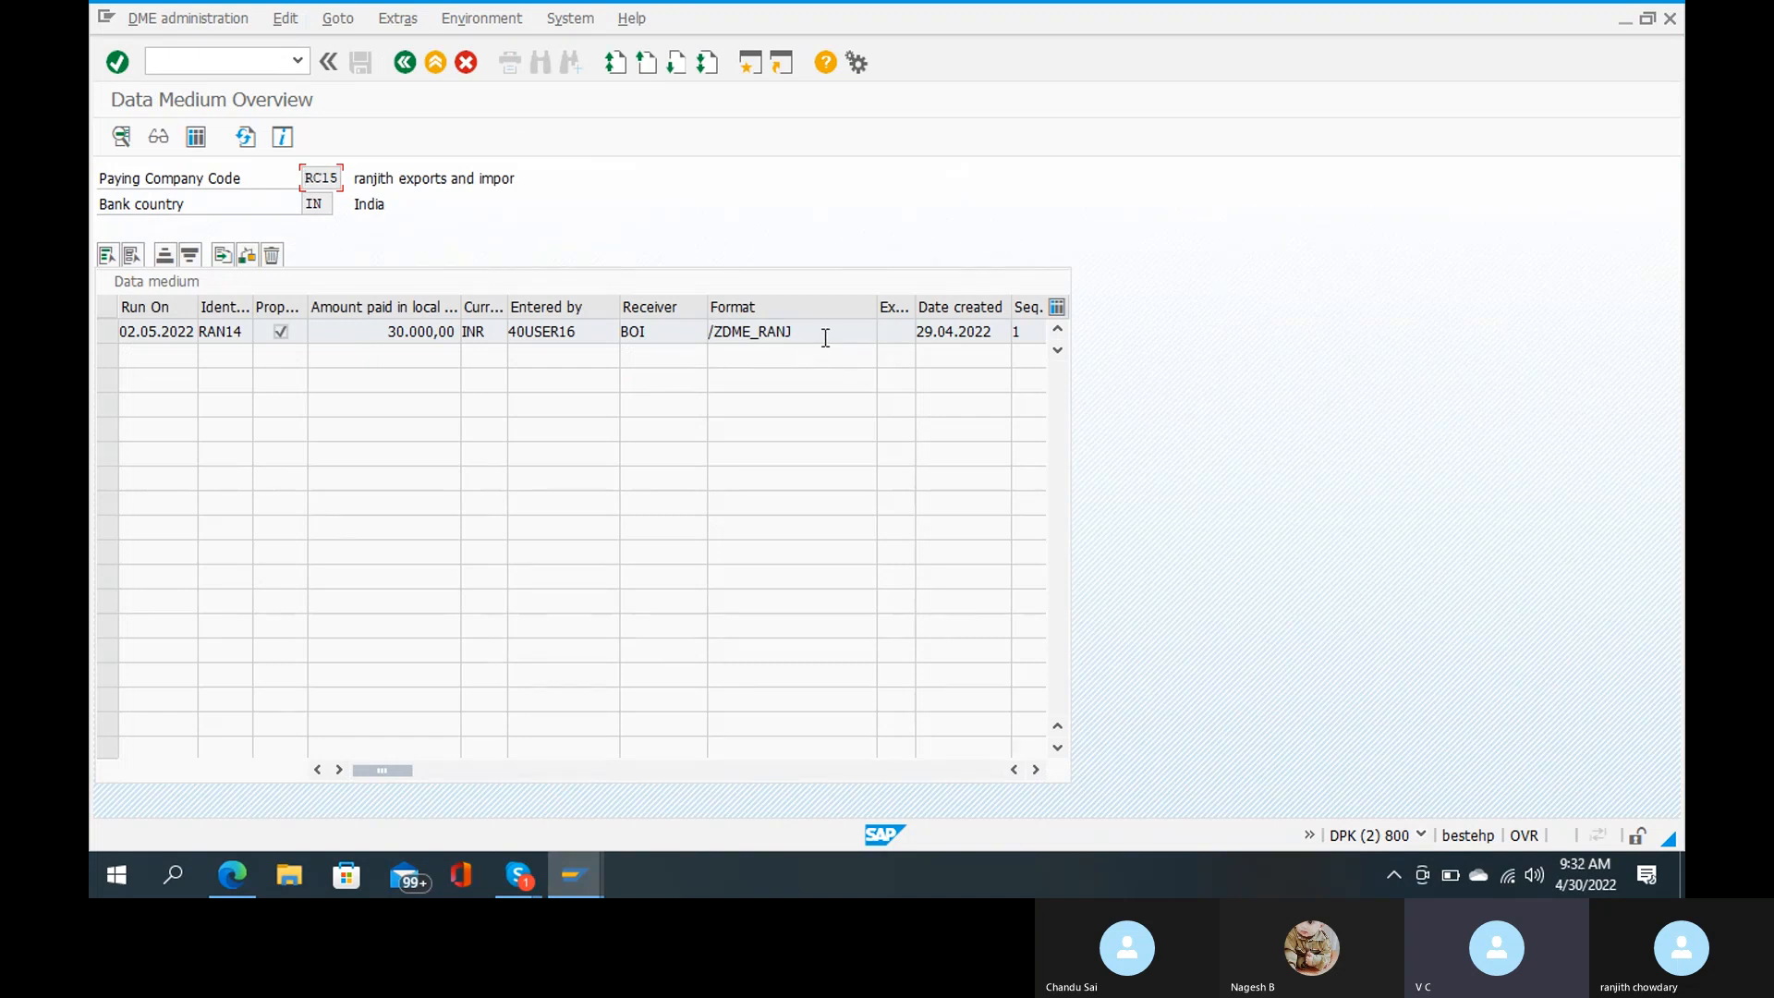
pyautogui.click(752, 331)
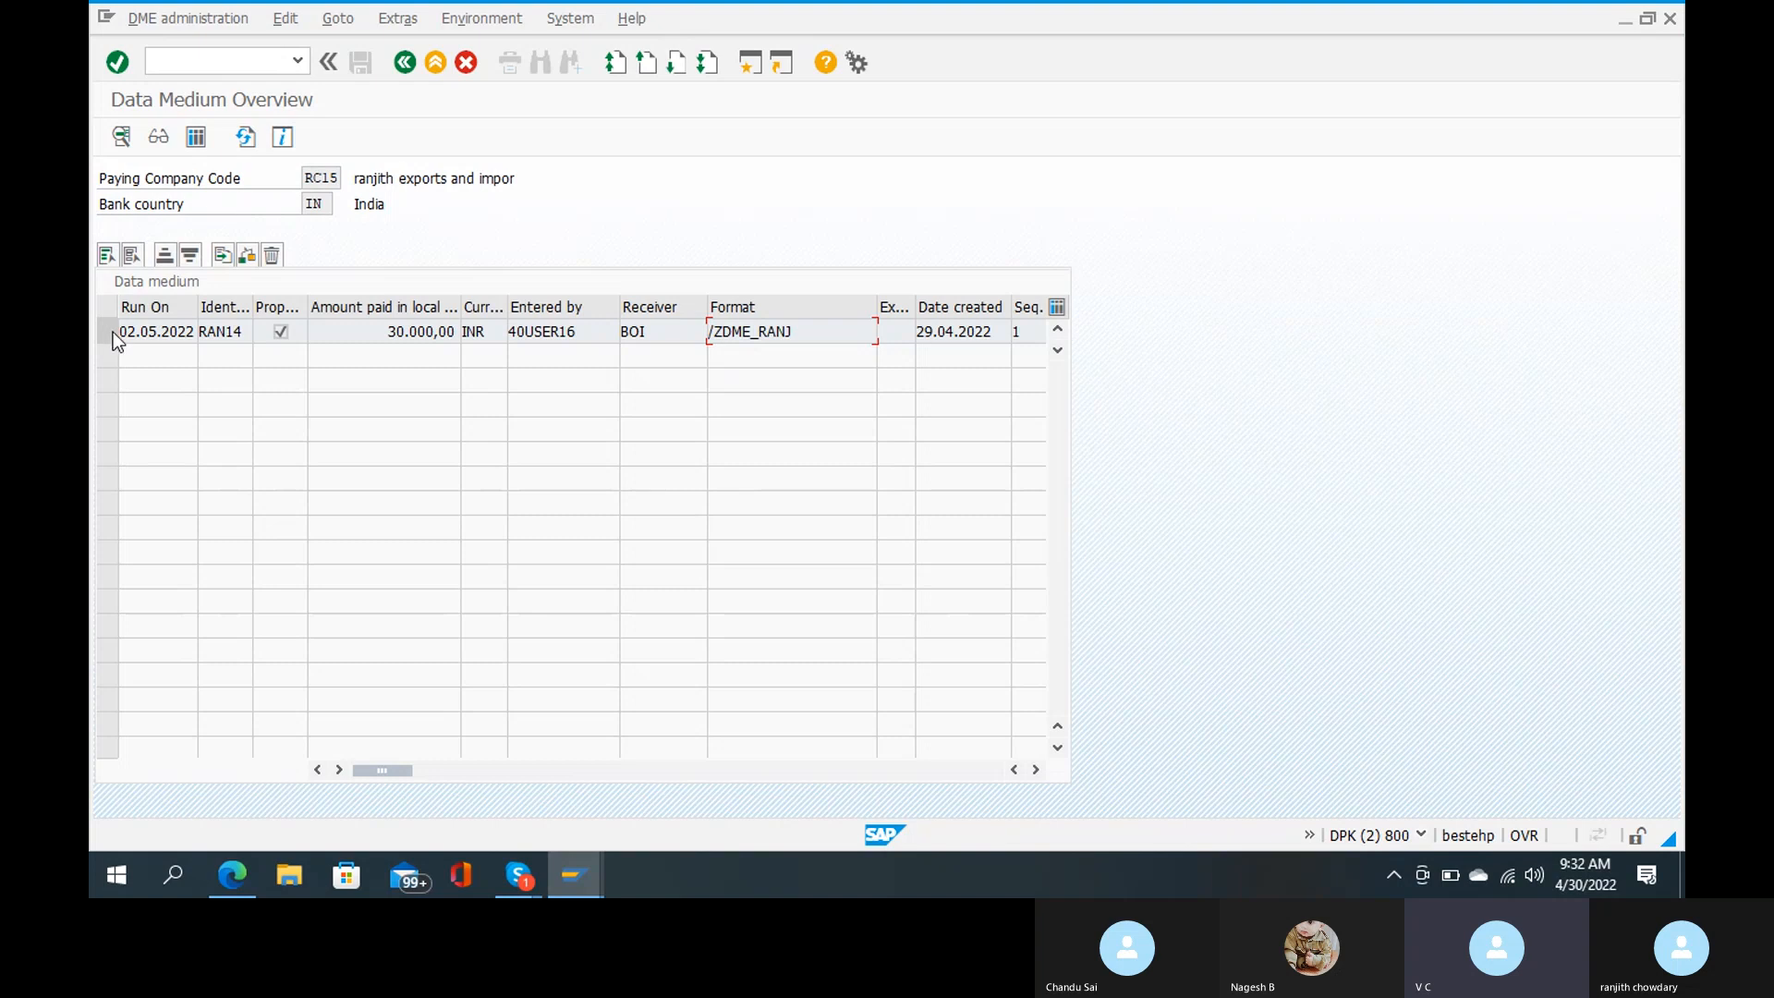
pyautogui.moveTo(842, 744)
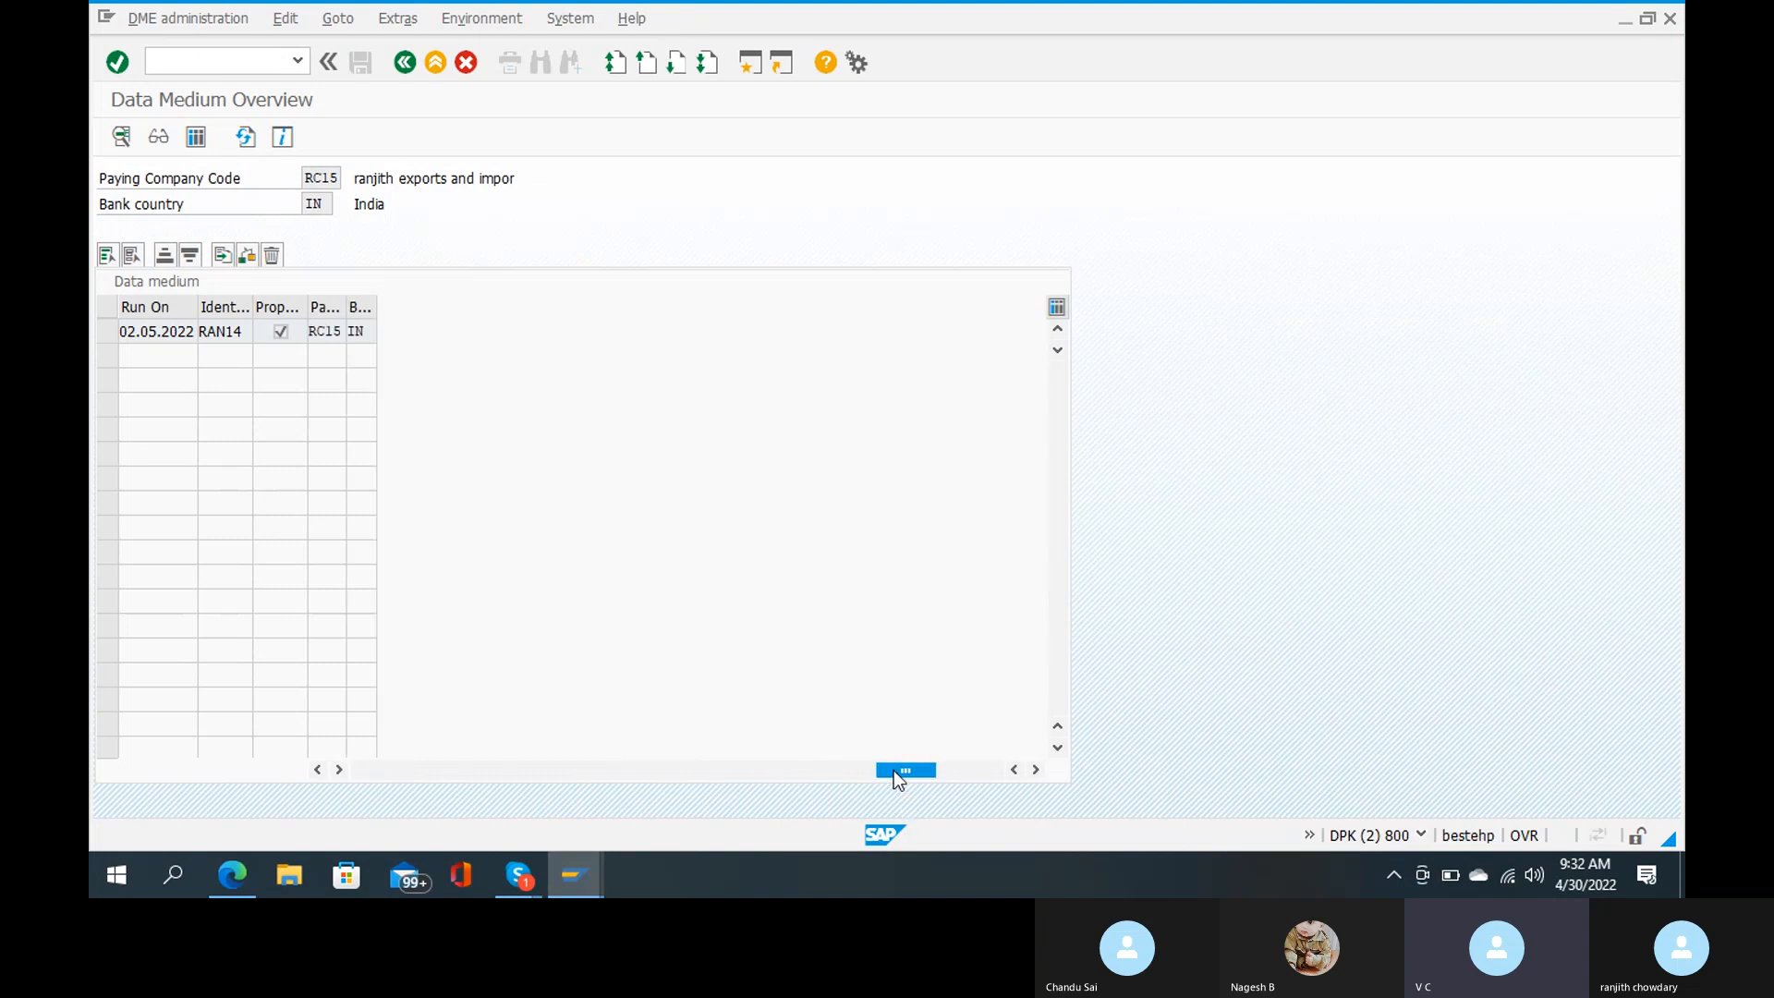
pyautogui.moveTo(905, 769); pyautogui.dragTo(837, 770)
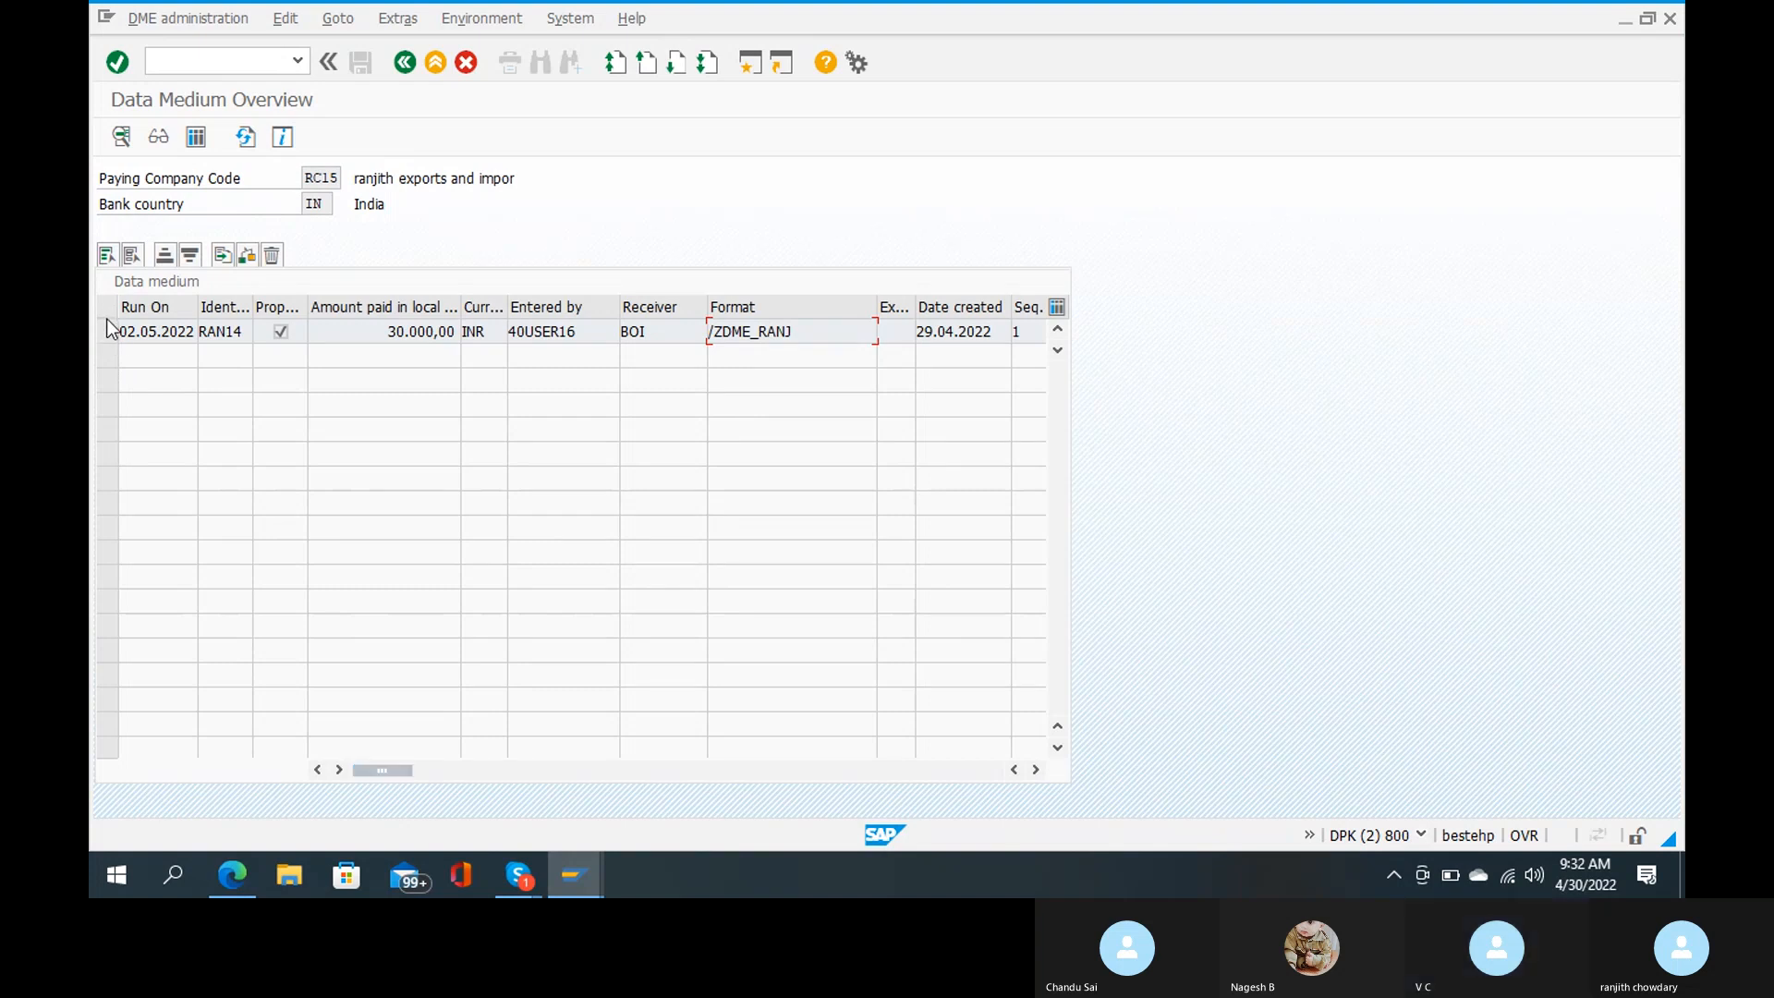
pyautogui.click(107, 331)
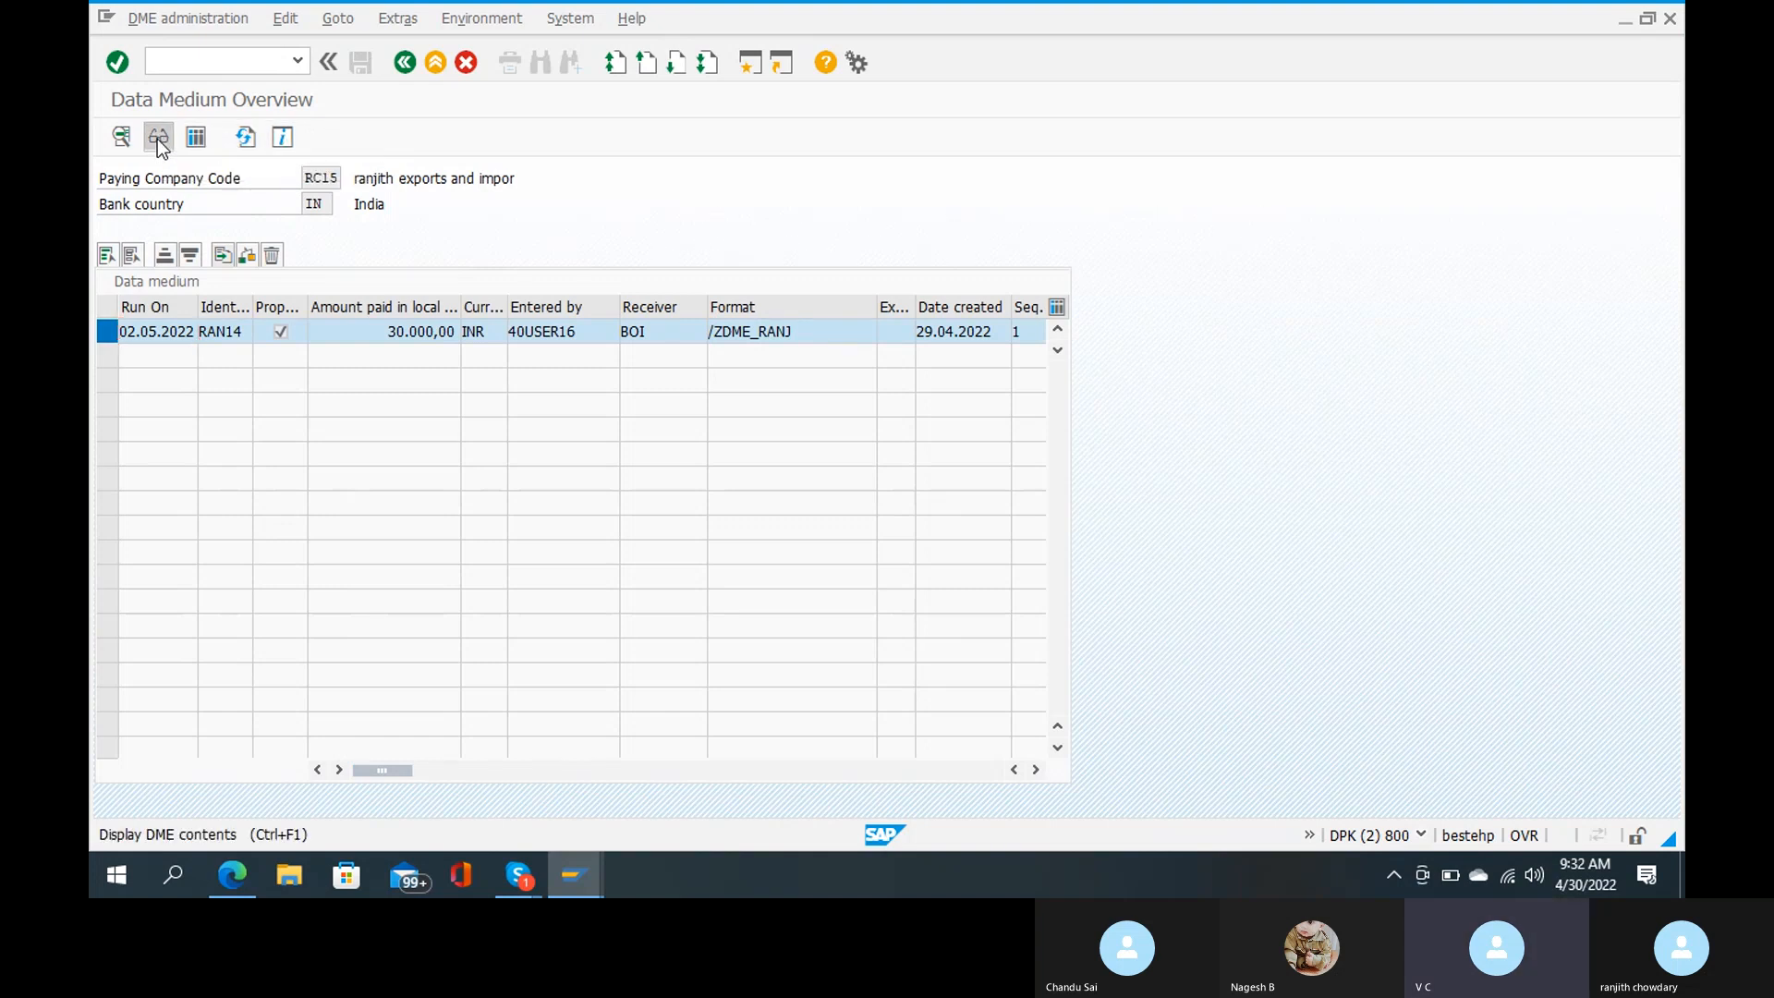
pyautogui.click(158, 137)
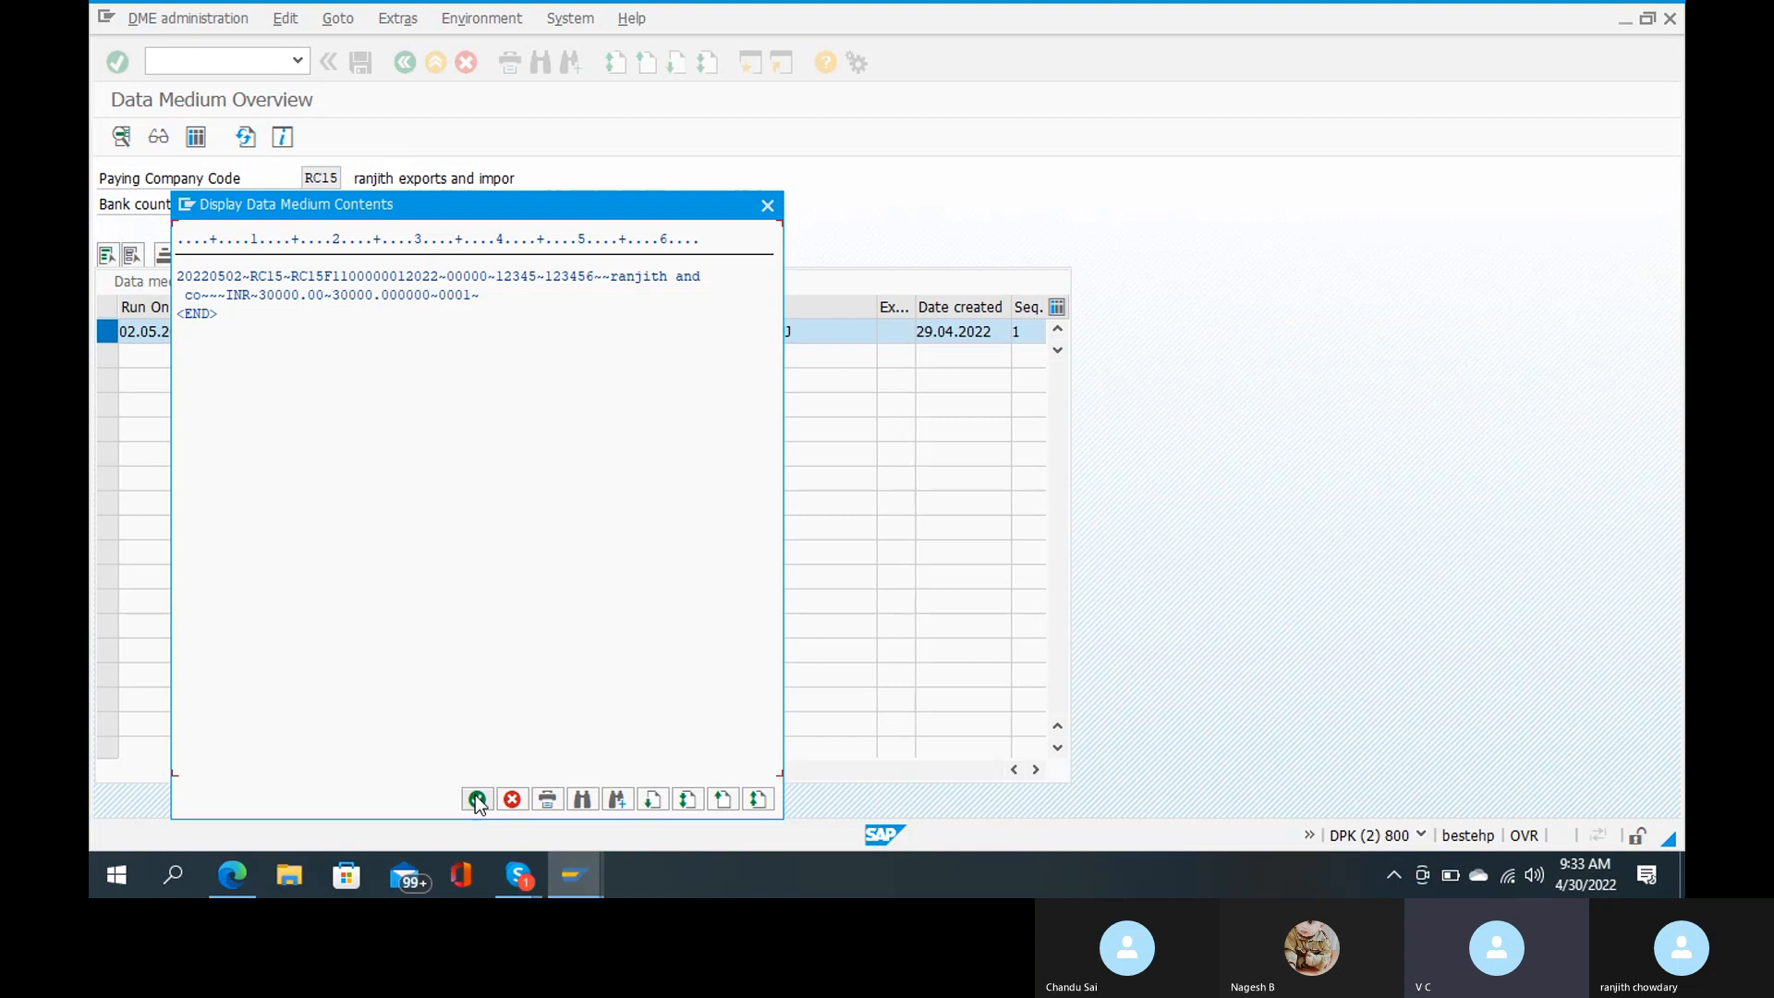
pyautogui.click(475, 798)
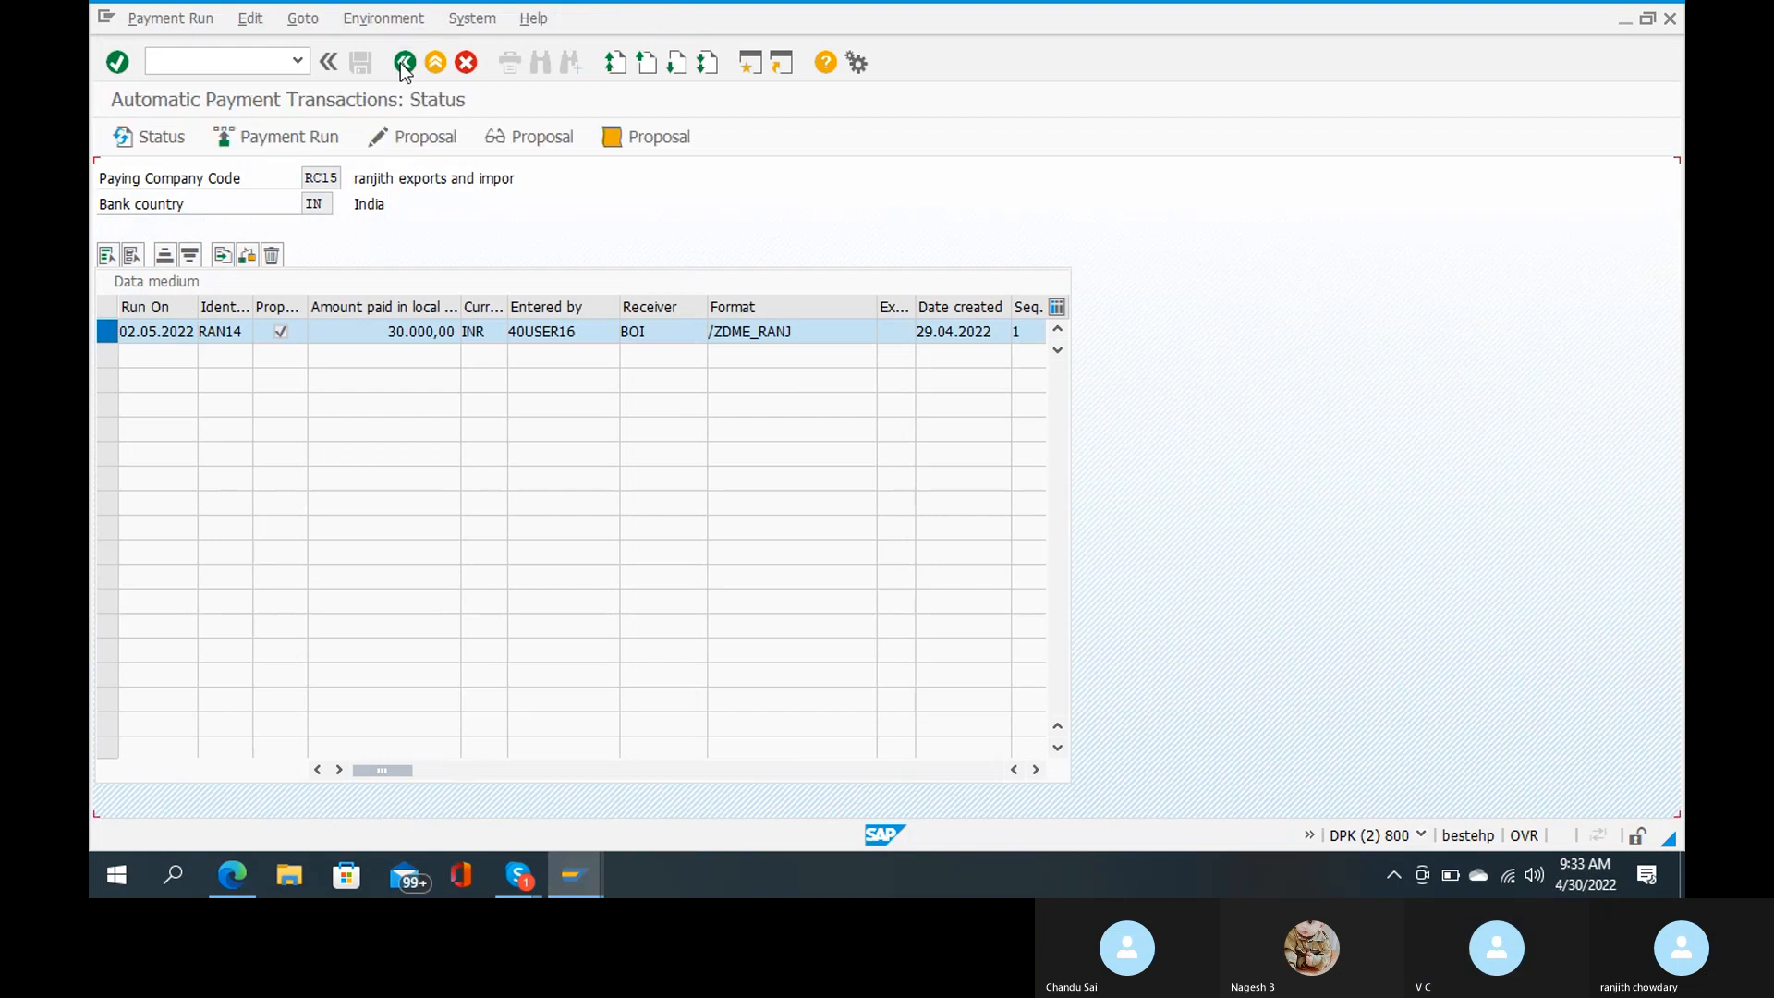
# Step: Return to the status screen and schedule the actual RAN14 payment run with payment medium
pyautogui.click(289, 136)
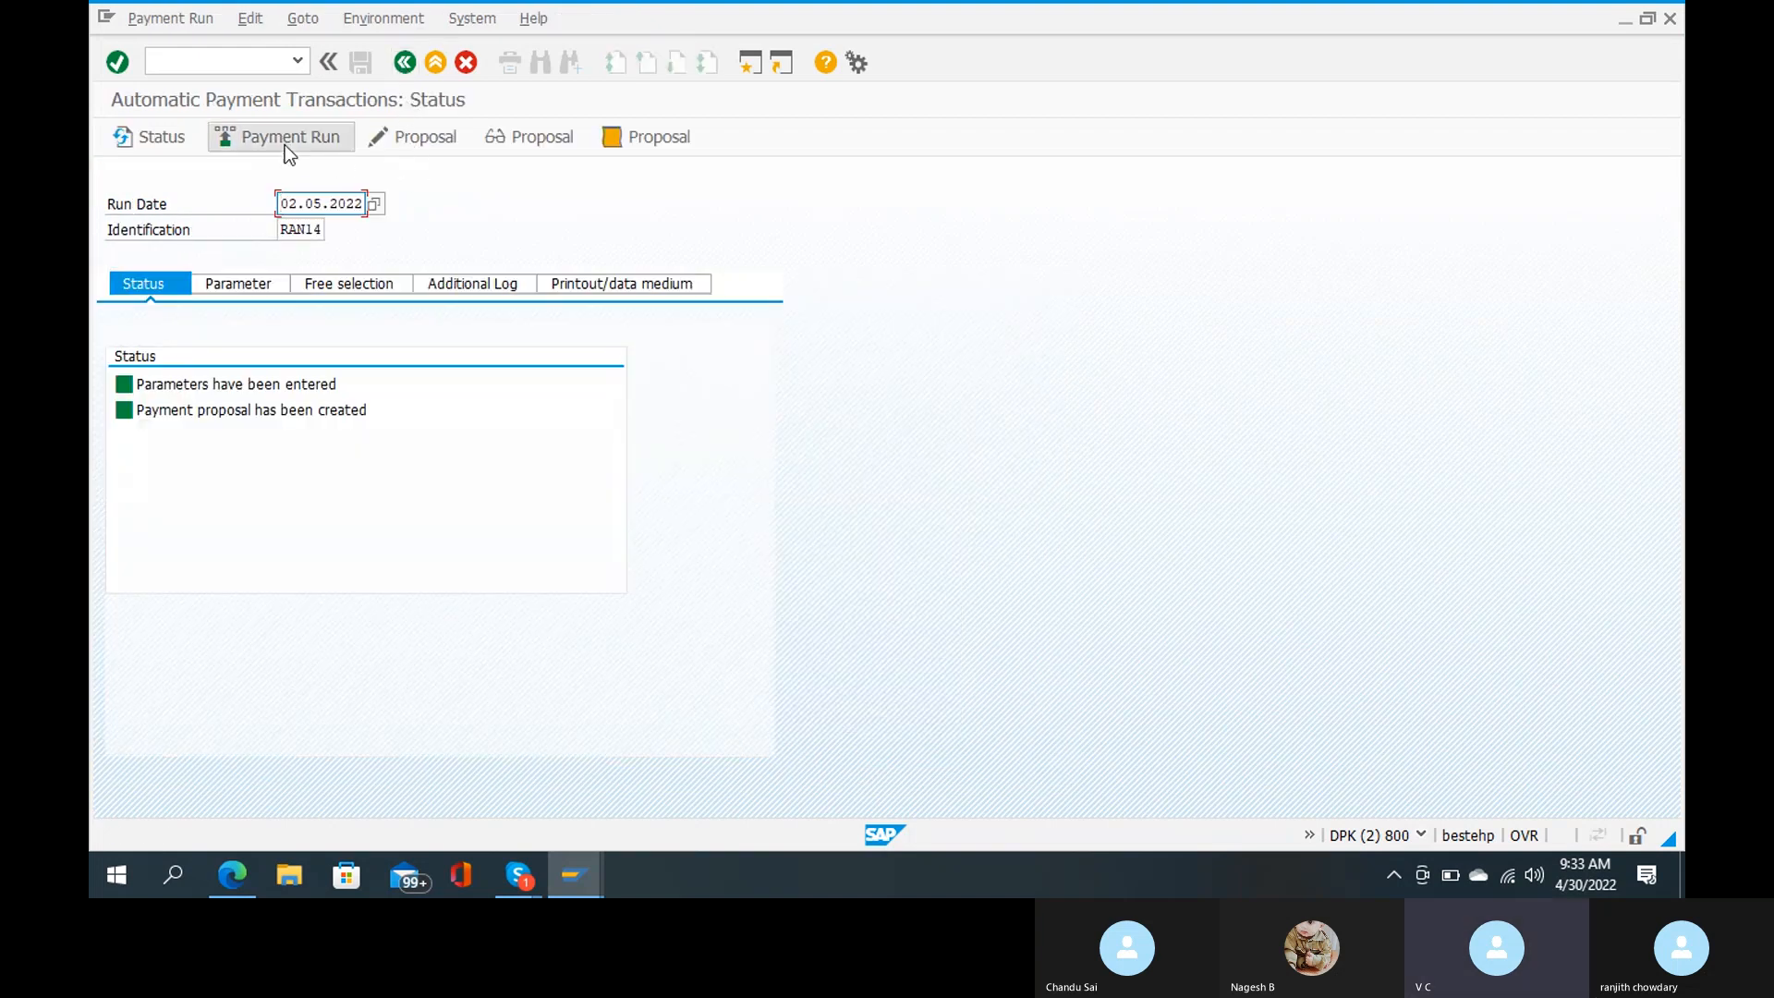
pyautogui.click(288, 136)
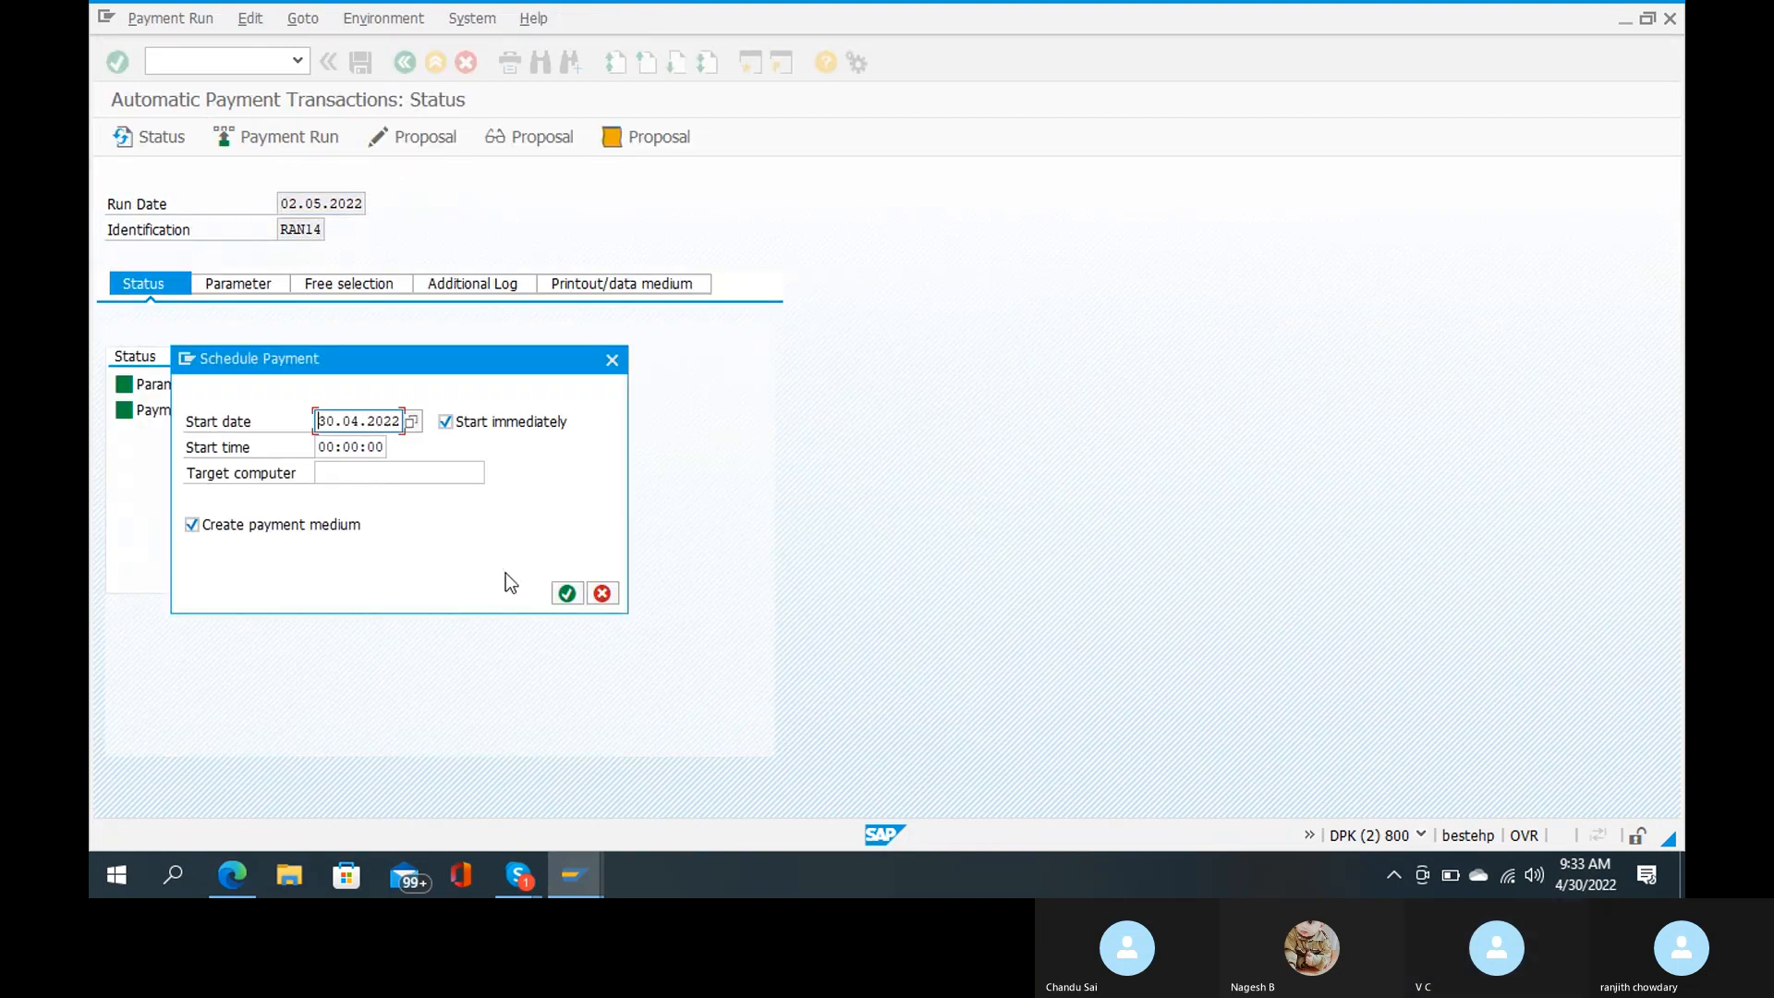
pyautogui.click(565, 593)
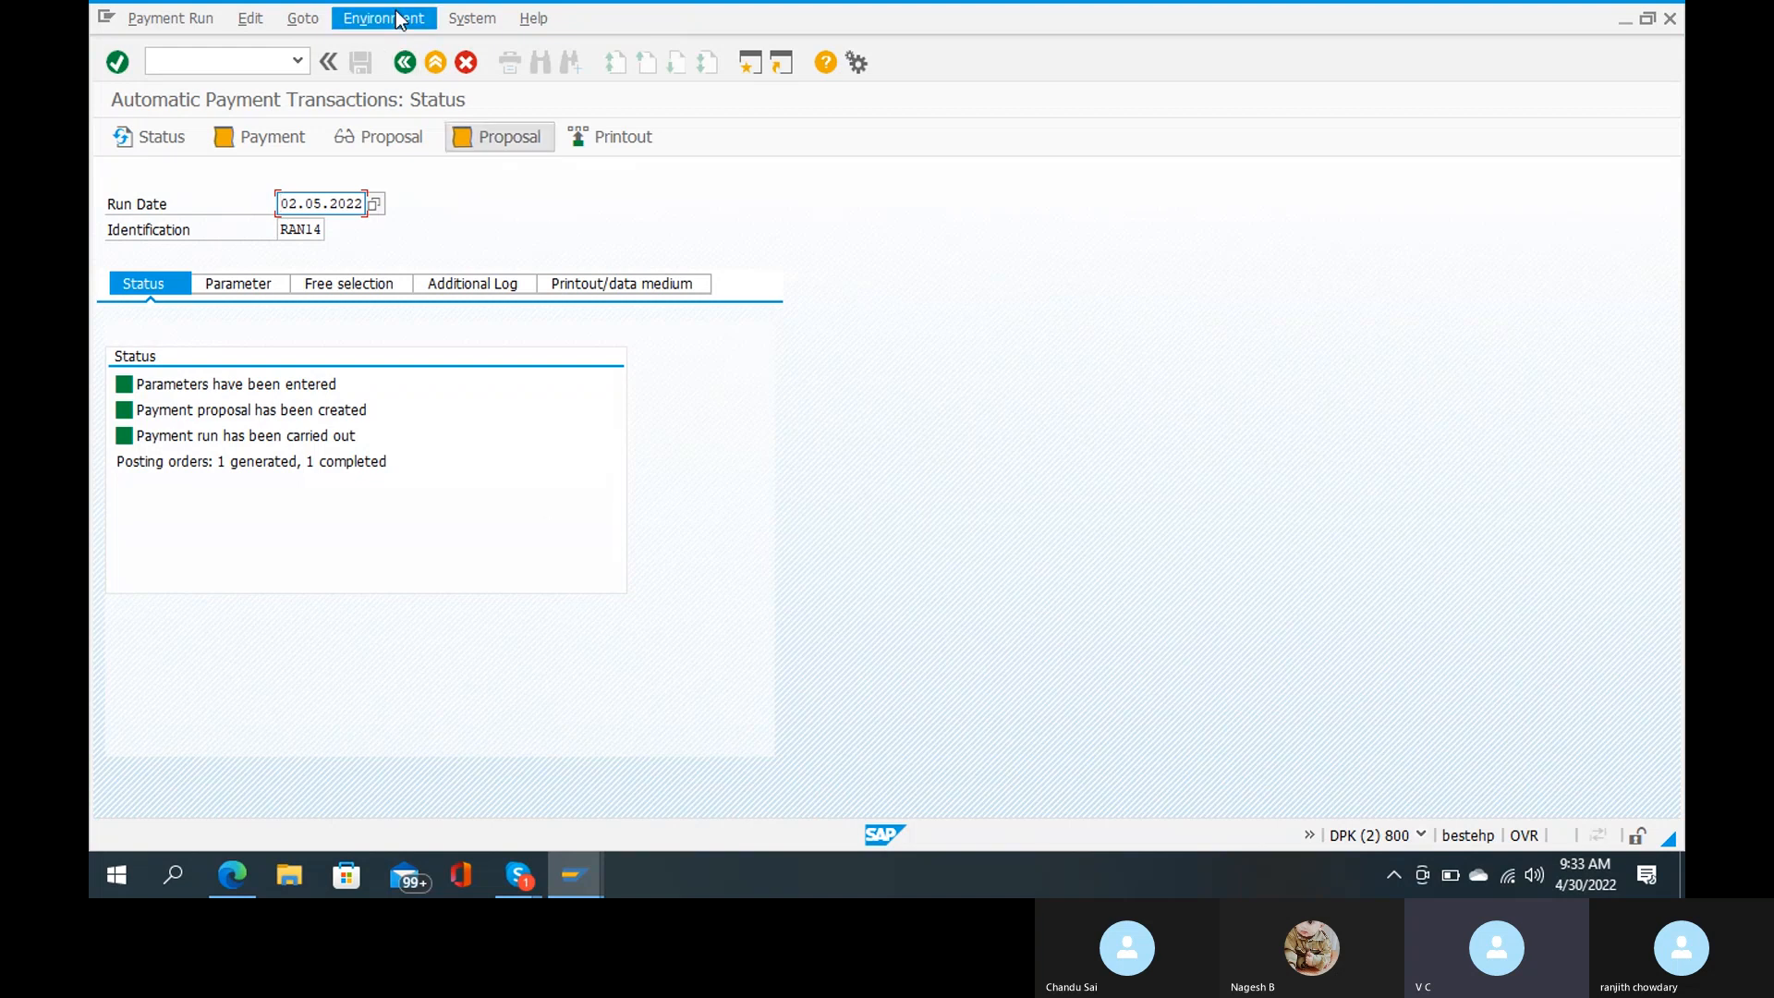
# Step: Open DME Administration again and select the second RAN14 data medium entry
pyautogui.click(382, 17)
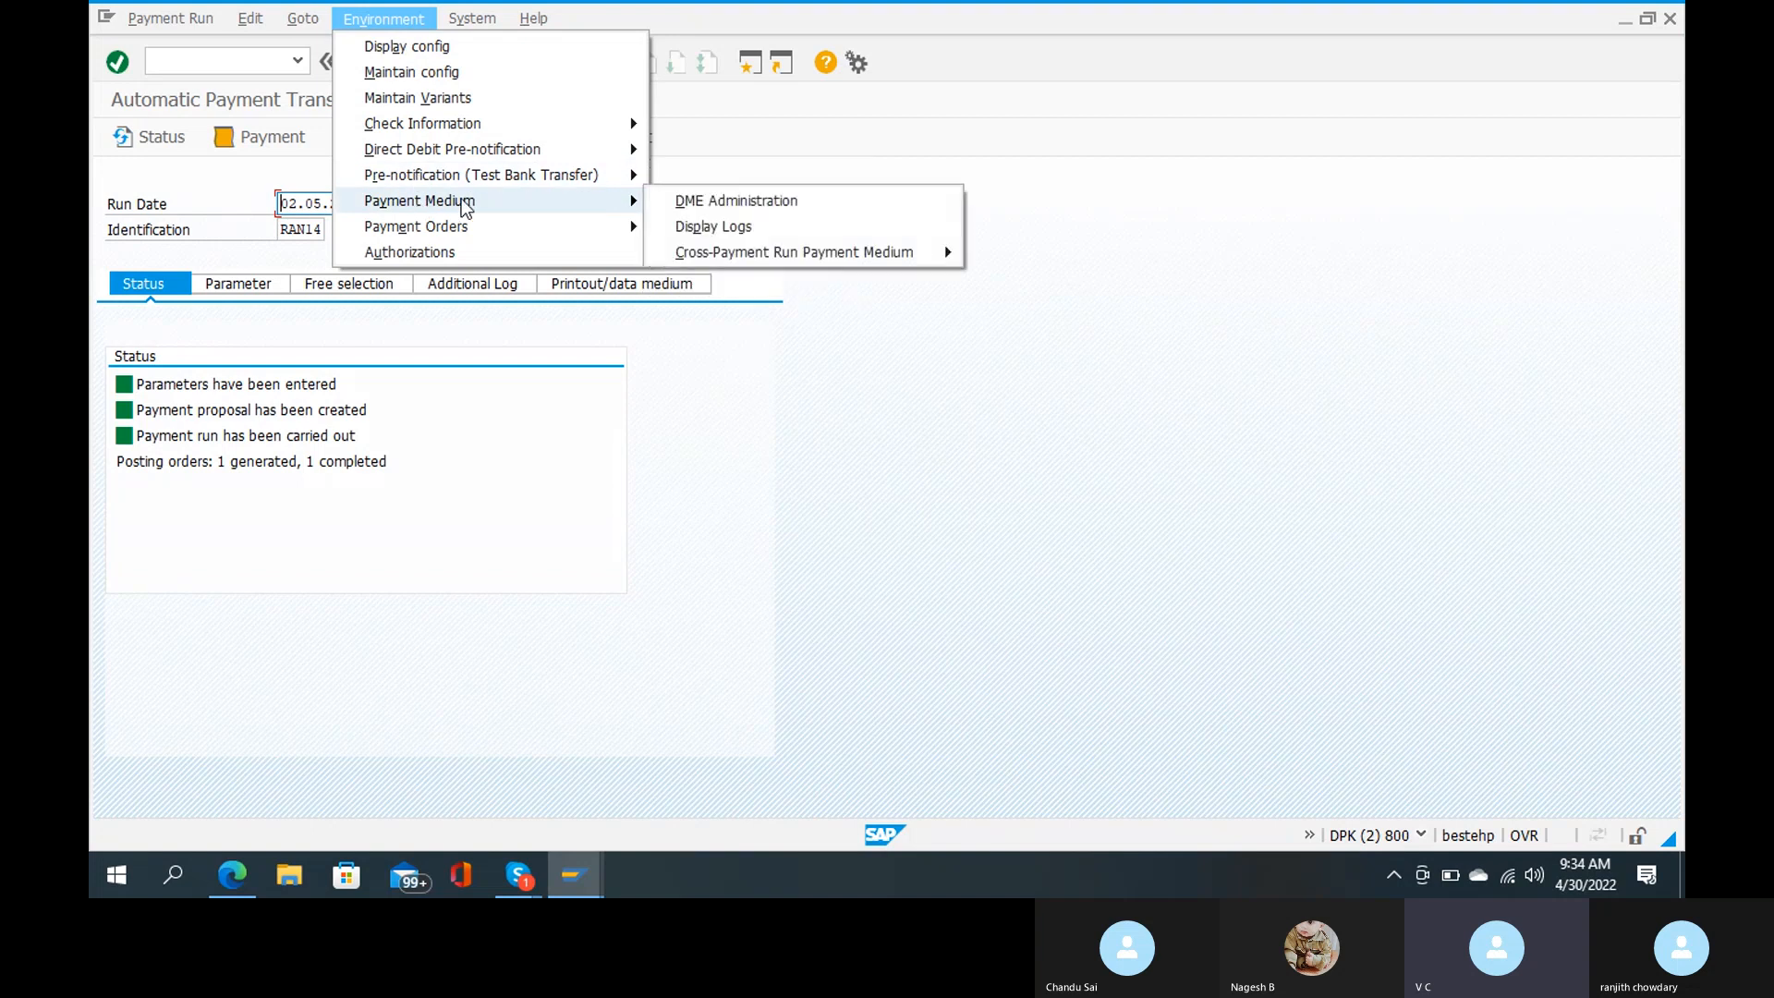
pyautogui.moveTo(735, 200)
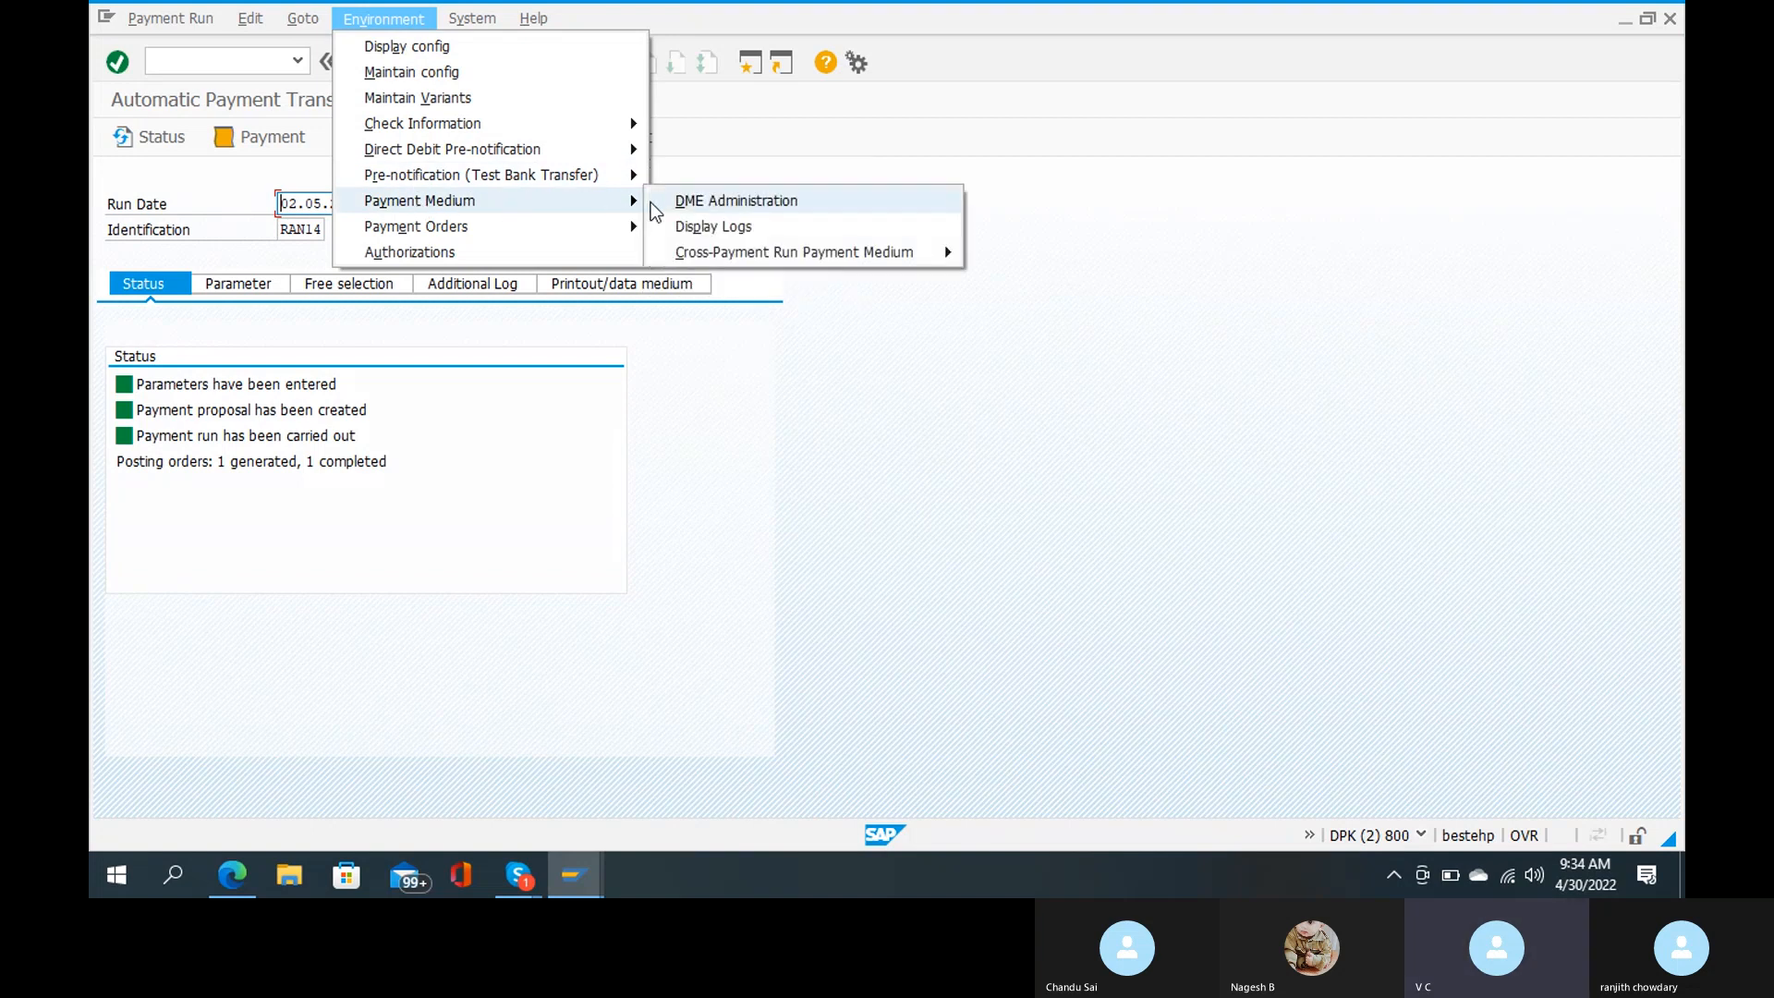
pyautogui.click(735, 200)
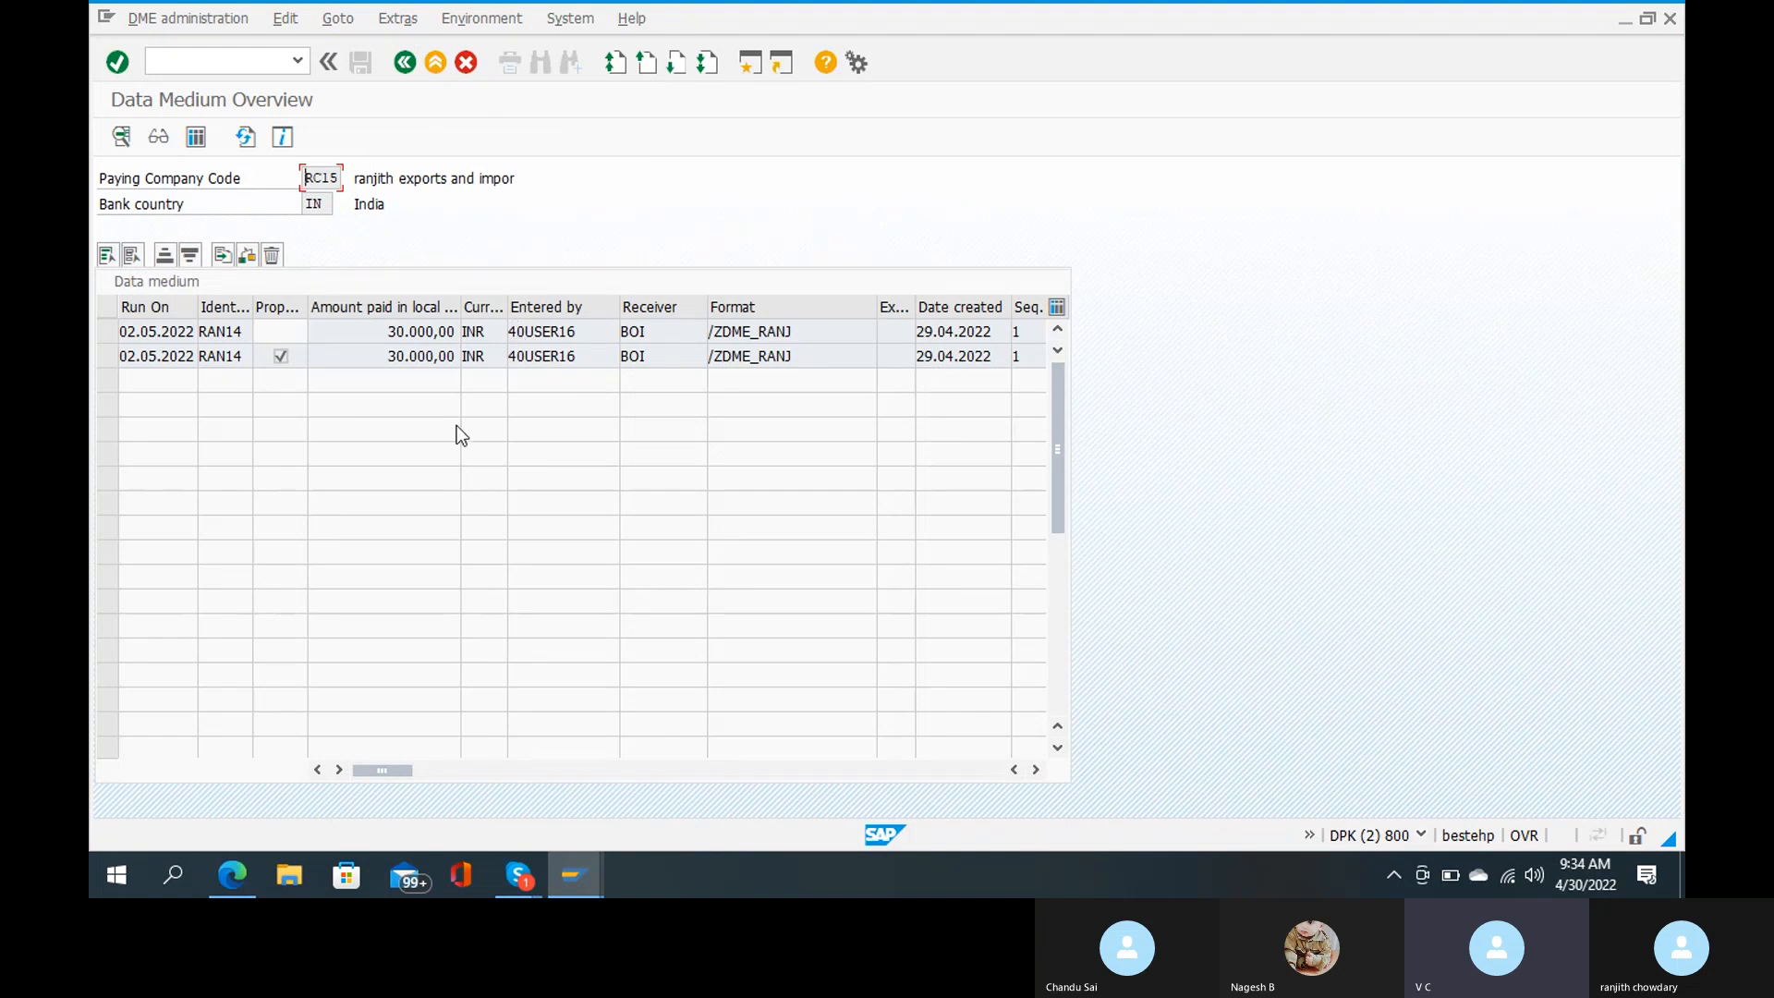
pyautogui.moveTo(349, 415)
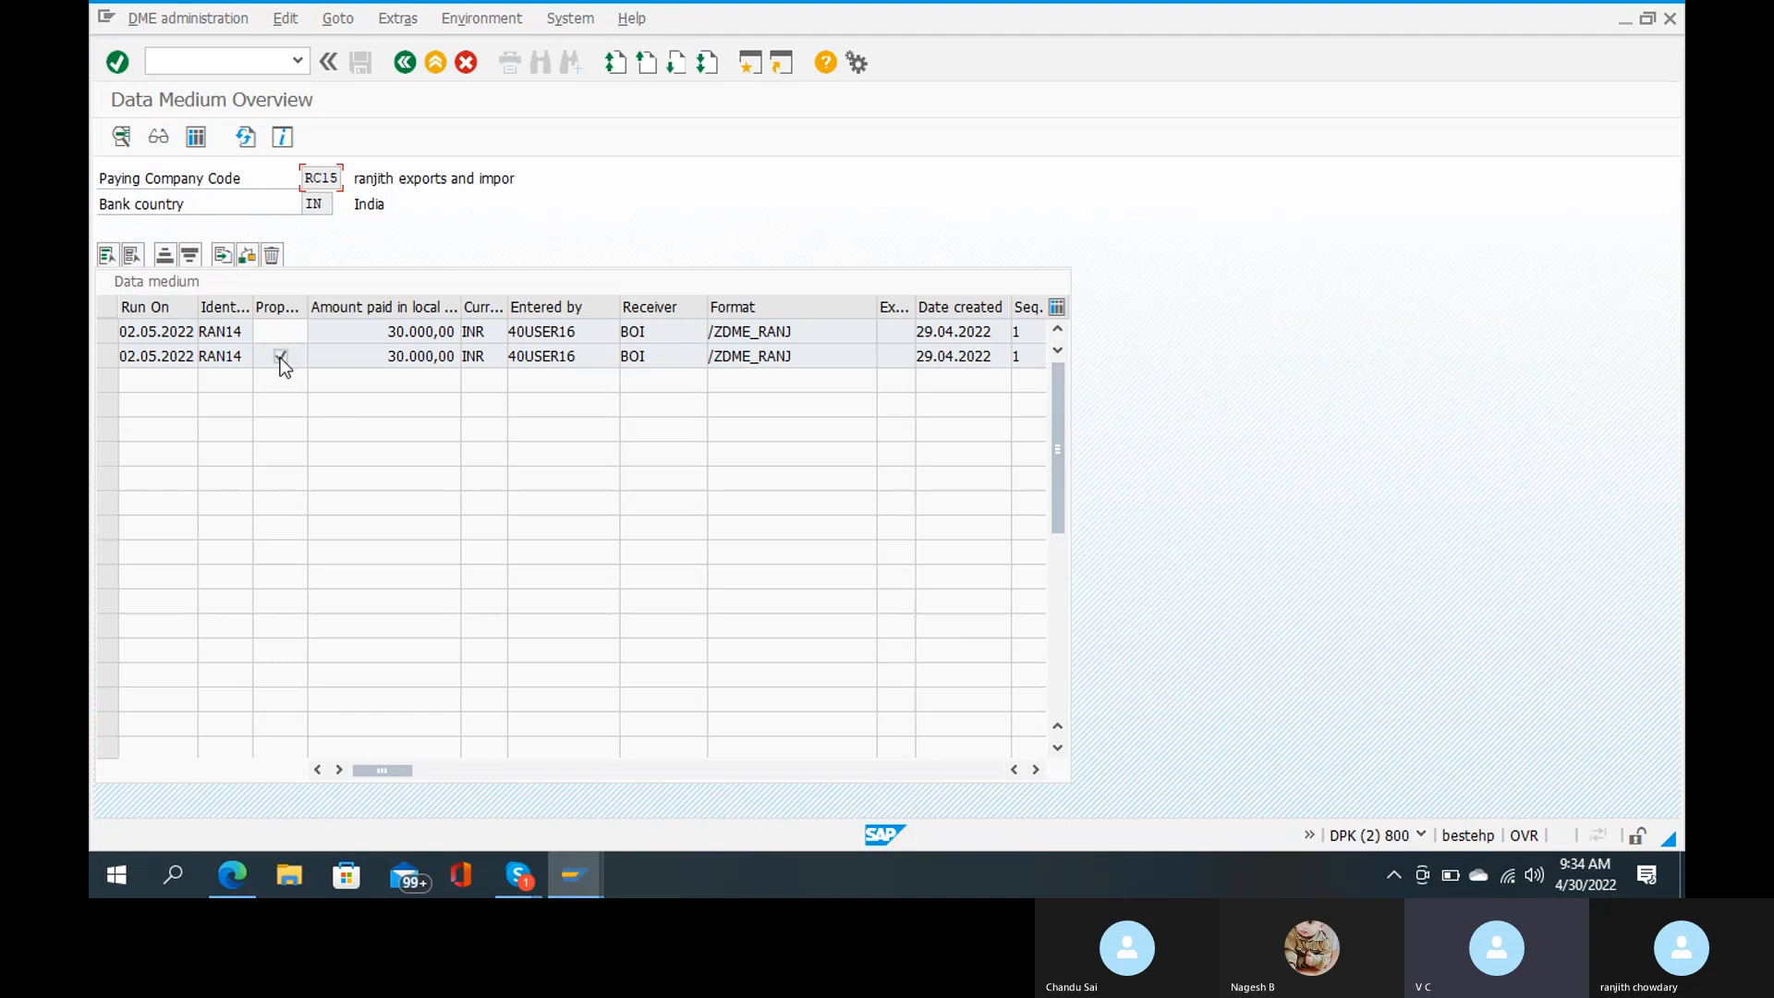
pyautogui.click(156, 355)
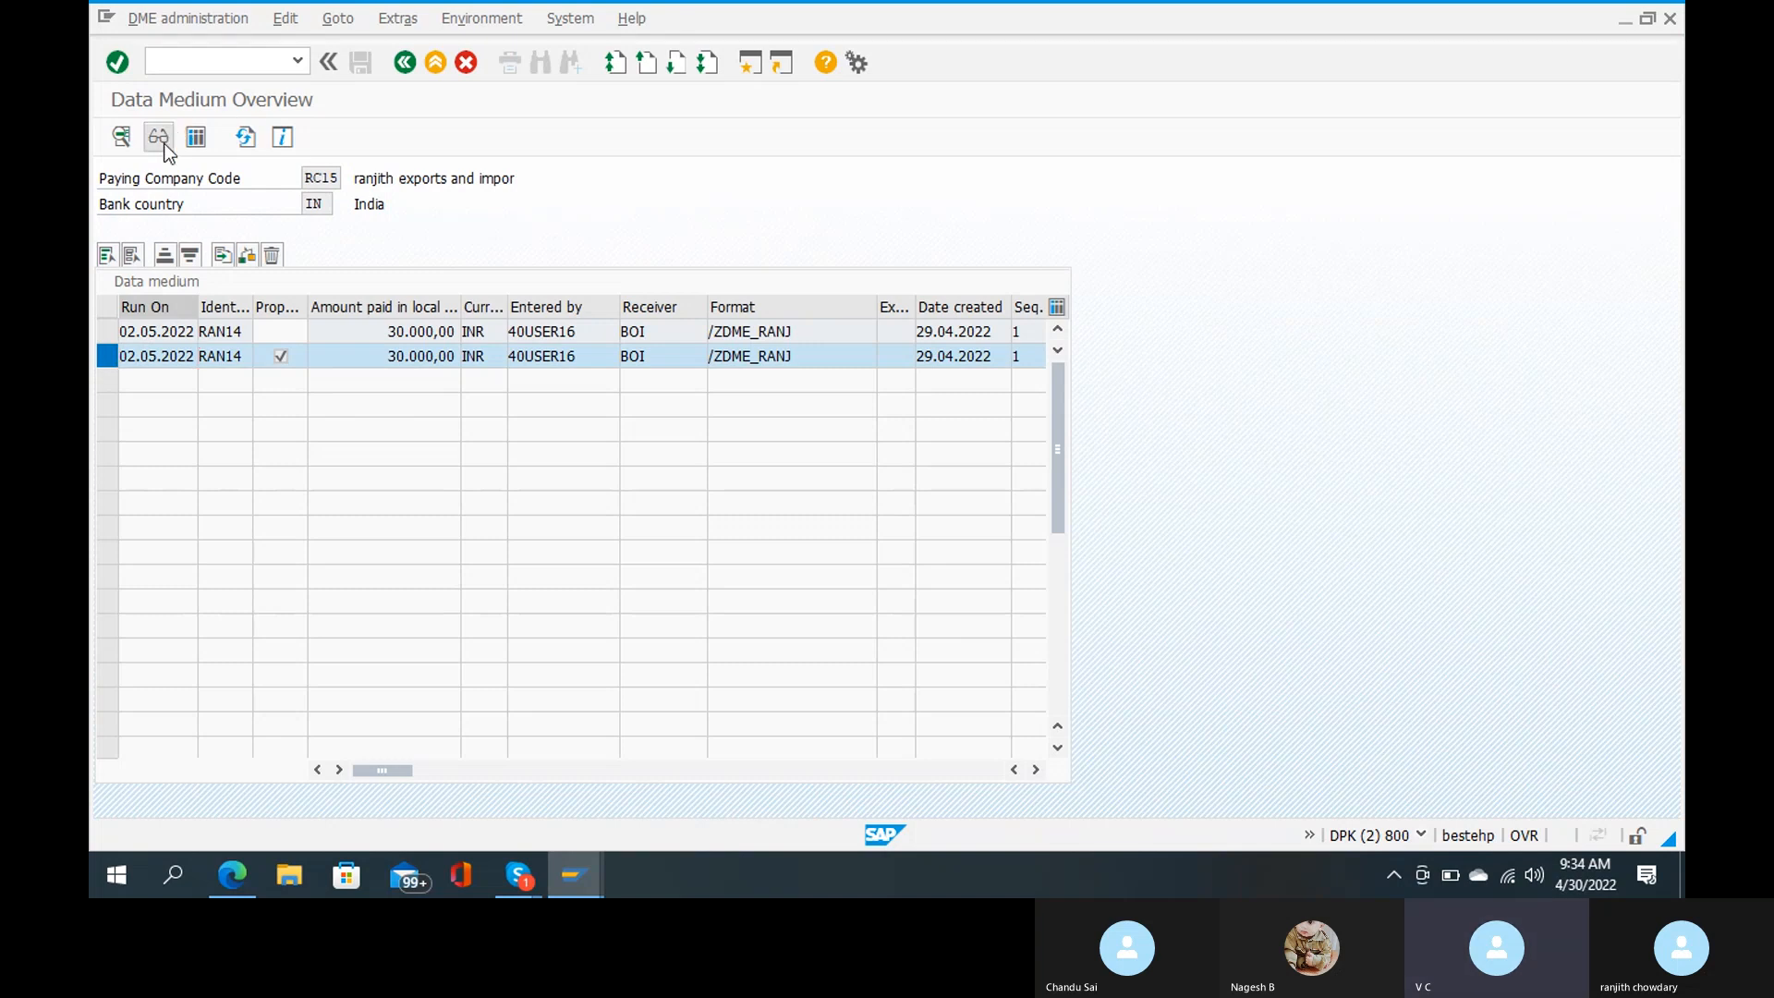
# Step: View the RAN14 data medium's 30,000 INR payment record, then close the contents popup
pyautogui.click(157, 136)
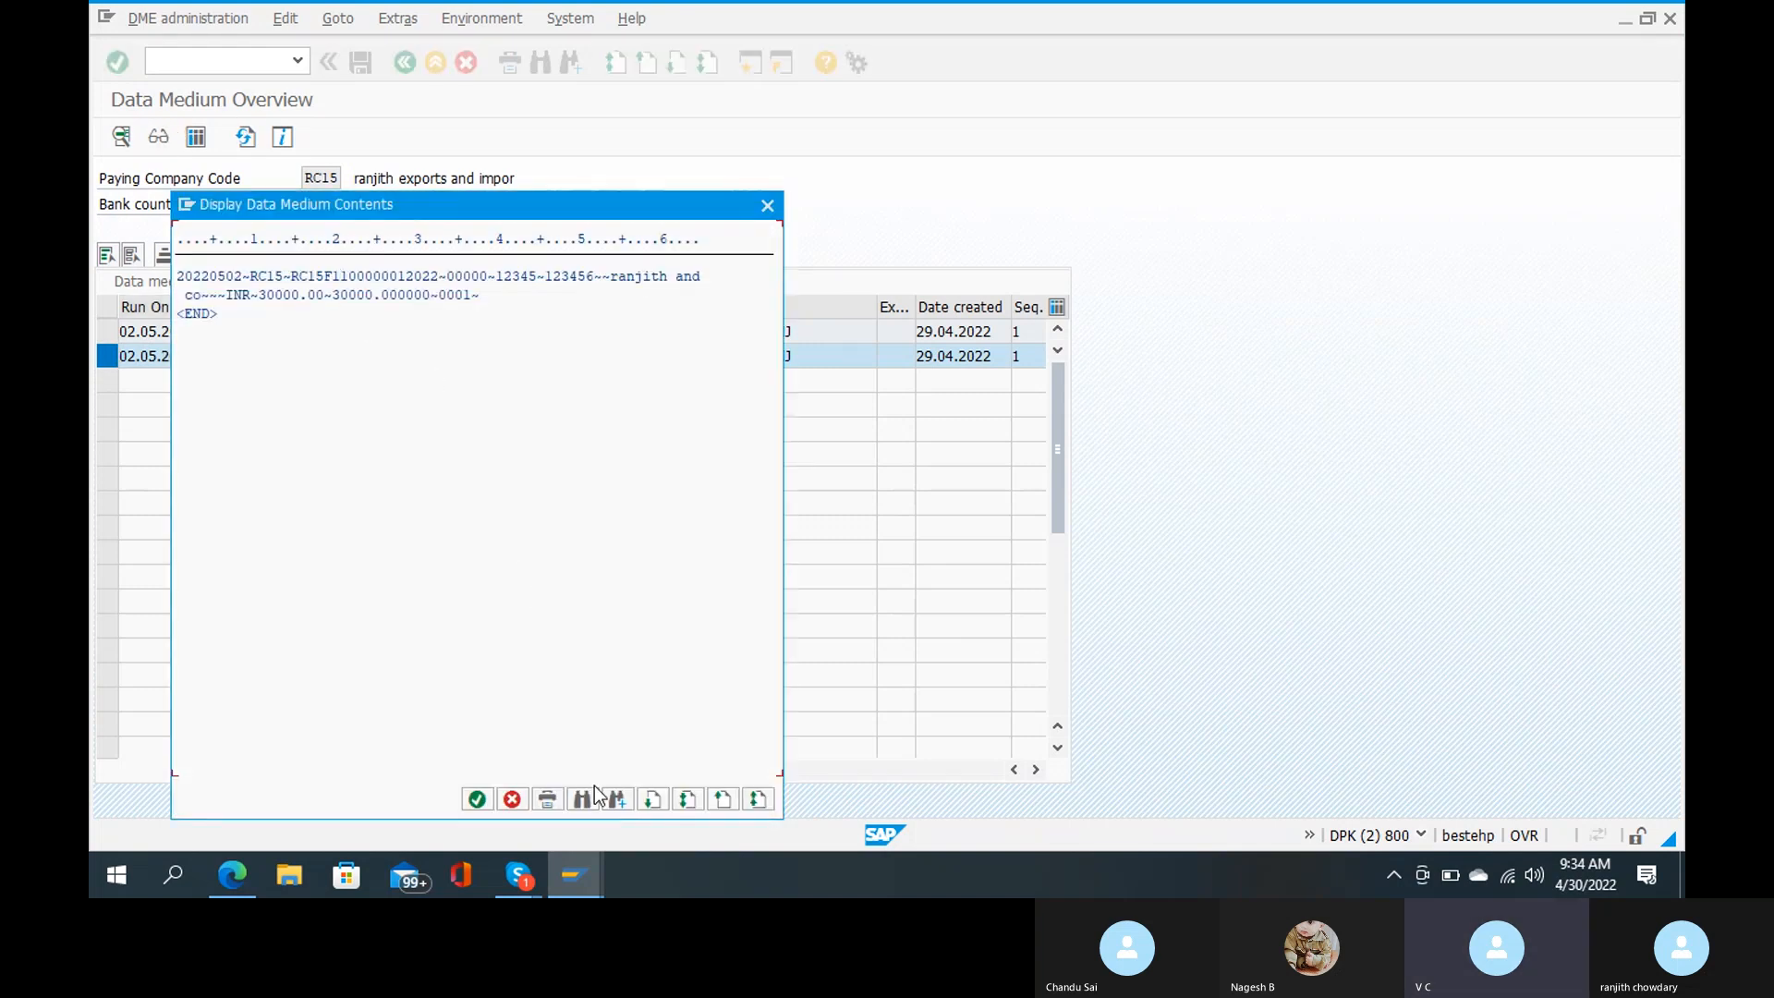
pyautogui.moveTo(566, 786)
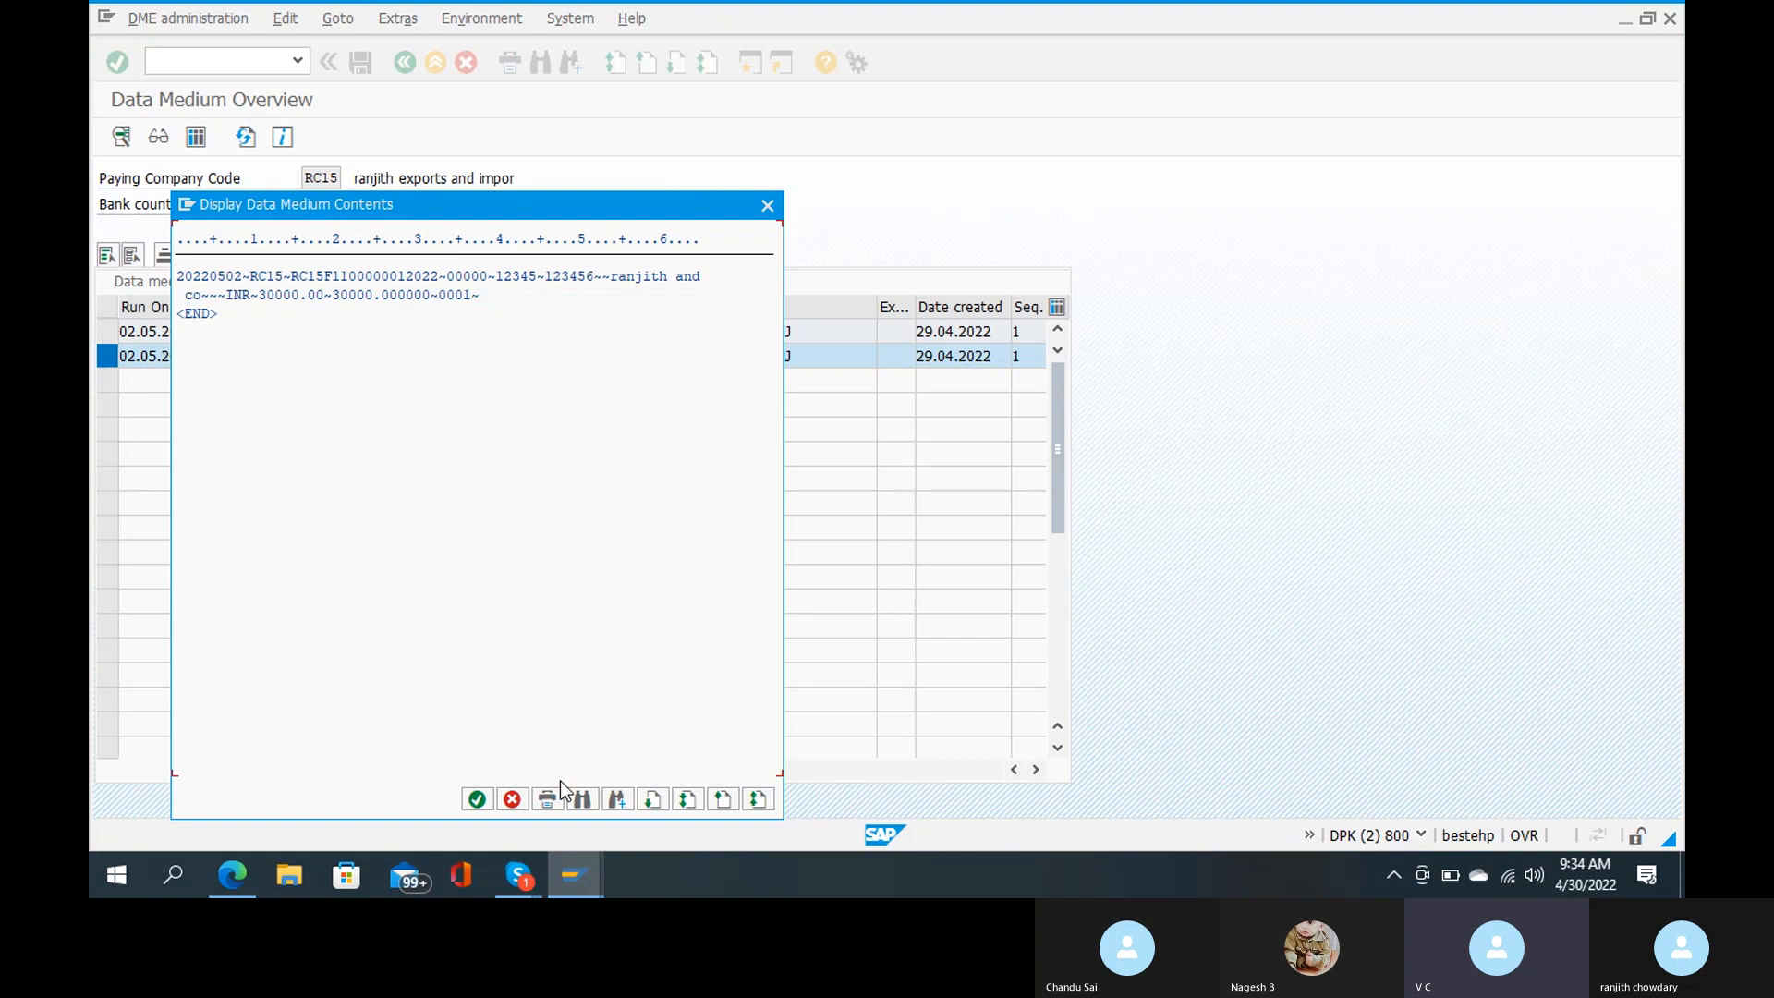
pyautogui.moveTo(477, 798)
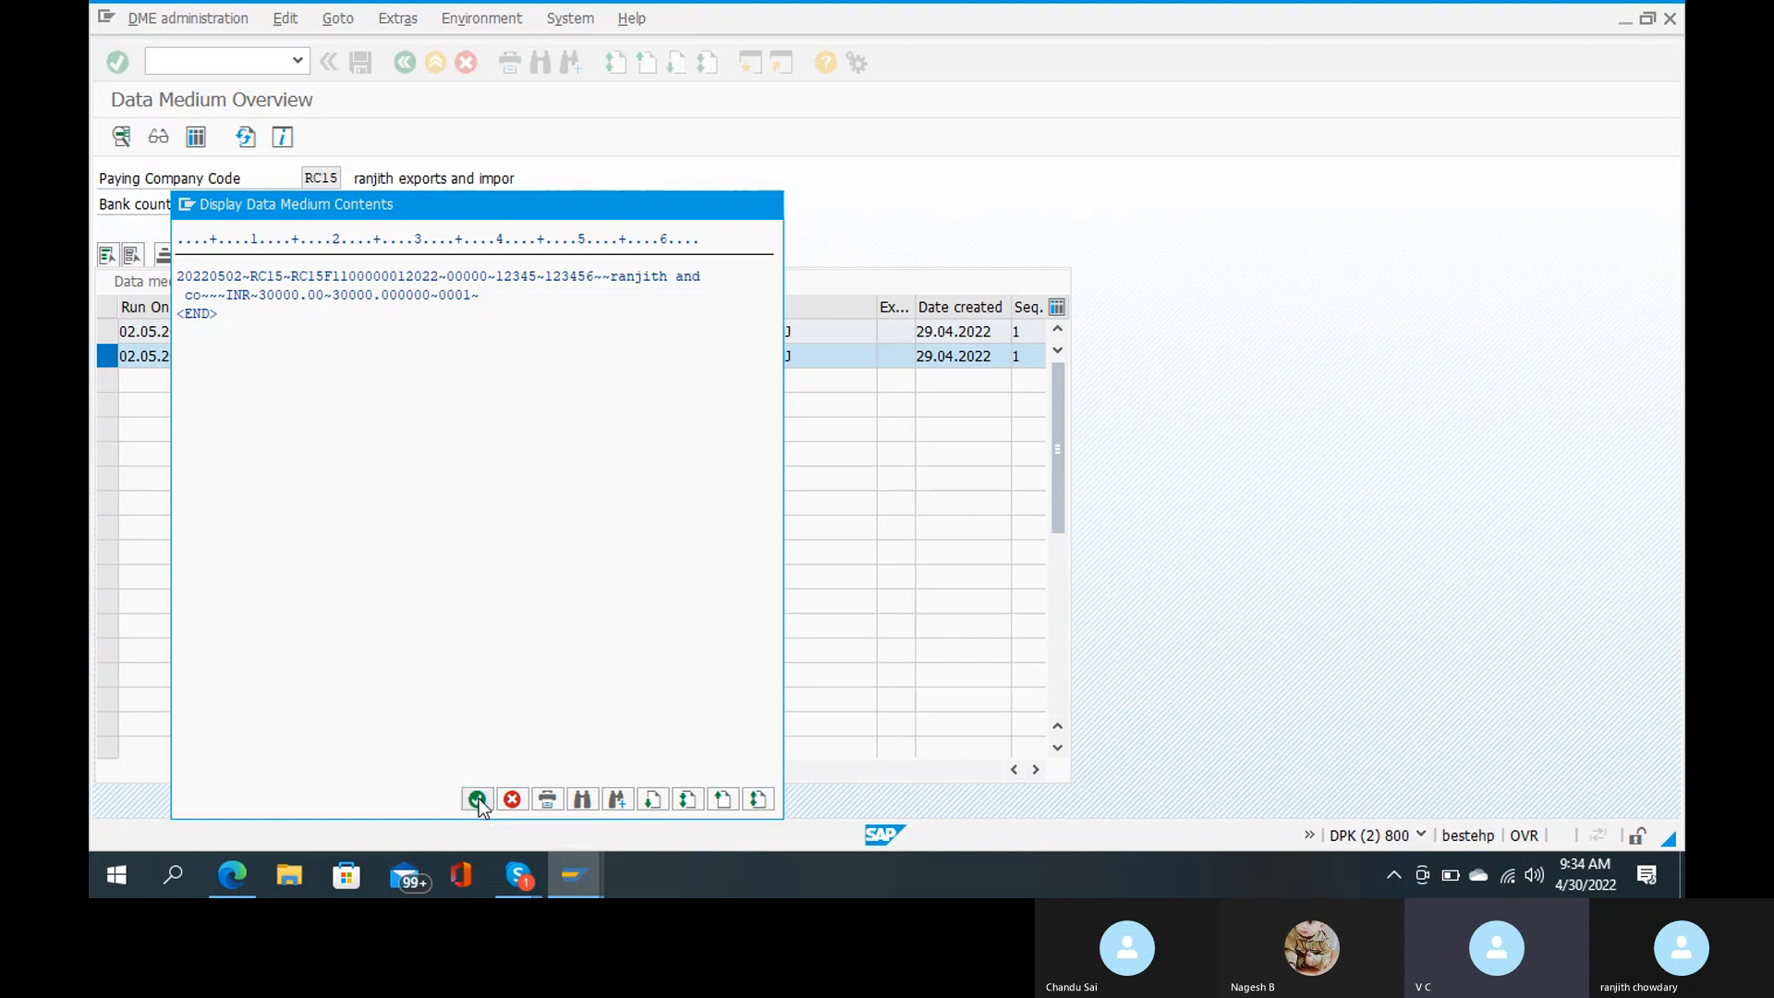
pyautogui.click(476, 800)
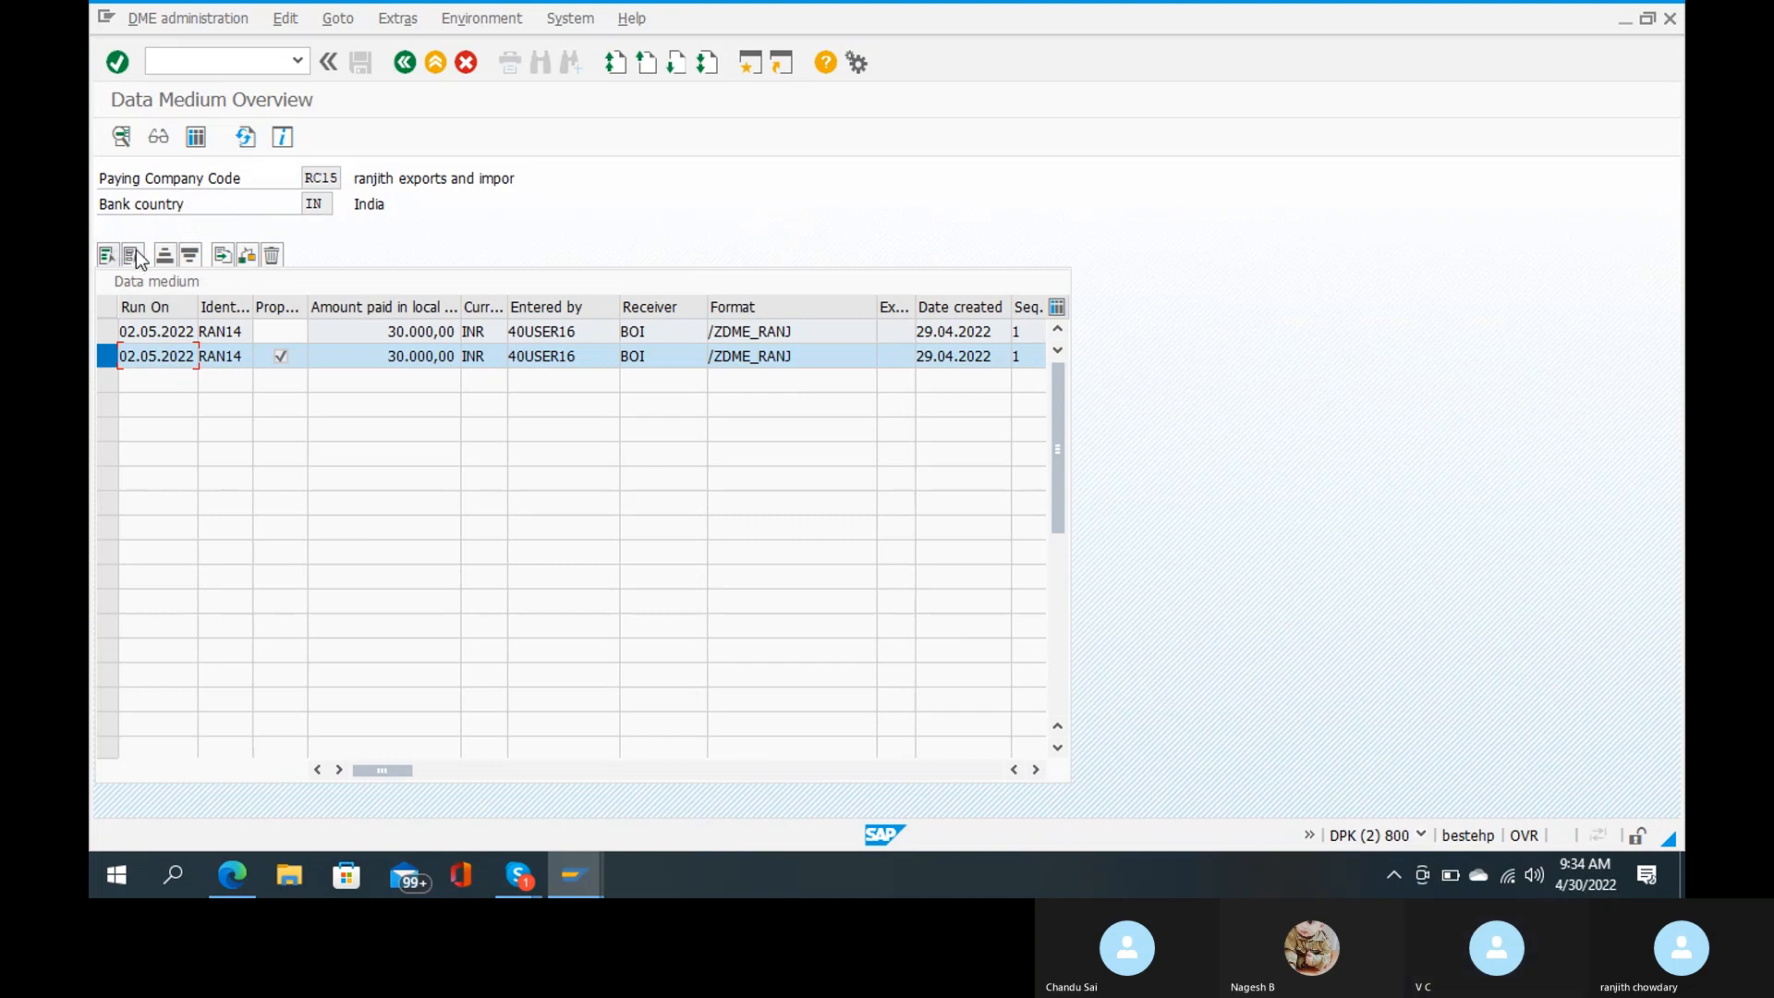
pyautogui.moveTo(223, 255)
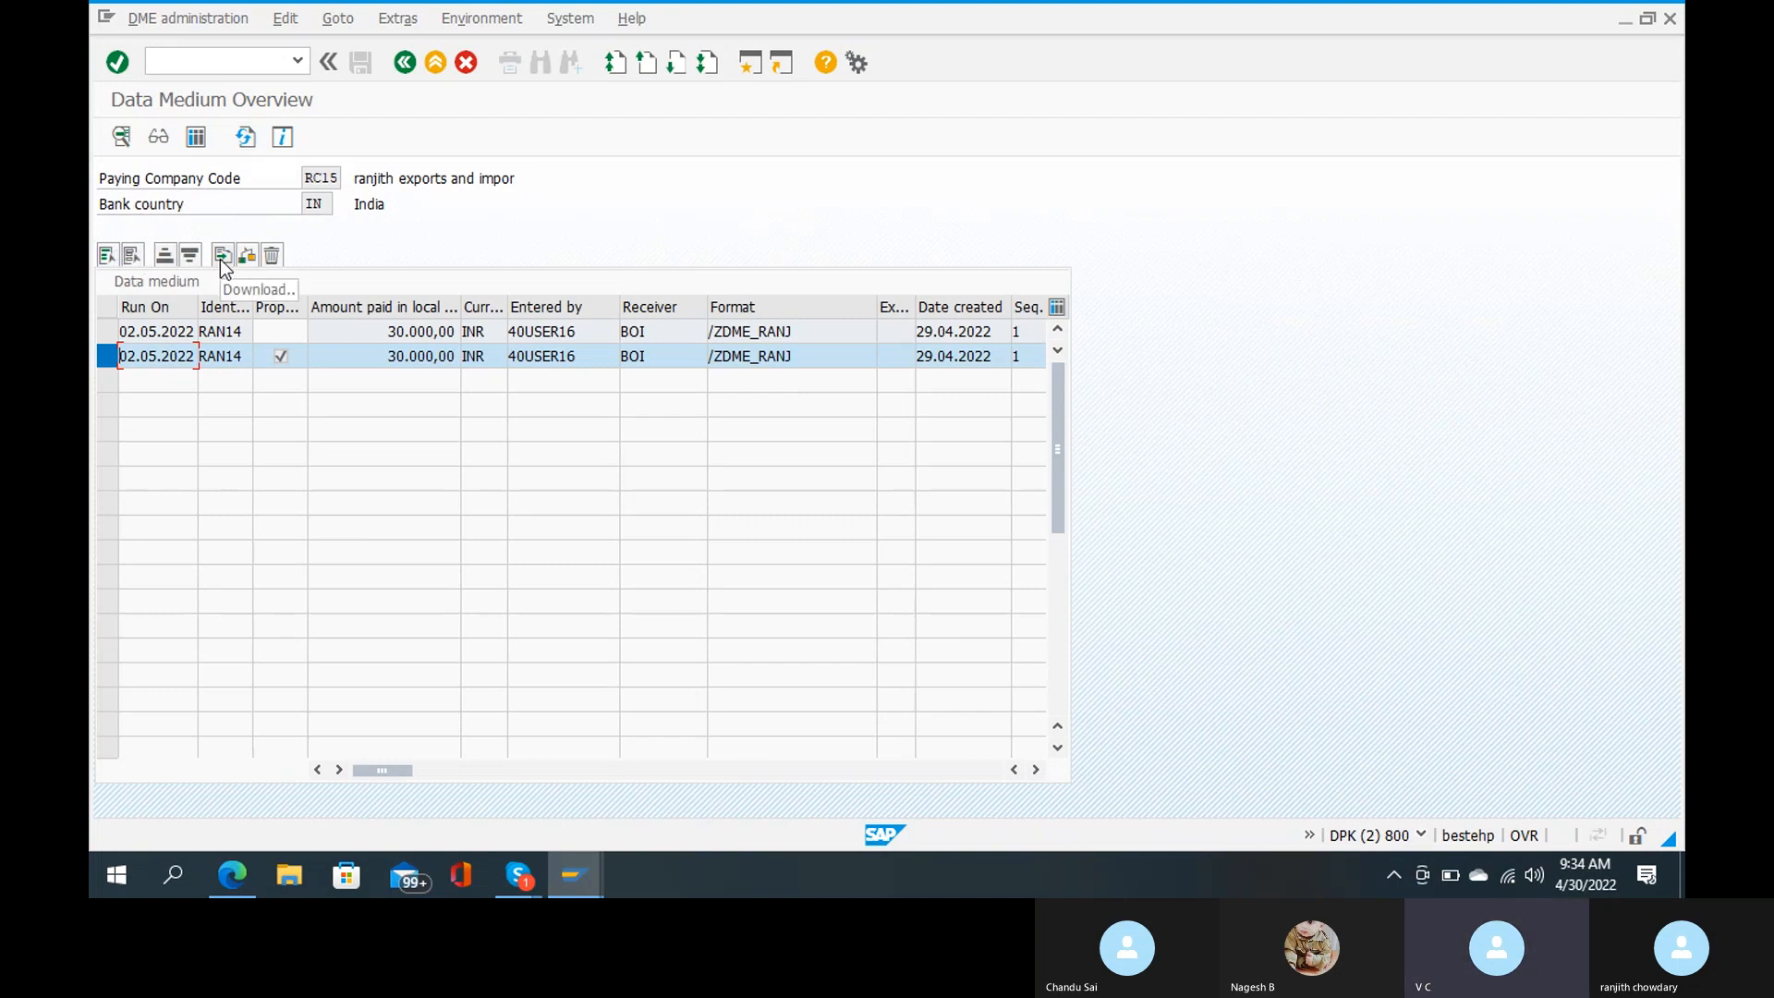
pyautogui.moveTo(242, 263)
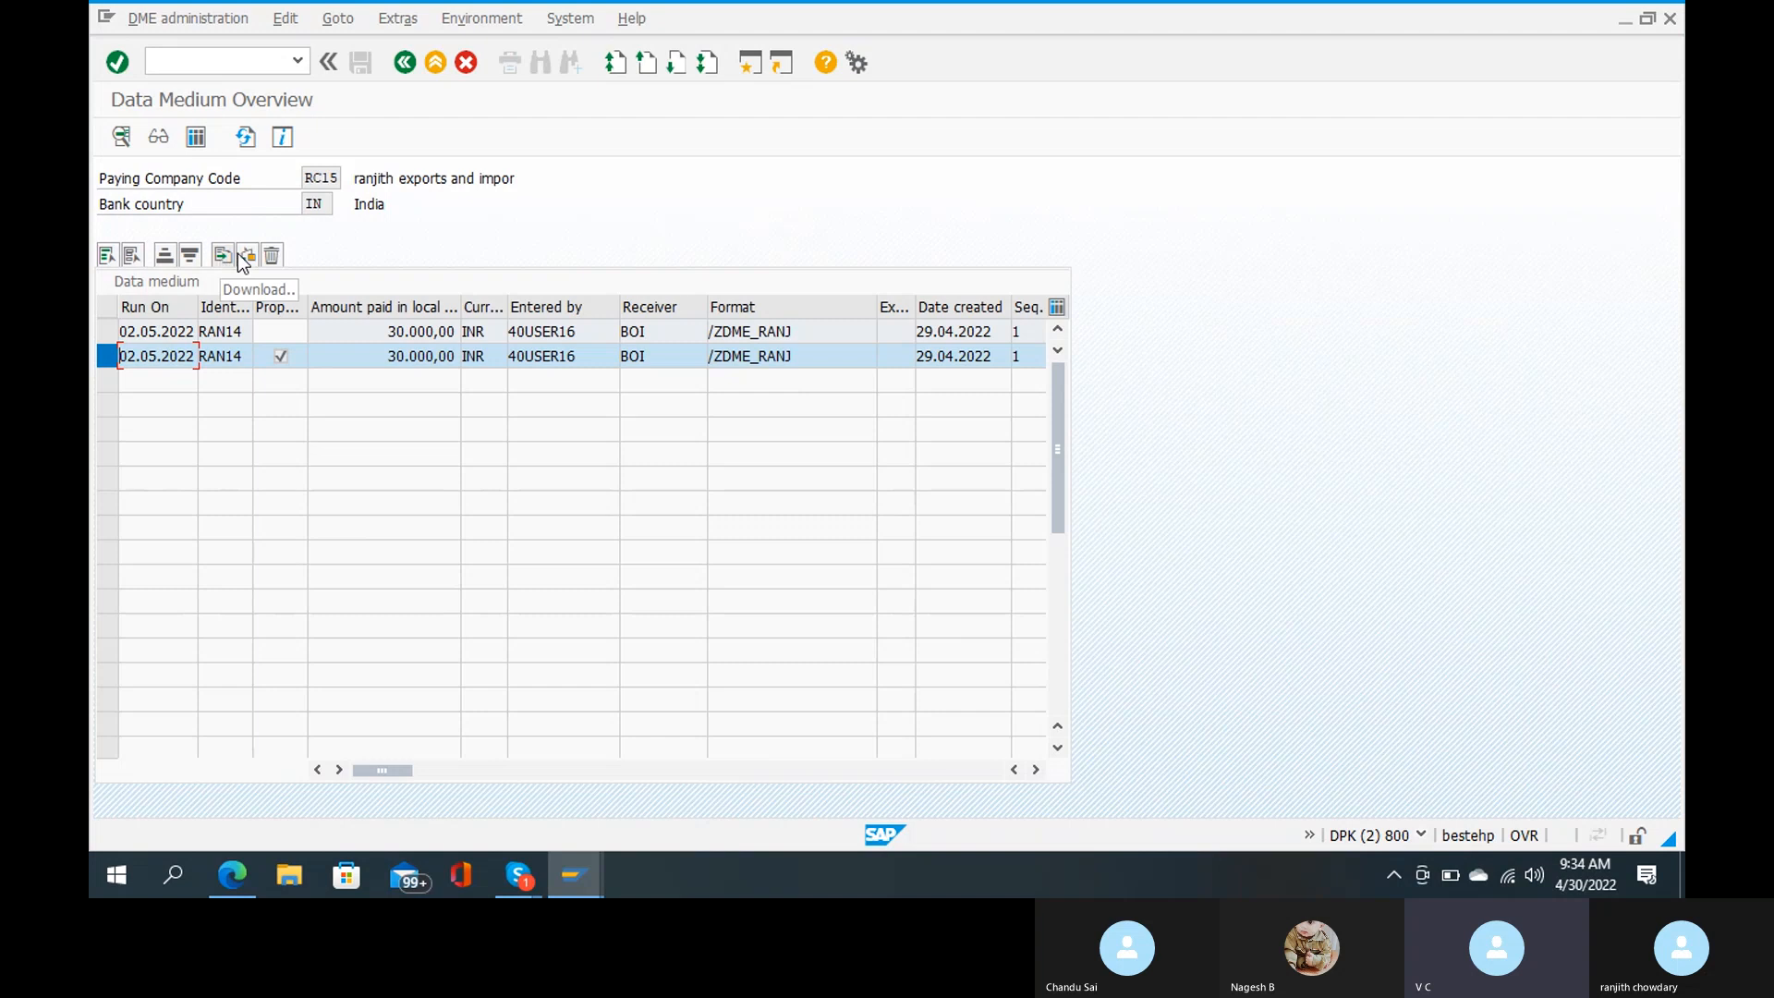
pyautogui.moveTo(247, 255)
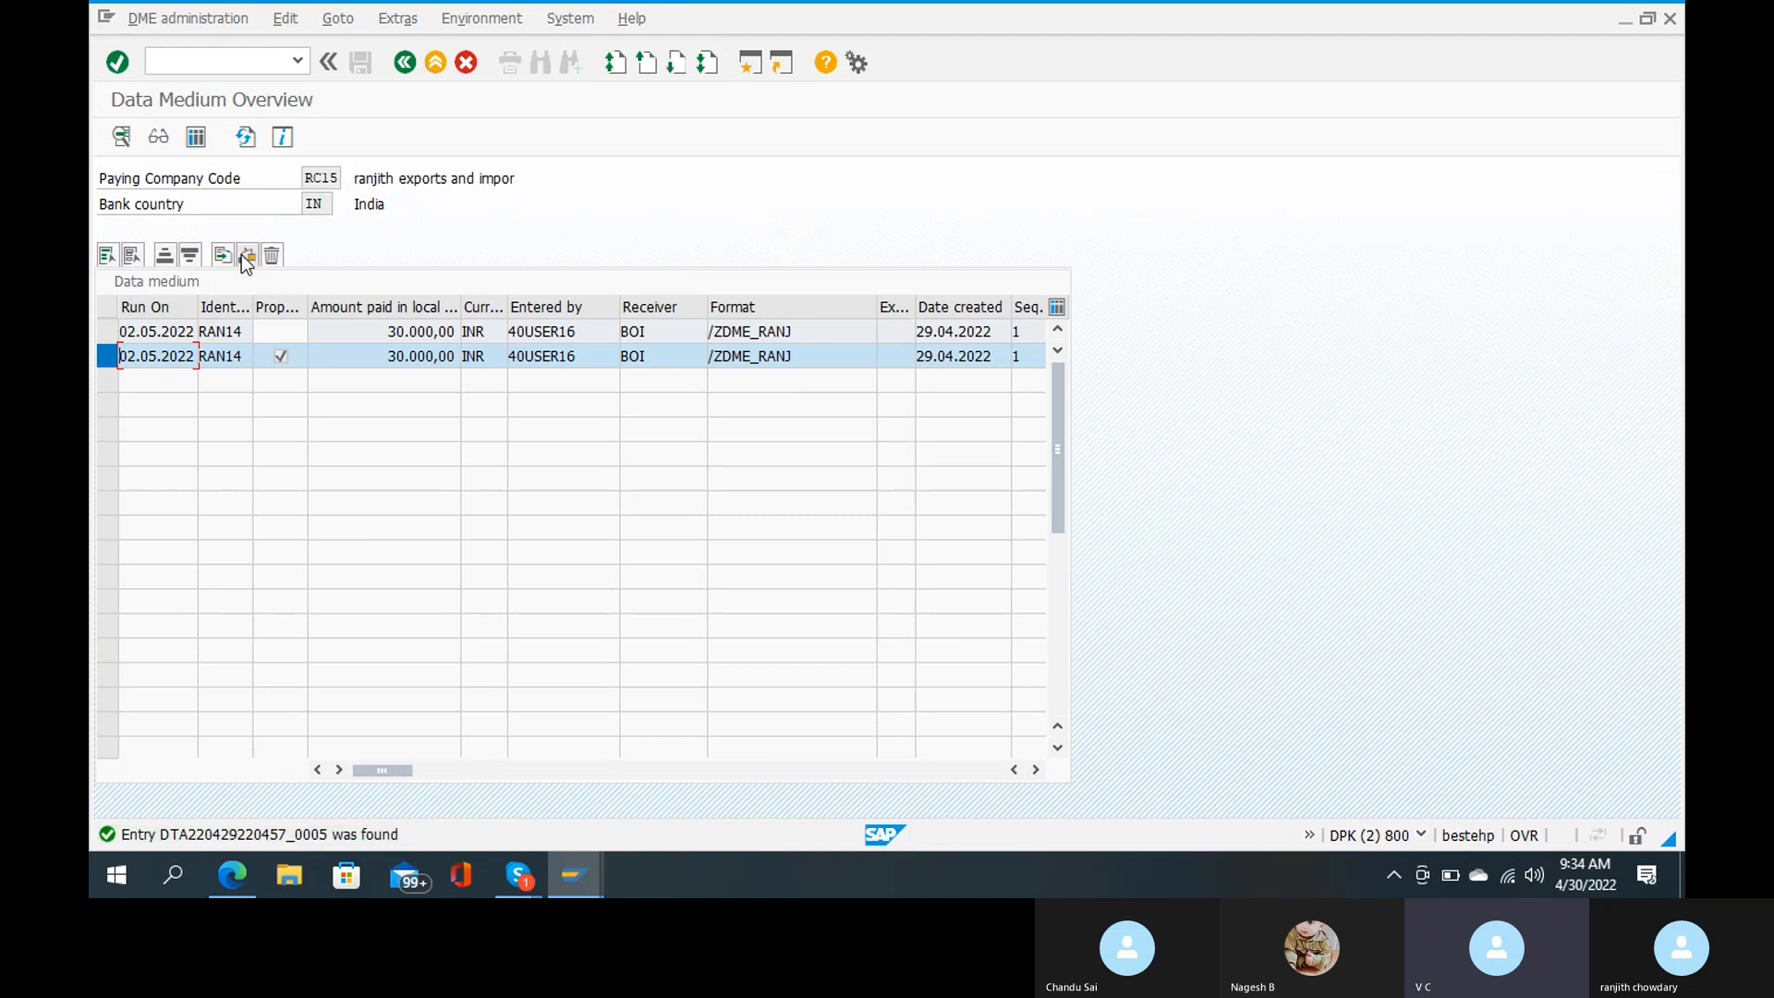
pyautogui.moveTo(222, 255)
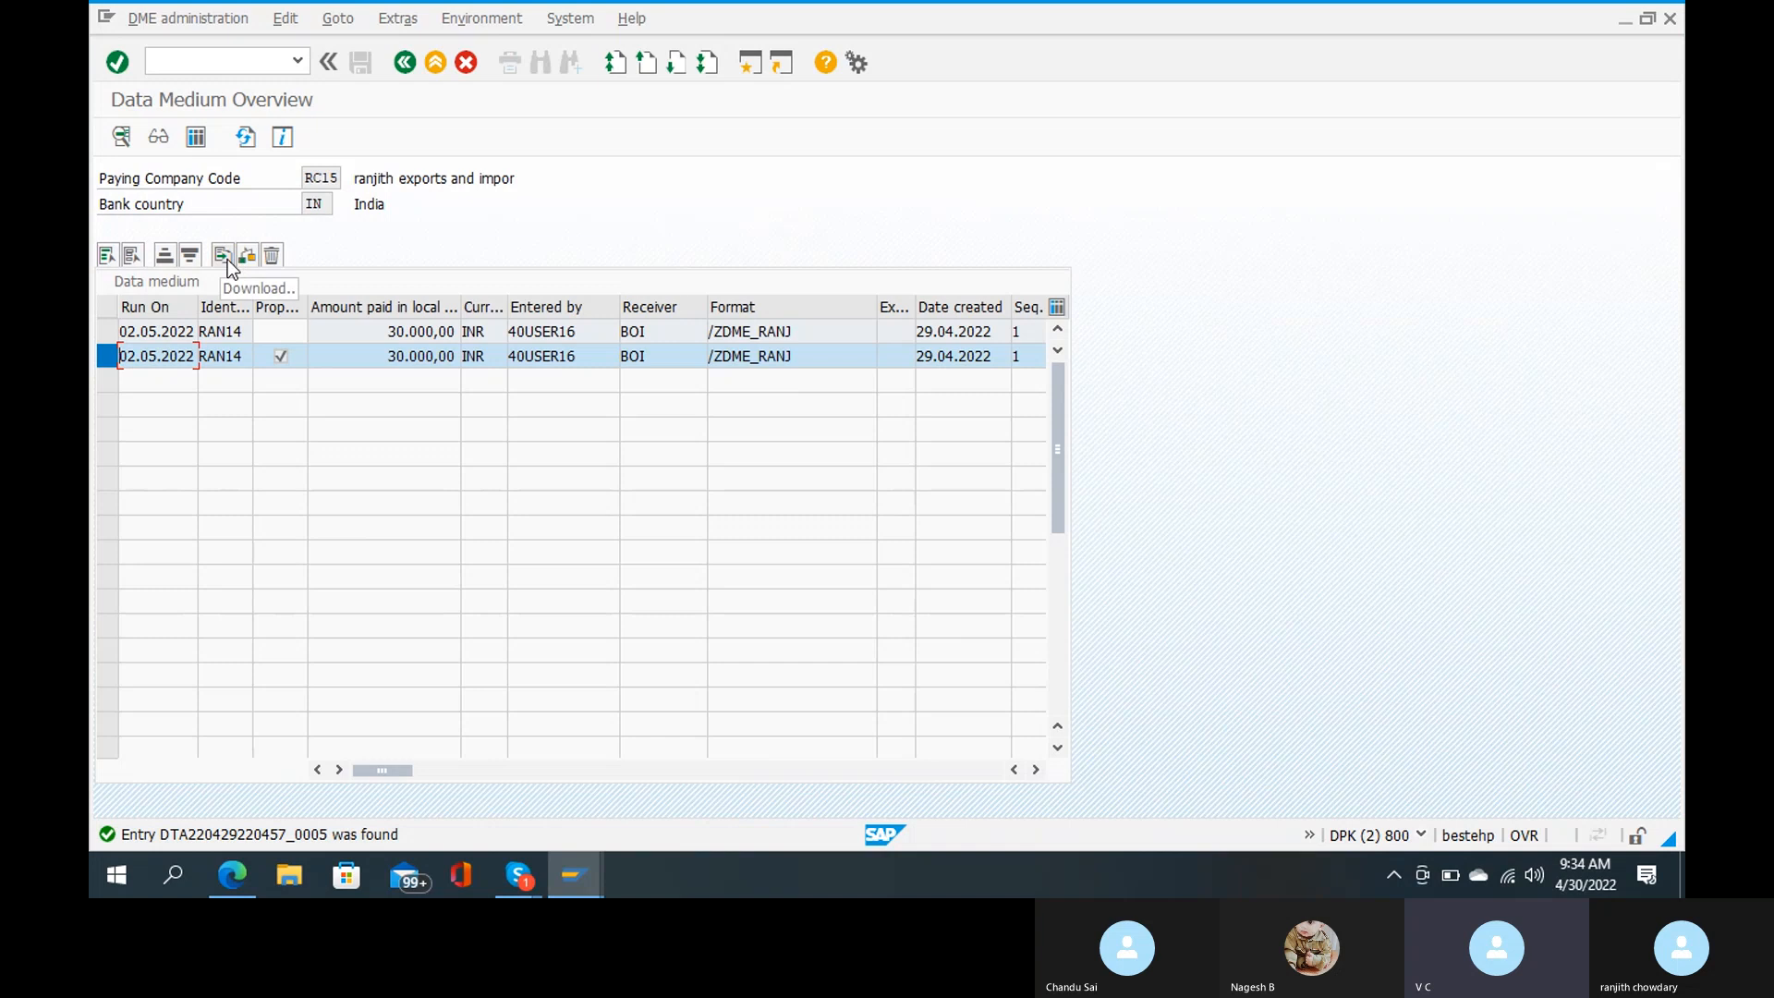
# Step: Start downloading the selected RAN14 data medium, bringing up the A:\/ZDME_RANJ file name prompt
pyautogui.click(222, 255)
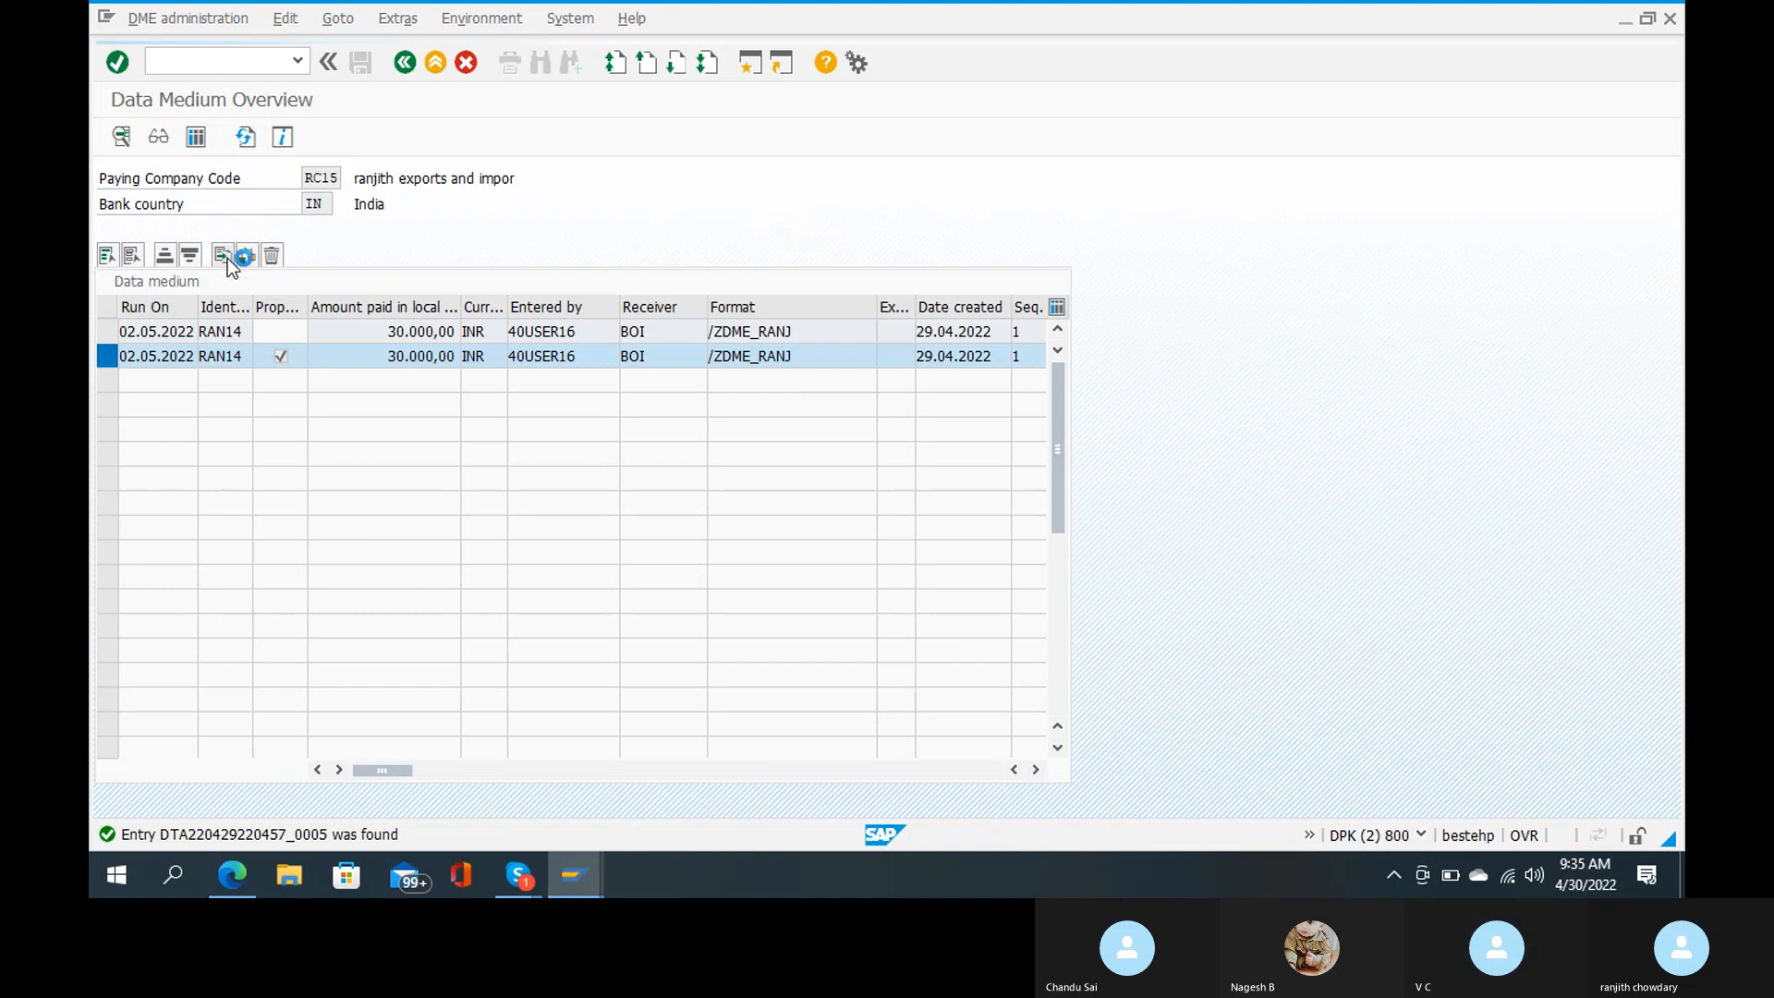
pyautogui.click(222, 255)
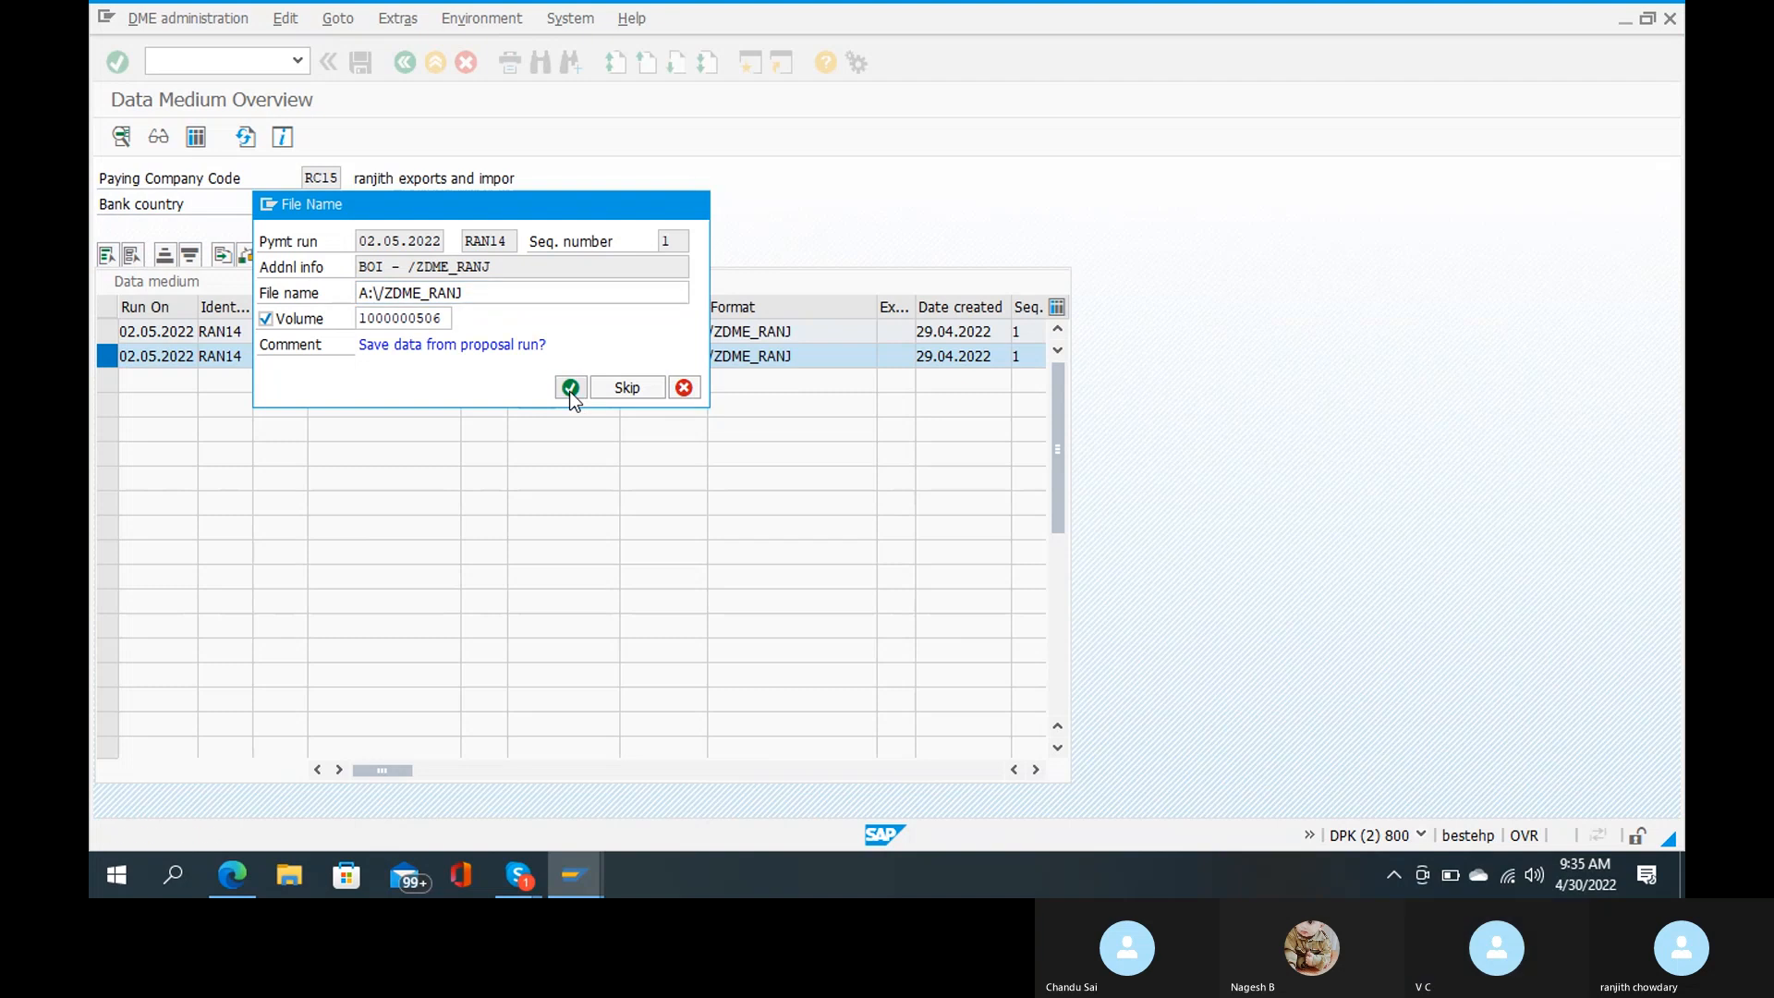
# Step: Try saving to A:\/ZDME_RANJ, confirm the disk prompt, and dismiss WS_DOWNLOAD error 97
pyautogui.click(570, 387)
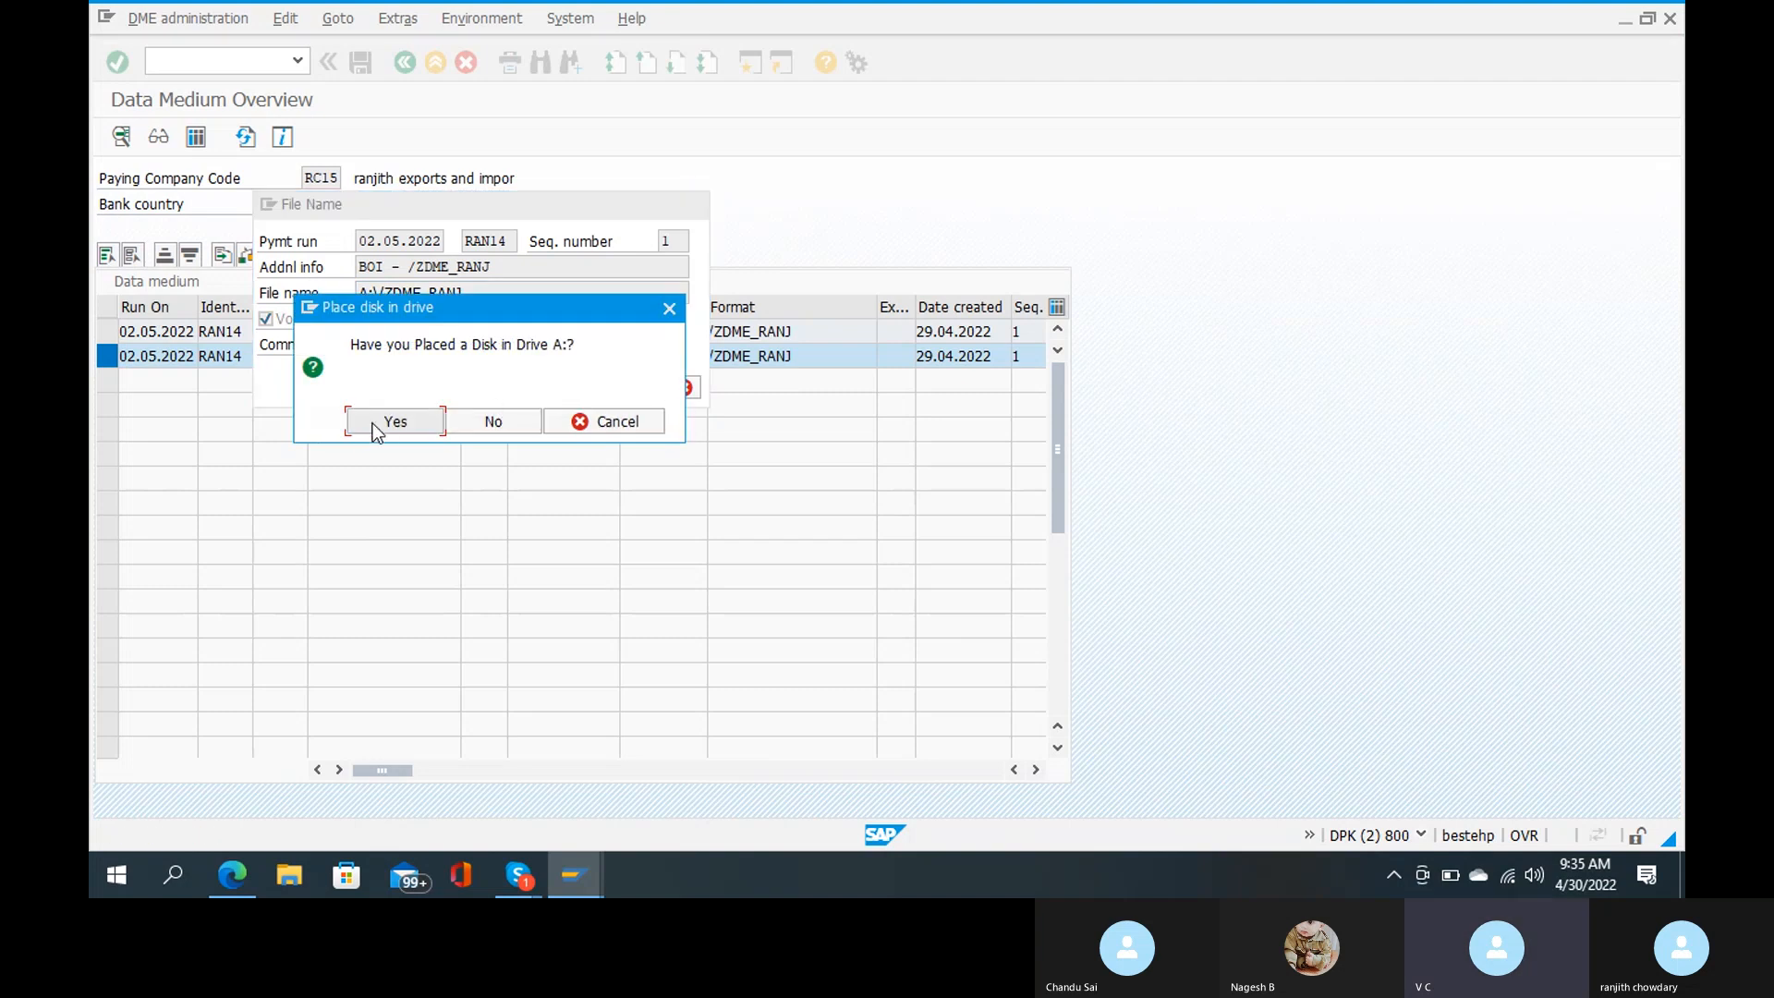
pyautogui.click(395, 421)
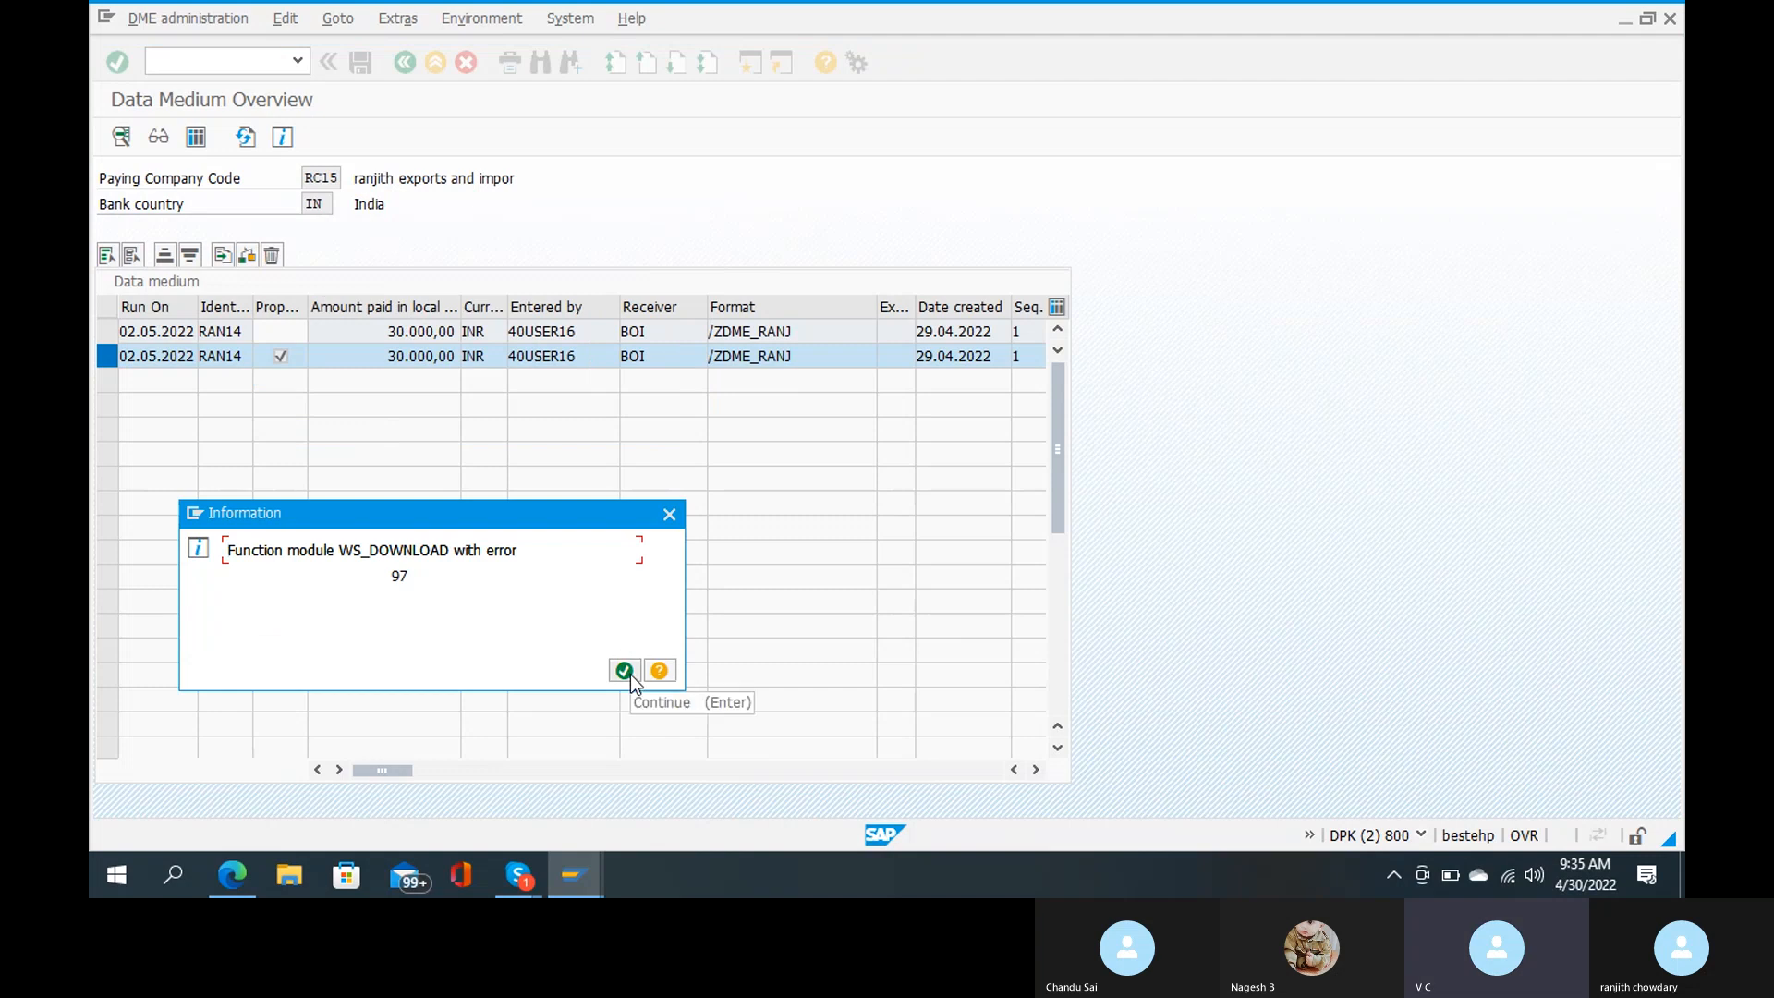
pyautogui.click(624, 670)
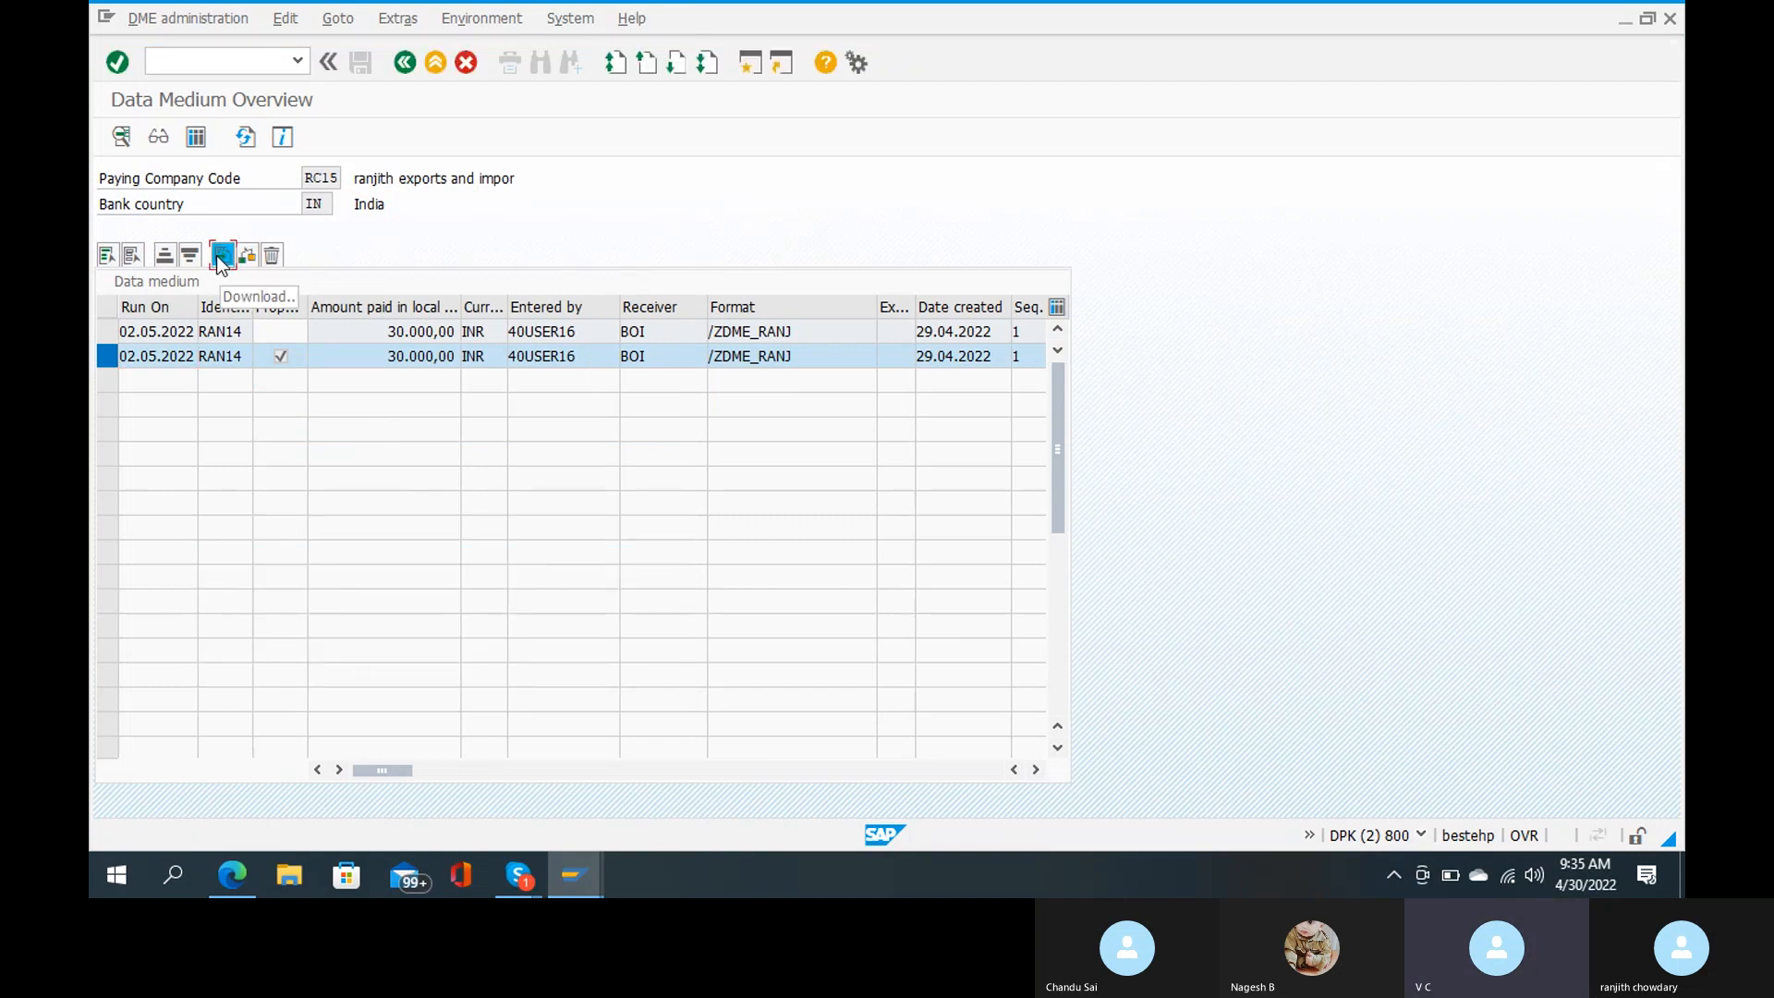
# Step: Download the RAN14 data medium again as 'dmee tree' and allow local saving
pyautogui.click(221, 255)
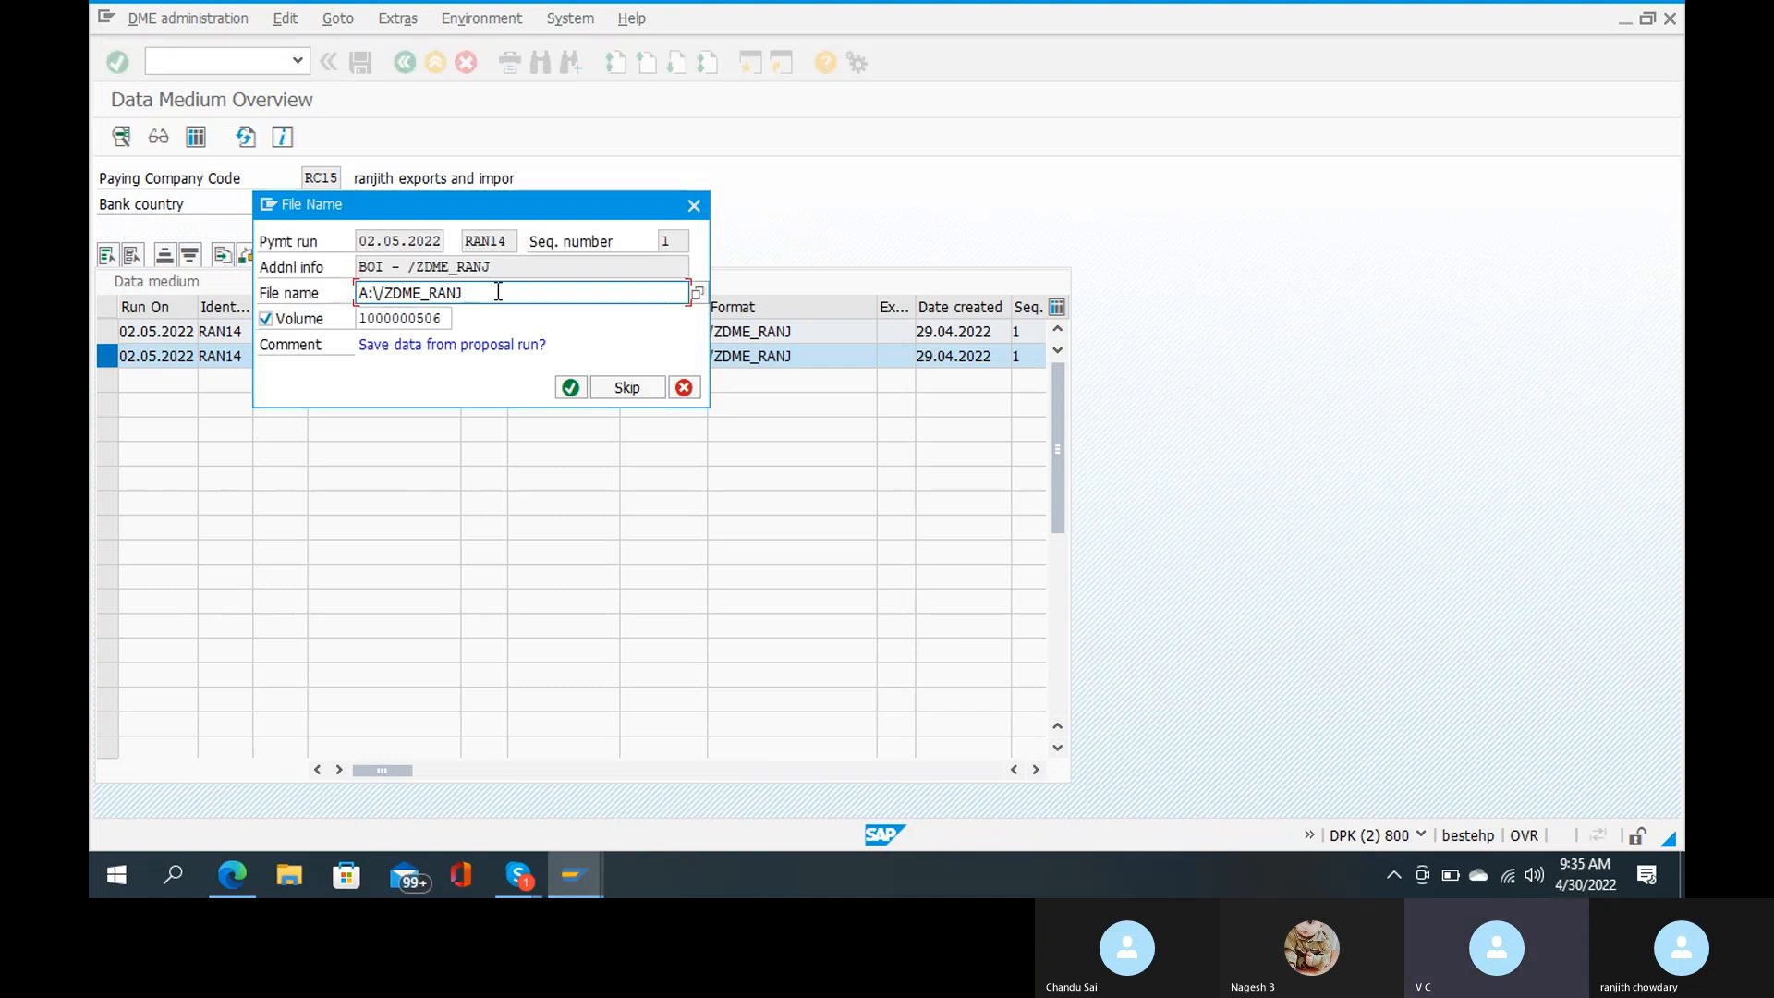
pyautogui.press('ctrl+a')
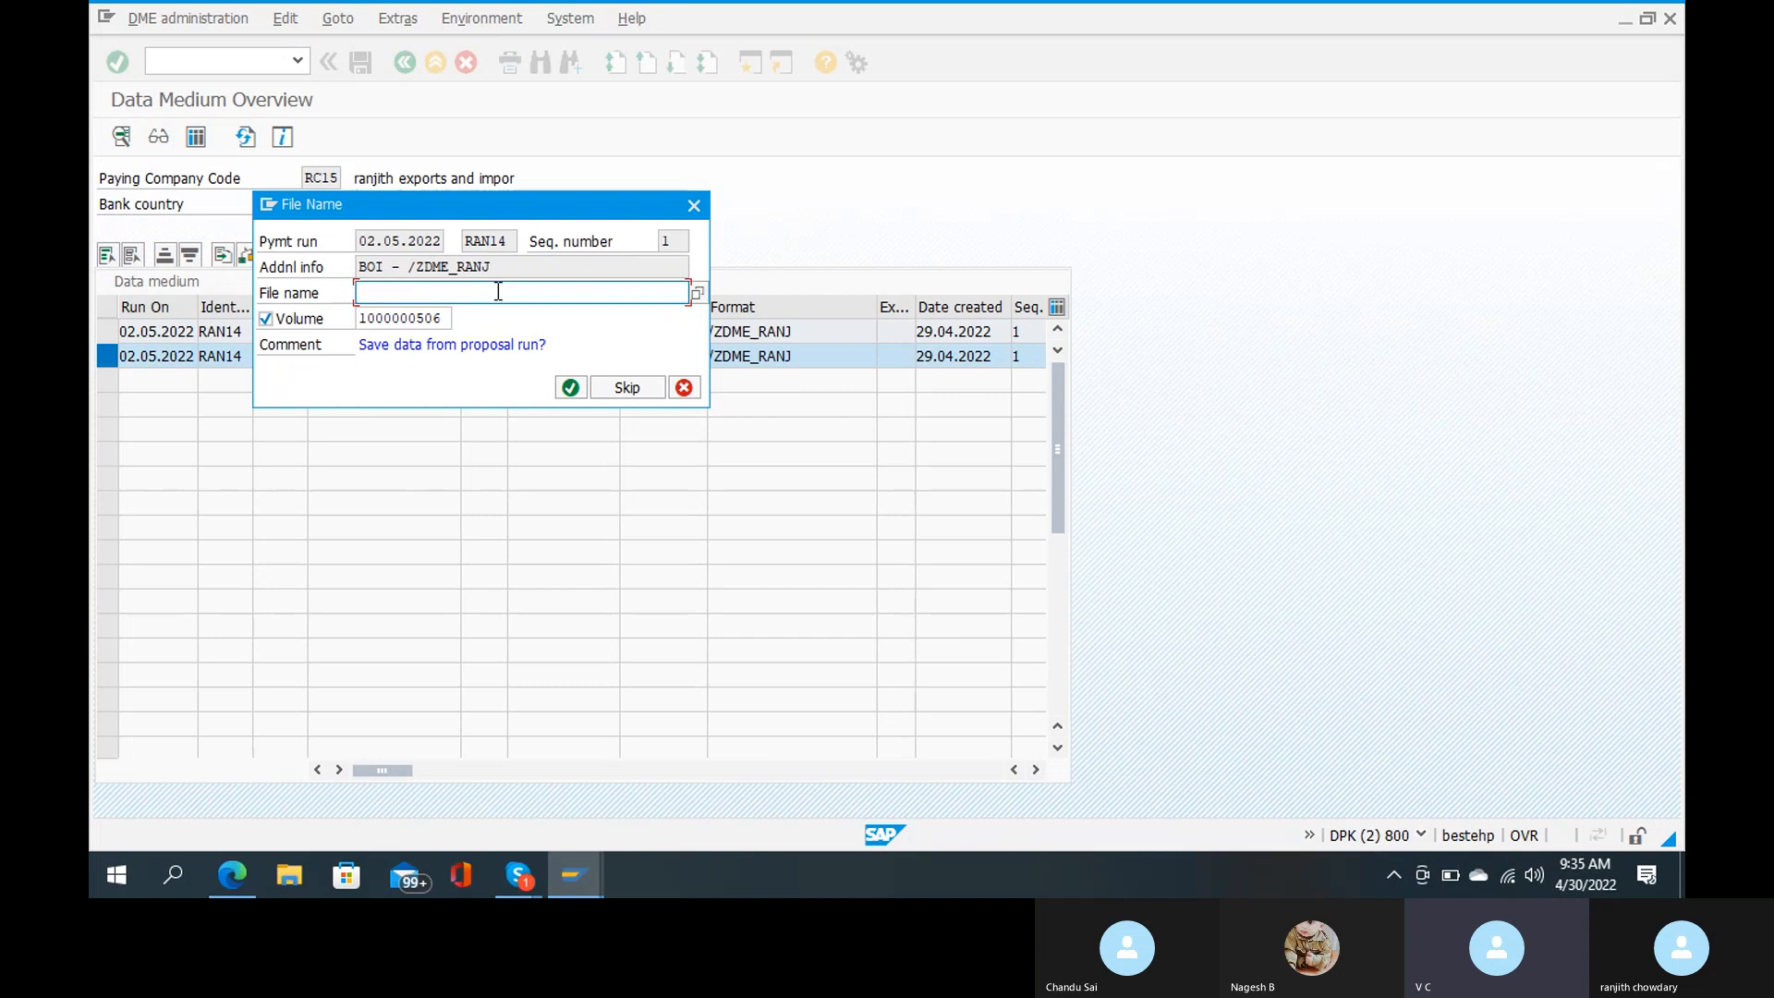
pyautogui.write('dmee tre')
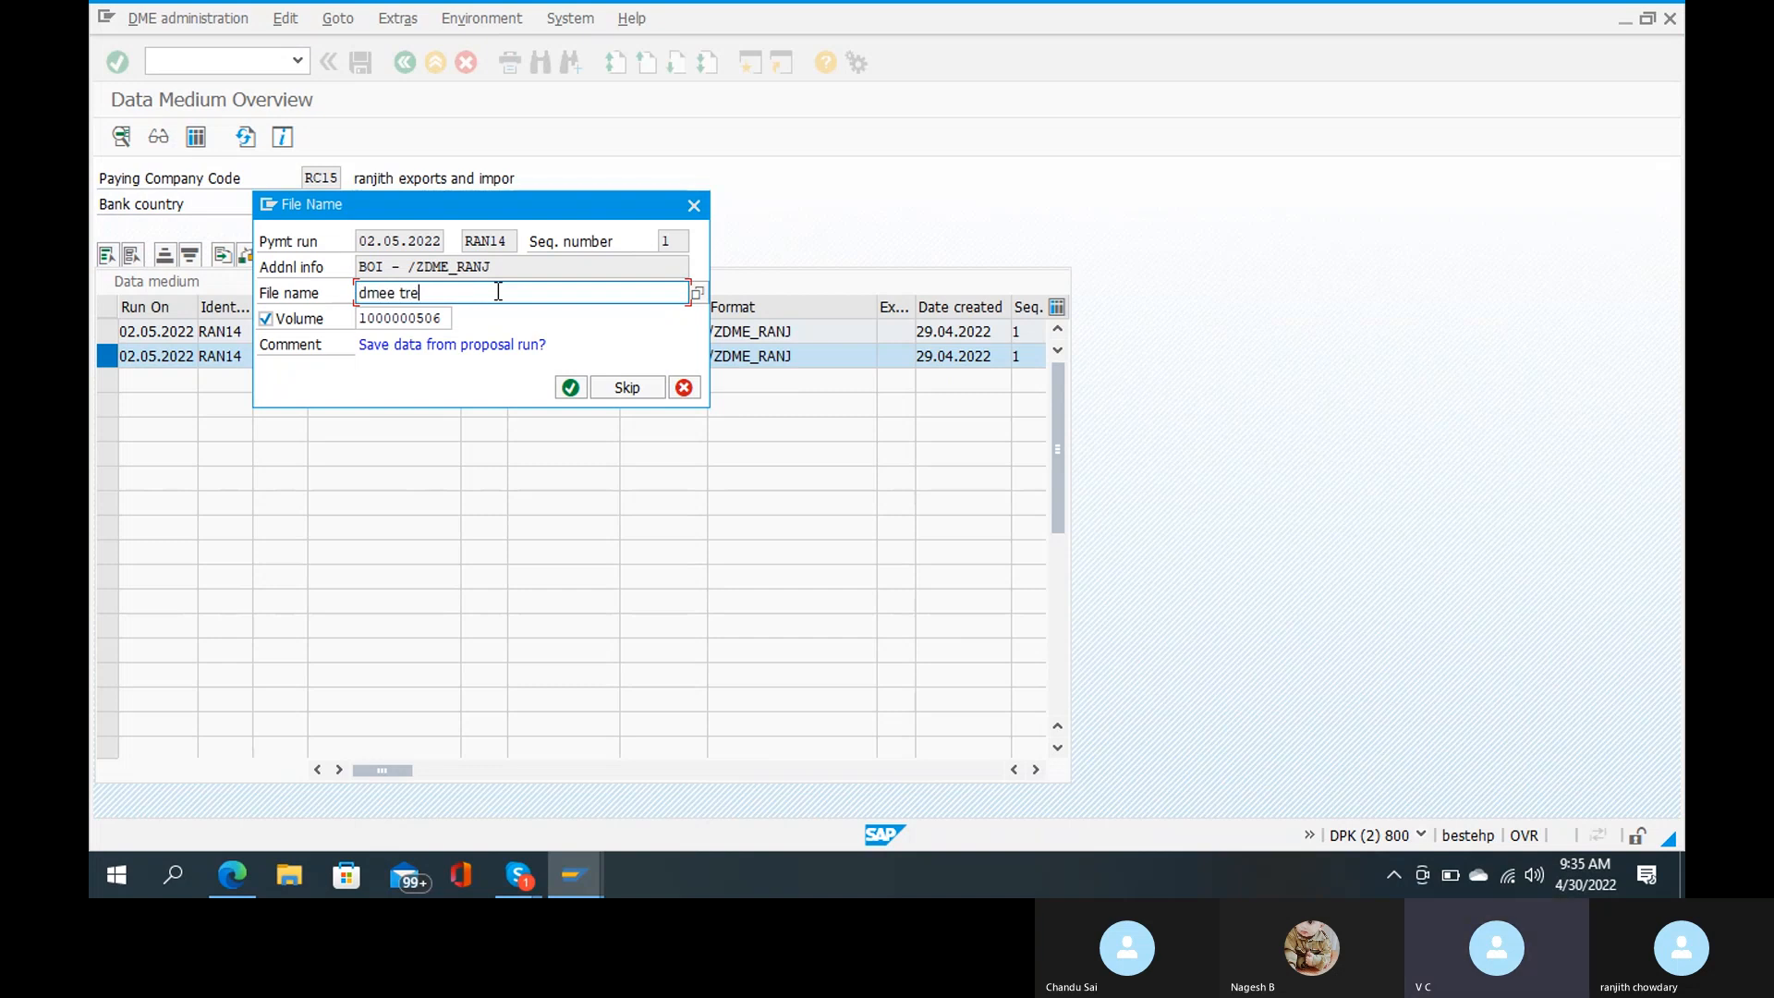
pyautogui.write('e')
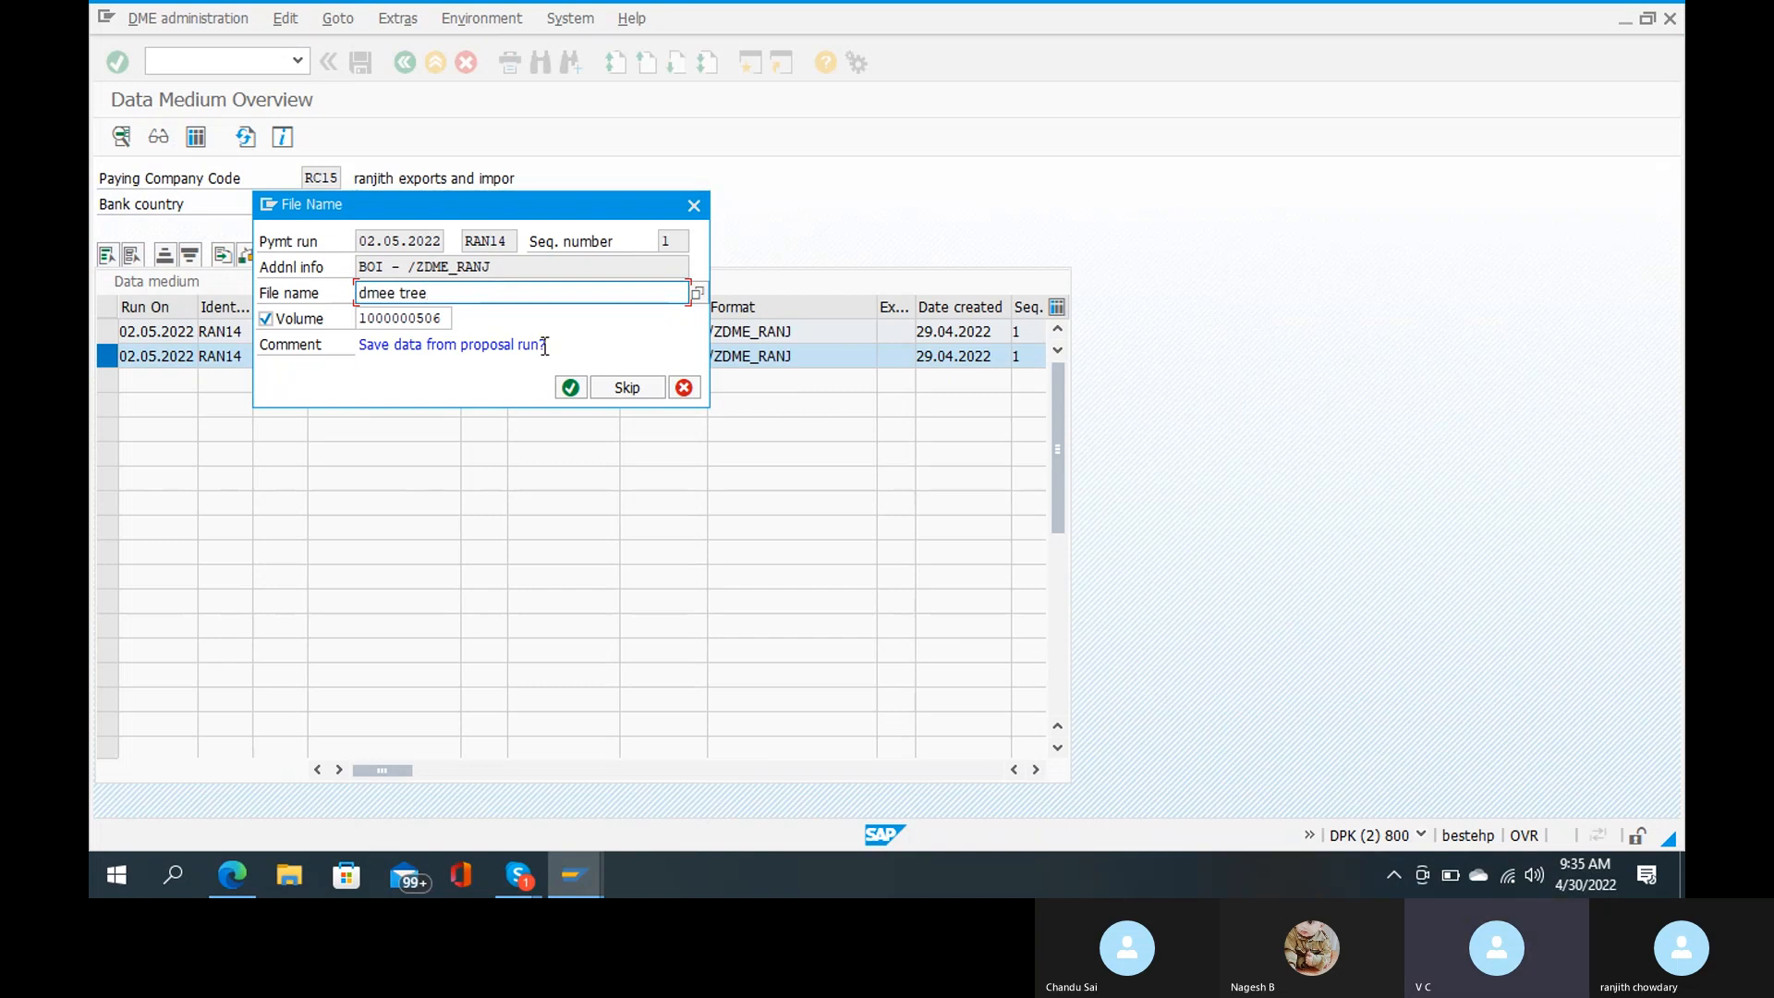
pyautogui.click(570, 387)
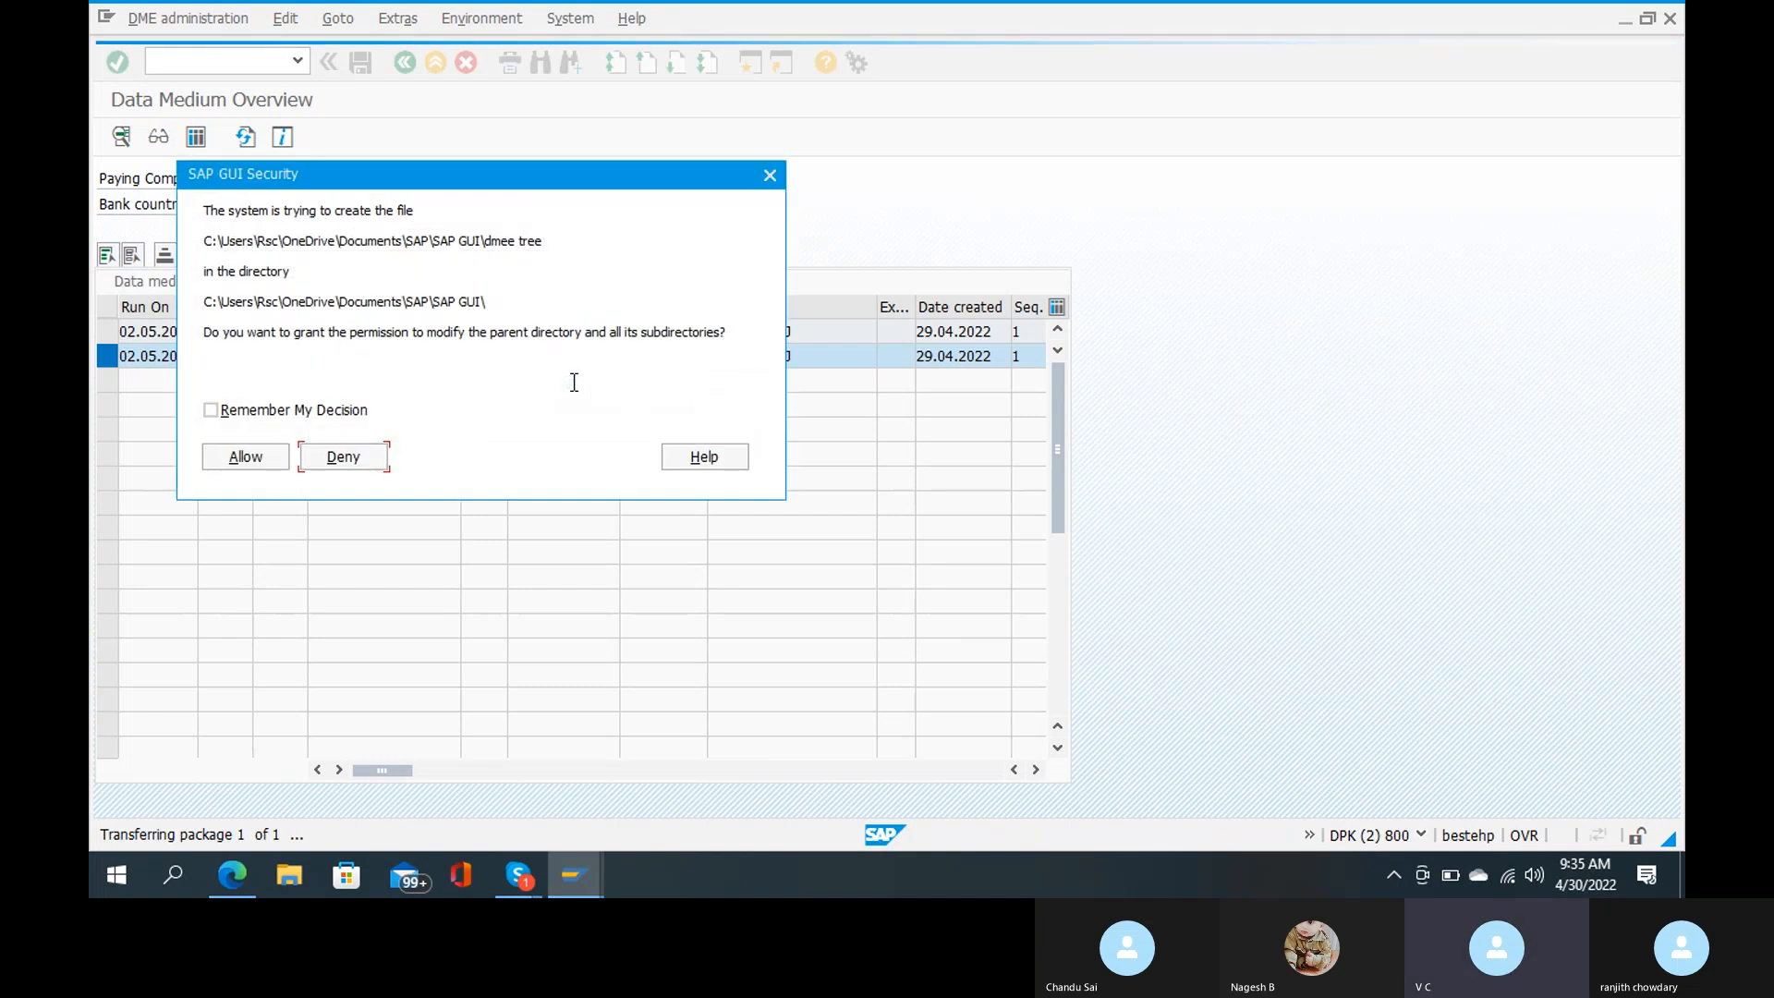
pyautogui.click(244, 455)
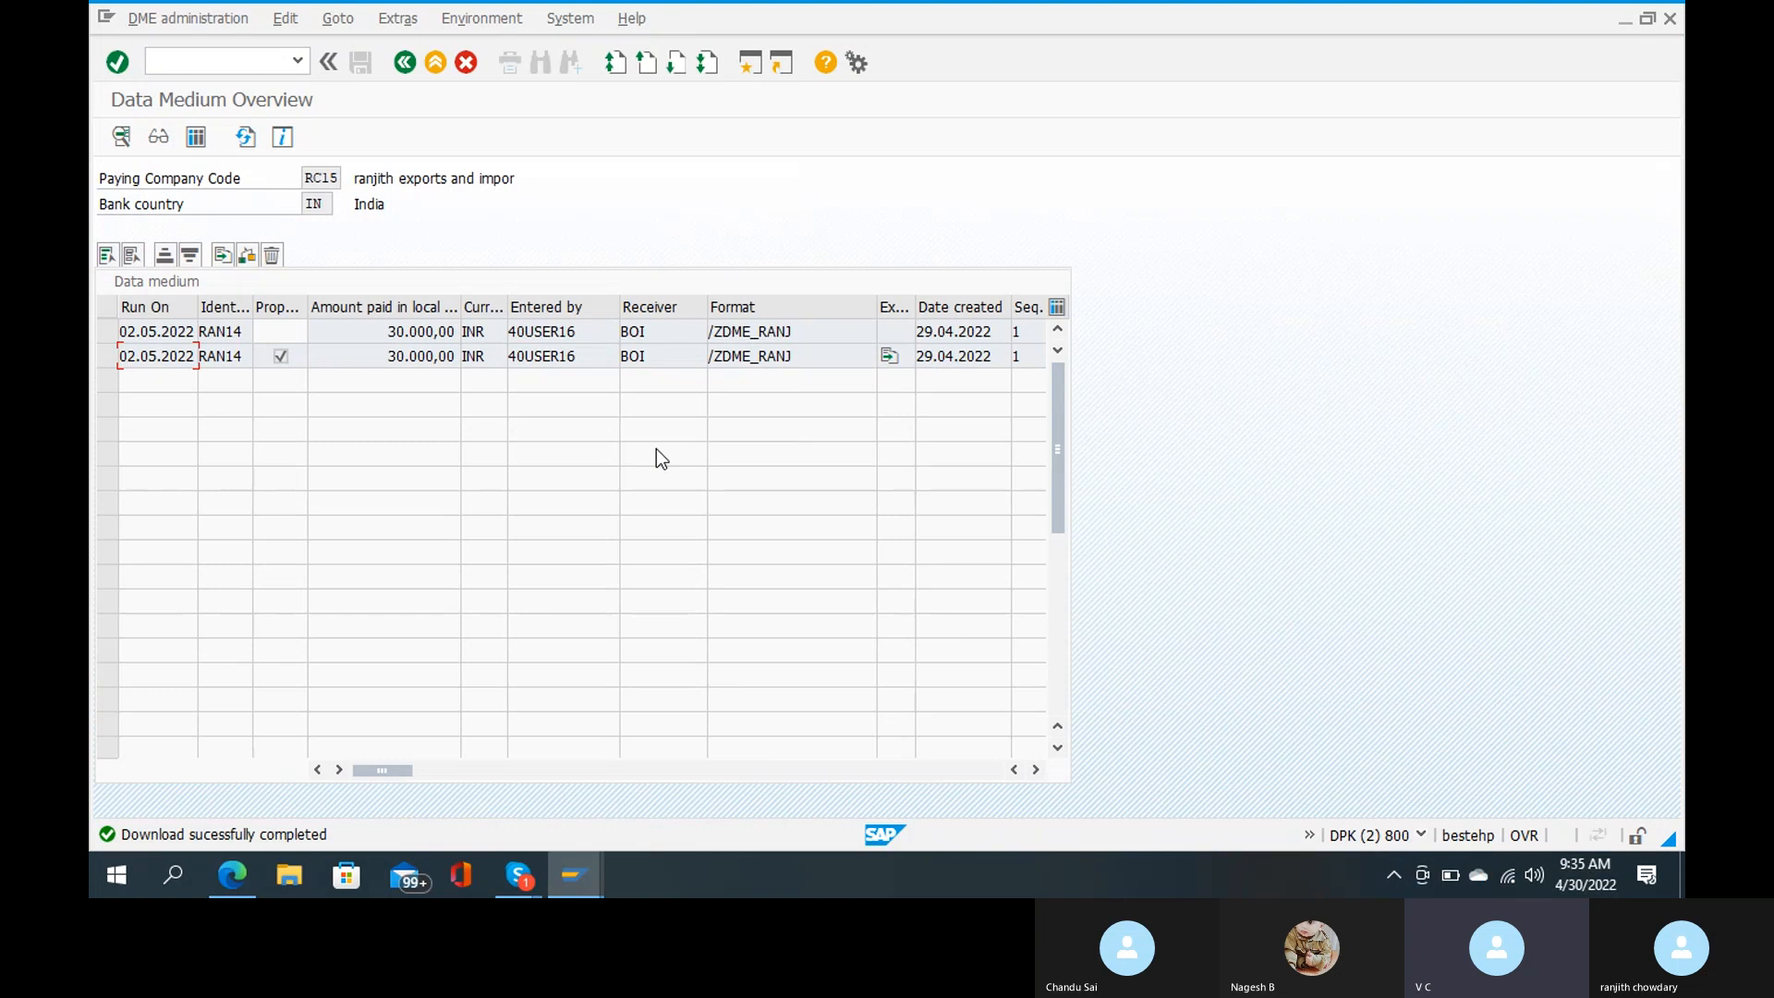
pyautogui.moveTo(483, 95)
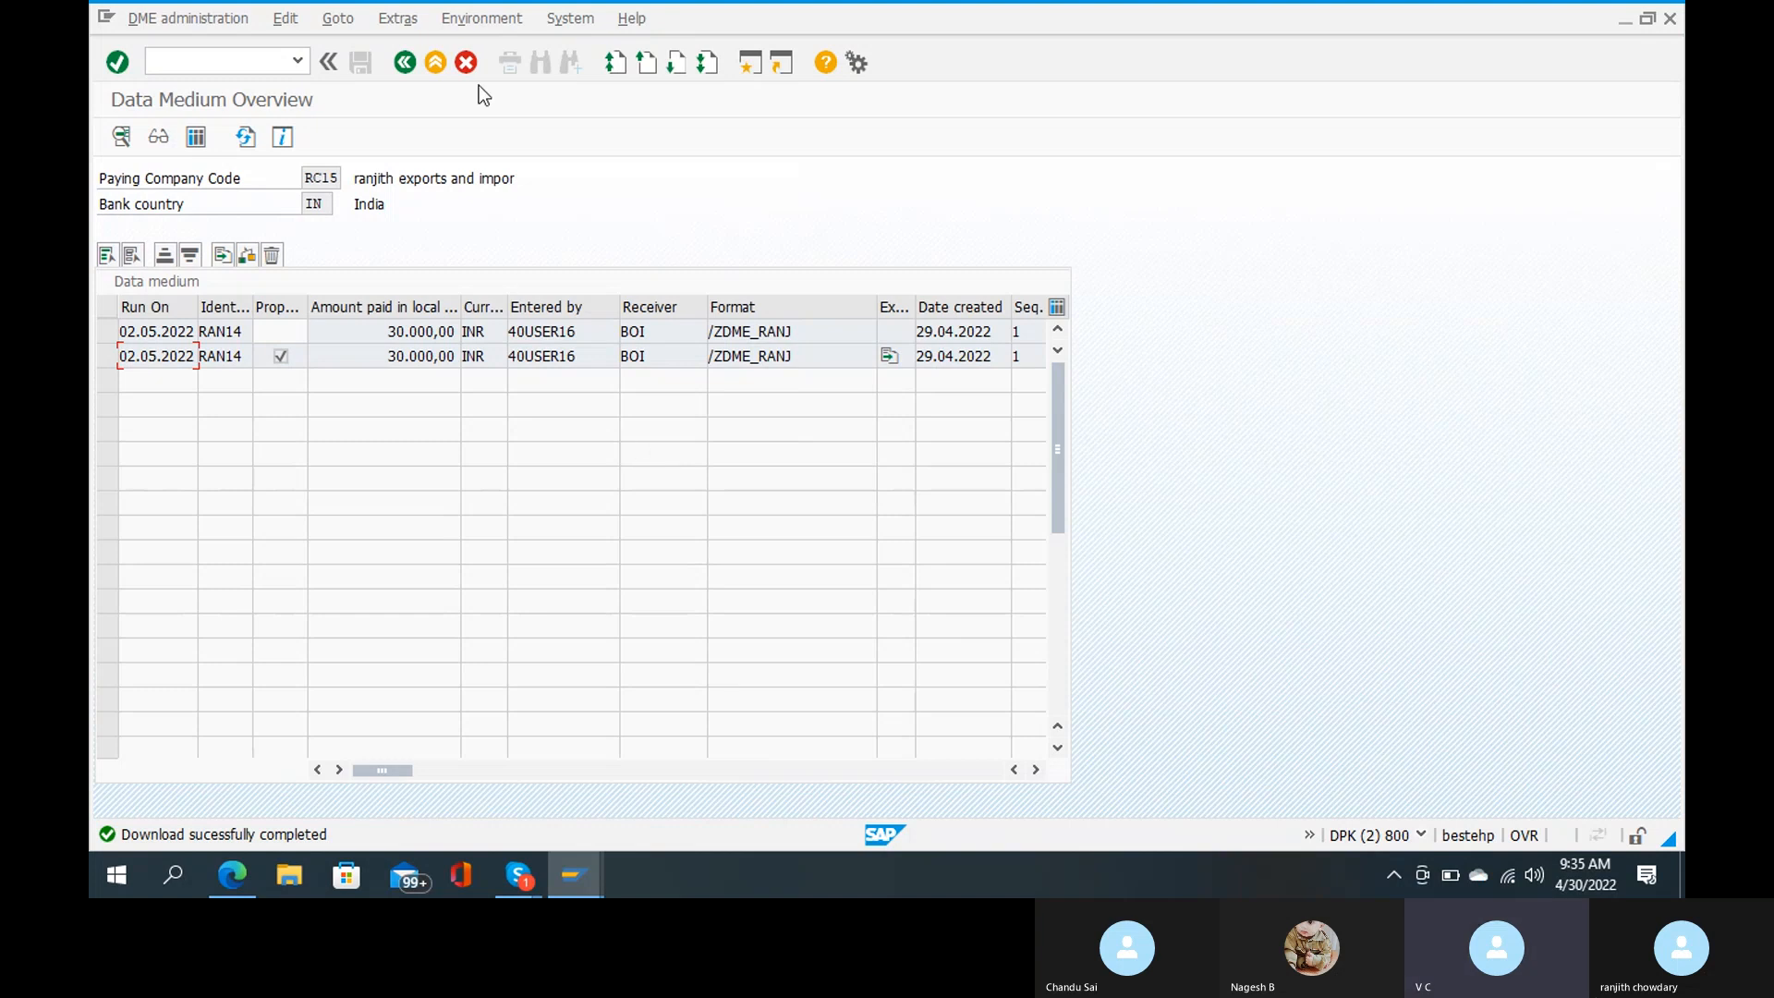
pyautogui.moveTo(737, 76)
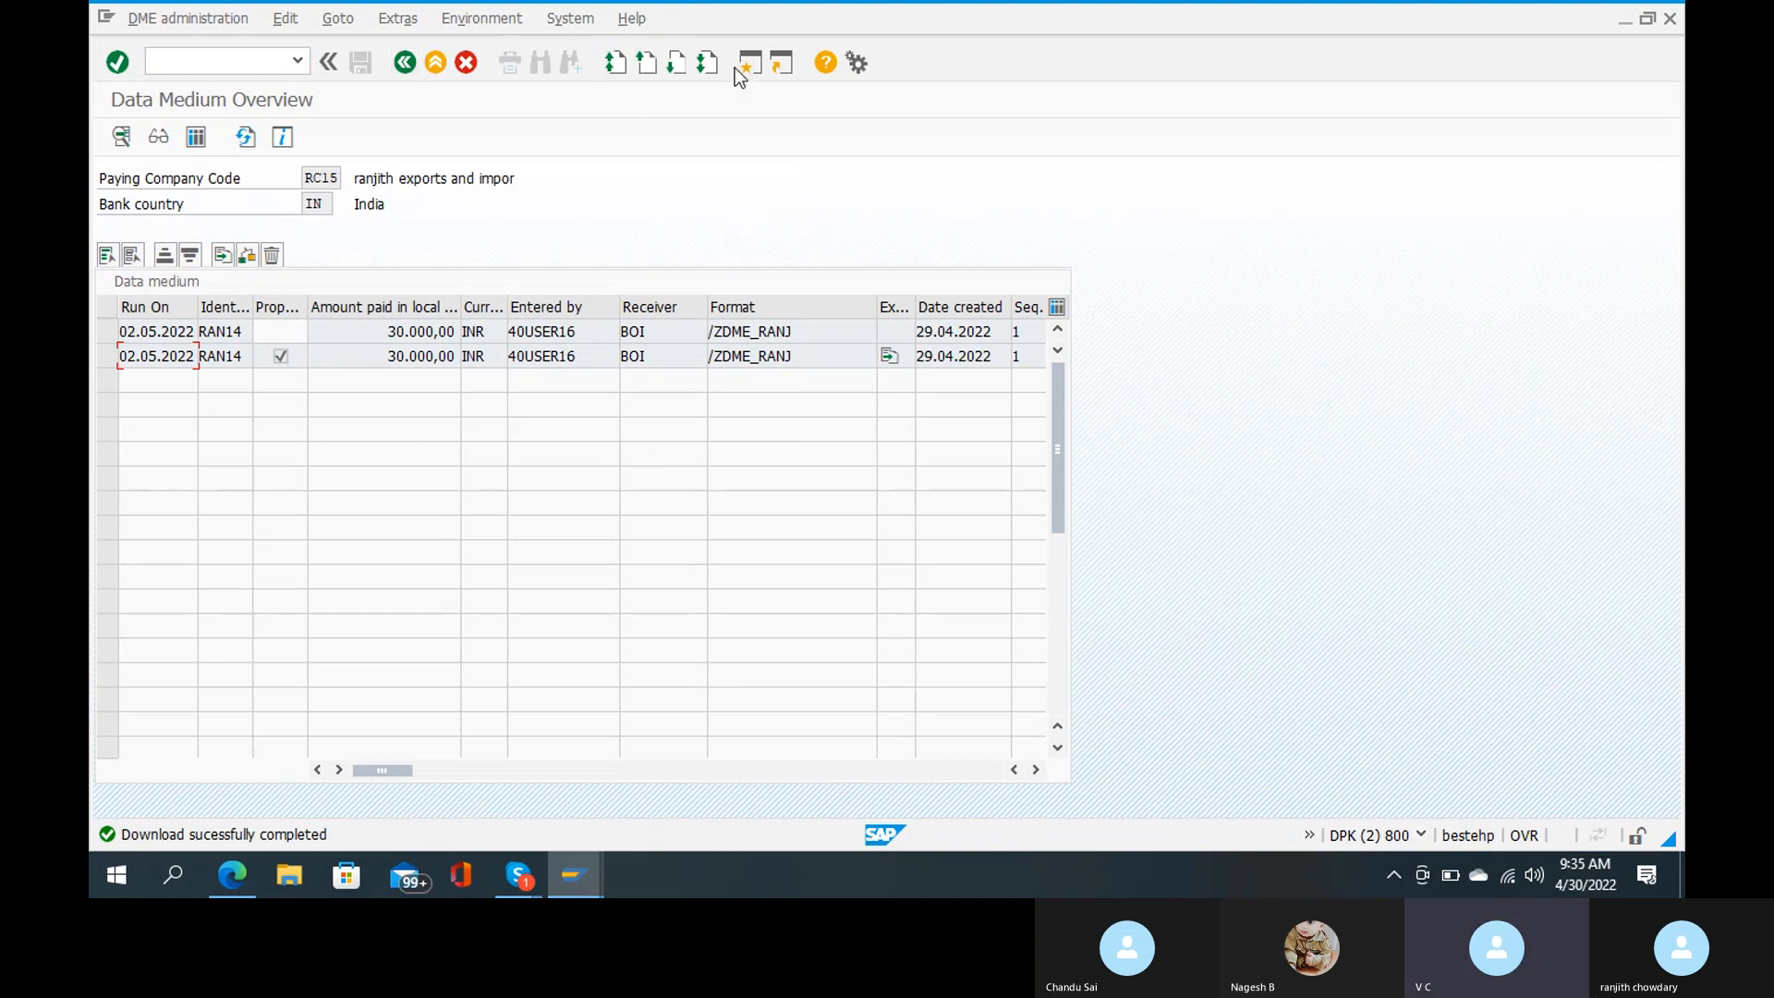
pyautogui.moveTo(464, 62)
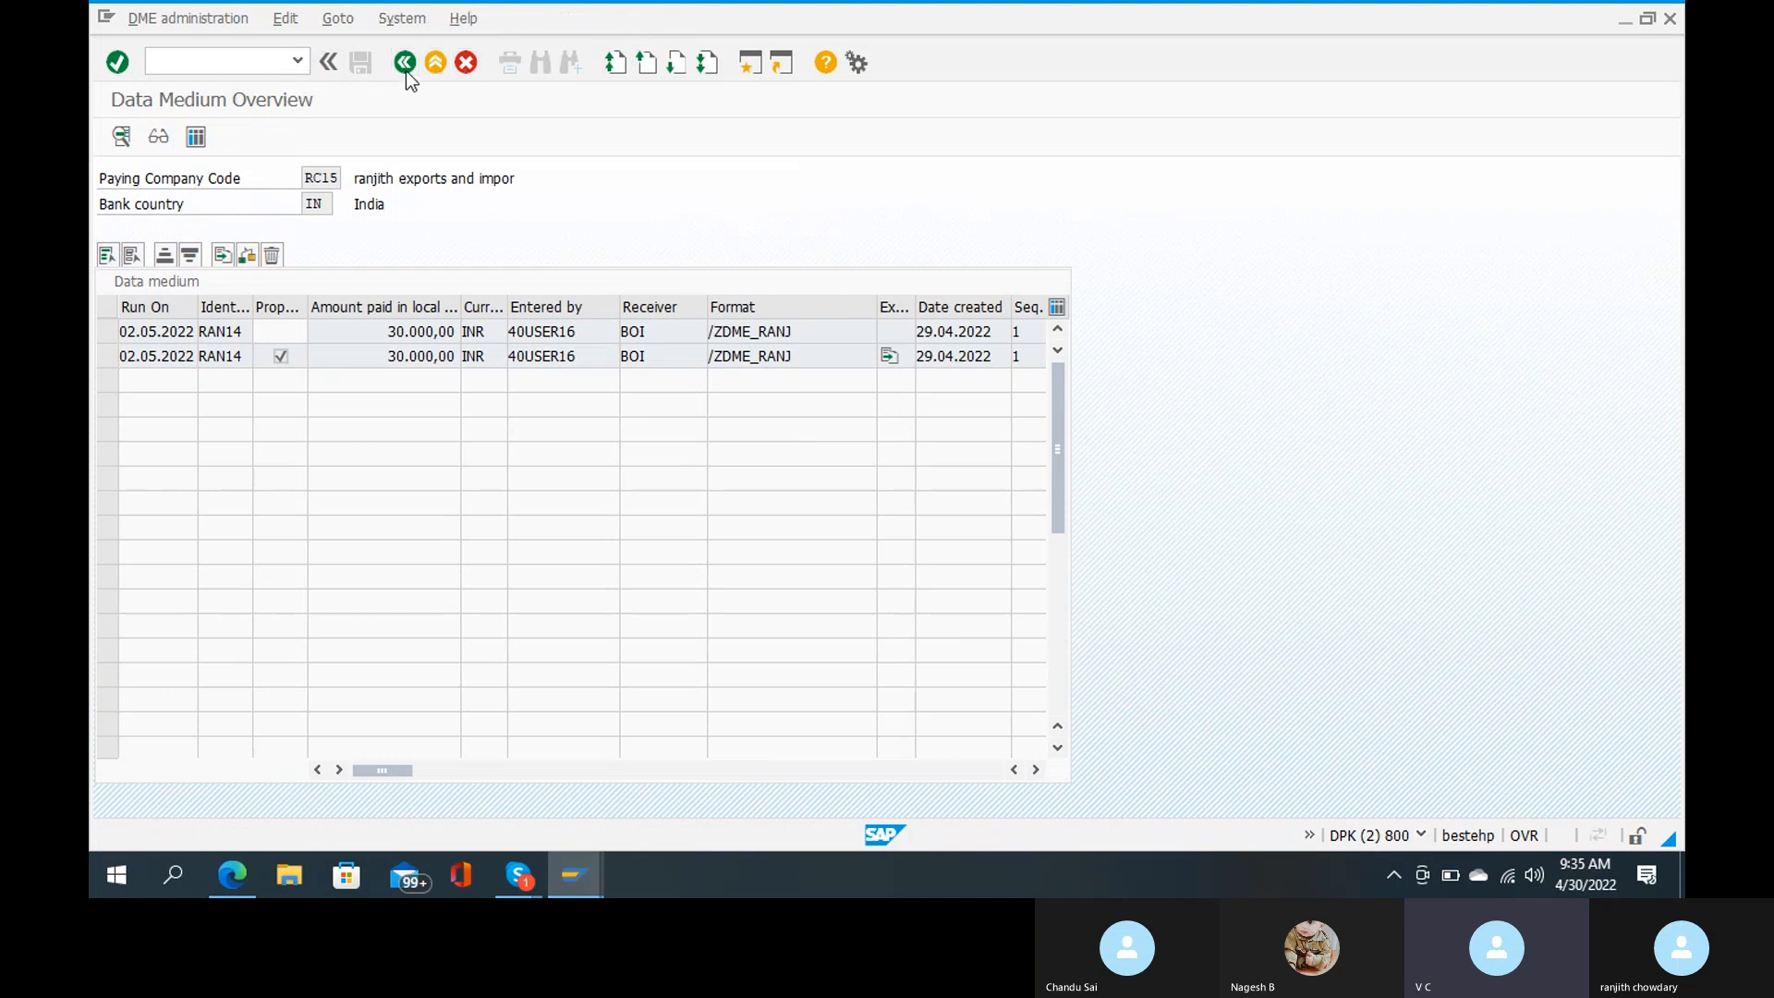
# Step: Go back to the Data Medium Administration selection screen for RC15, run RAN14
pyautogui.click(404, 62)
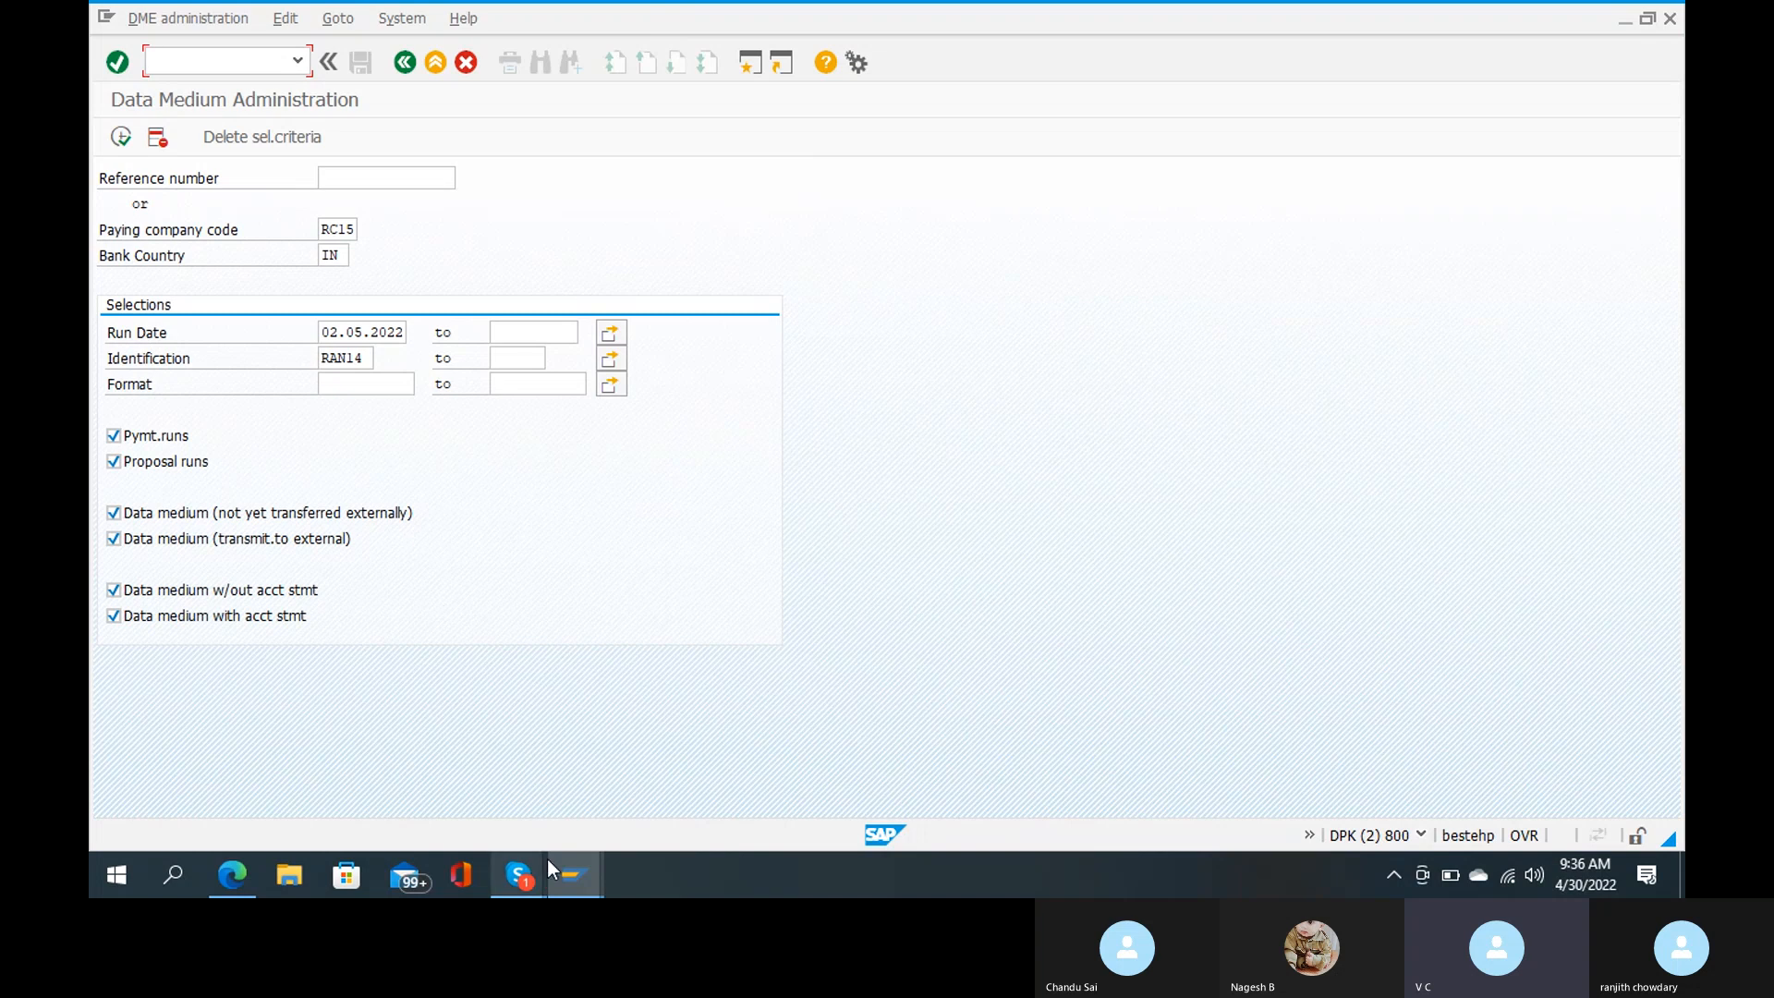
pyautogui.moveTo(518, 874)
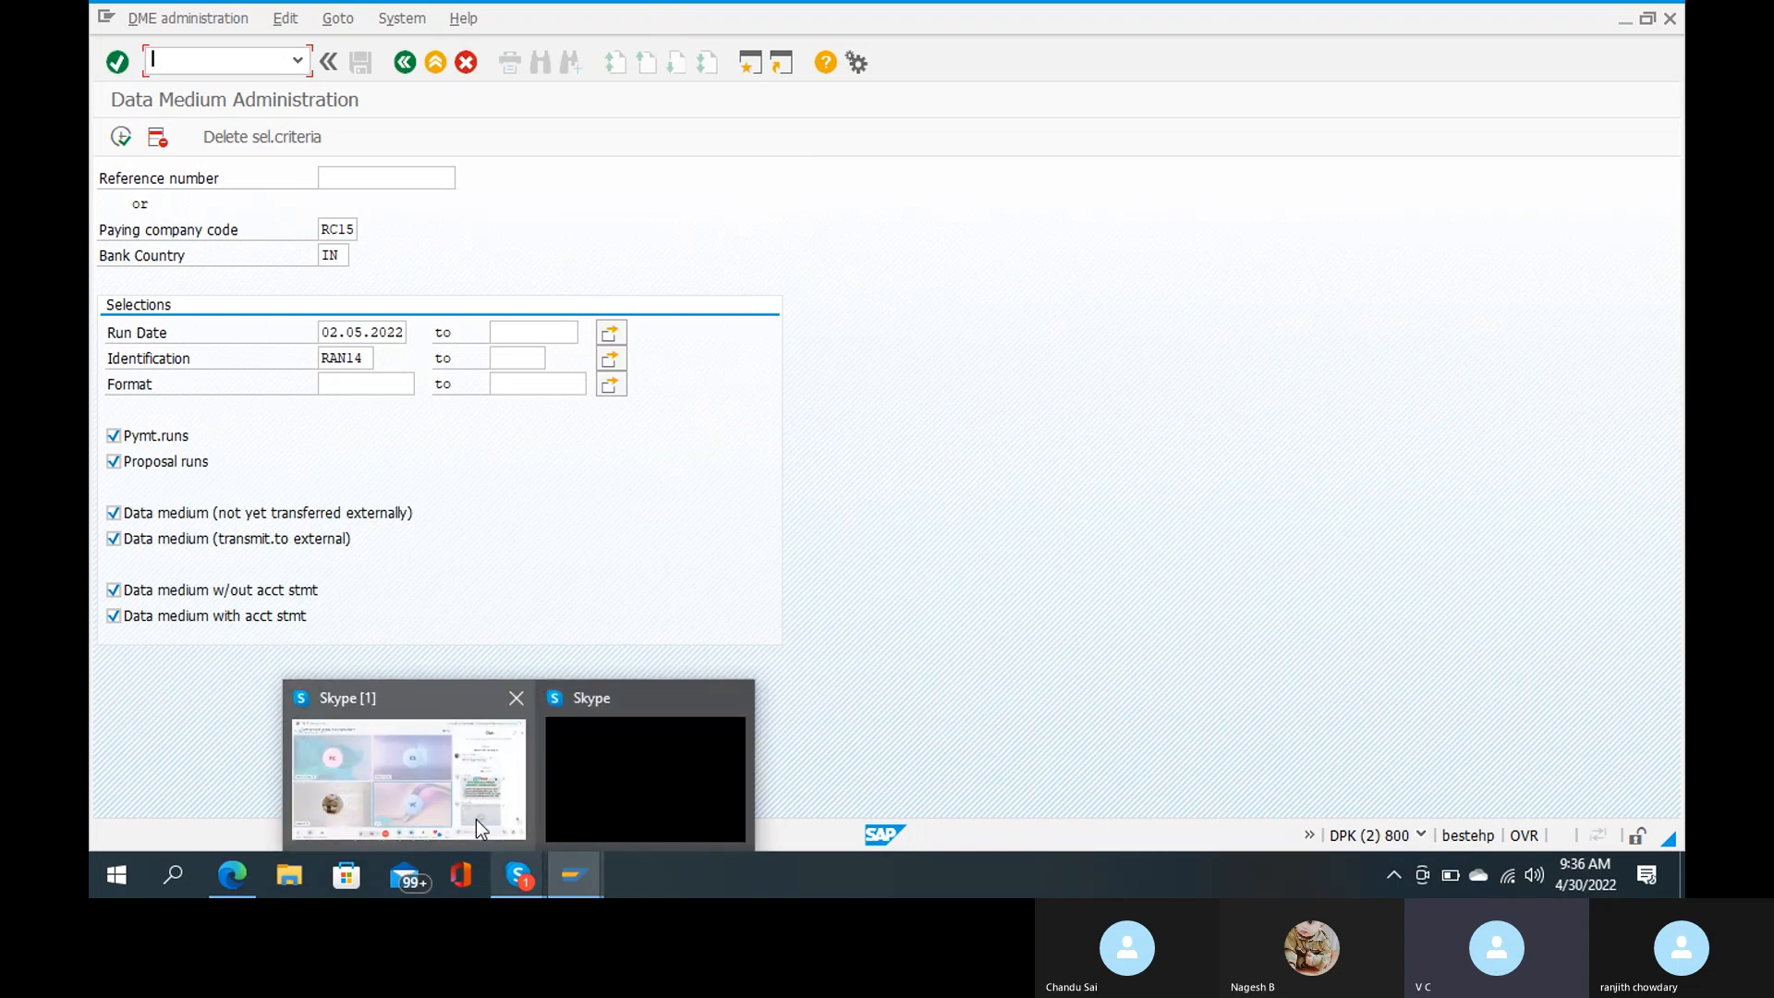